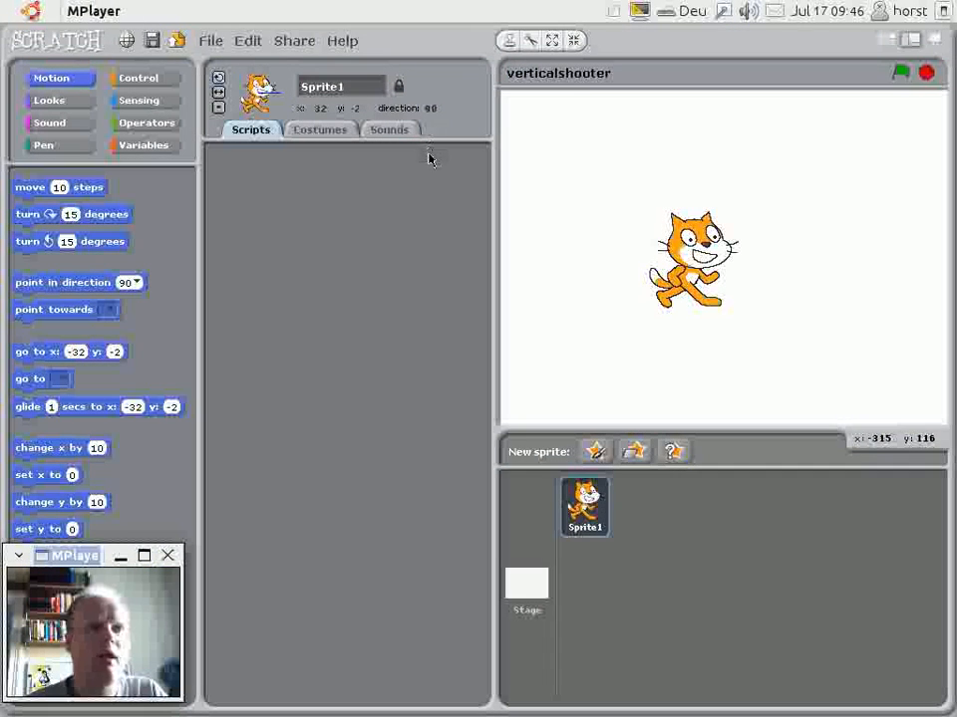
pyautogui.moveTo(688, 263)
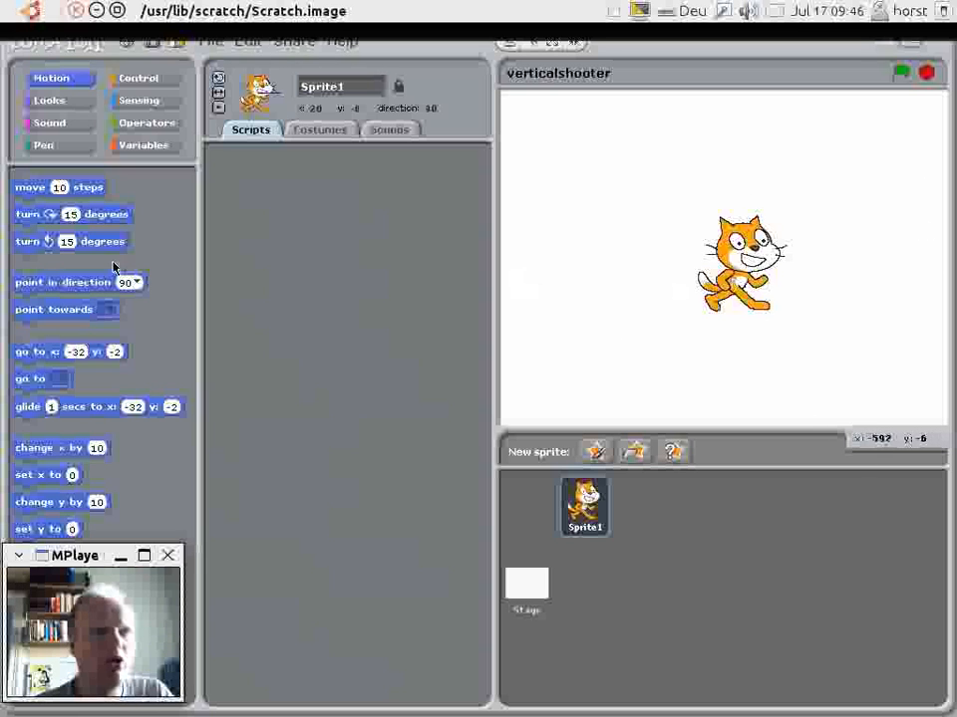
# Drop a move block into Sprite1's script and take it back out.
pyautogui.moveTo(60, 187); pyautogui.dragTo(296, 206)
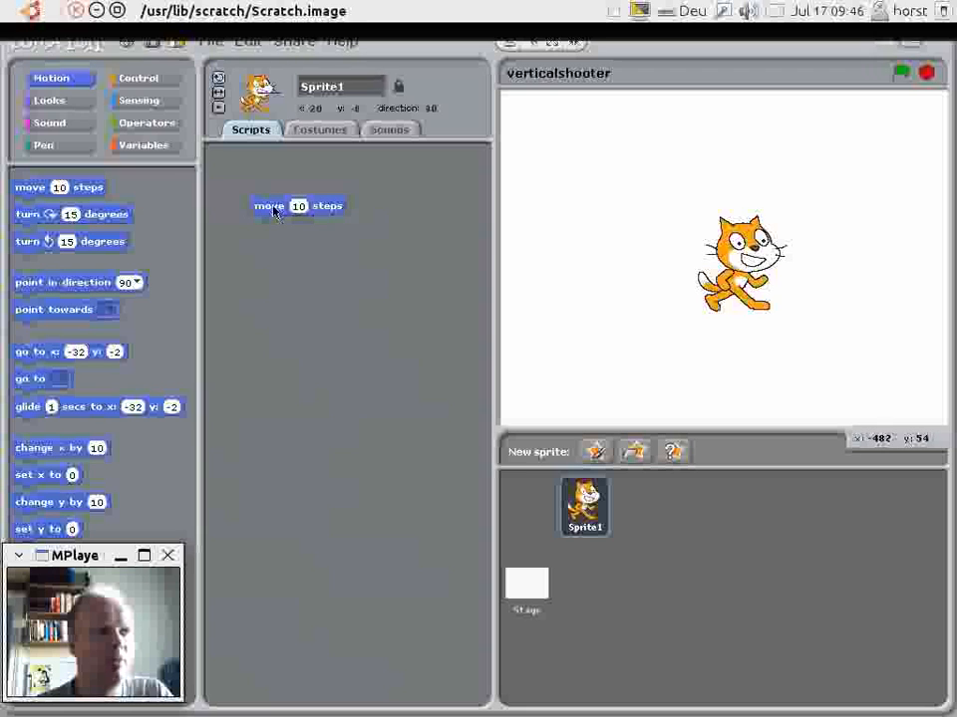
pyautogui.moveTo(72, 213); pyautogui.dragTo(298, 237)
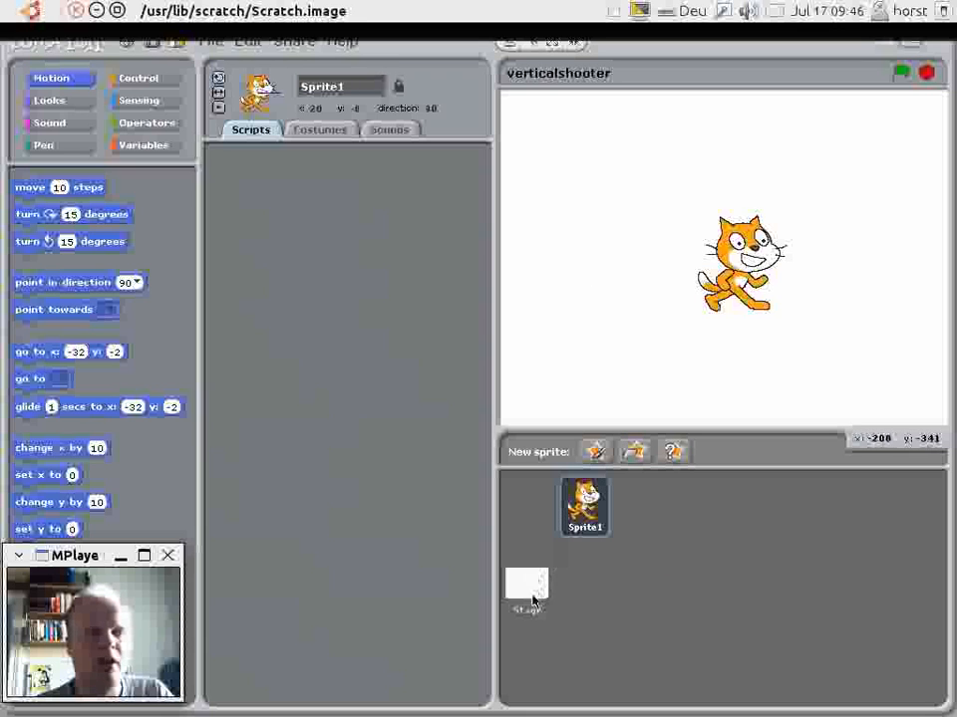
# Select the Stage and open its blank background1 in the Paint Editor.
pyautogui.click(526, 588)
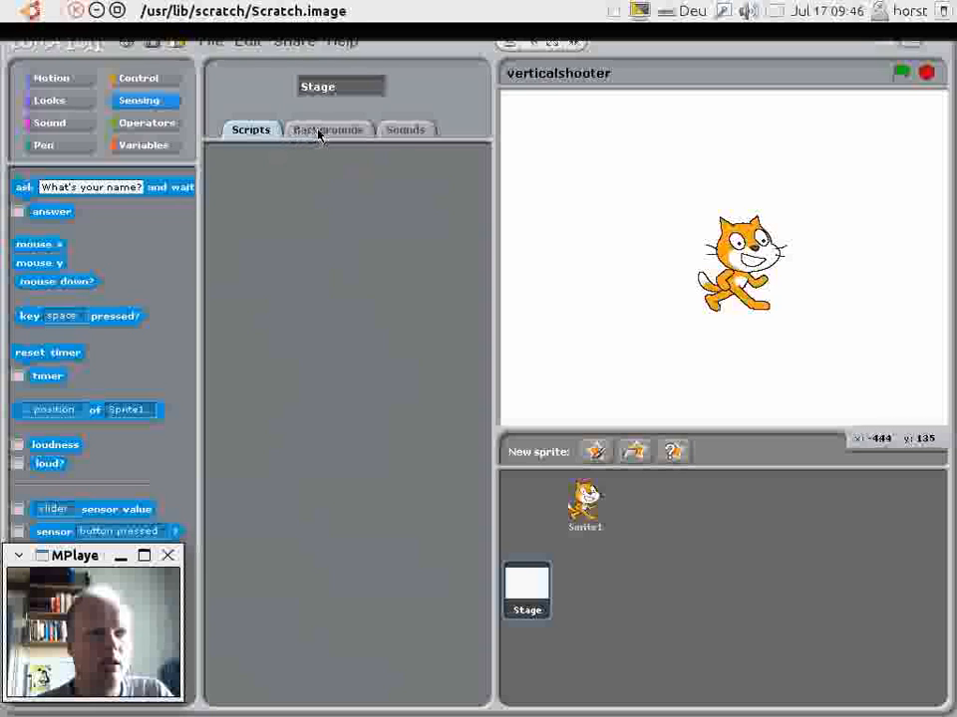
pyautogui.click(327, 129)
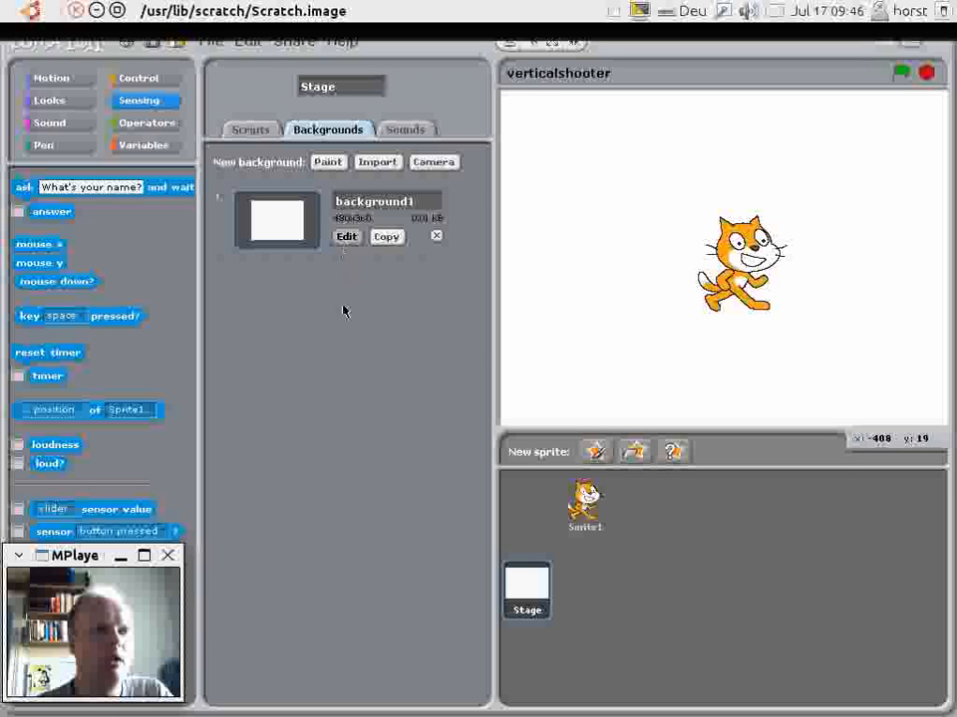
pyautogui.click(346, 236)
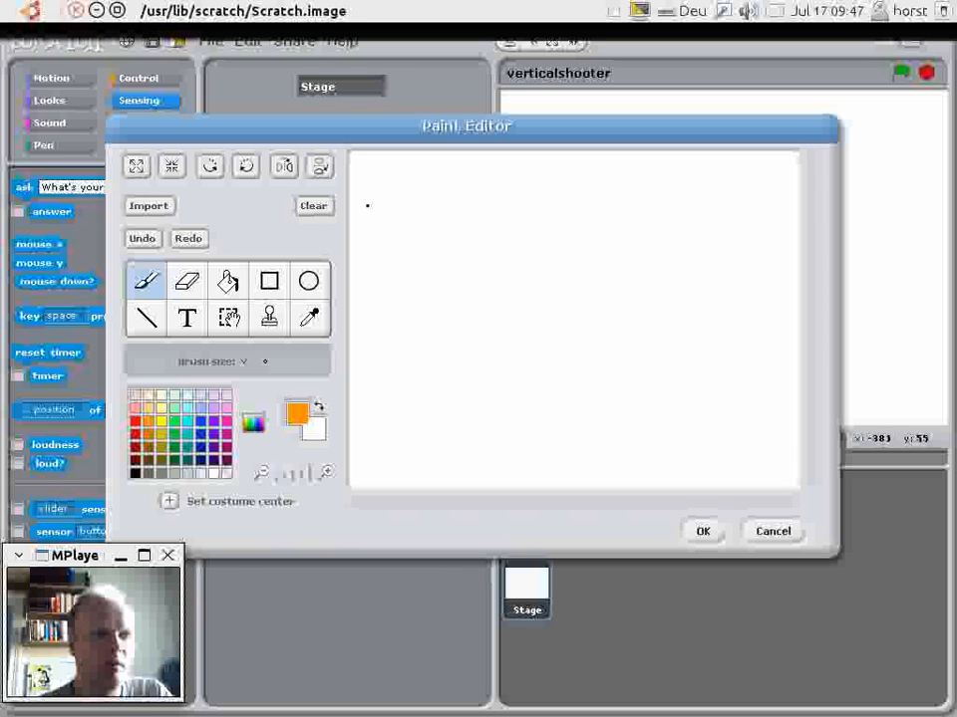
# Brush the orange letters of VERTICAL and begin SHOOTER beneath it.
pyautogui.moveTo(369, 203); pyautogui.dragTo(398, 263)
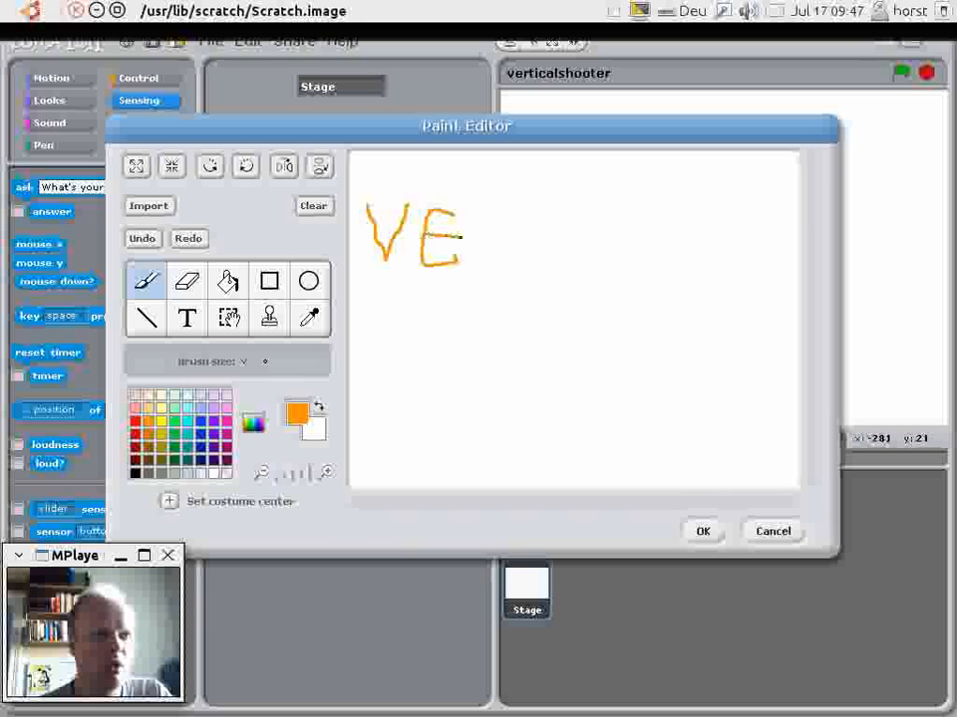
pyautogui.moveTo(498, 209); pyautogui.dragTo(502, 259)
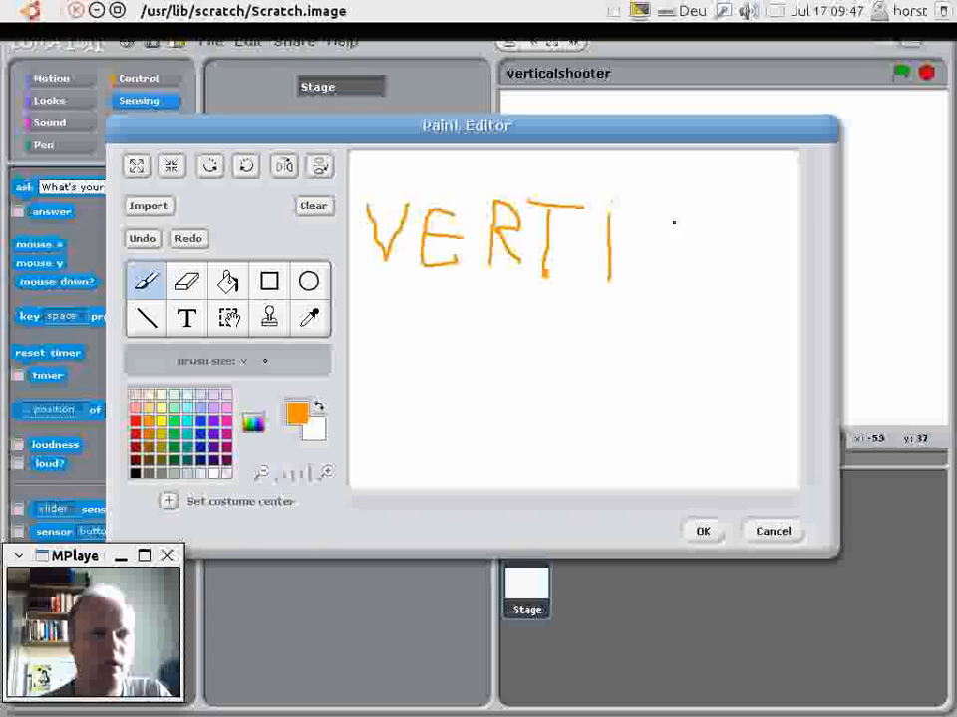
pyautogui.moveTo(618, 204); pyautogui.dragTo(677, 283)
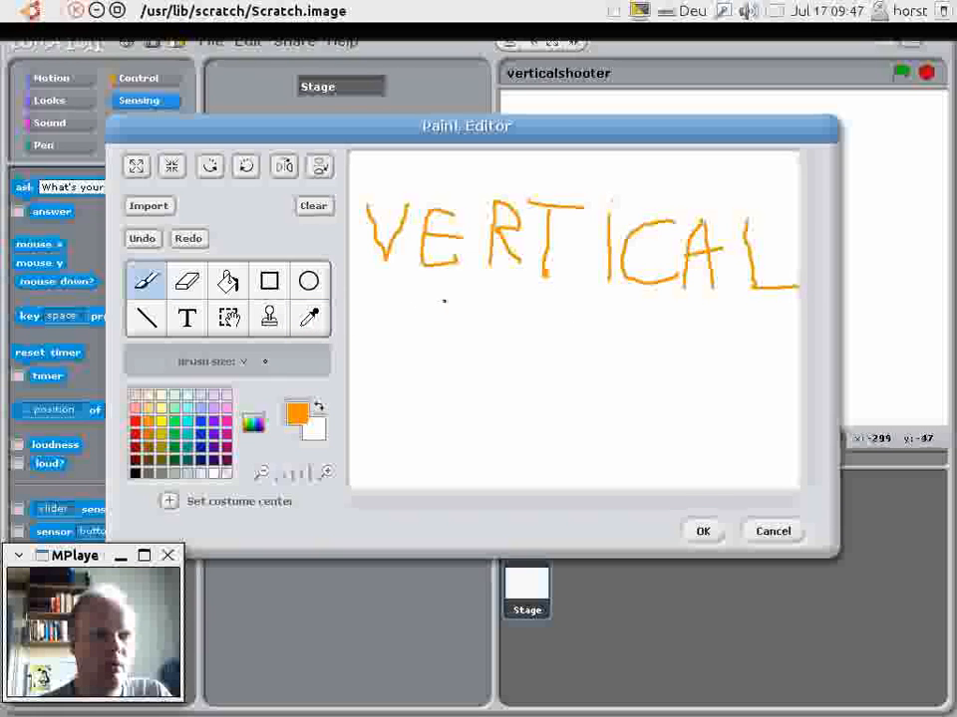
pyautogui.moveTo(423, 303); pyautogui.dragTo(428, 358)
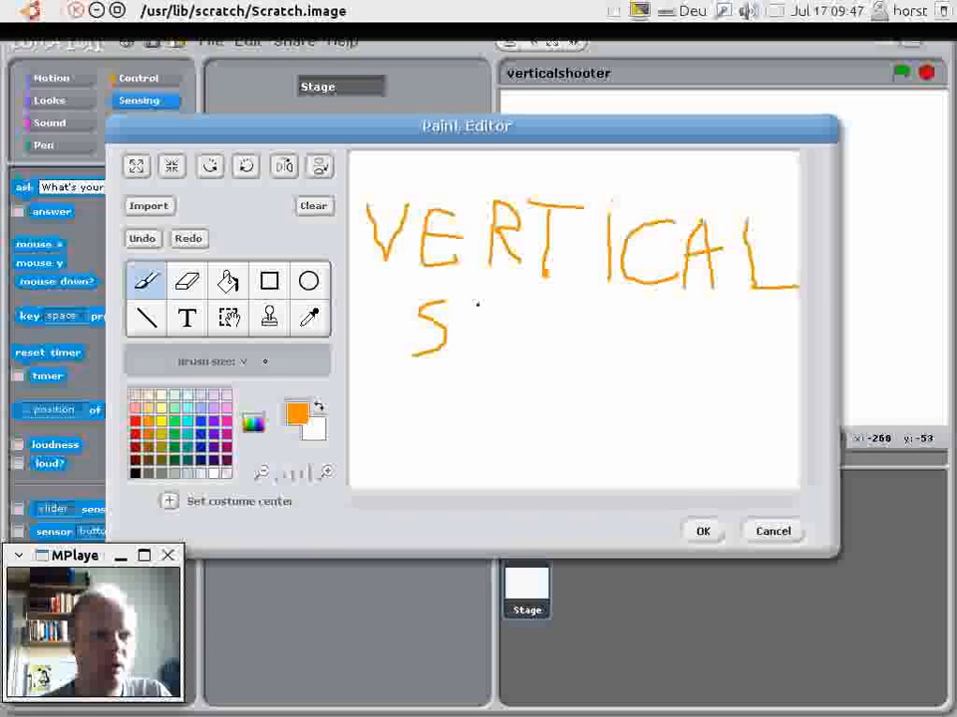
pyautogui.moveTo(484, 303); pyautogui.dragTo(484, 348)
pyautogui.write('by Horst JENS')
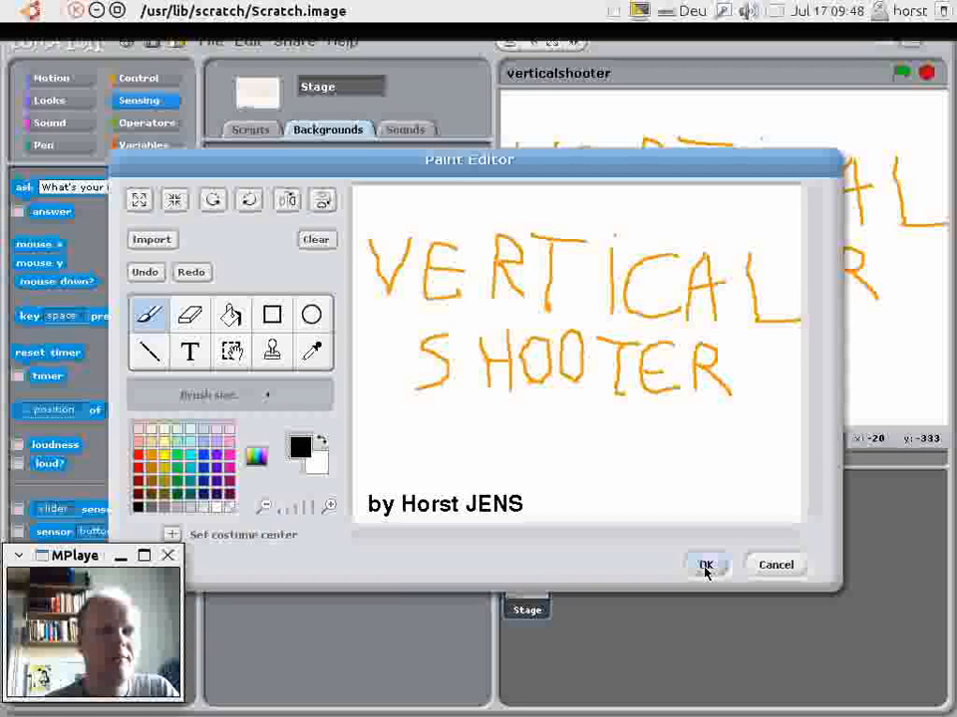
# Keep the drawn title background.
pyautogui.click(706, 566)
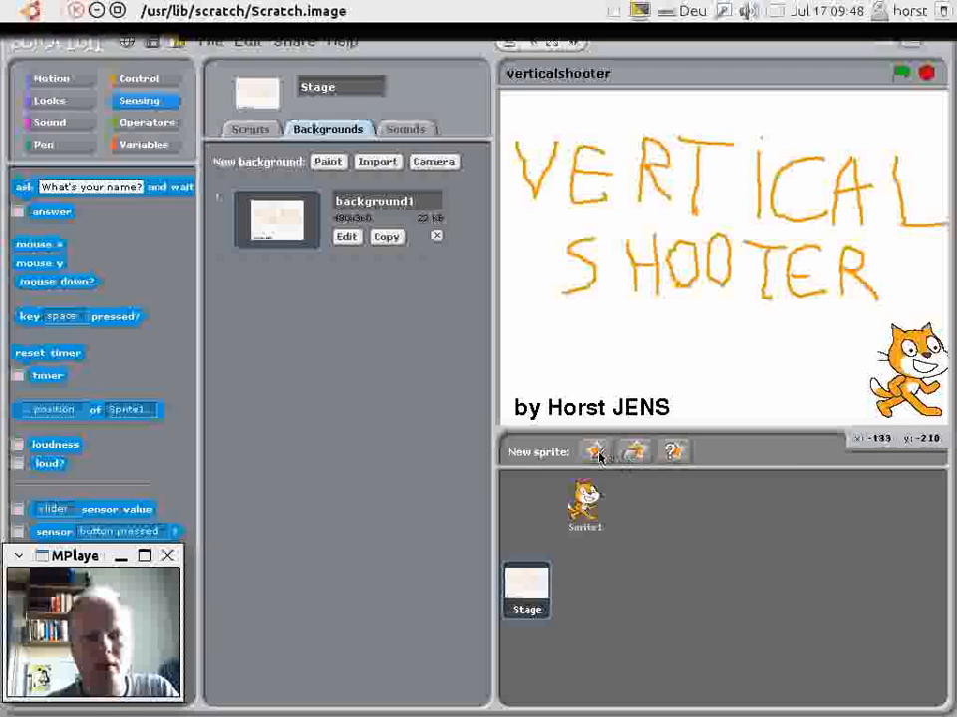
# Add the plain button sprite from Things, name it startbutton, and view its costumes.
pyautogui.click(594, 451)
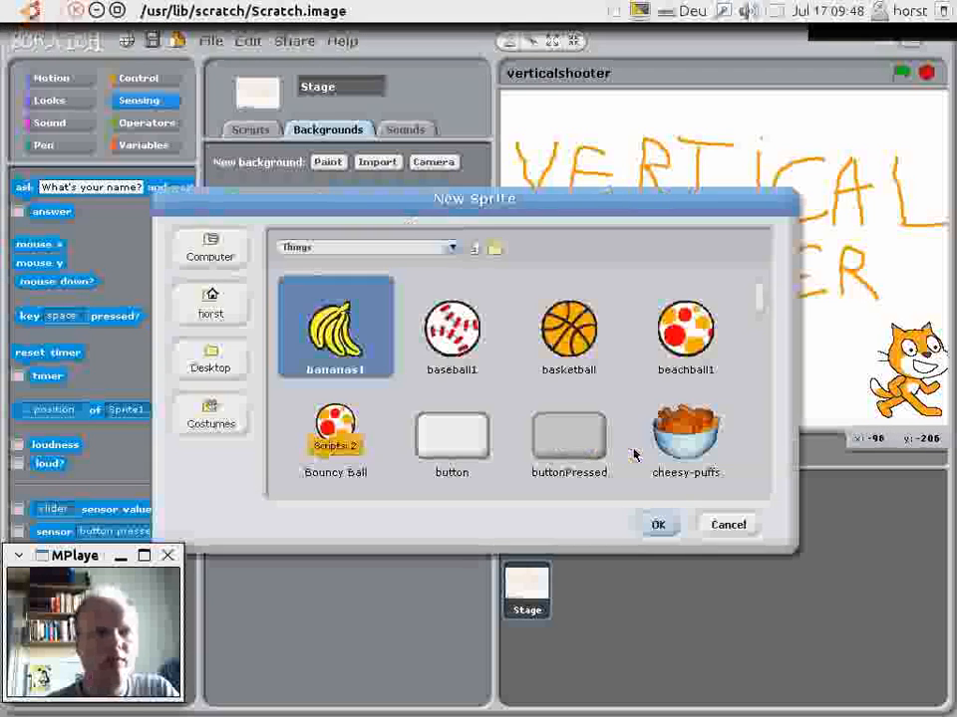
pyautogui.click(450, 435)
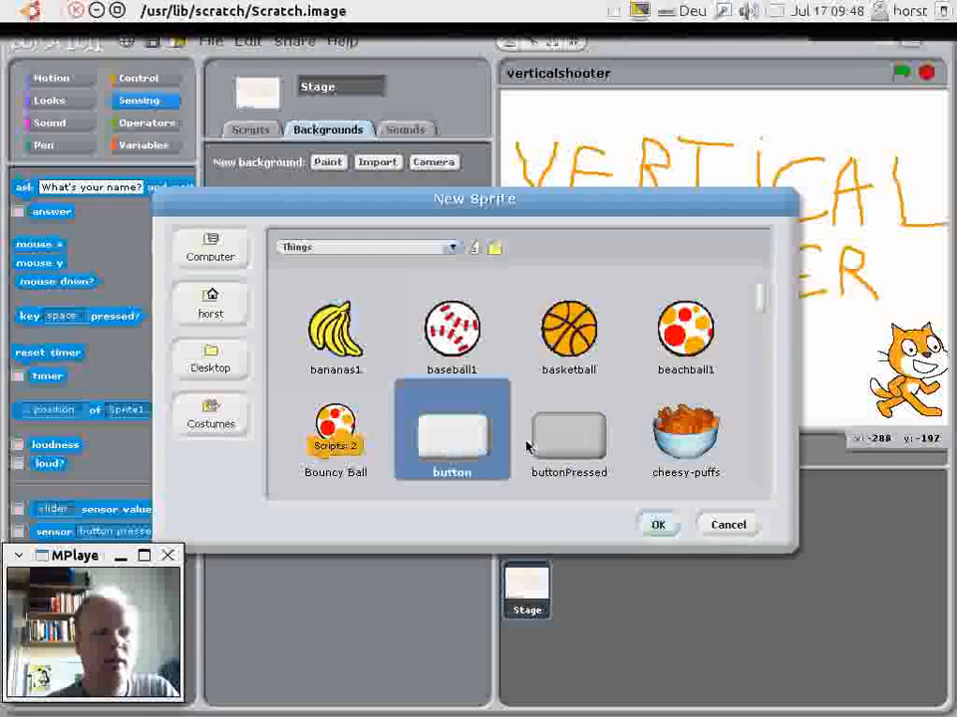
pyautogui.click(657, 524)
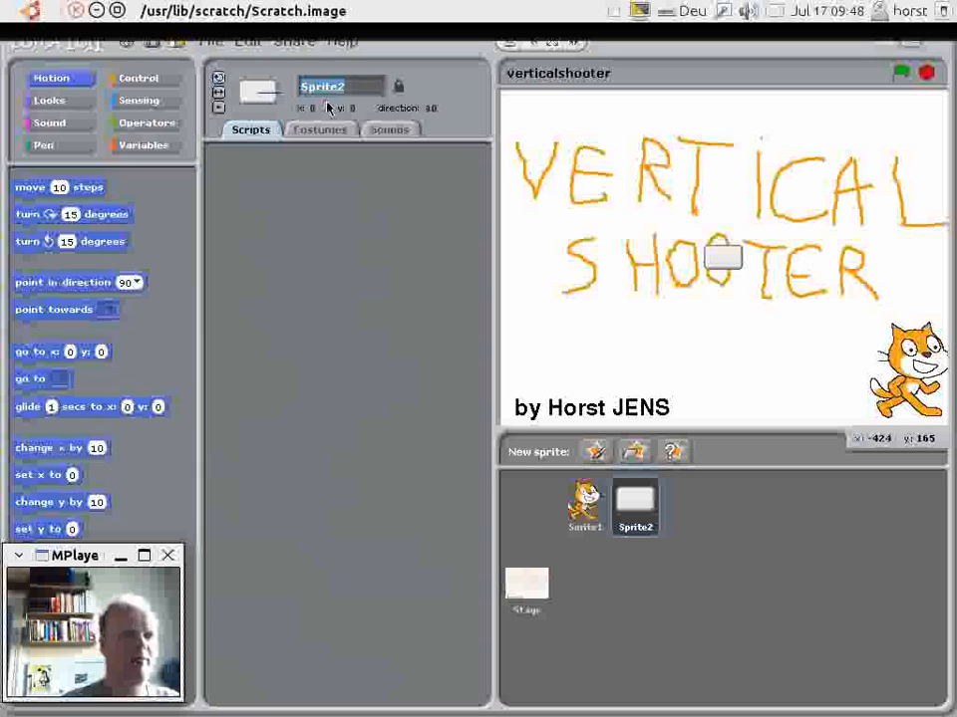
pyautogui.write('startbutton')
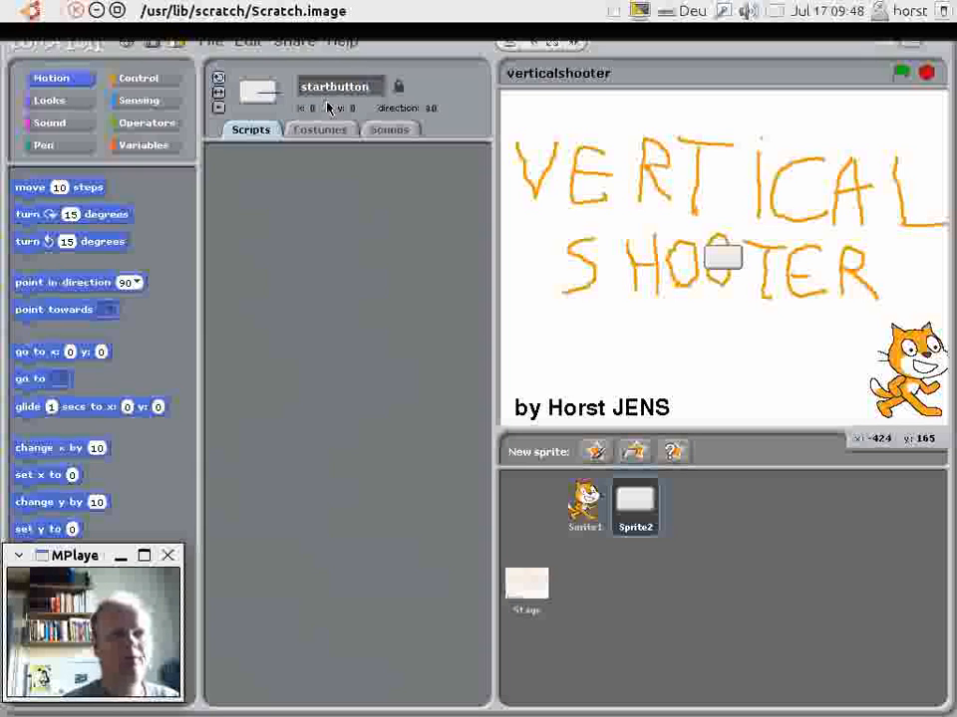
pyautogui.click(318, 129)
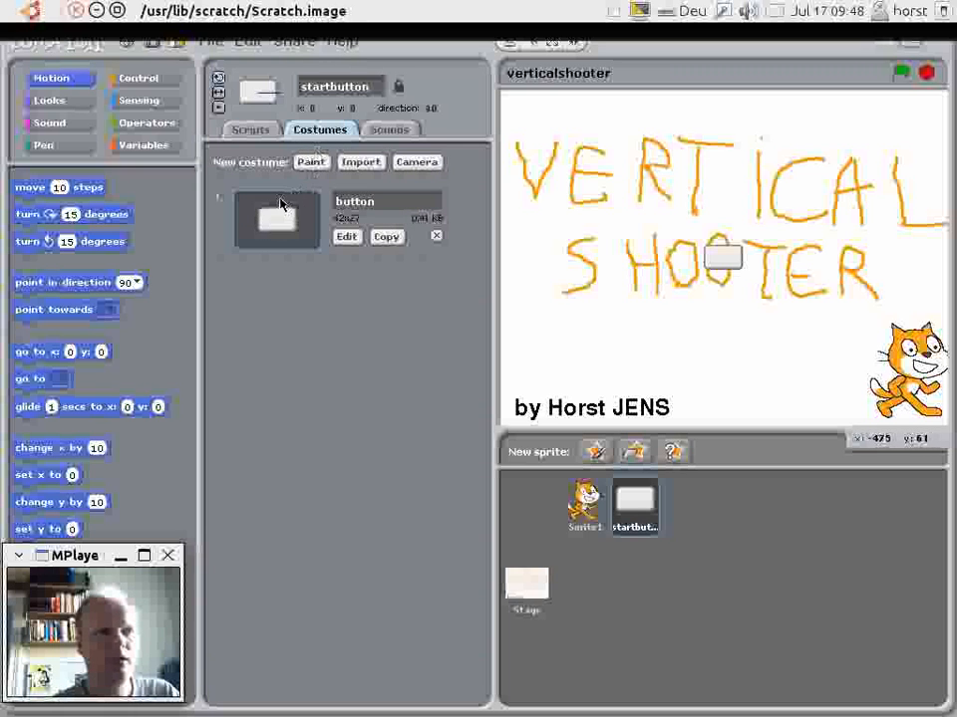
# Paint a copy of the button costume filled grey and keep it as button1.
pyautogui.click(387, 235)
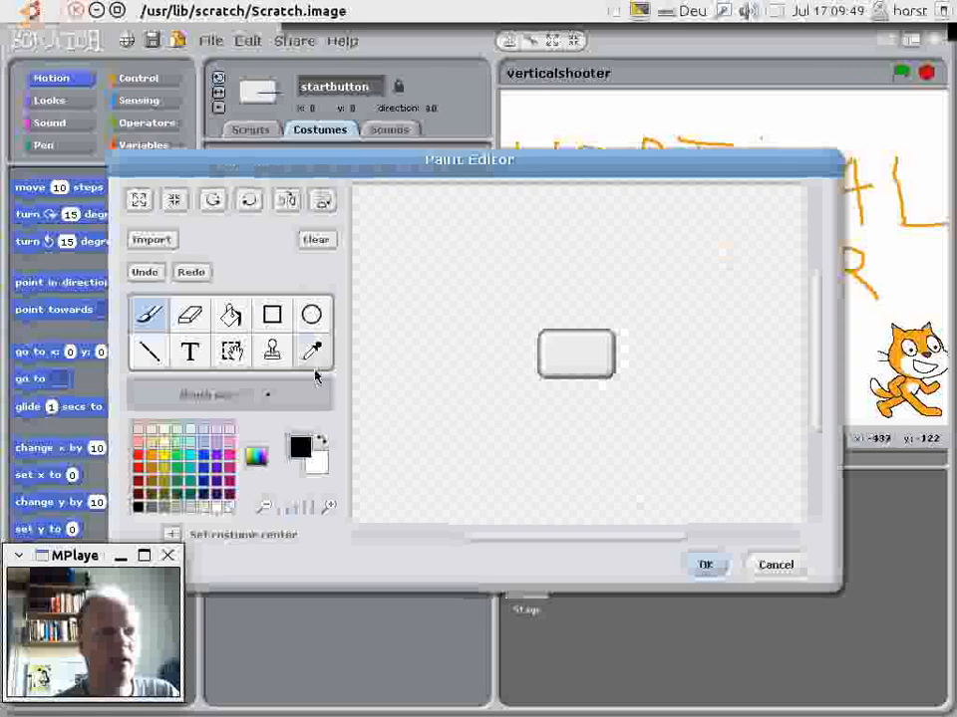
pyautogui.click(231, 315)
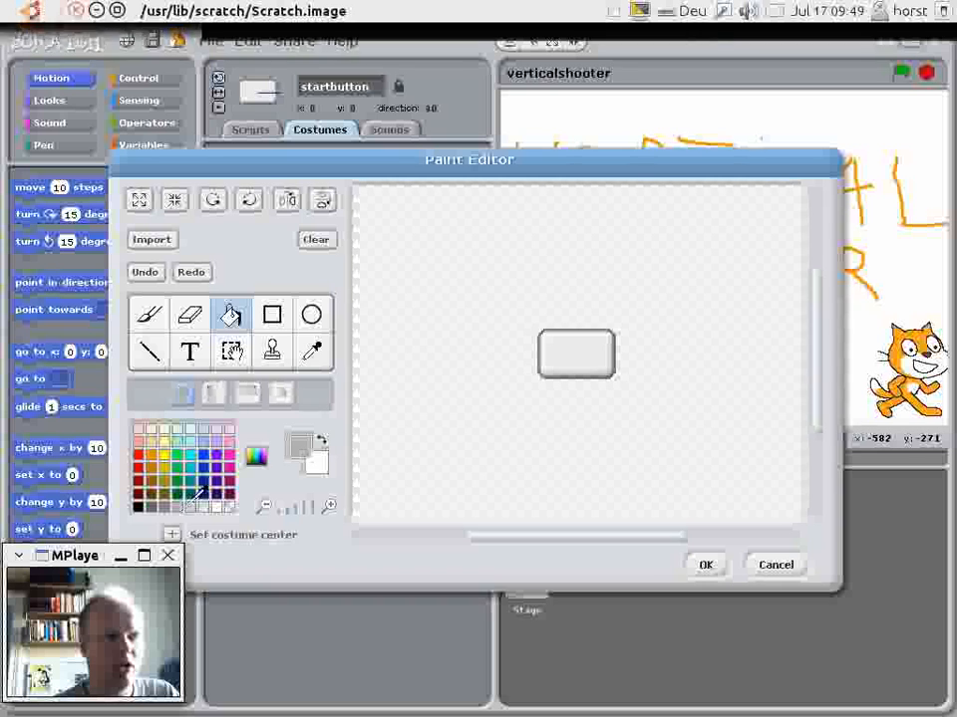
pyautogui.click(575, 354)
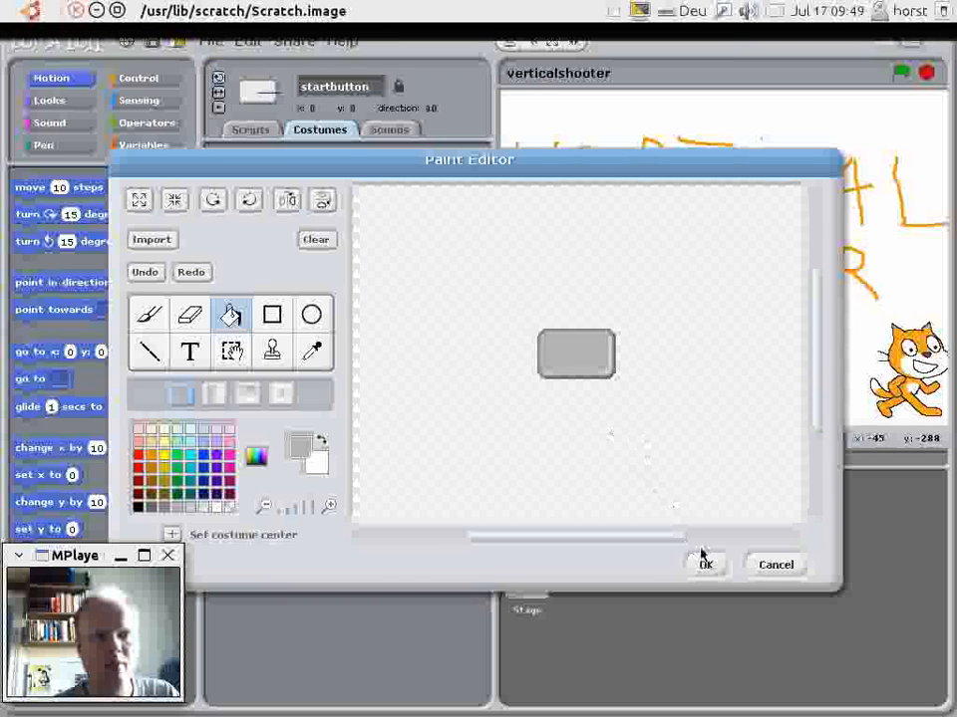
pyautogui.click(705, 566)
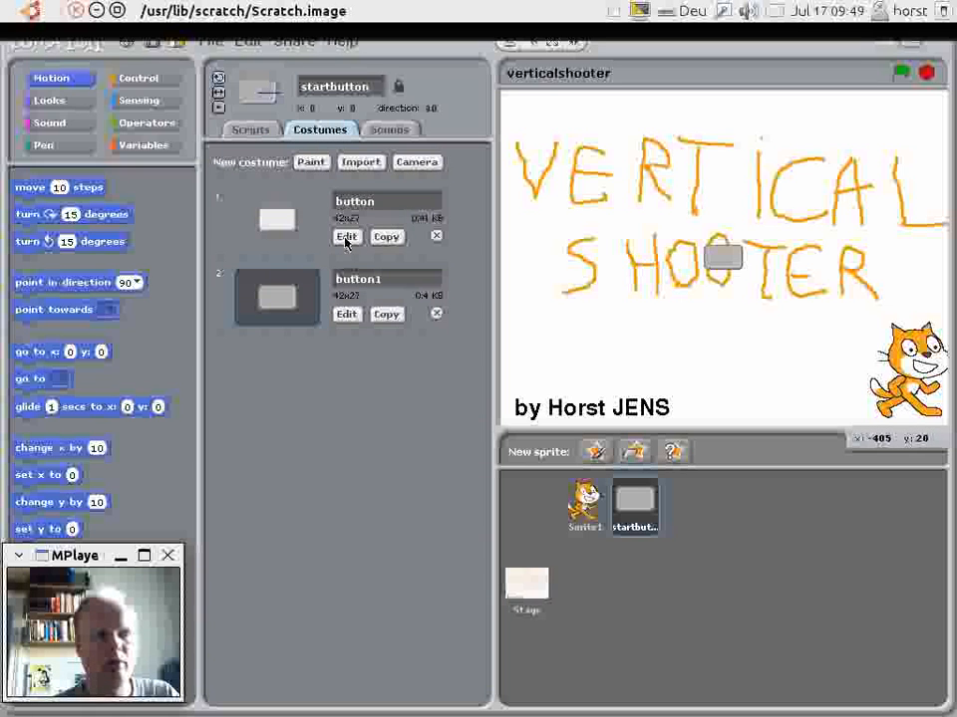
# Label the white button costume with the text 'start' at size 12.
pyautogui.click(347, 235)
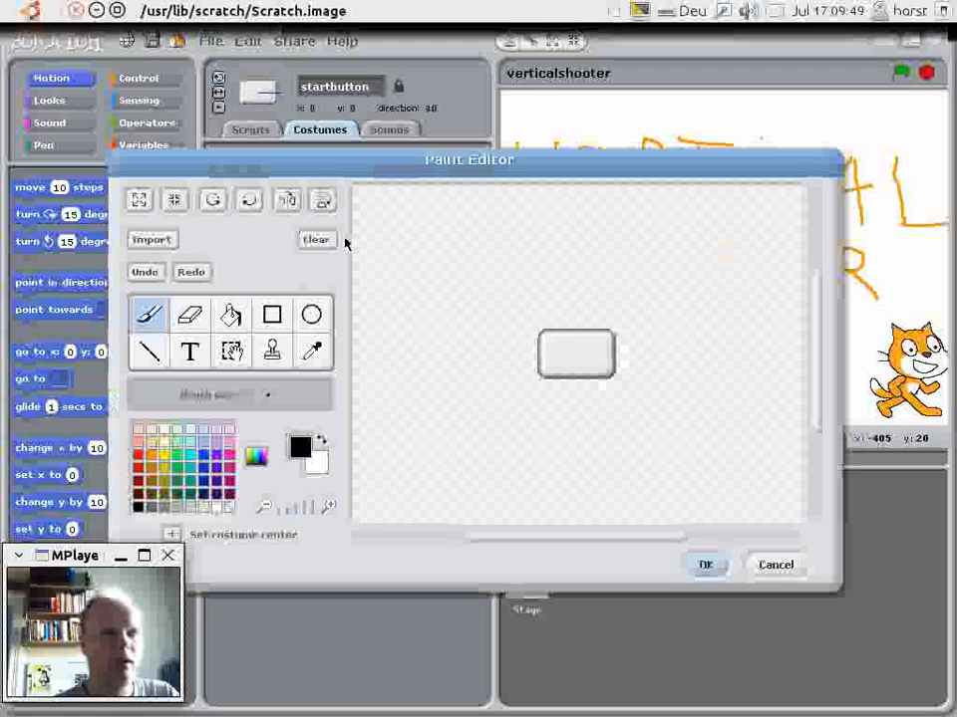
pyautogui.moveTo(190, 351)
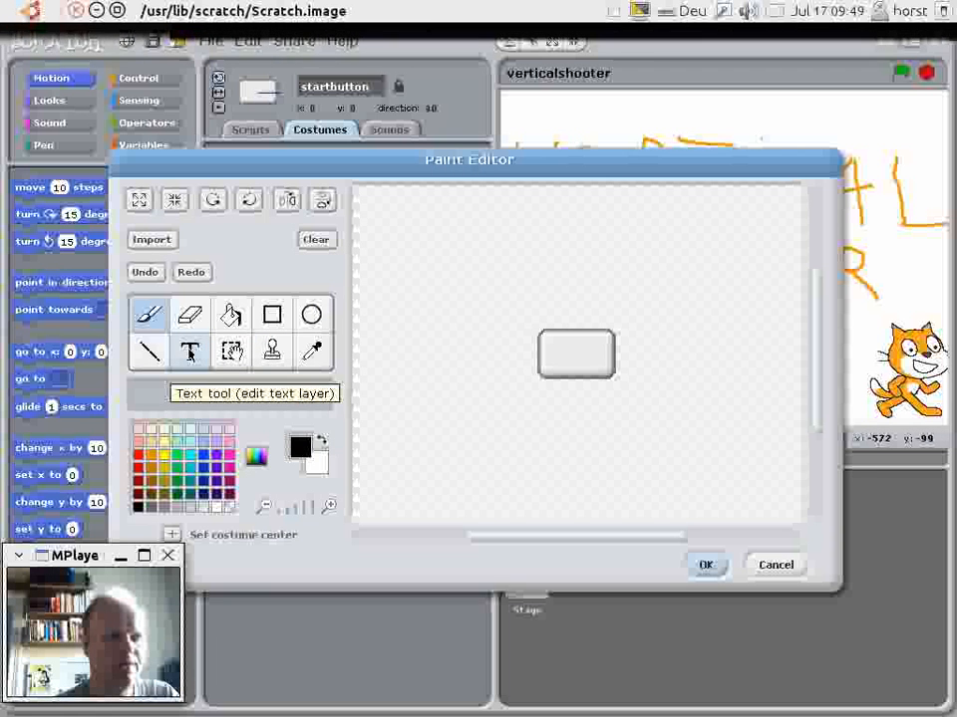
pyautogui.write('st')
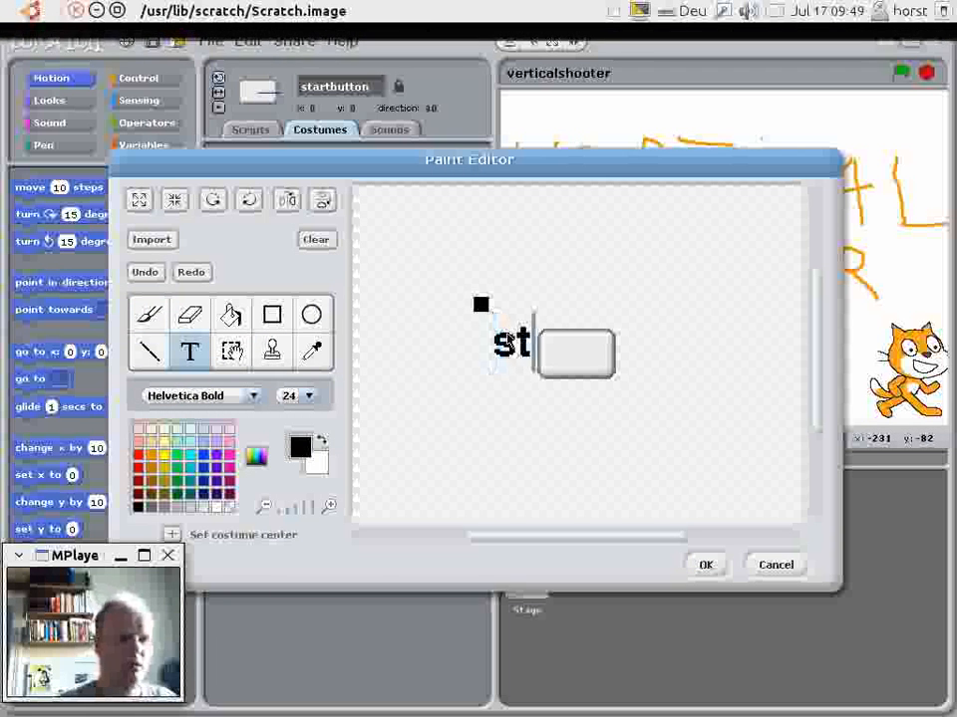
pyautogui.write('art')
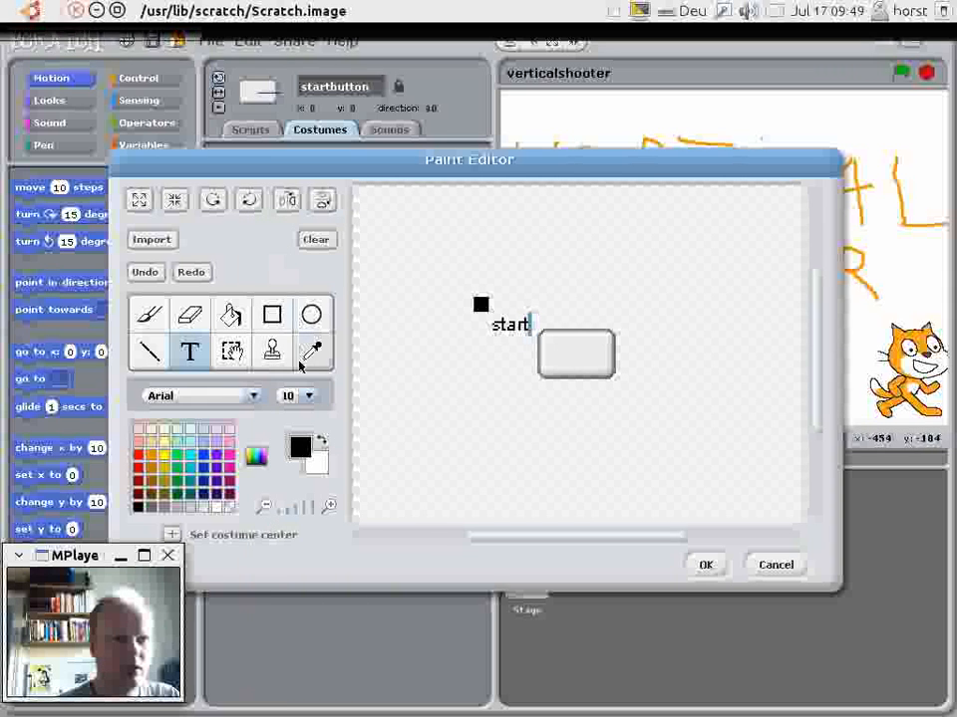
pyautogui.click(309, 395)
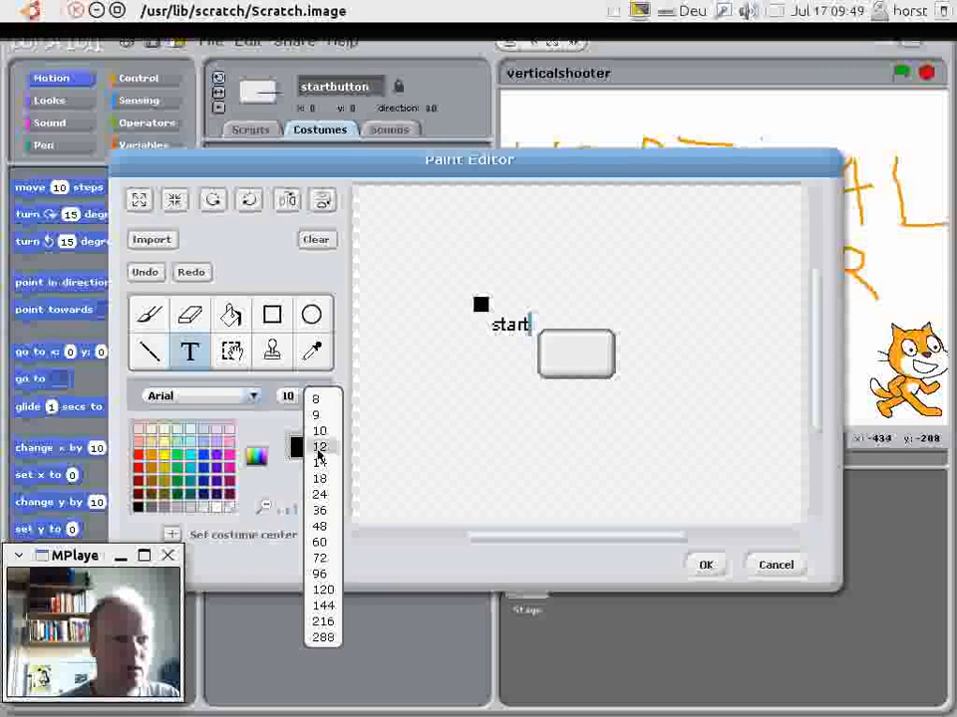
pyautogui.click(319, 446)
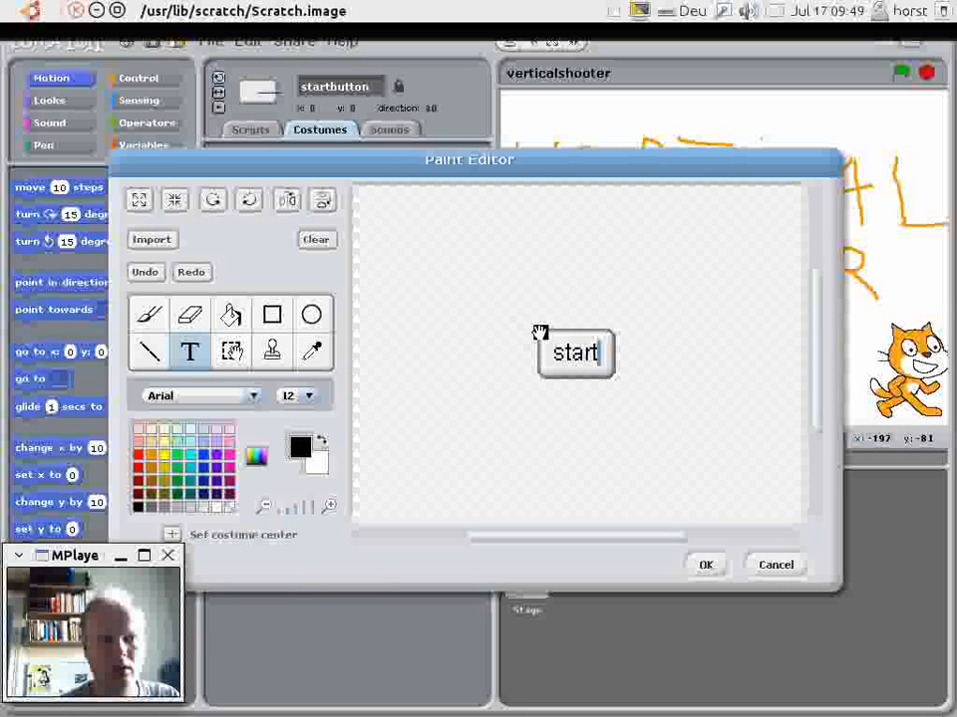
pyautogui.moveTo(598, 458)
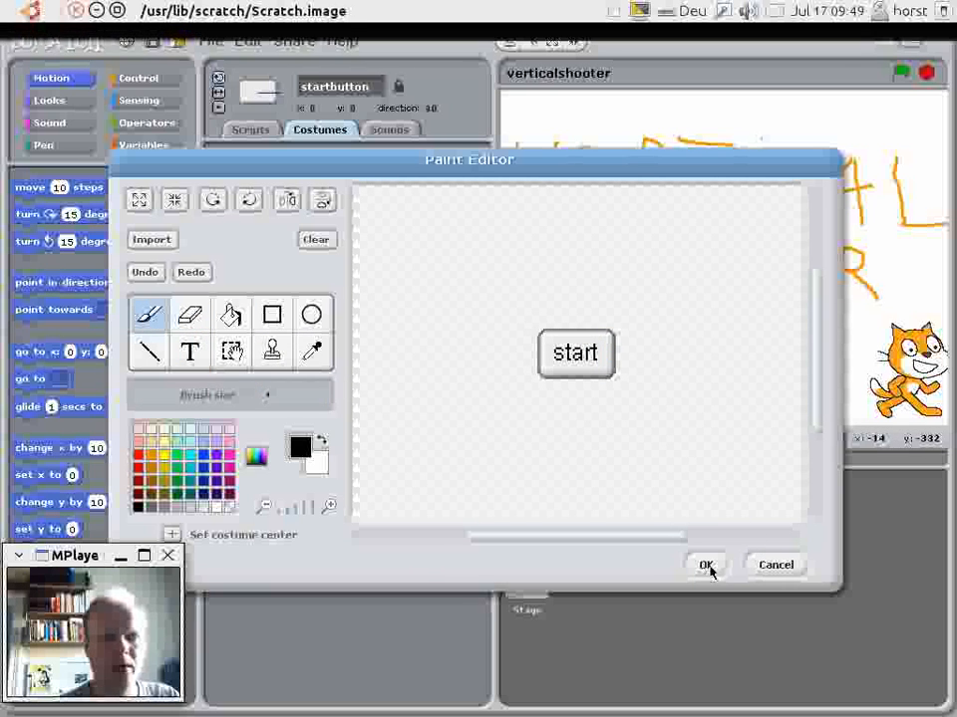
pyautogui.click(705, 566)
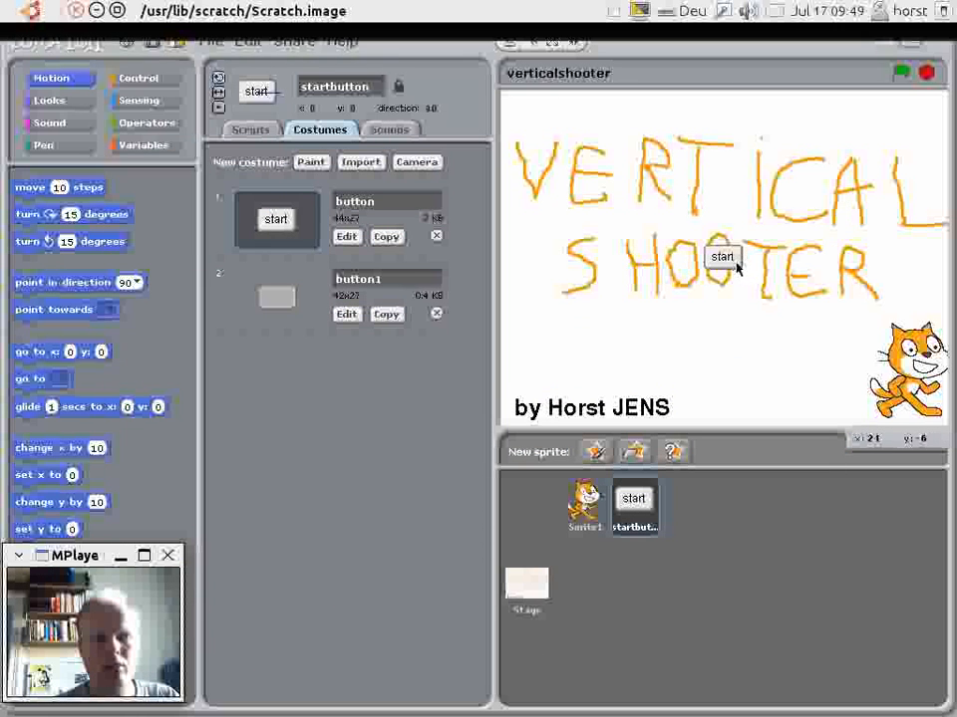
# Reposition the start button on the stage and return to its scripts.
pyautogui.moveTo(722, 257); pyautogui.dragTo(586, 339)
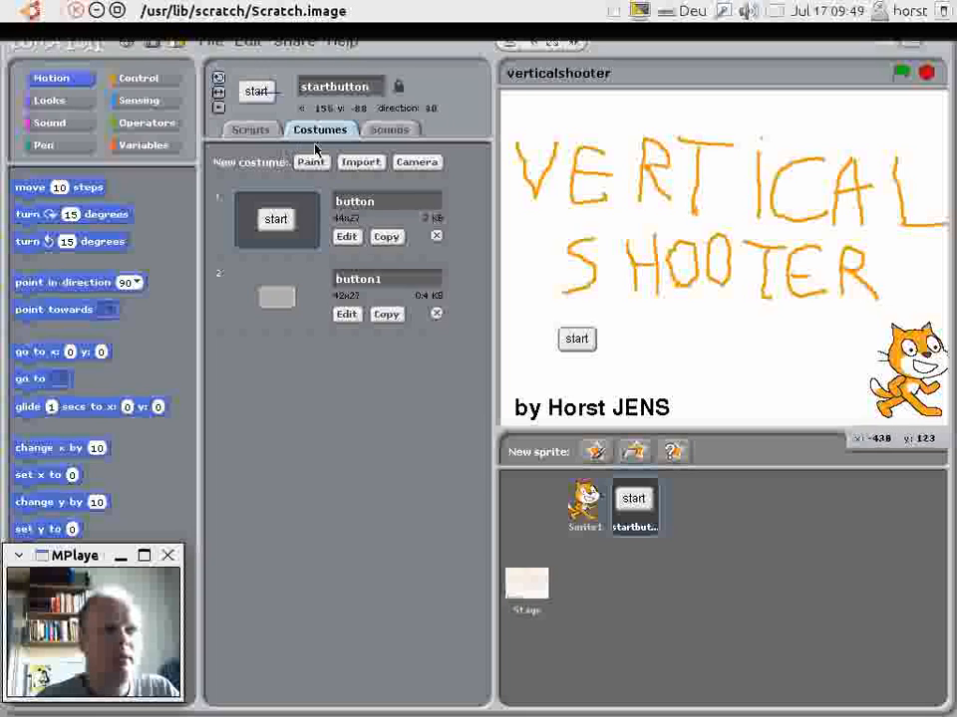
pyautogui.click(251, 129)
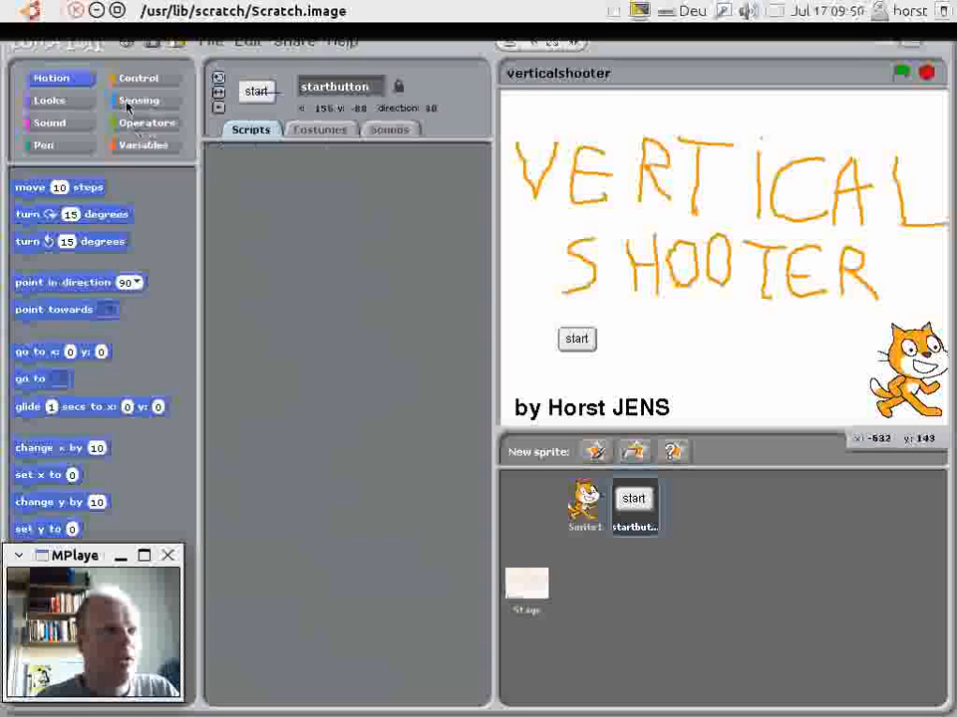
# Begin startbutton's script with a 'when green flag clicked' hat and bring up the Looks blocks.
pyautogui.click(140, 78)
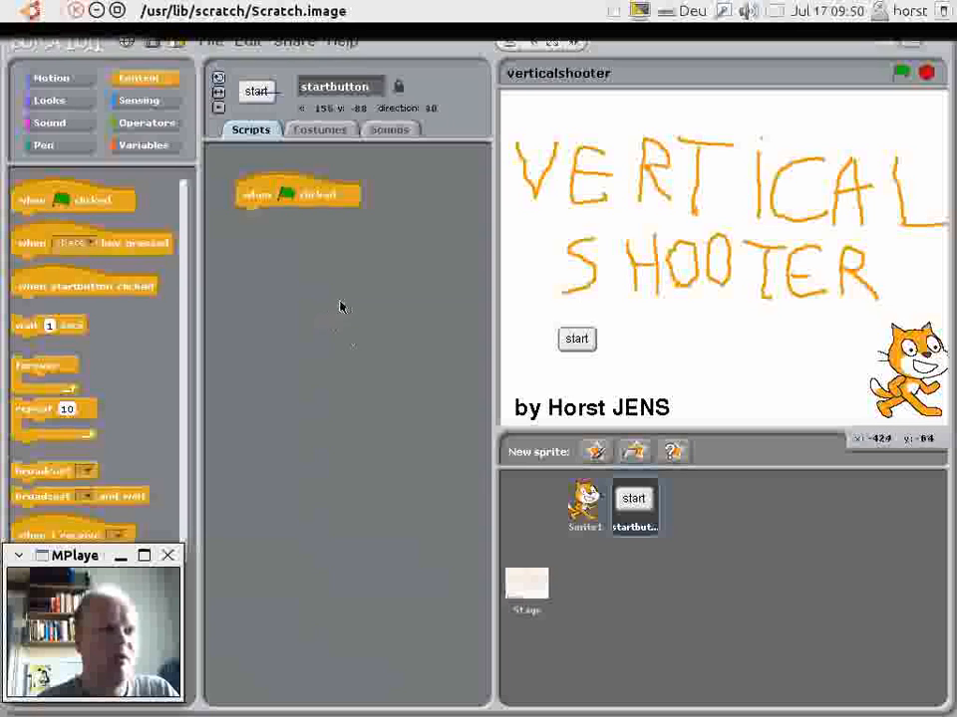
pyautogui.moveTo(558, 327)
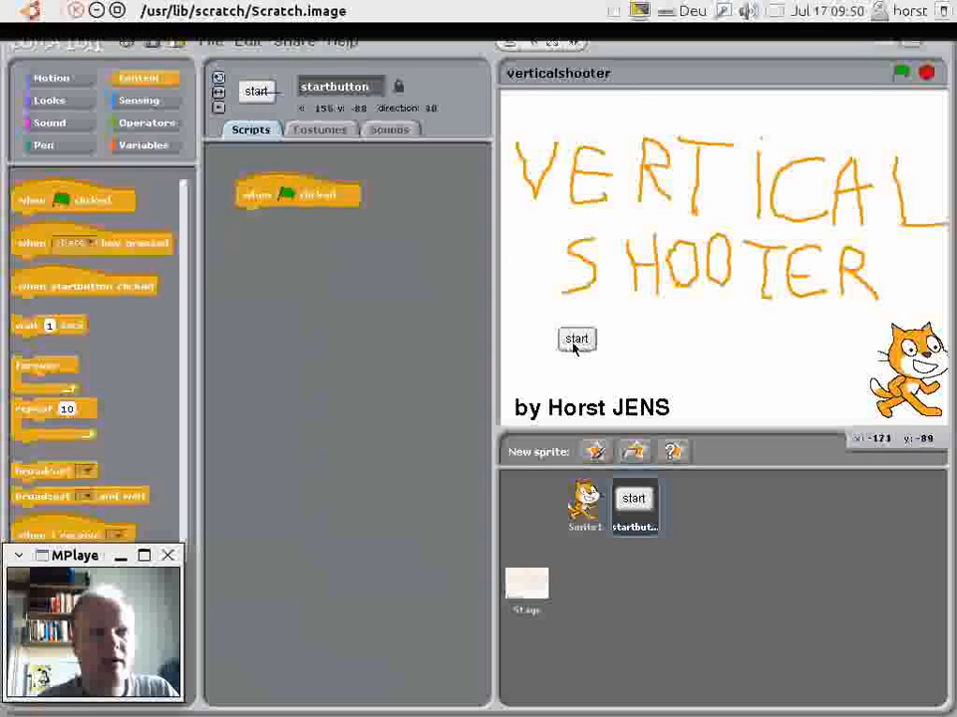
pyautogui.moveTo(307, 211)
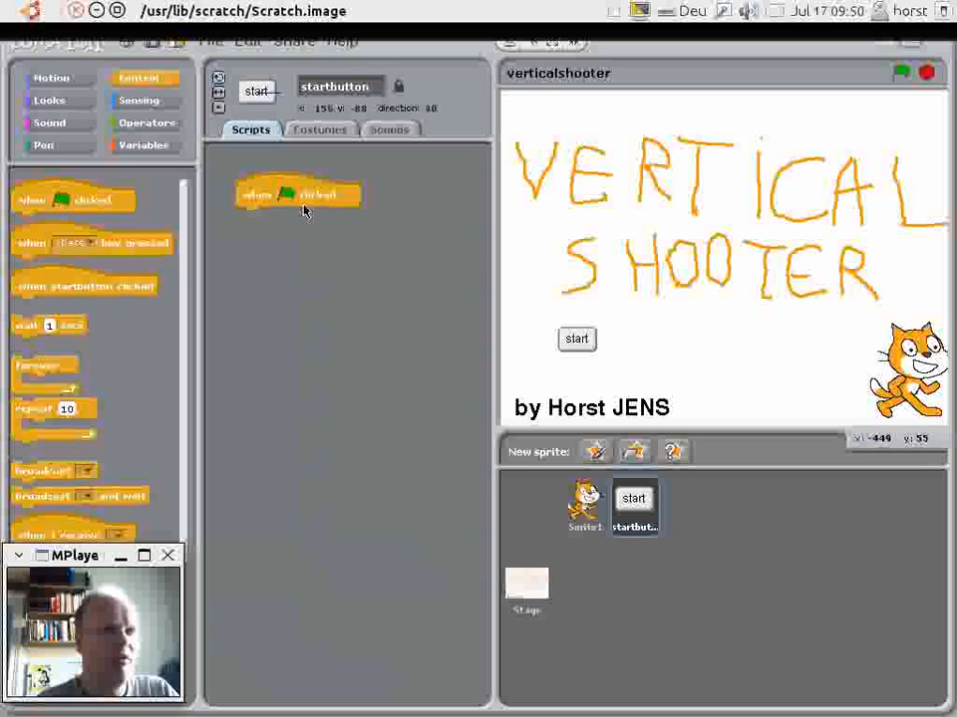
pyautogui.click(319, 130)
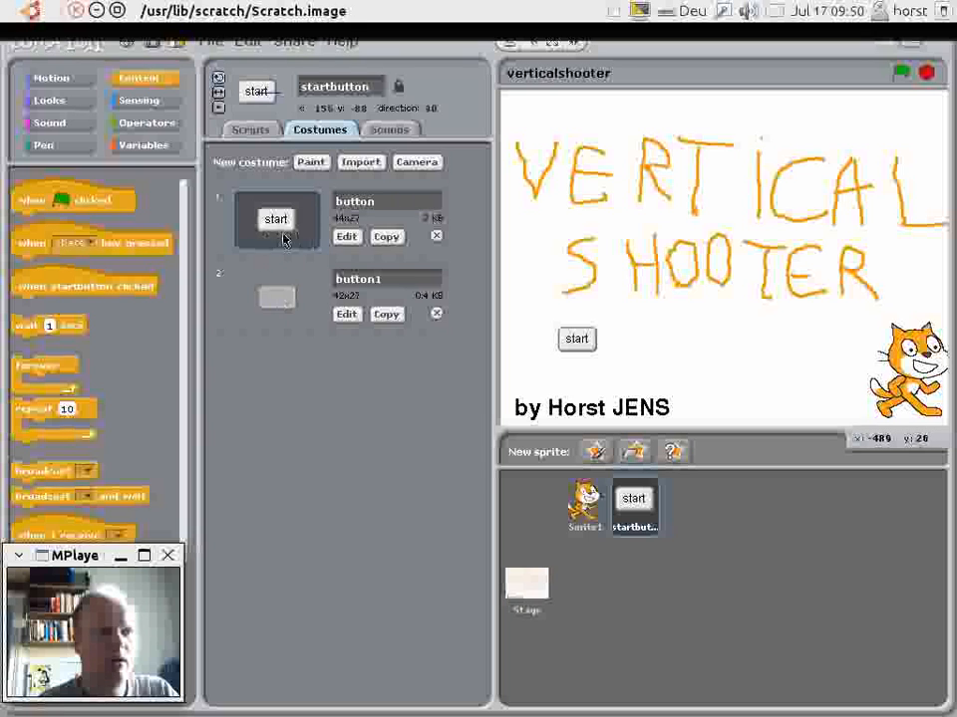
pyautogui.click(251, 130)
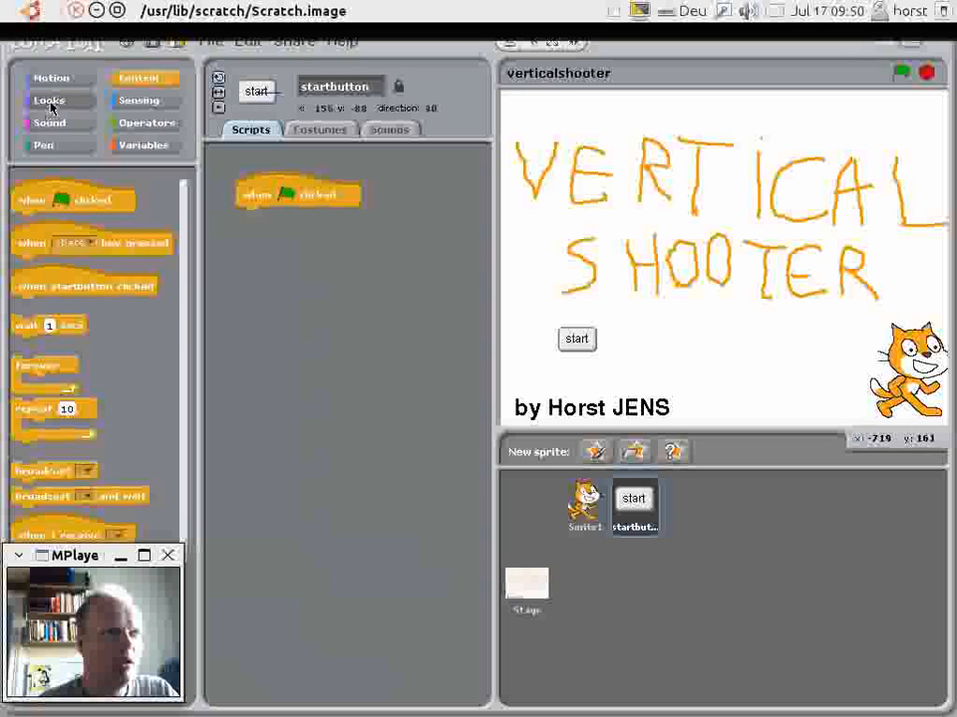
pyautogui.click(47, 99)
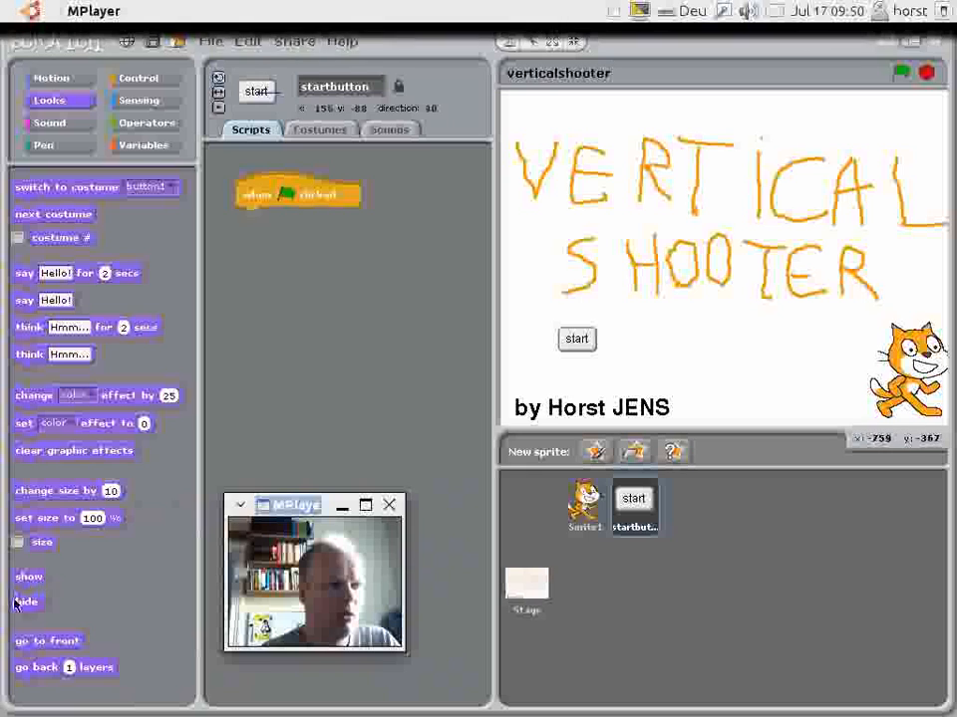
# Show the button on green flag and start a 'when startbutton clicked' script.
pyautogui.moveTo(26, 576); pyautogui.dragTo(245, 222)
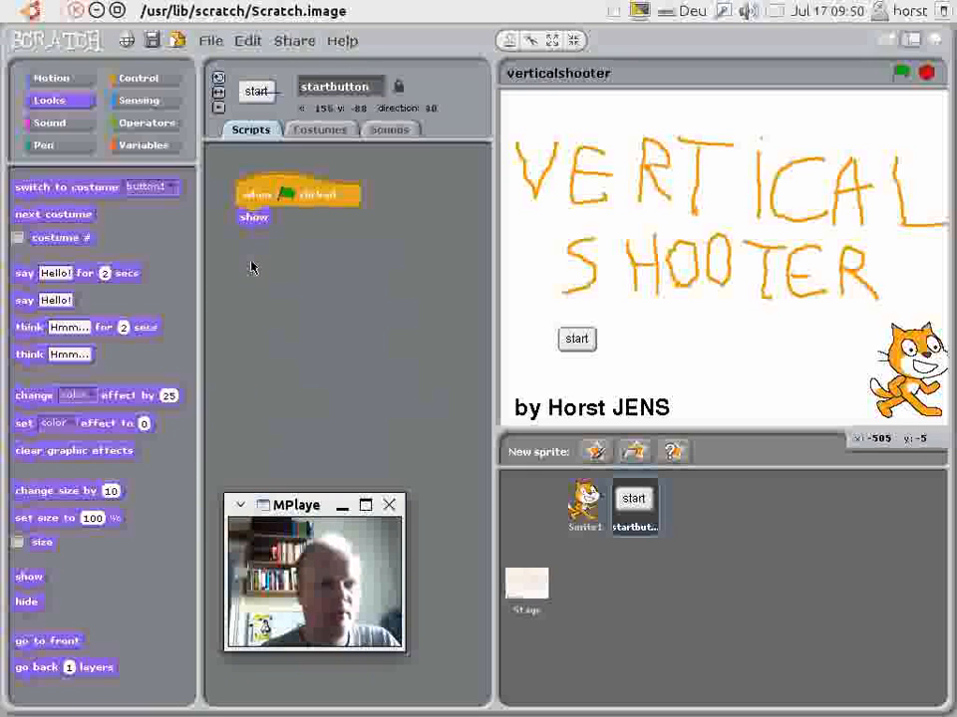
pyautogui.moveTo(316, 494)
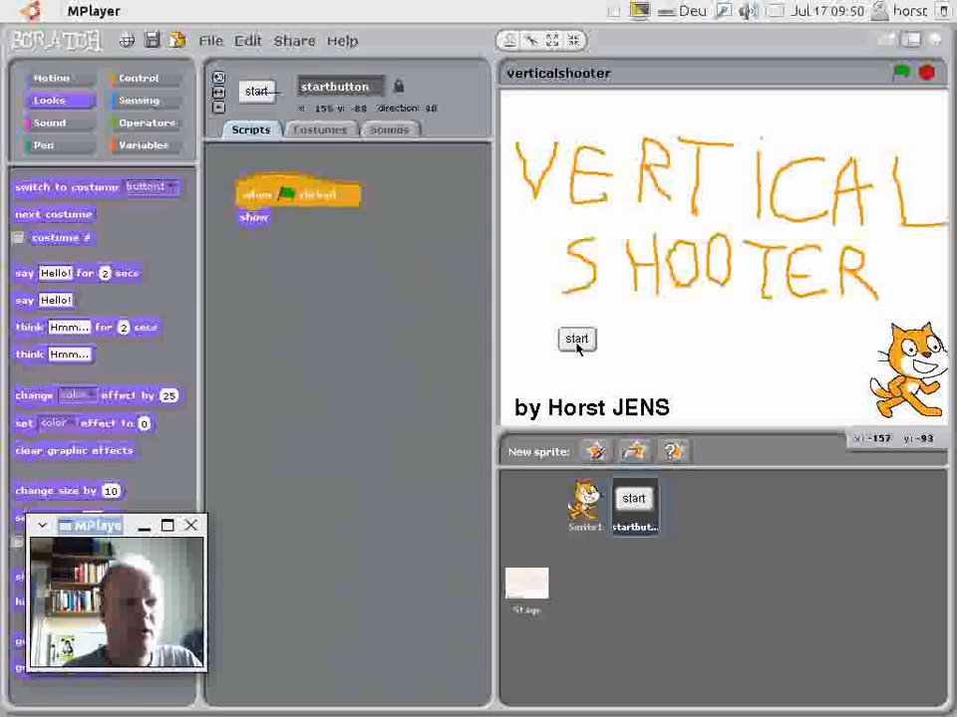
pyautogui.moveTo(178, 215)
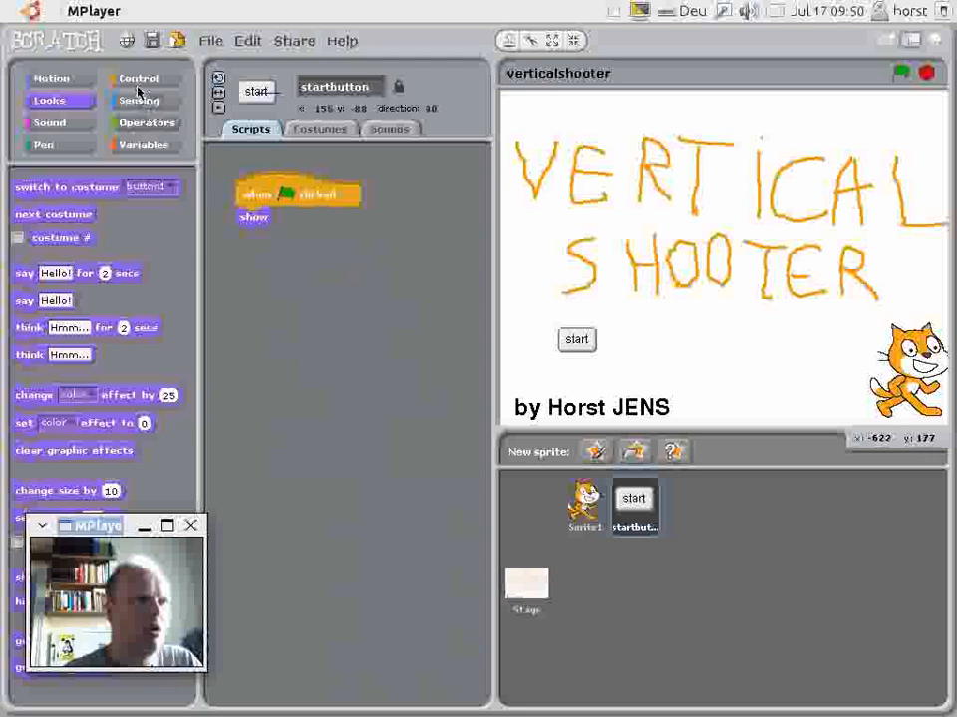
pyautogui.click(139, 77)
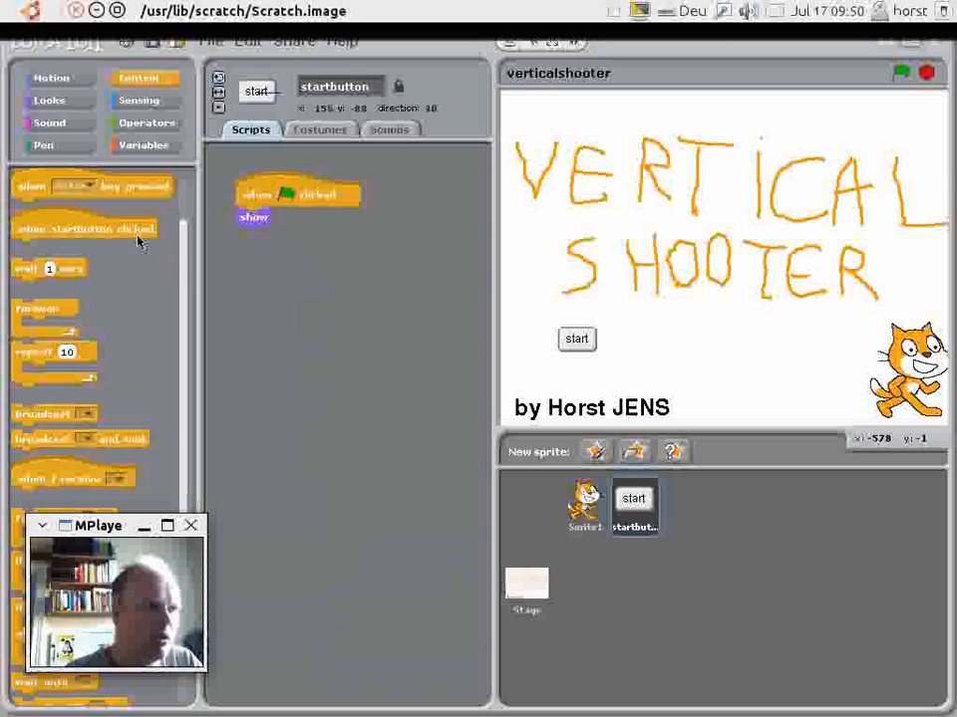
pyautogui.moveTo(84, 229); pyautogui.dragTo(309, 283)
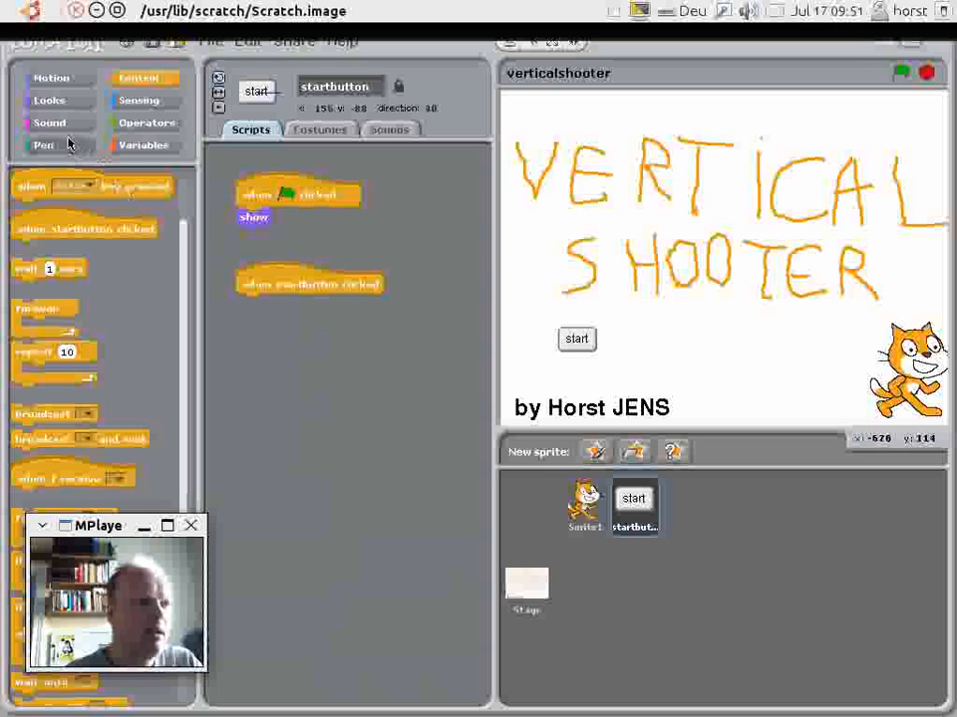
pyautogui.click(48, 121)
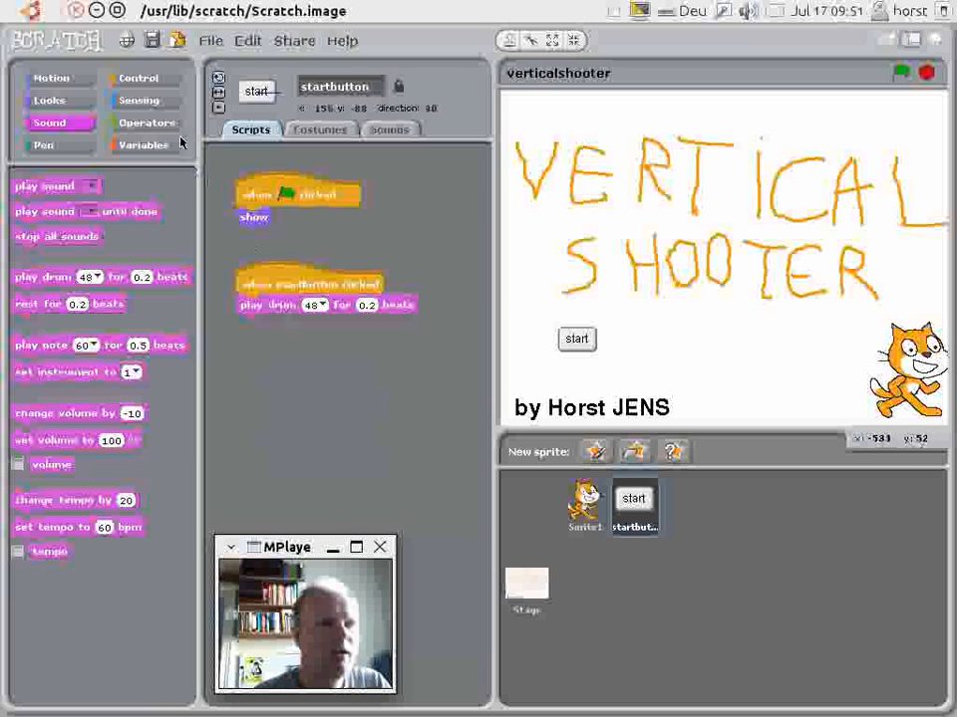
# Have the click script broadcast a new message named gamestart after the drum sound.
pyautogui.click(140, 78)
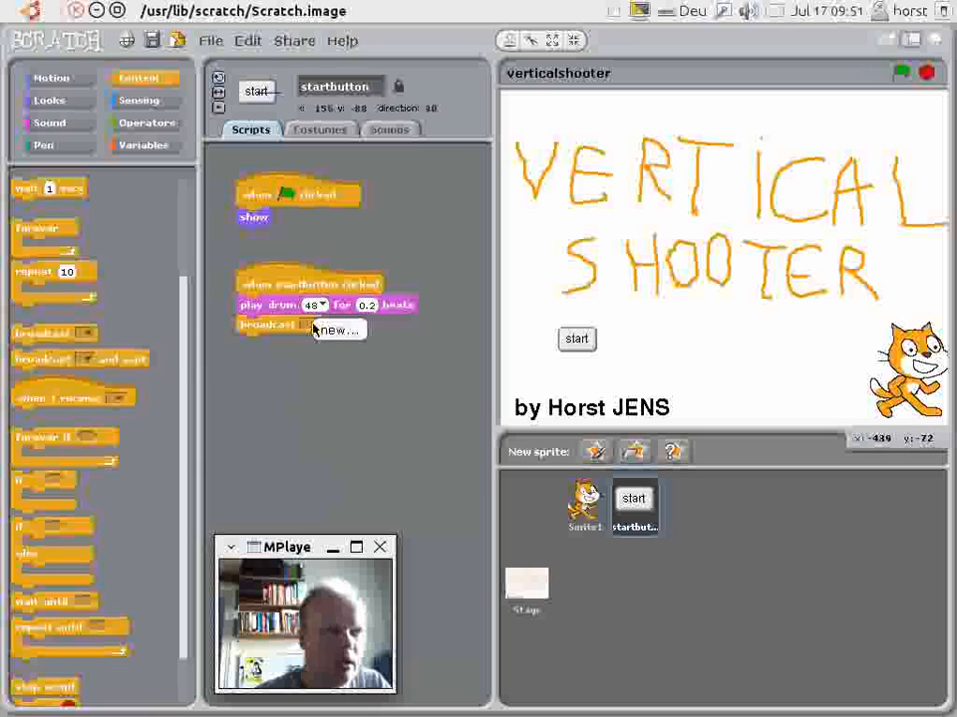
pyautogui.click(335, 331)
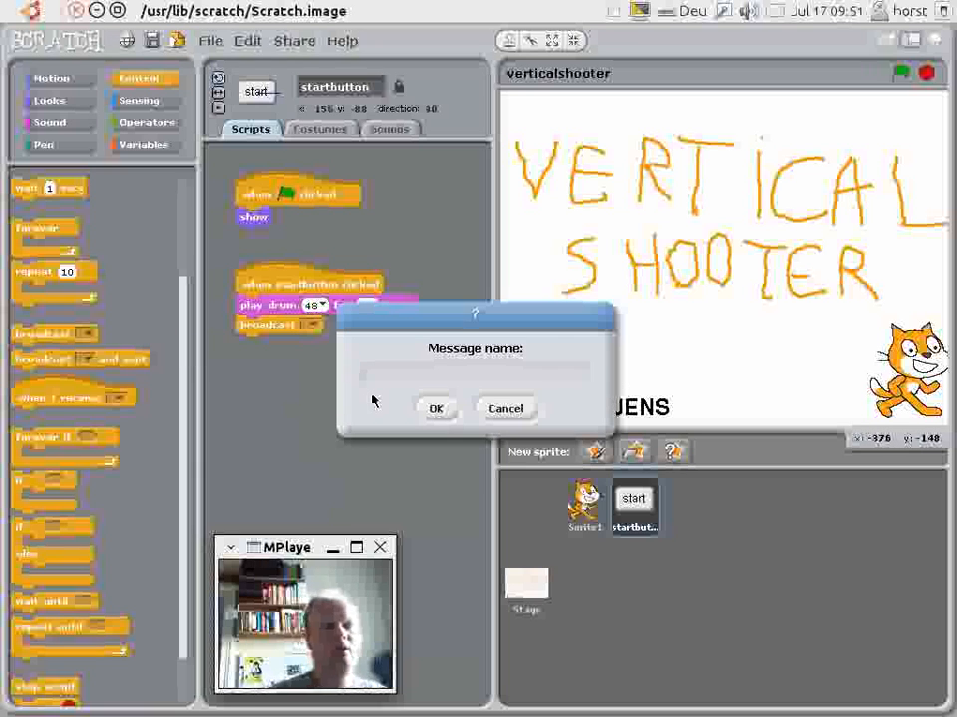
pyautogui.write('gamestart')
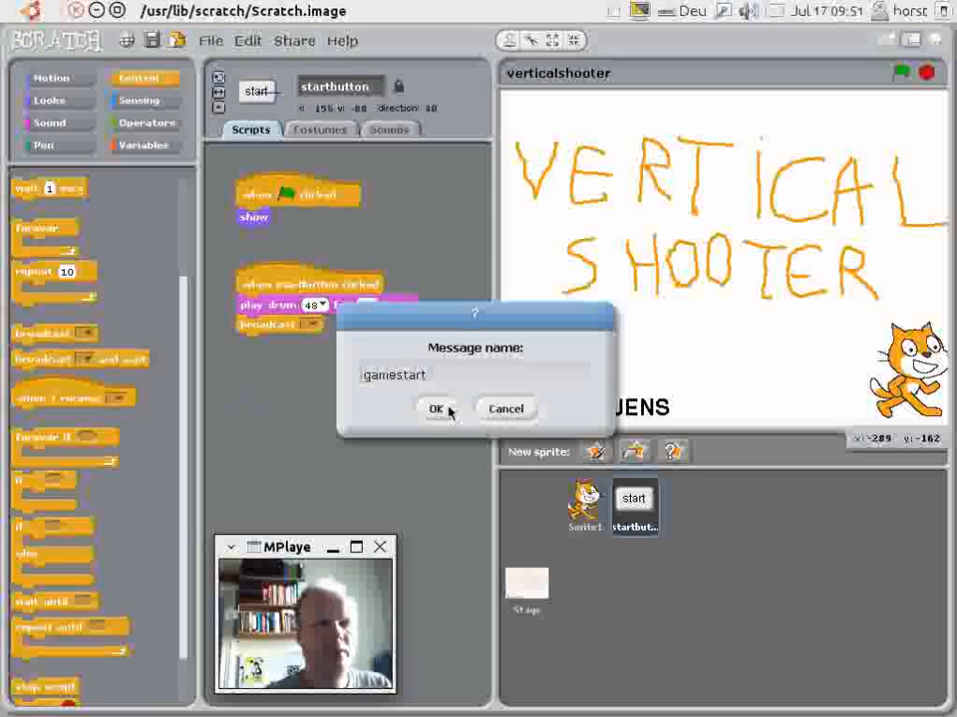
pyautogui.click(434, 408)
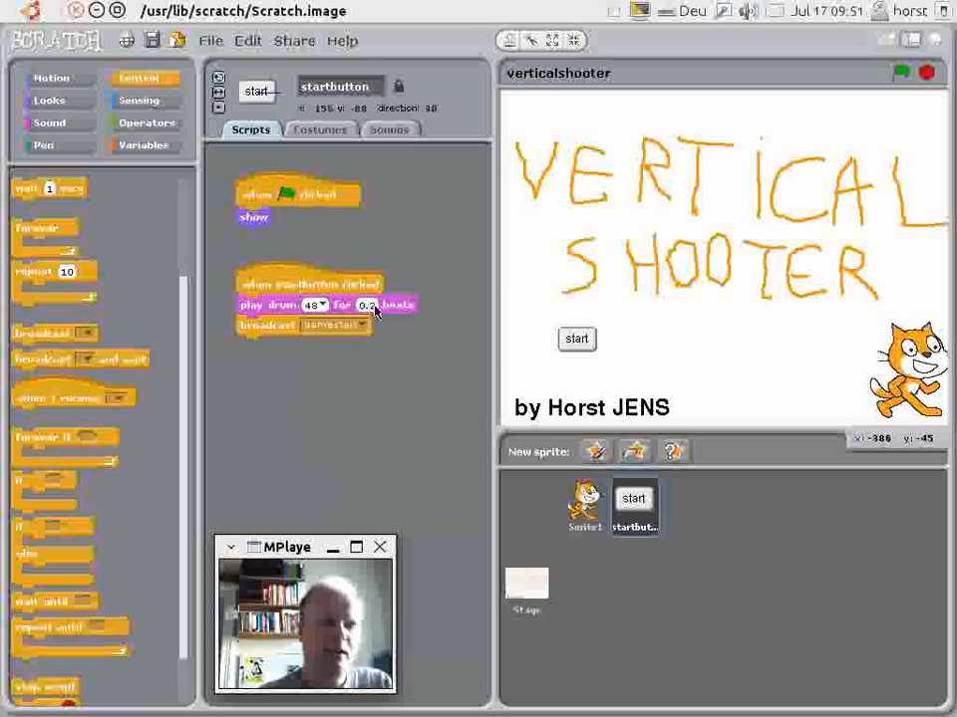
# Give the Stage a 'when green flag clicked' script and show its backgrounds list.
pyautogui.click(526, 590)
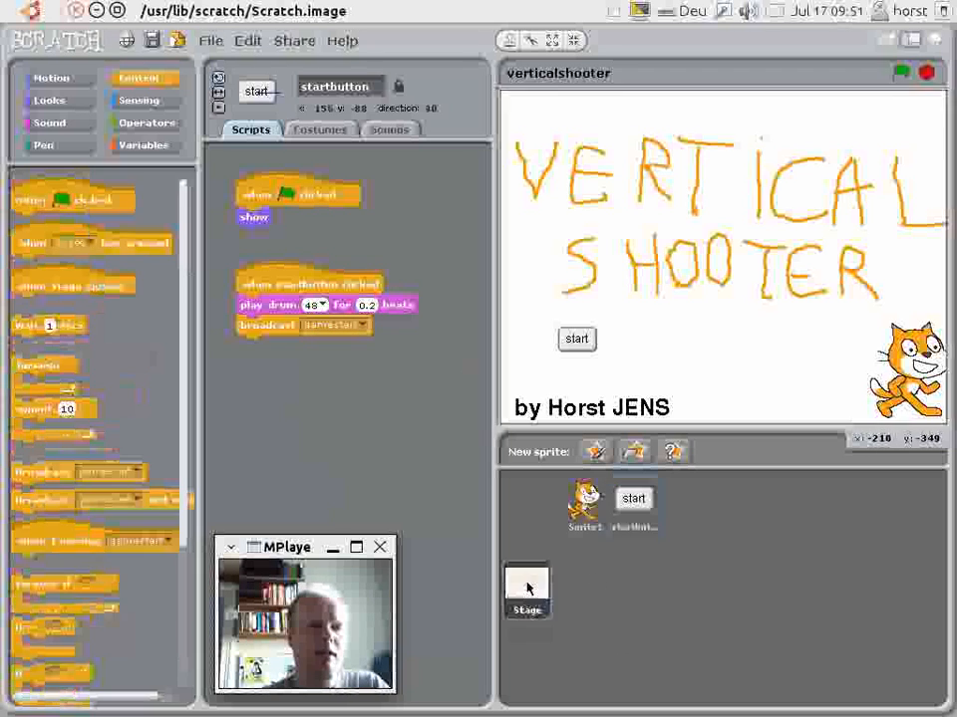
pyautogui.click(526, 590)
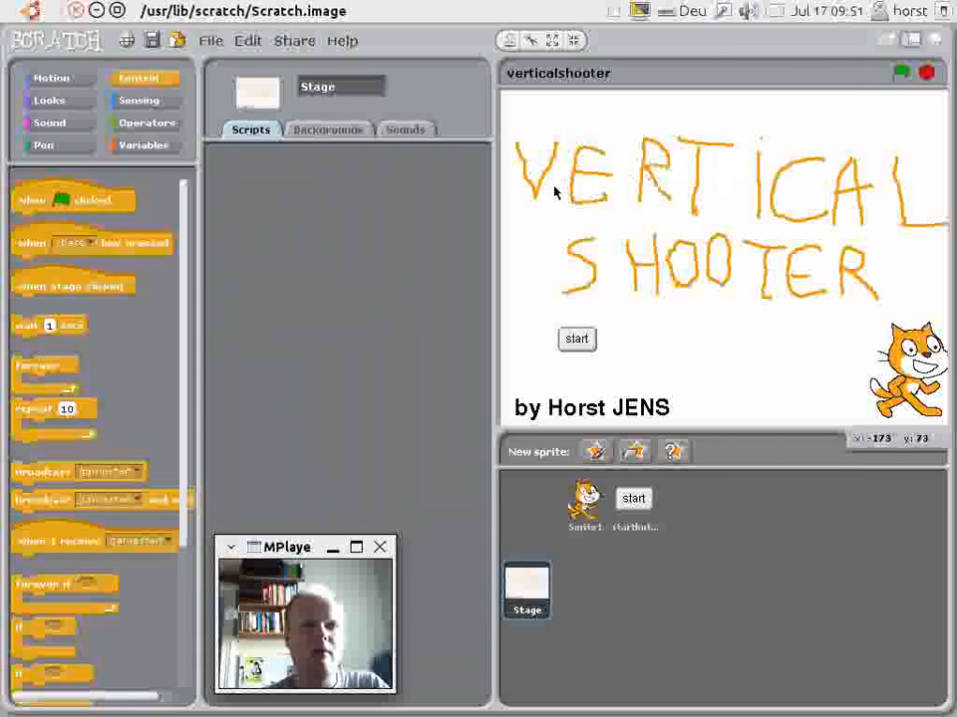
pyautogui.moveTo(749, 261)
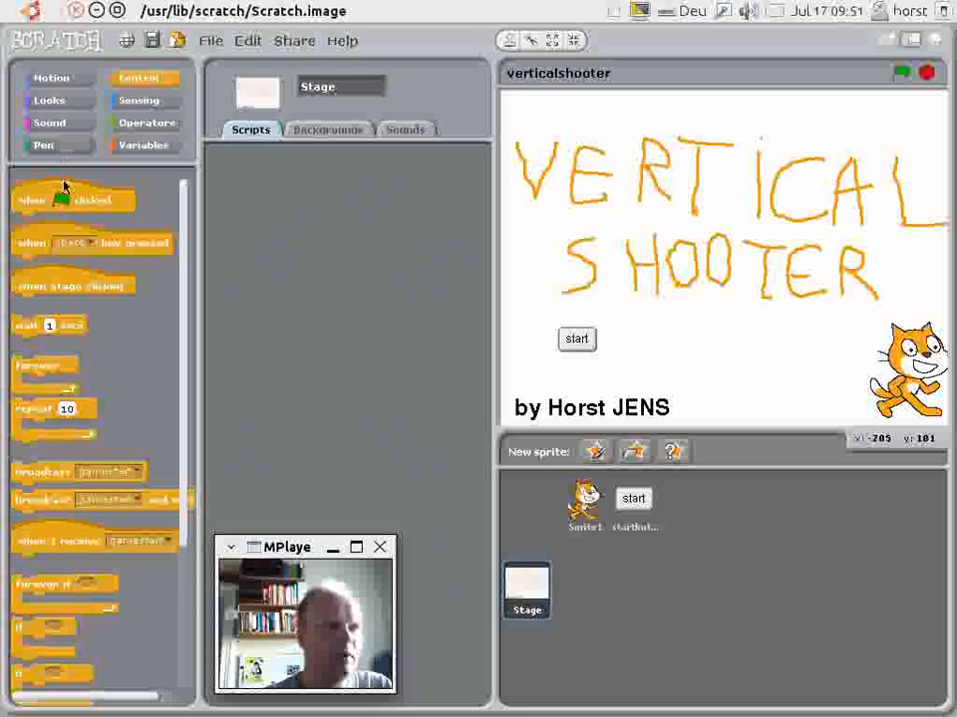
pyautogui.moveTo(76, 200); pyautogui.dragTo(336, 187)
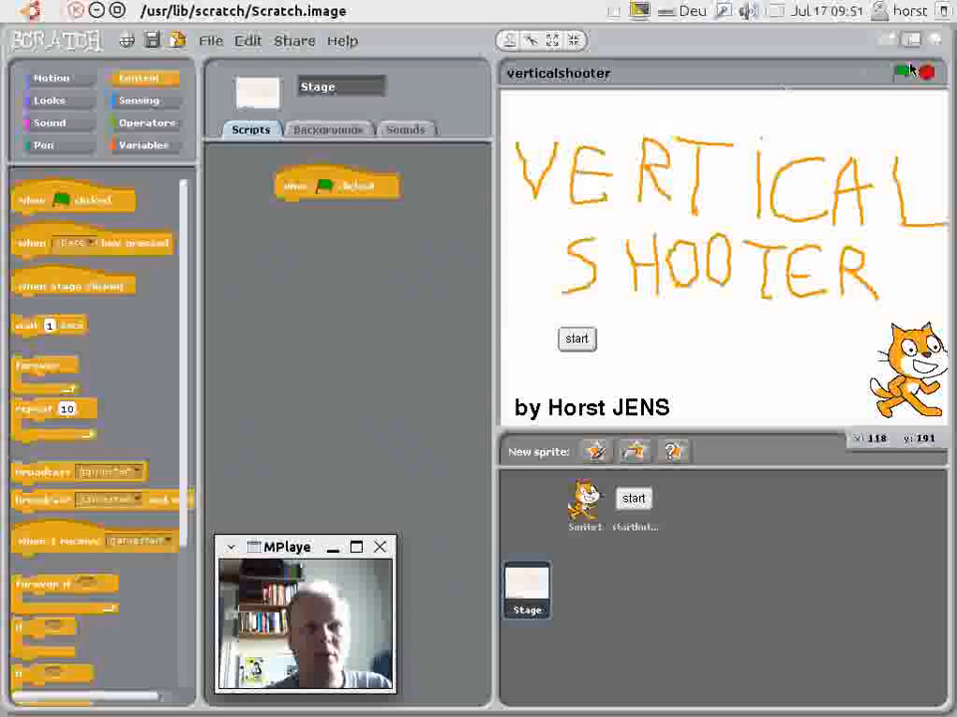
pyautogui.moveTo(546, 212)
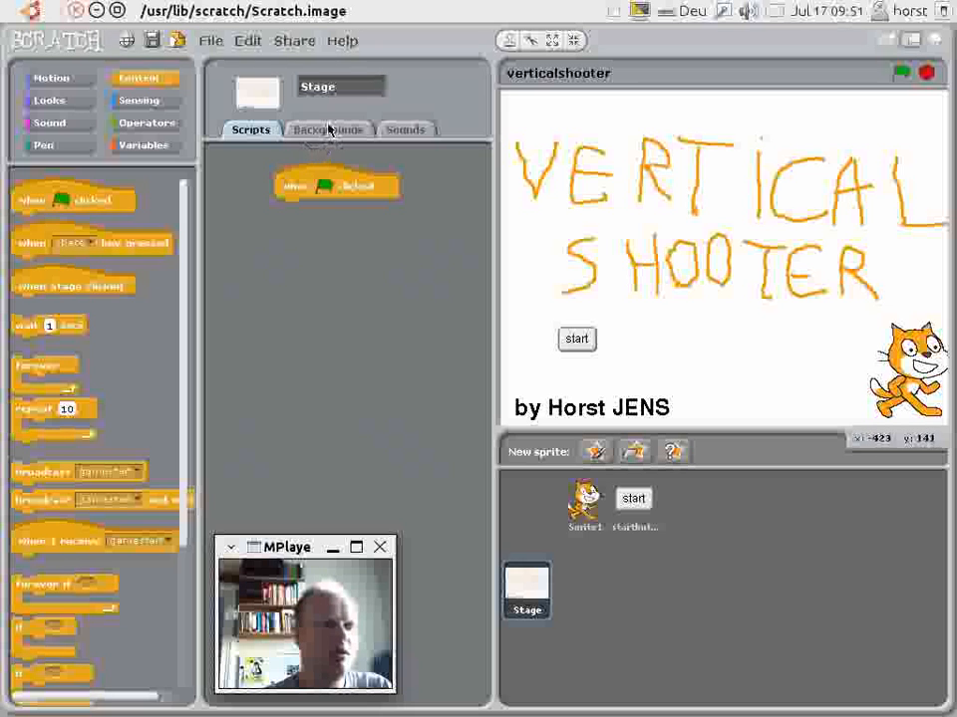
pyautogui.click(327, 129)
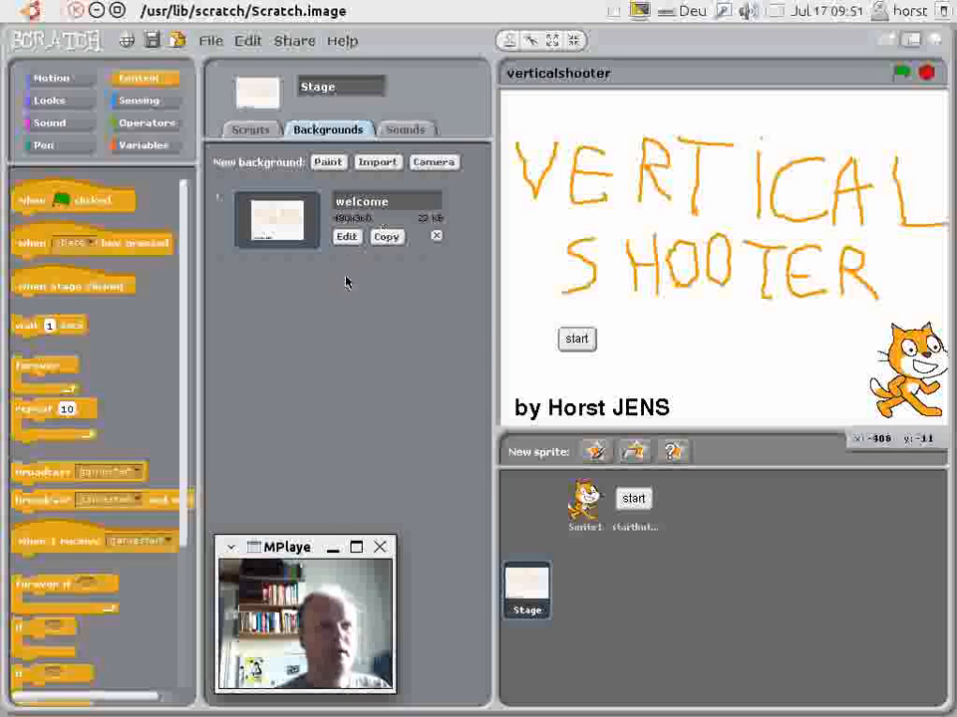
# Import the xy-grid library backdrop as the stage's second background.
pyautogui.click(377, 162)
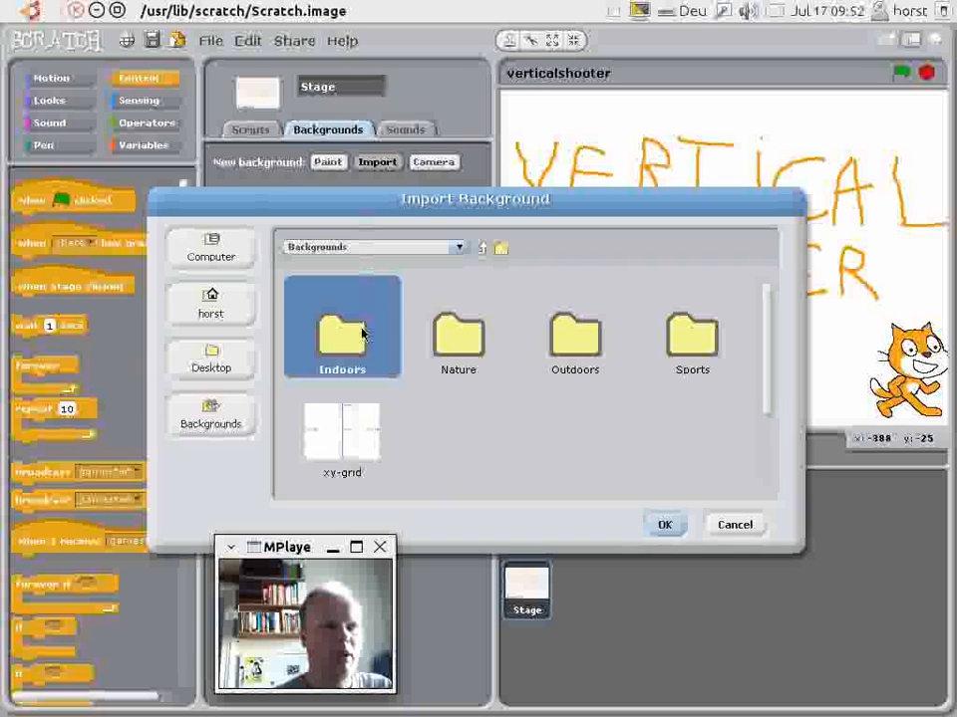
pyautogui.click(342, 428)
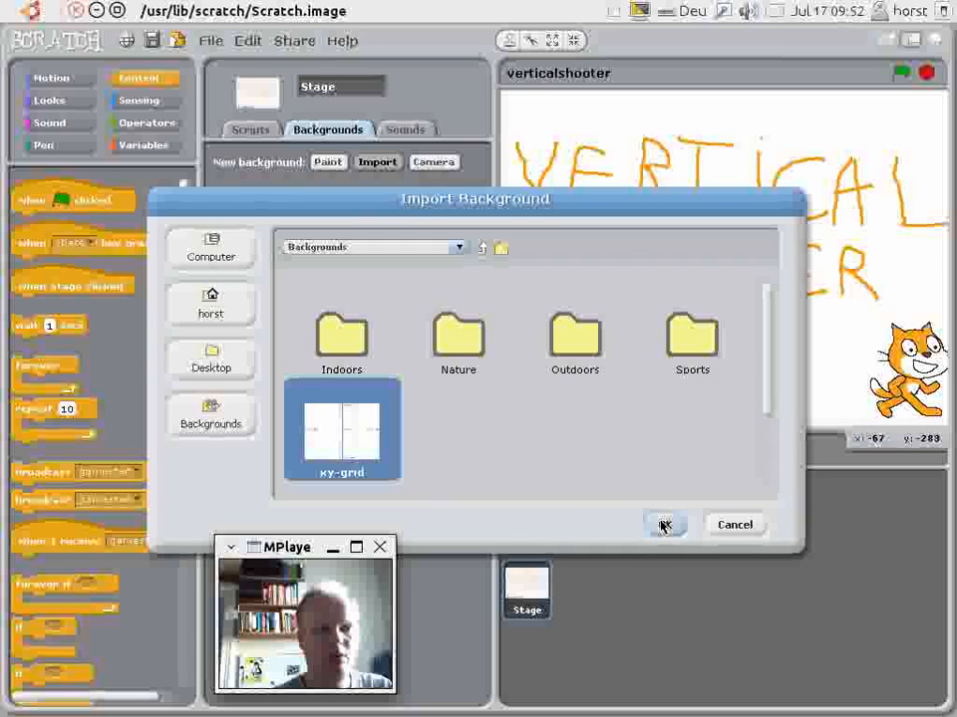
pyautogui.click(665, 526)
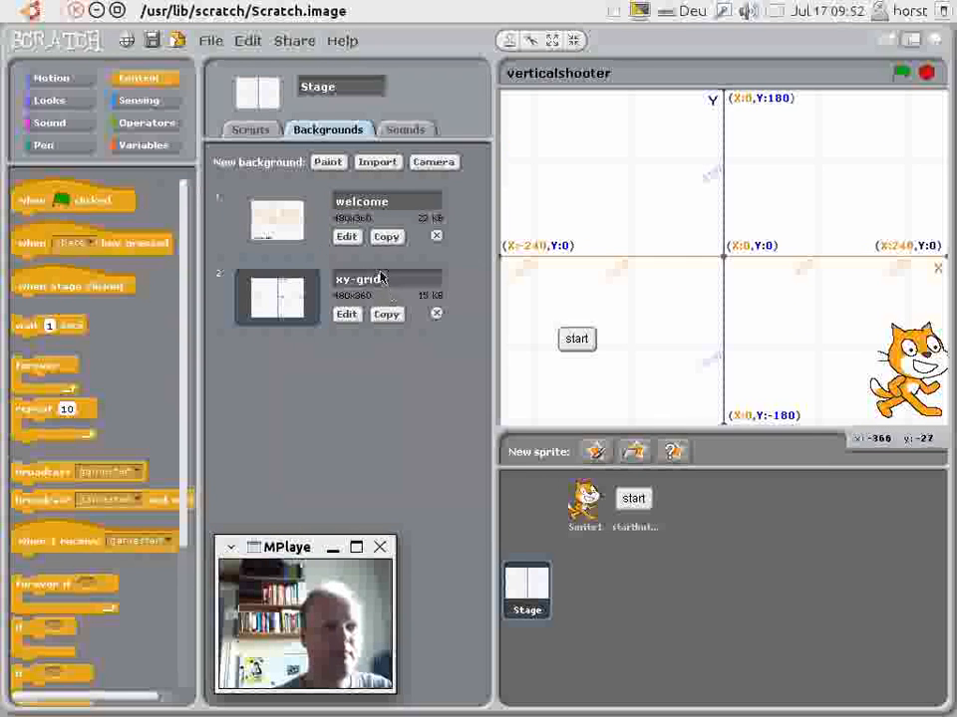
pyautogui.moveTo(590, 317)
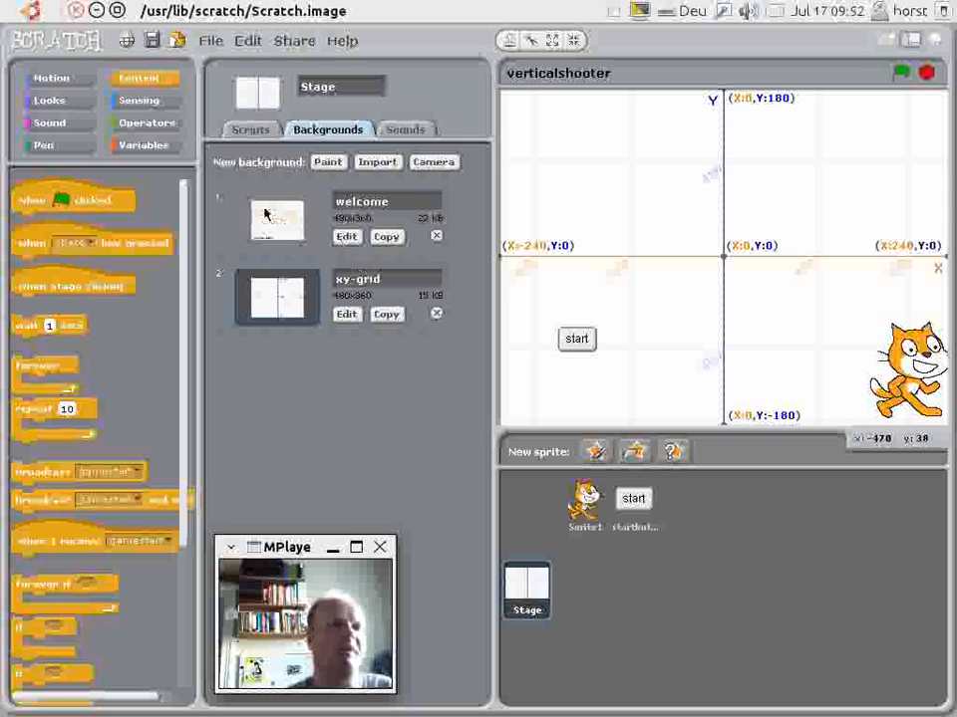
# Give the stage a 'when I receive gamestart' script switching background from welcome to xy-grid.
pyautogui.click(251, 130)
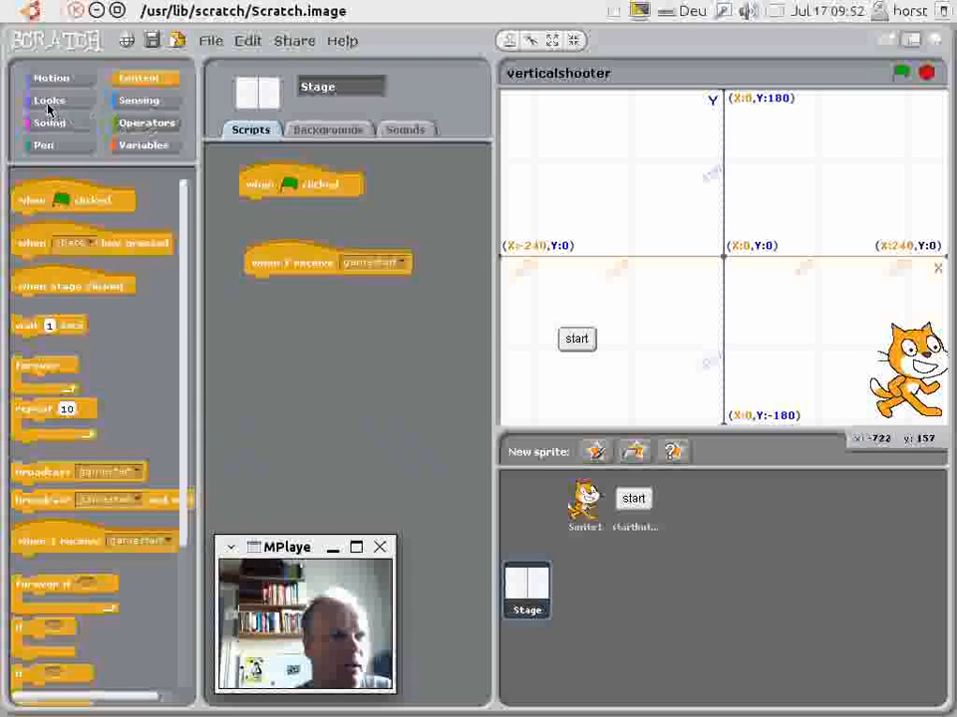
pyautogui.click(48, 99)
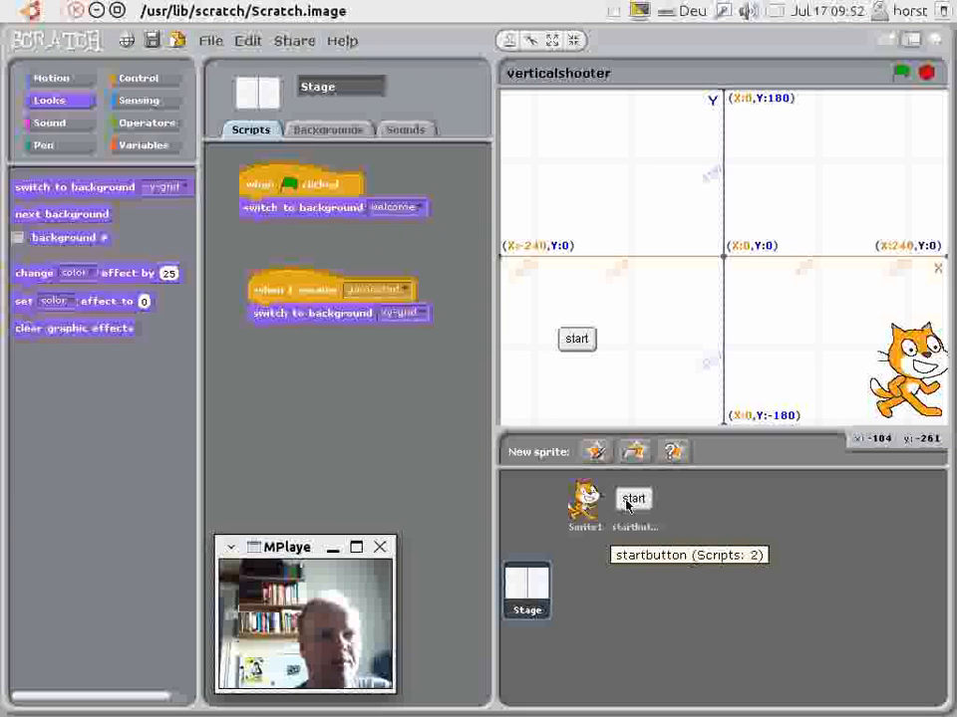
# Add a hide block after 'broadcast gamestart' on startbutton and run to see the welcome title.
pyautogui.click(634, 502)
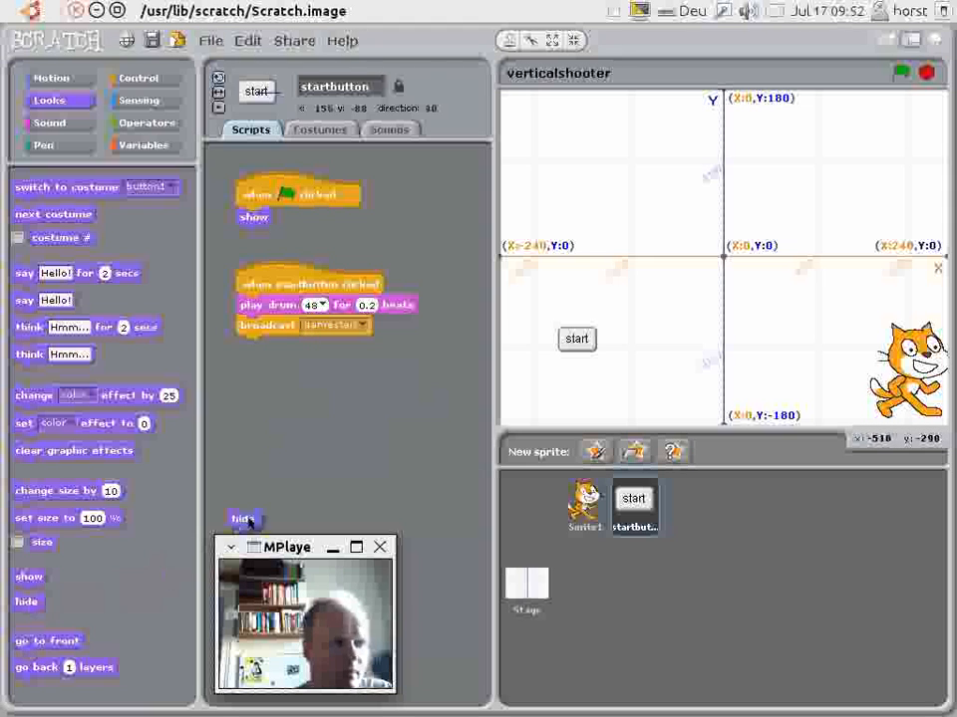
pyautogui.moveTo(239, 519); pyautogui.dragTo(251, 347)
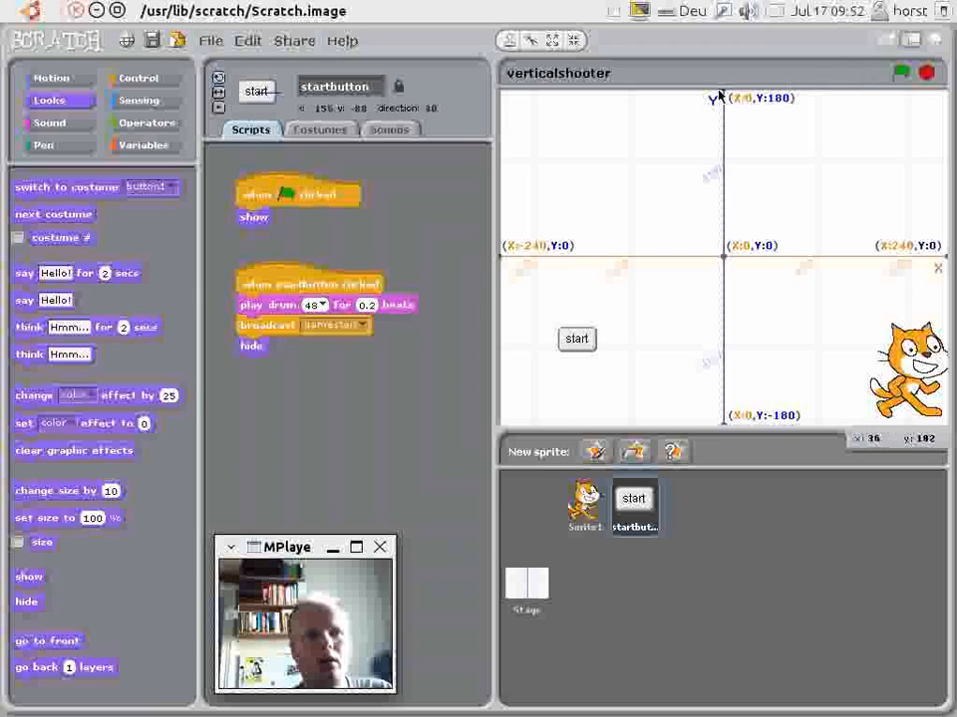
pyautogui.moveTo(900, 72)
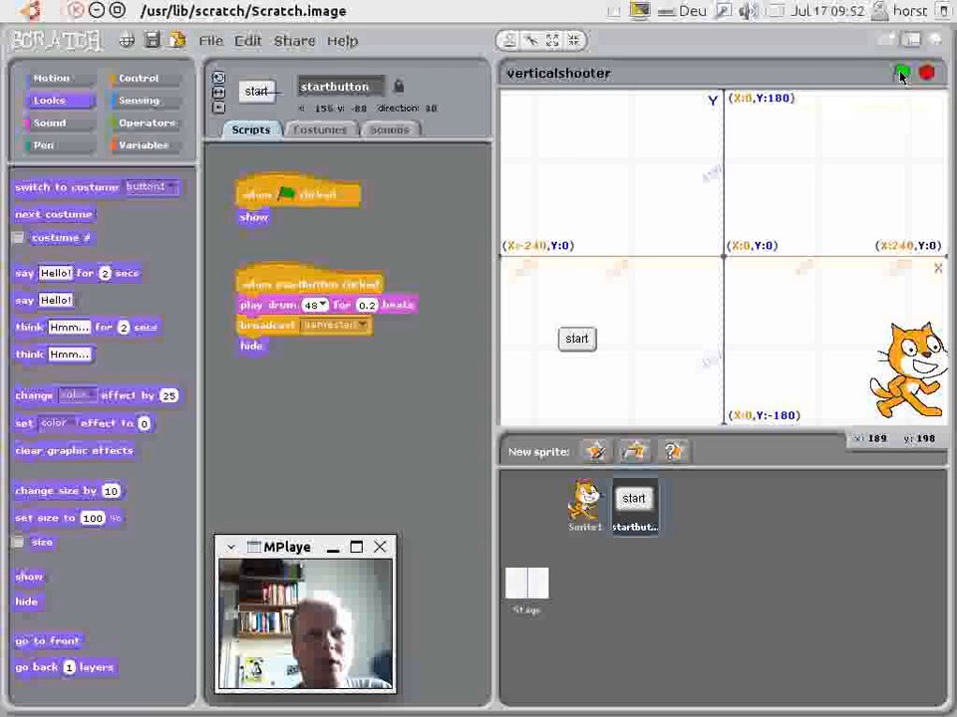
pyautogui.click(900, 72)
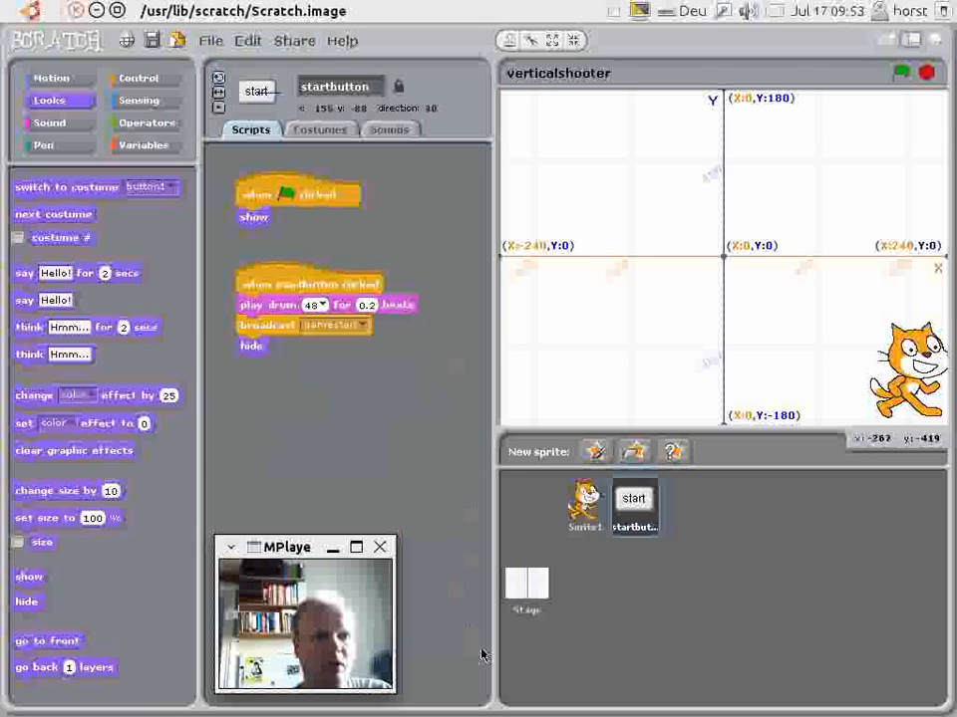
pyautogui.click(526, 588)
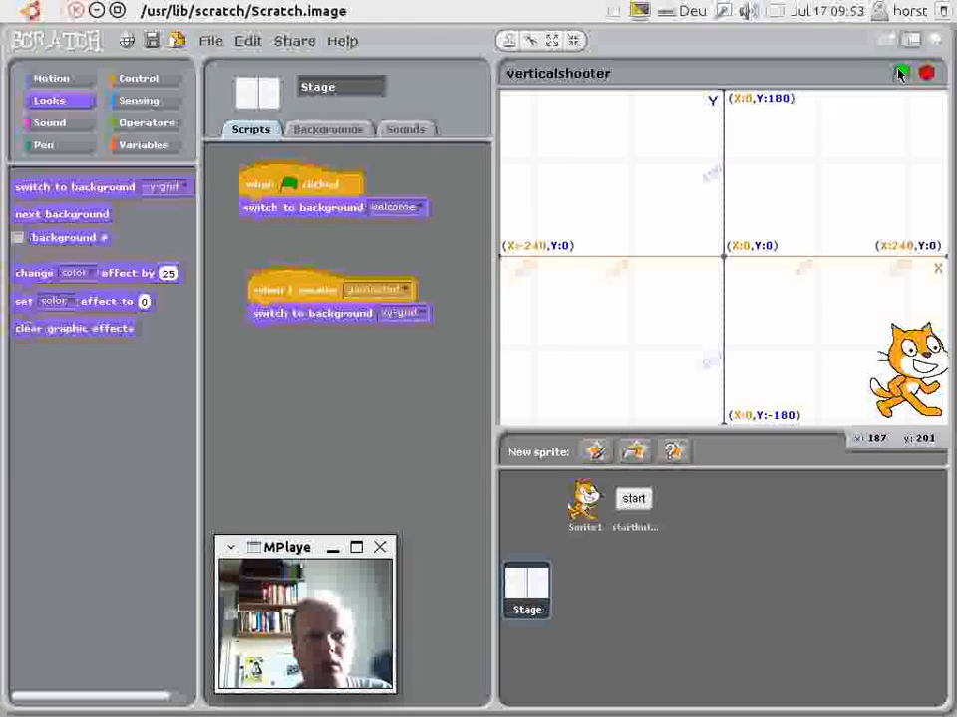
pyautogui.click(901, 72)
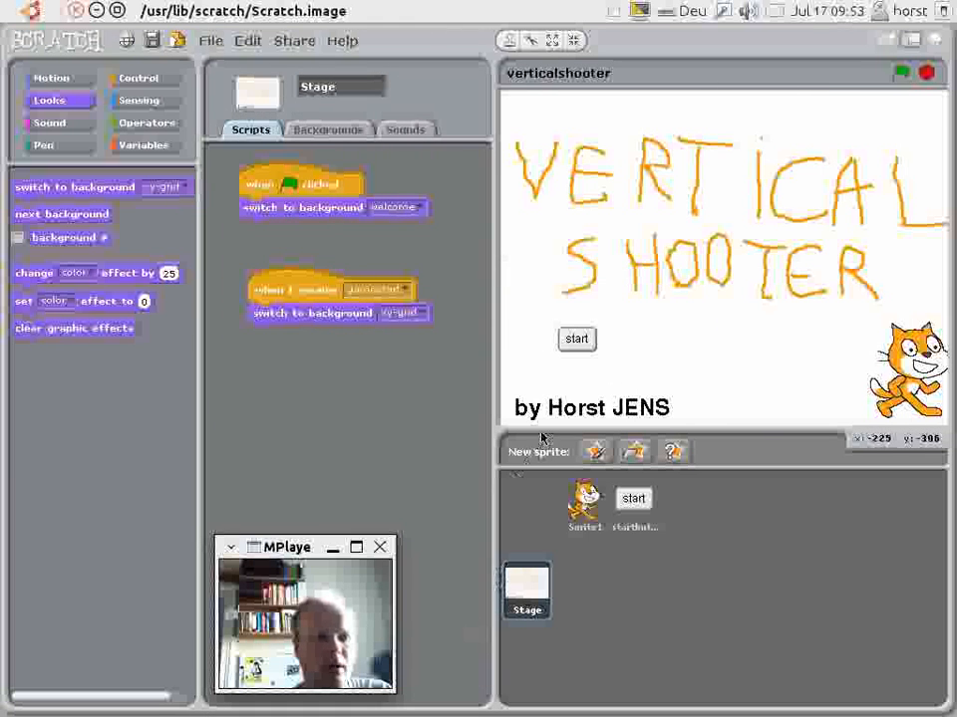
pyautogui.moveTo(927, 128)
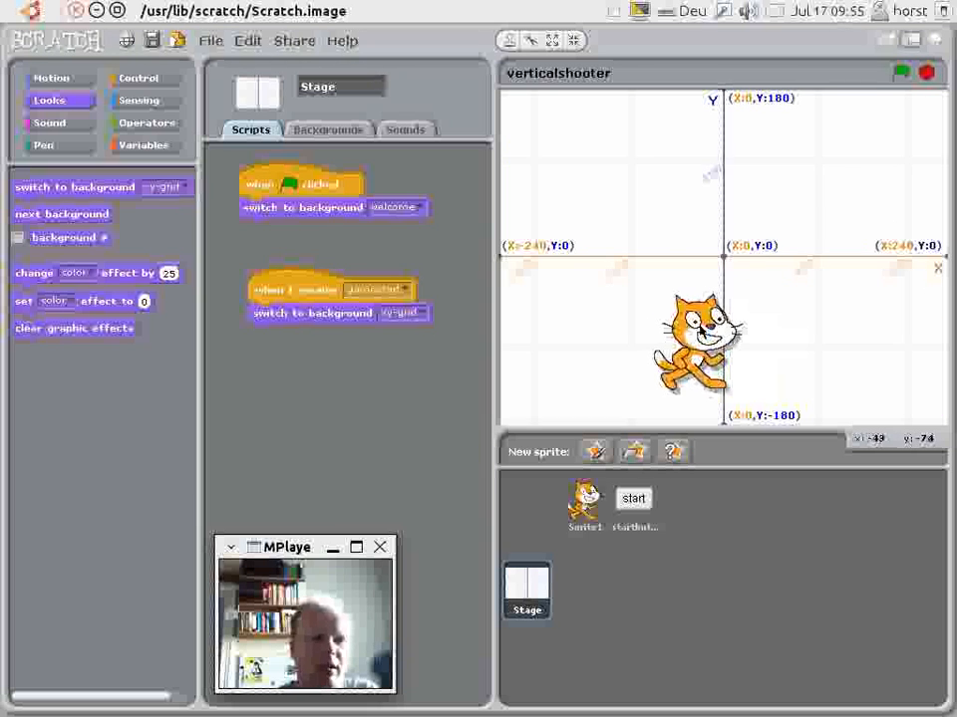
pyautogui.moveTo(586, 498)
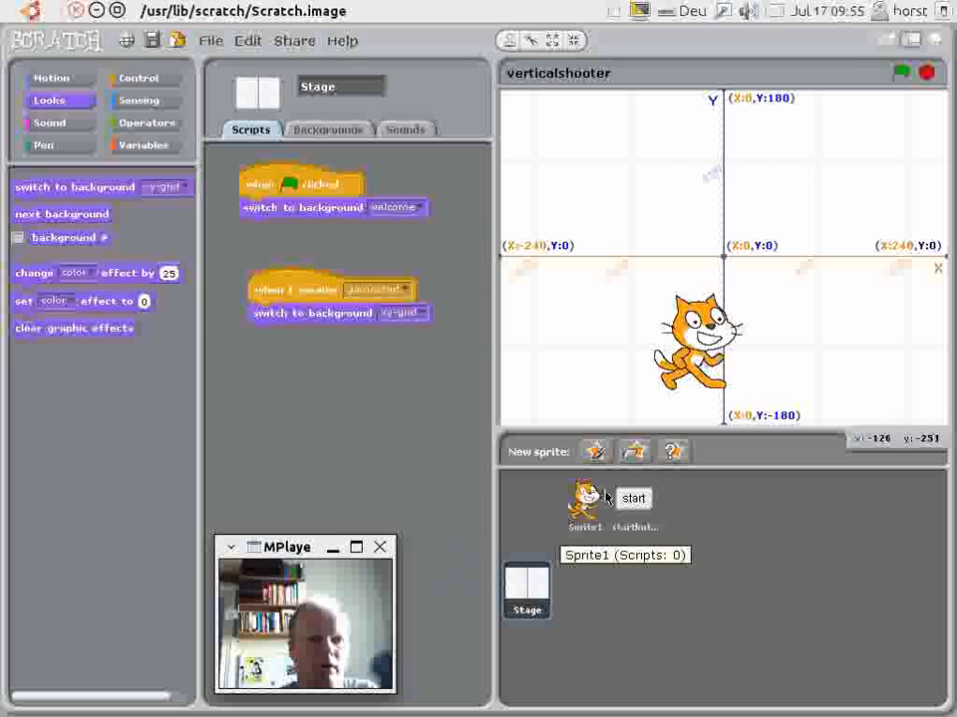
# Choose 'Paint new sprite' from Sprite1's menu to get a blank Paint Editor canvas.
pyautogui.click(584, 506)
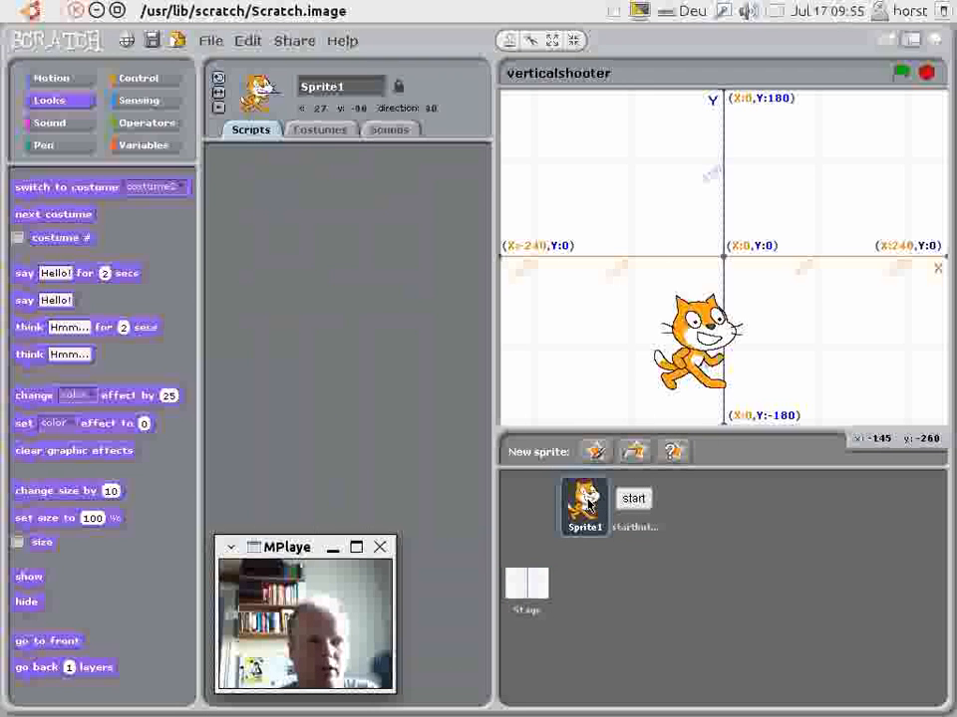
pyautogui.rightClick(584, 506)
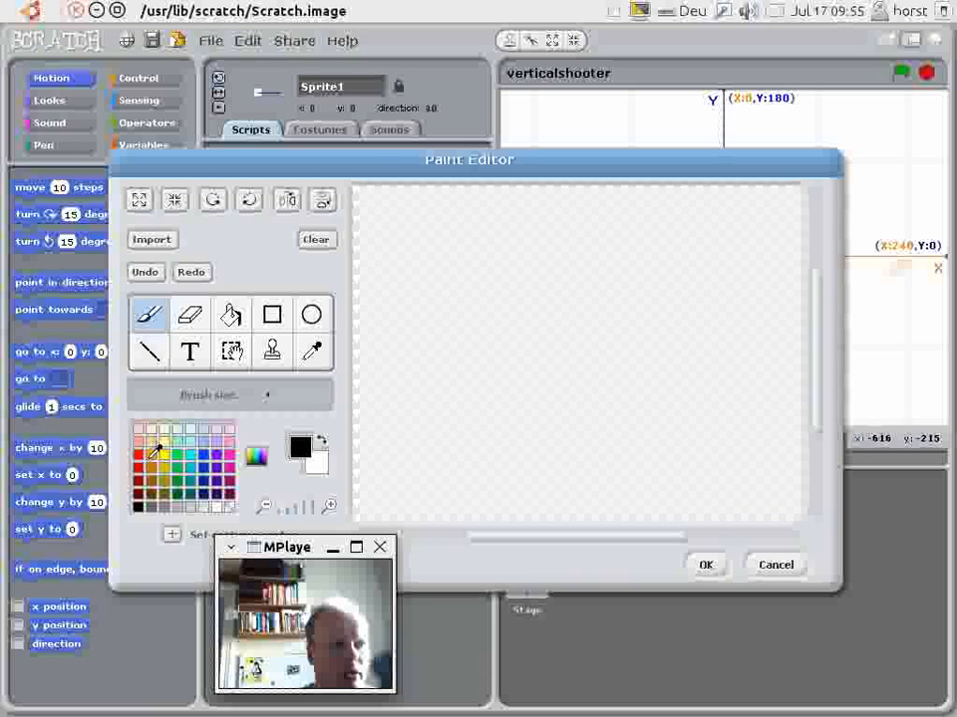
# Draw an orange biplane with wing, body and tail strokes and confirm it as new Sprite1.
pyautogui.click(298, 454)
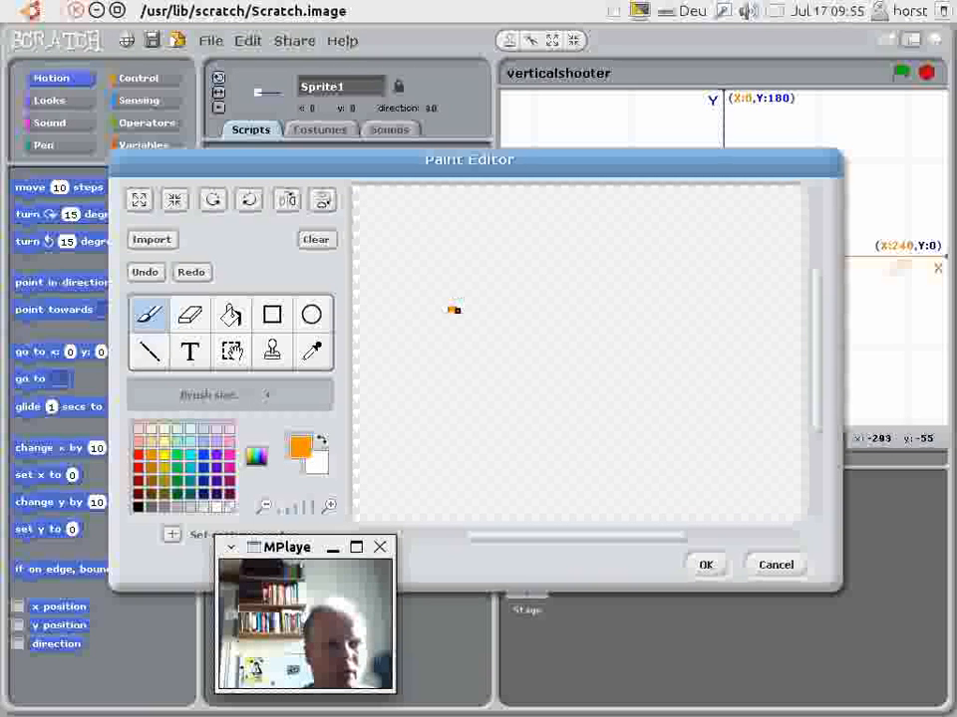
pyautogui.moveTo(448, 308); pyautogui.dragTo(574, 308)
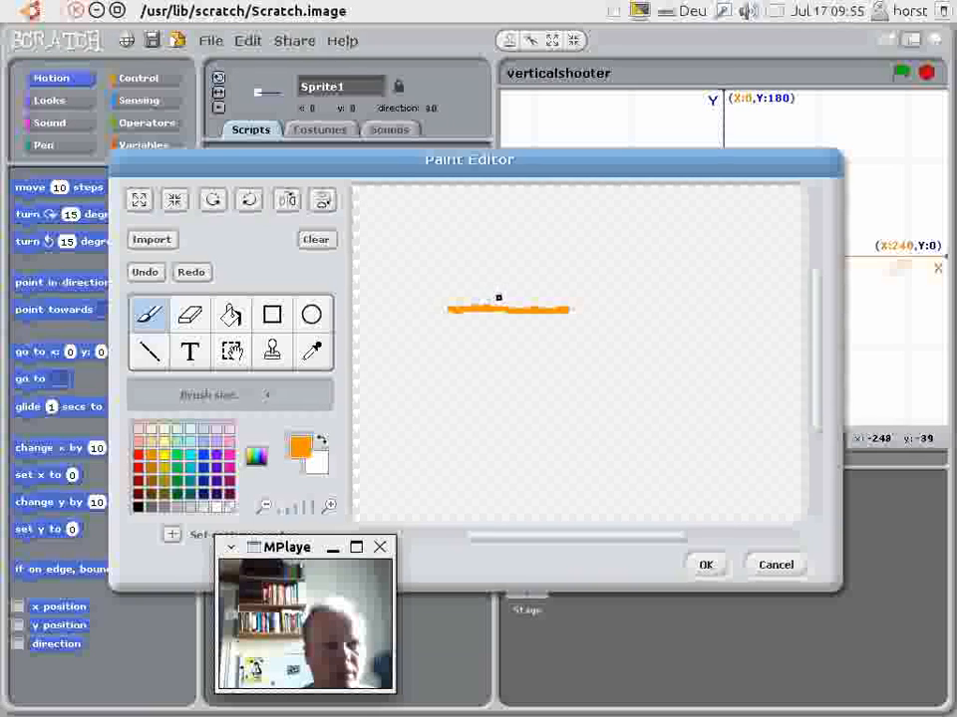
pyautogui.moveTo(510, 307); pyautogui.dragTo(503, 375)
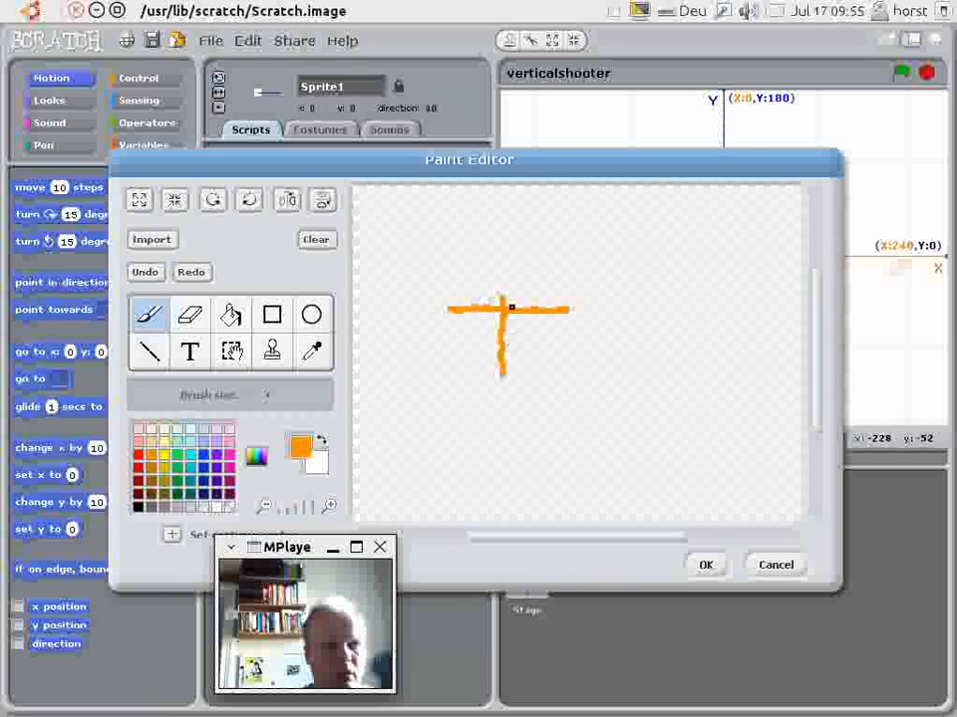
pyautogui.moveTo(510, 329); pyautogui.dragTo(510, 378)
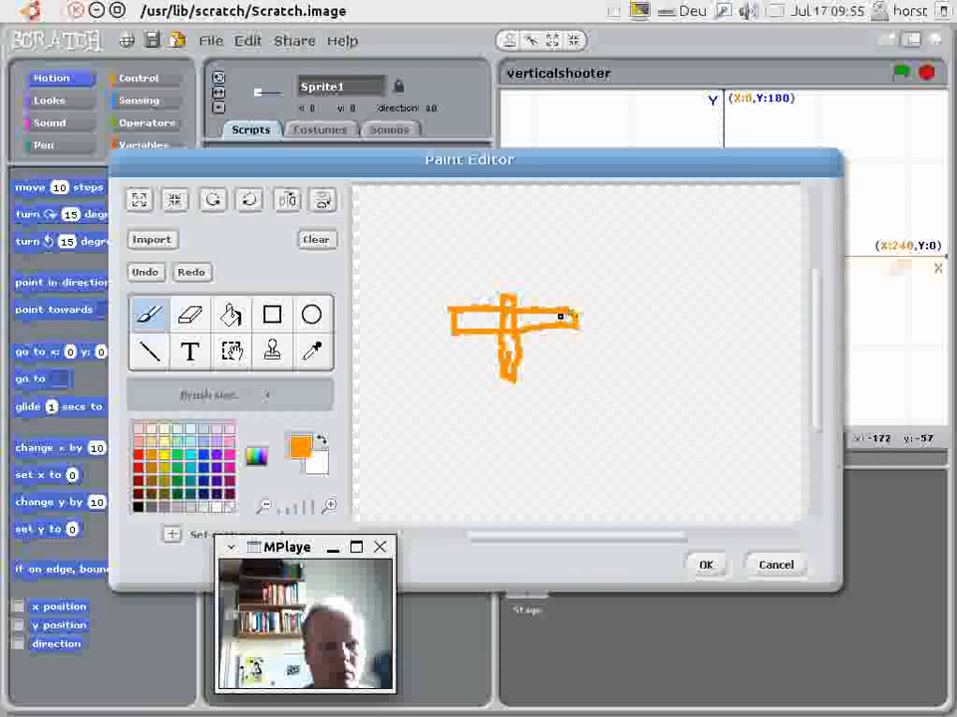
pyautogui.moveTo(558, 317); pyautogui.dragTo(528, 383)
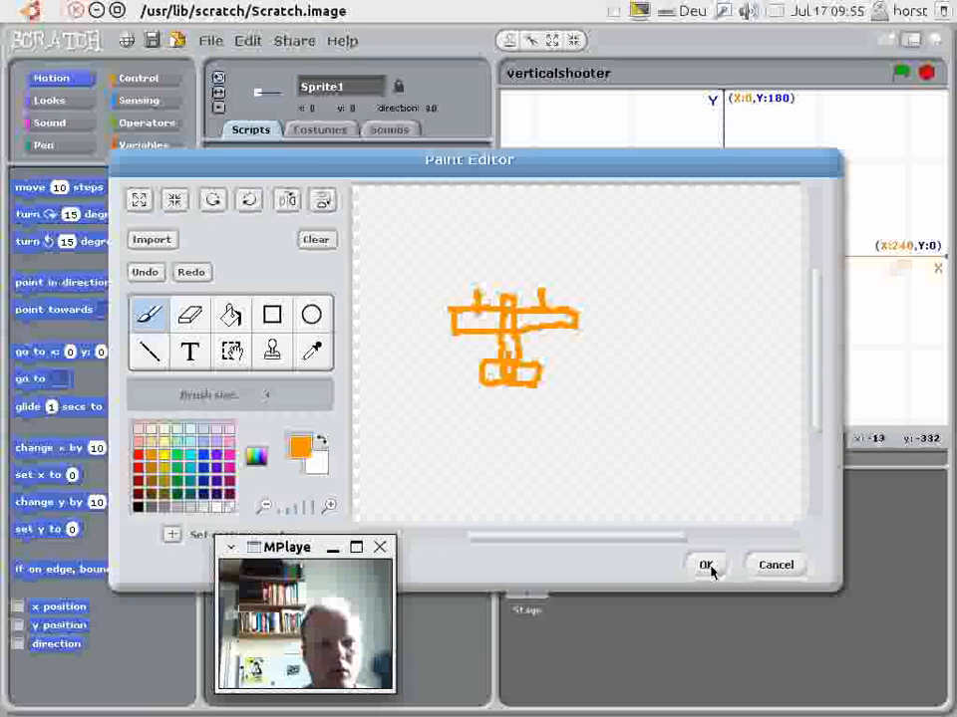
pyautogui.click(705, 566)
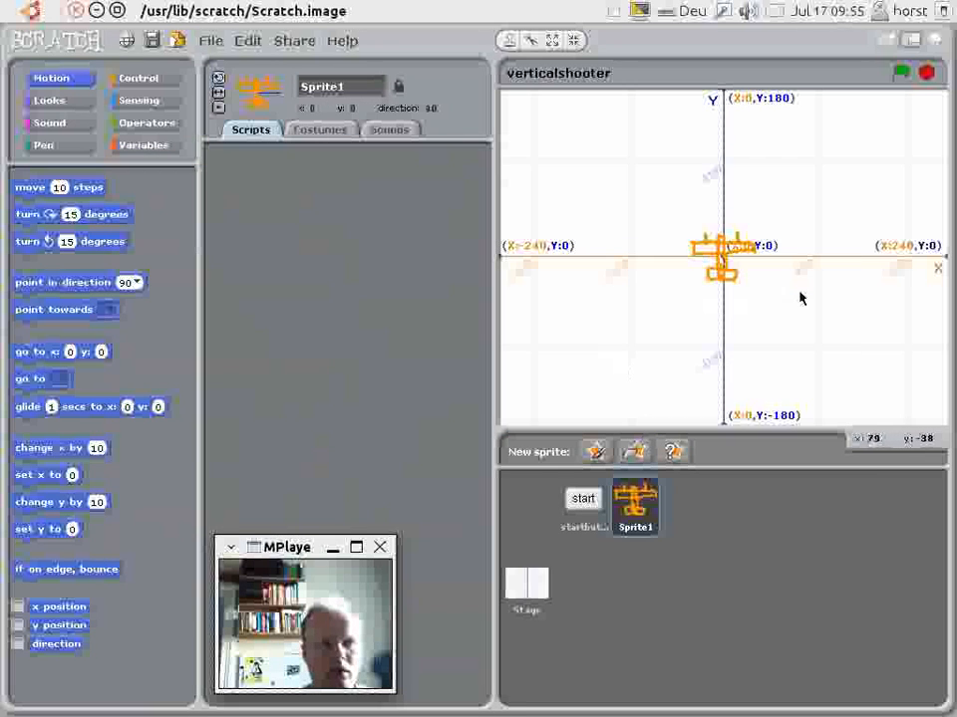
pyautogui.moveTo(855, 419)
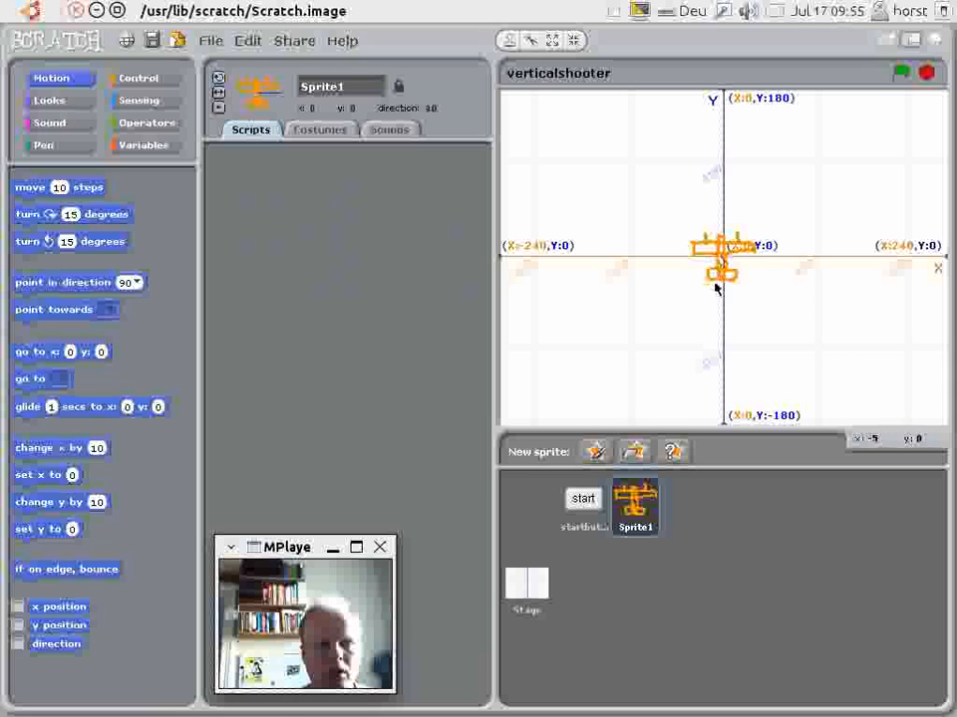
# Name the new plane sprite 'Biplane' after moving it lower on the stage.
pyautogui.moveTo(721, 247); pyautogui.dragTo(725, 311)
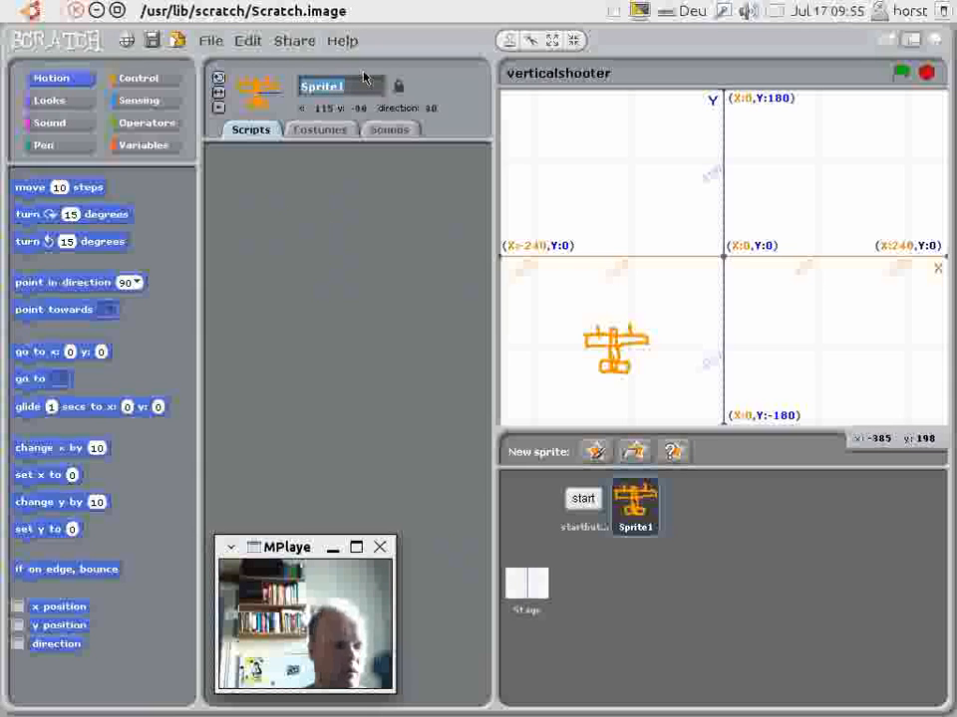
pyautogui.write('Bipl')
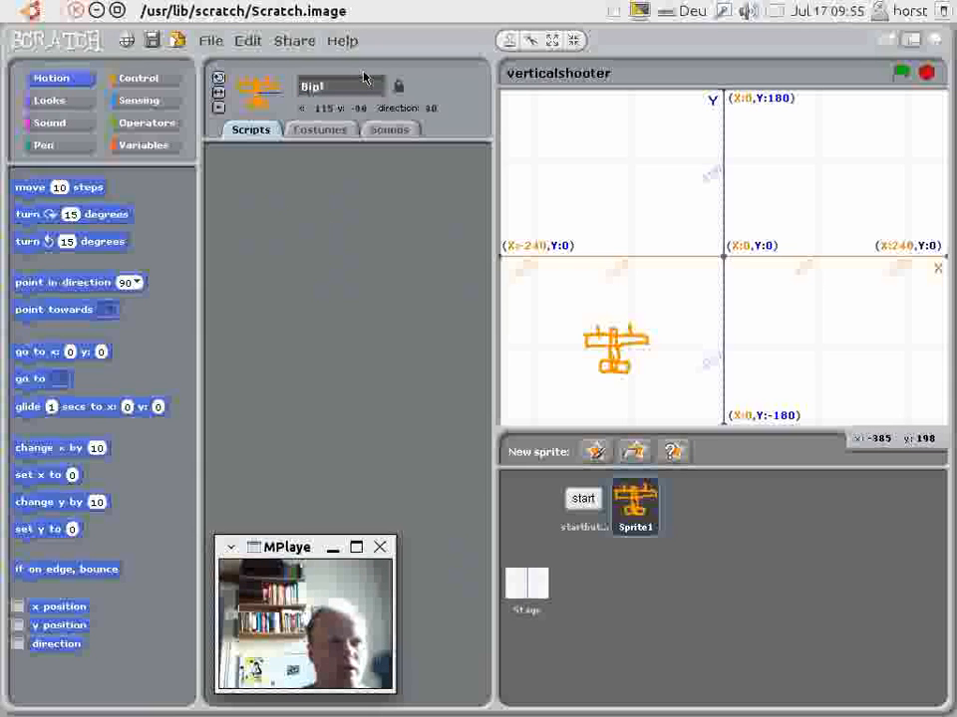
pyautogui.write('Biplane')
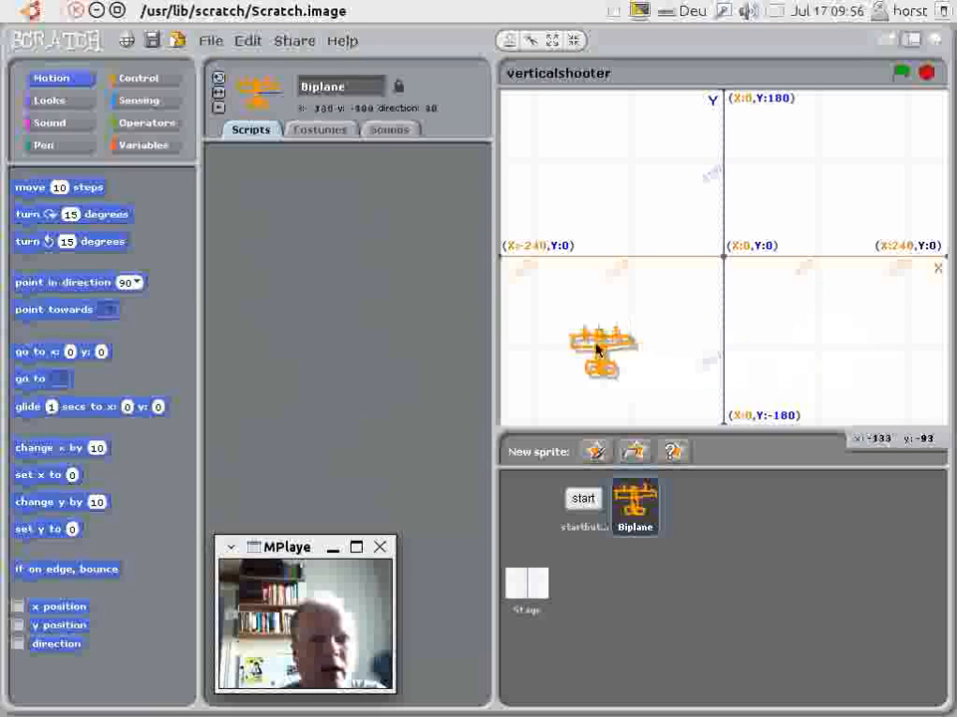
# Drag the Biplane around the xy-grid stage and settle it in the lower left.
pyautogui.moveTo(597, 355); pyautogui.dragTo(737, 355)
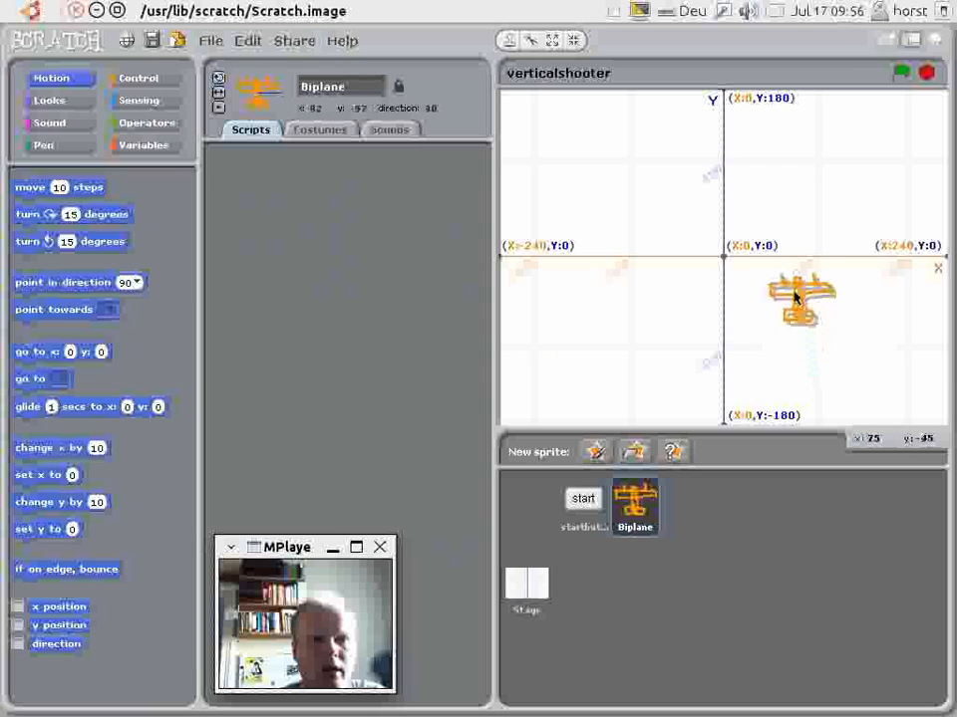
pyautogui.moveTo(801, 299); pyautogui.dragTo(788, 287)
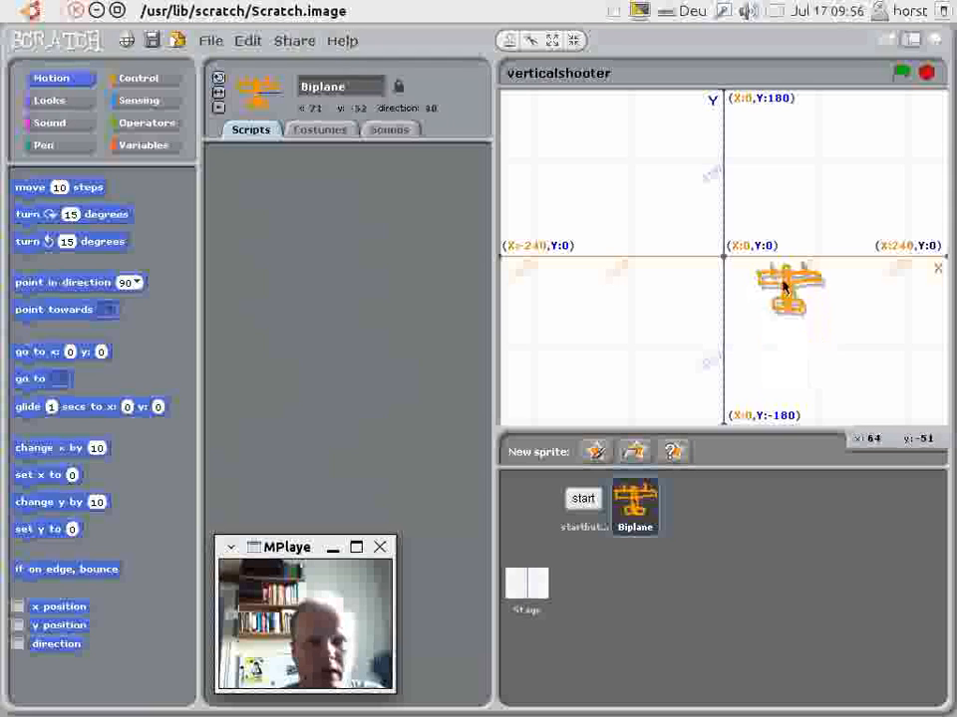
pyautogui.moveTo(787, 289); pyautogui.dragTo(774, 309)
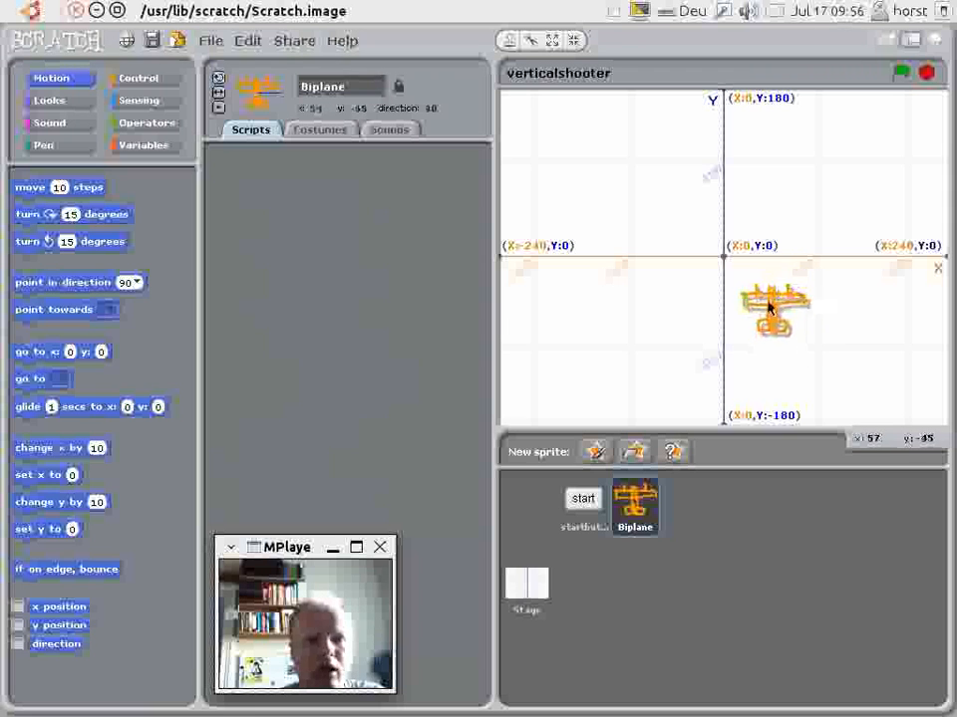
pyautogui.moveTo(775, 303); pyautogui.dragTo(618, 319)
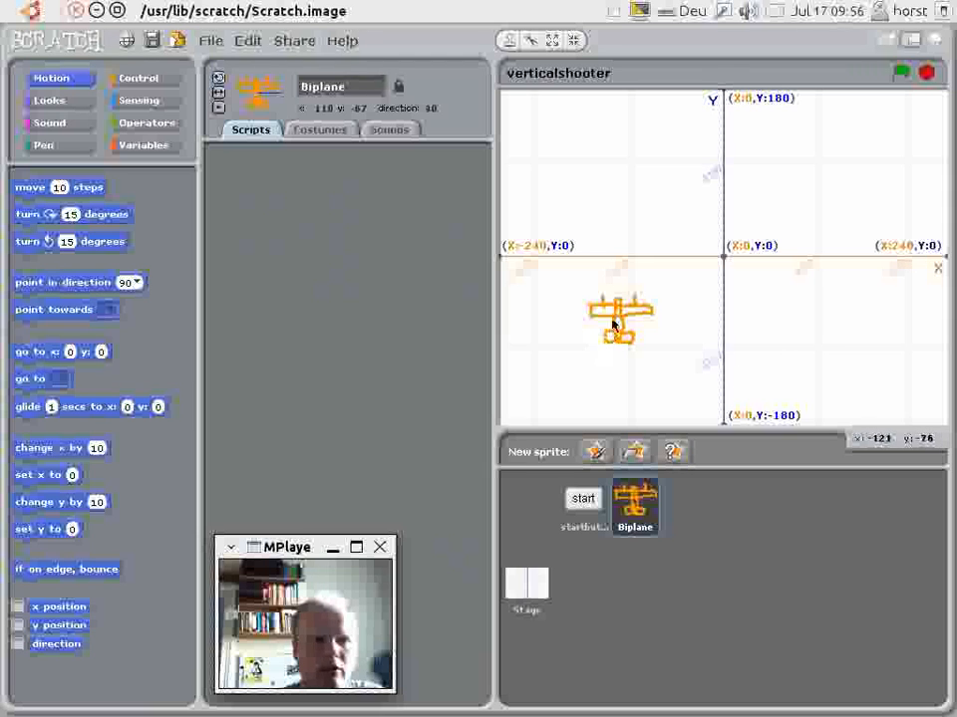
pyautogui.moveTo(614, 323); pyautogui.dragTo(622, 349)
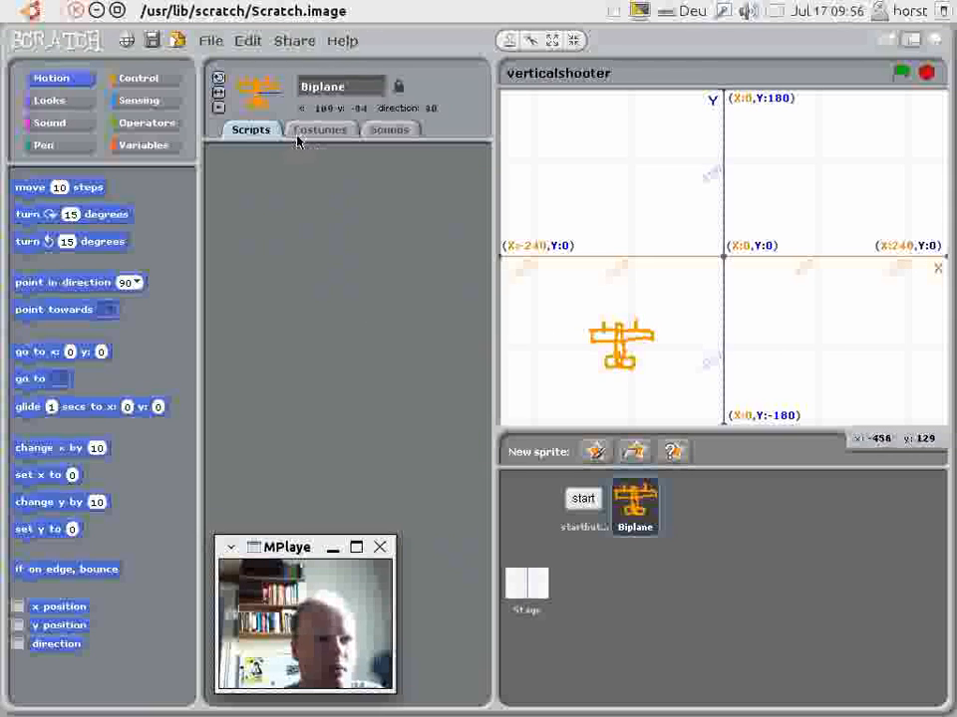
# Make the Biplane hide at the green flag and show on receiving gamestart.
pyautogui.click(139, 77)
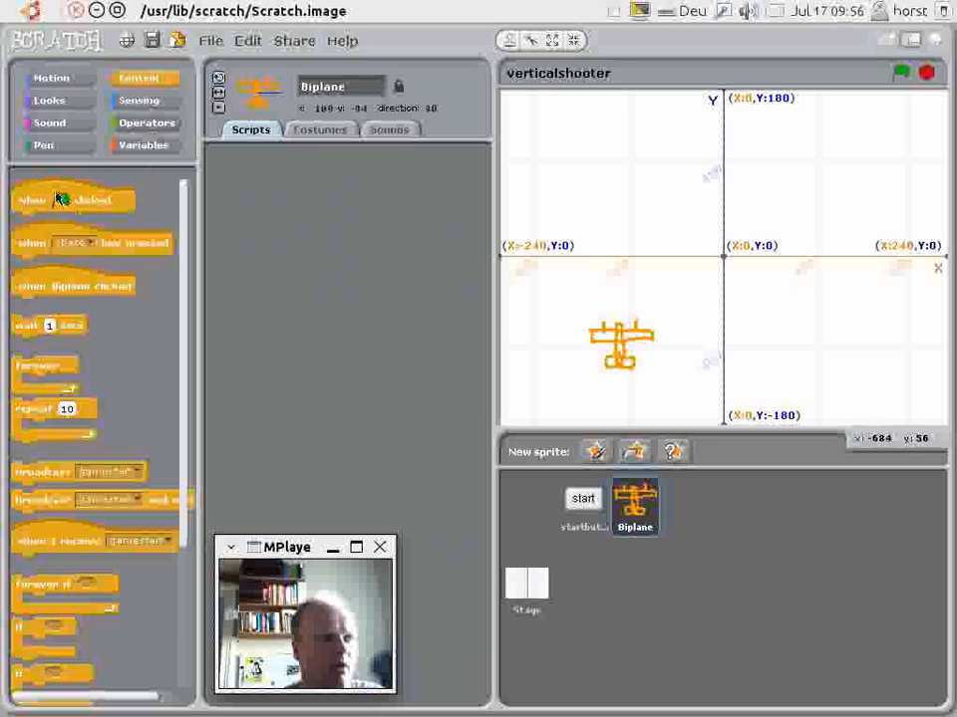
pyautogui.moveTo(72, 199); pyautogui.dragTo(335, 203)
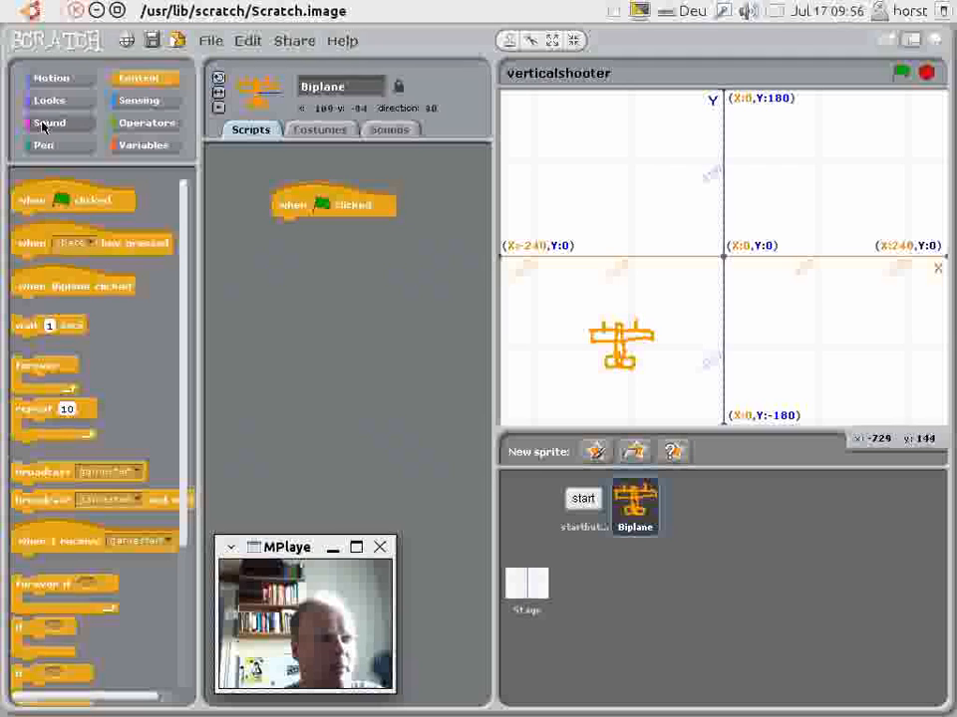
pyautogui.click(50, 100)
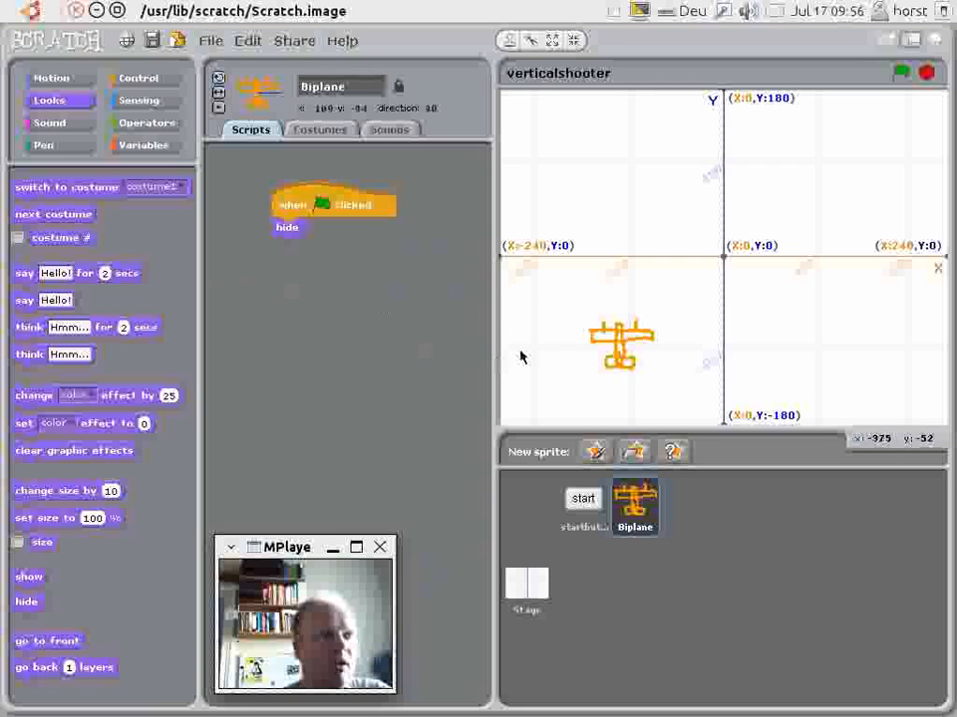
pyautogui.click(140, 77)
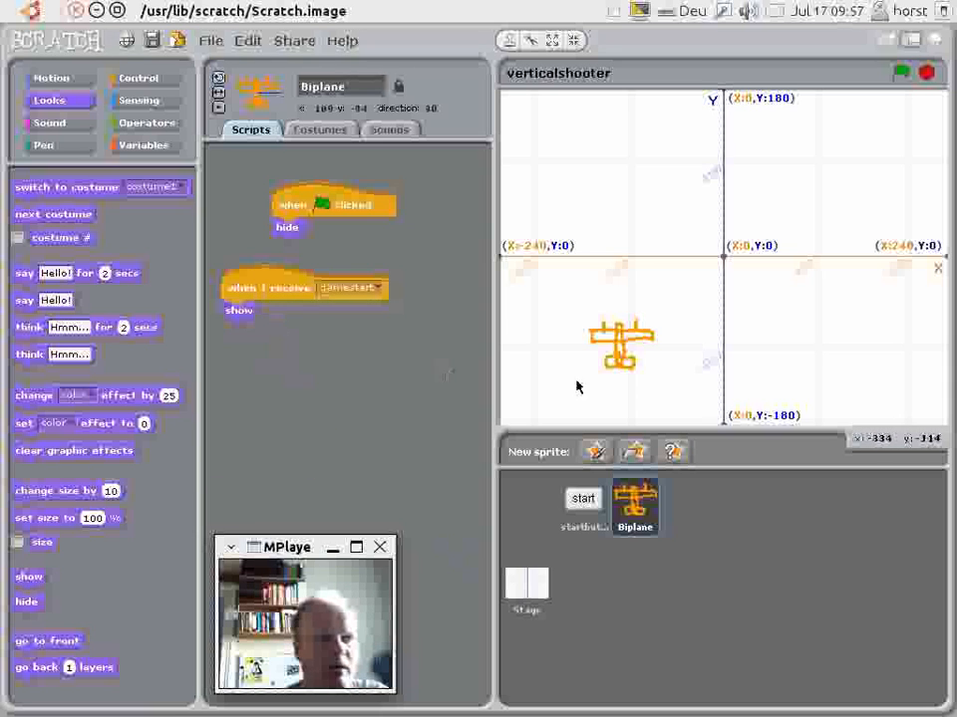
# Add 'go to x: 0 y: -100' under show so the Biplane starts at bottom centre.
pyautogui.moveTo(622, 343); pyautogui.dragTo(687, 359)
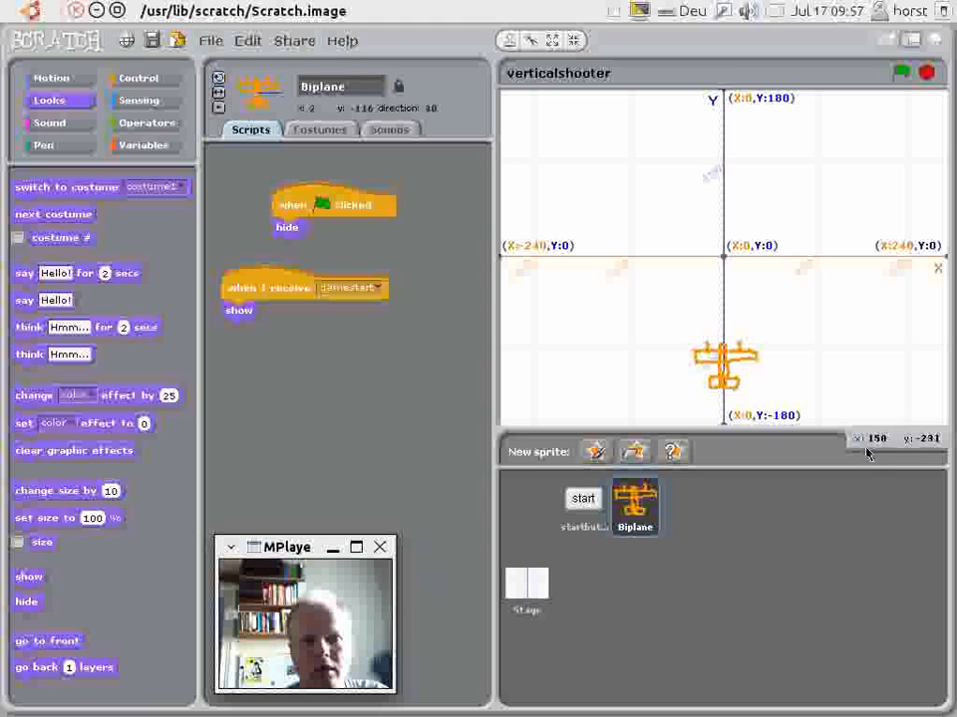
pyautogui.moveTo(726, 368)
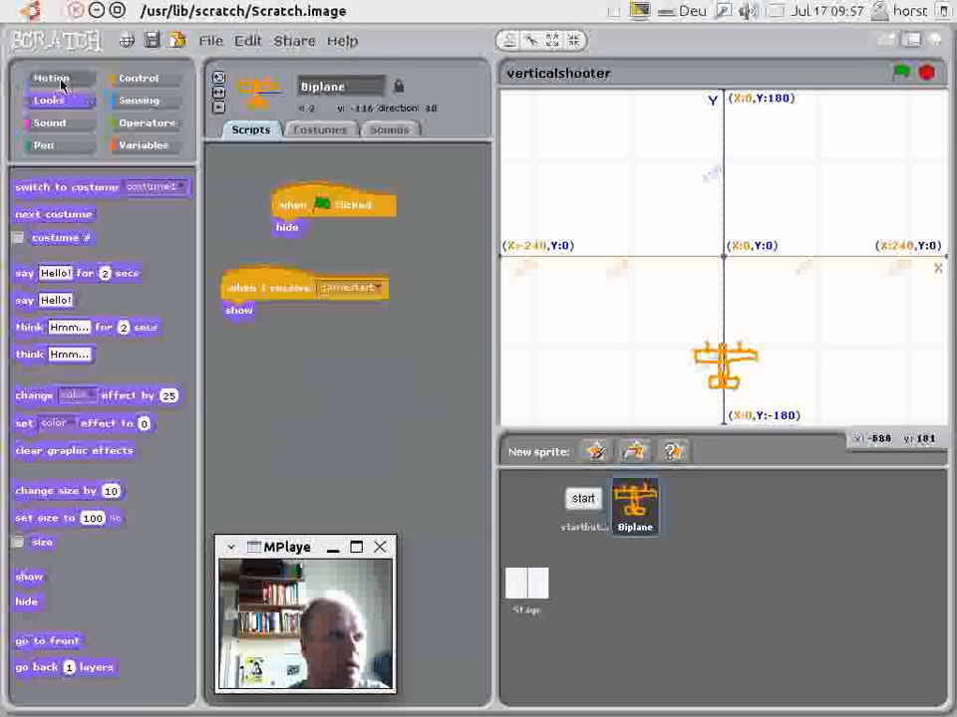
pyautogui.click(52, 77)
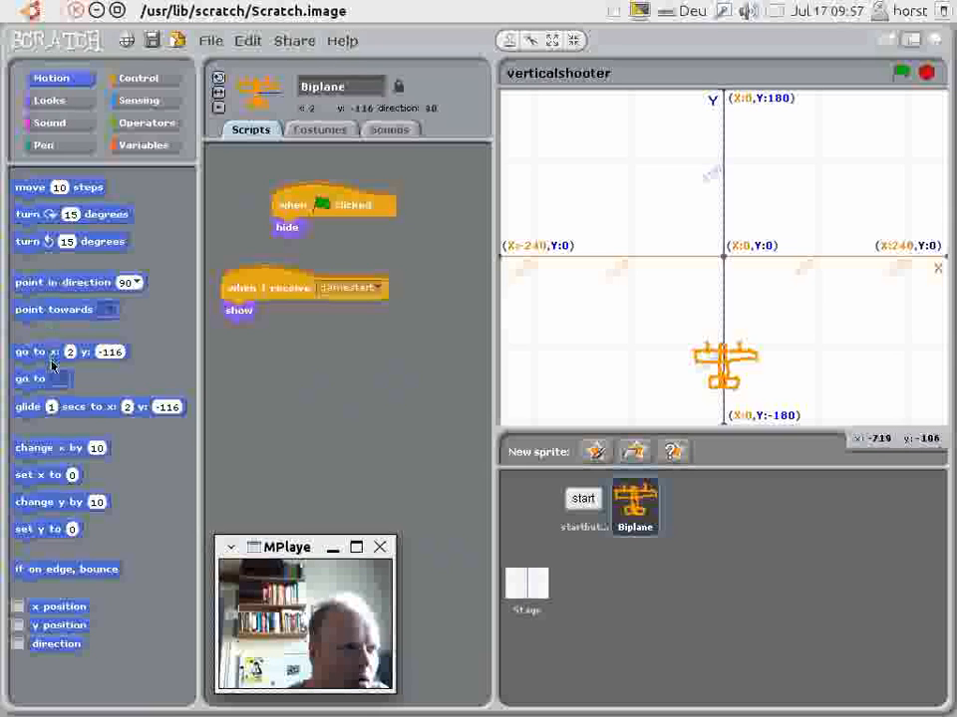
pyautogui.moveTo(39, 351); pyautogui.dragTo(279, 339)
pyautogui.write('-100')
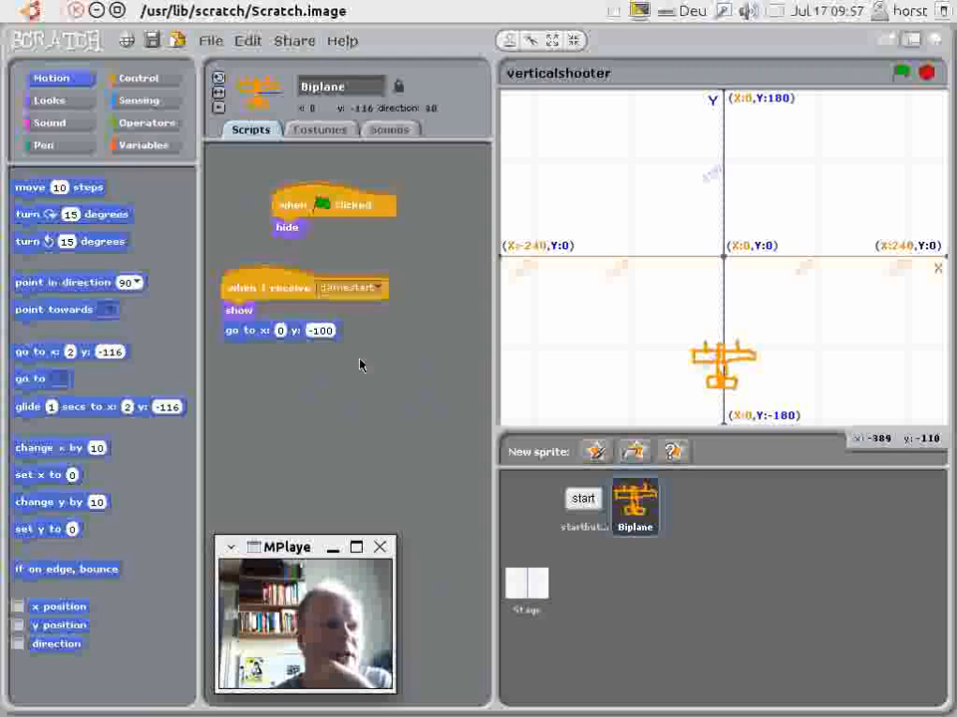
pyautogui.moveTo(187, 287)
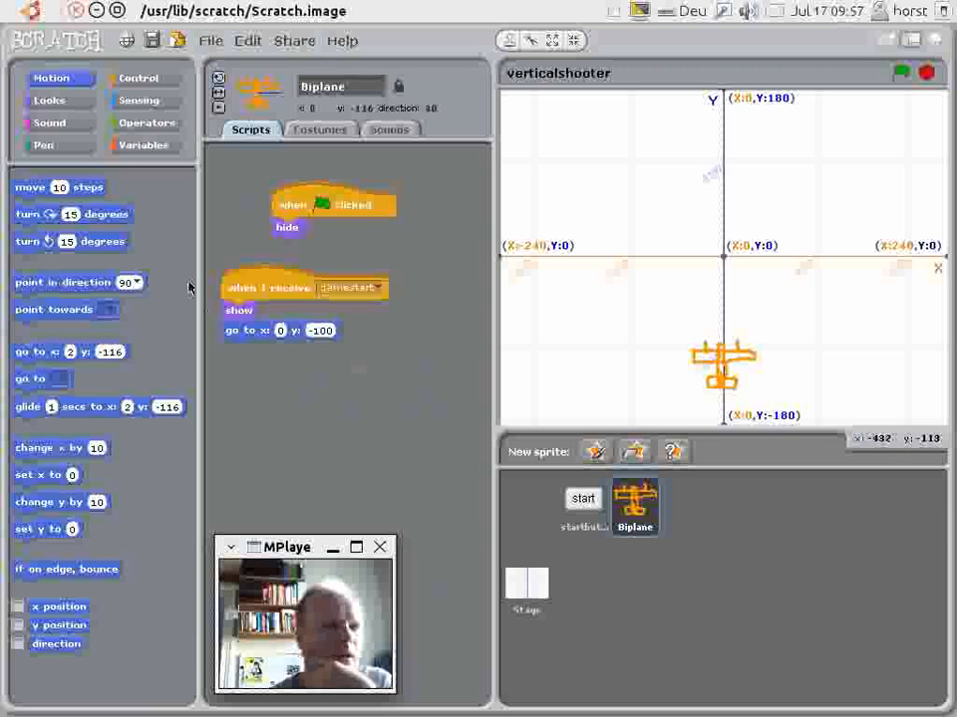
# Add a repeat-until loop with 'if key right arrow pressed, change x by 5' to the gamestart script.
pyautogui.click(140, 78)
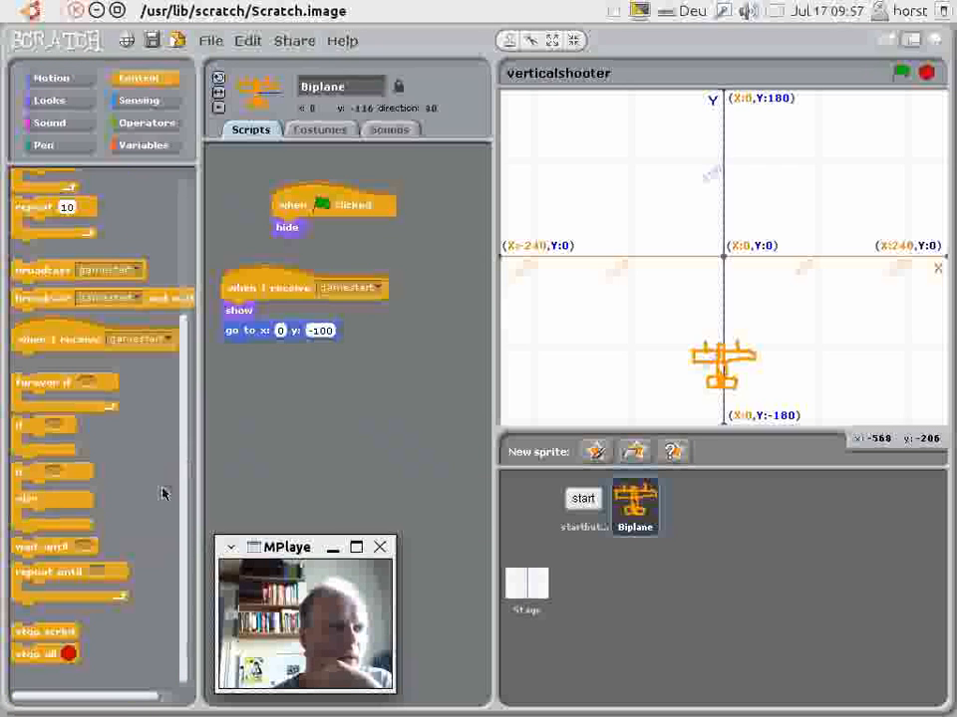
pyautogui.moveTo(52, 586)
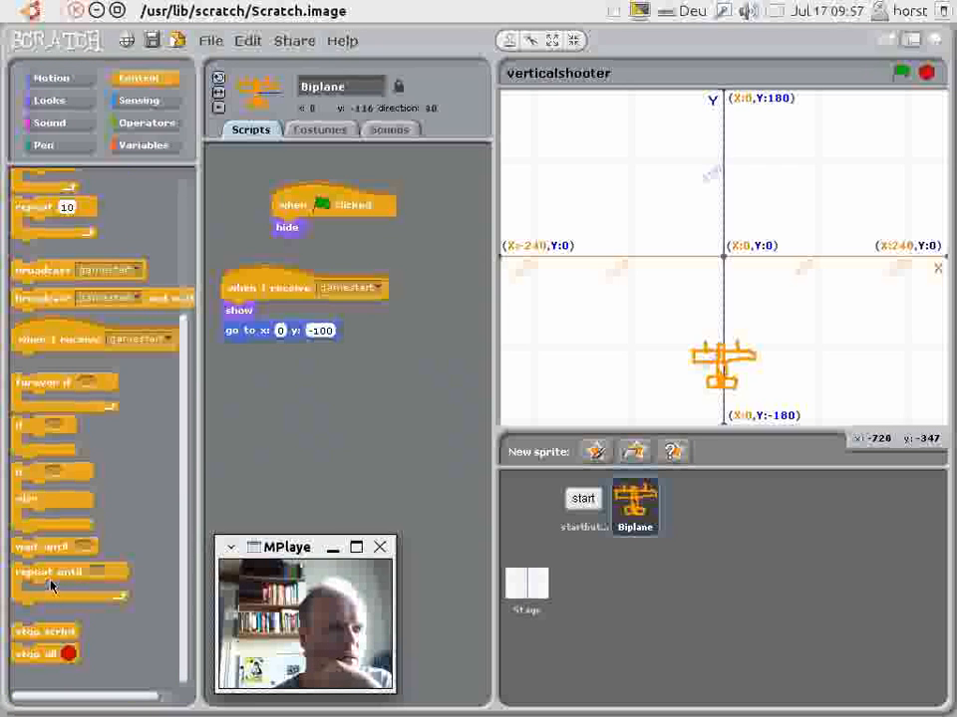
pyautogui.moveTo(156, 574)
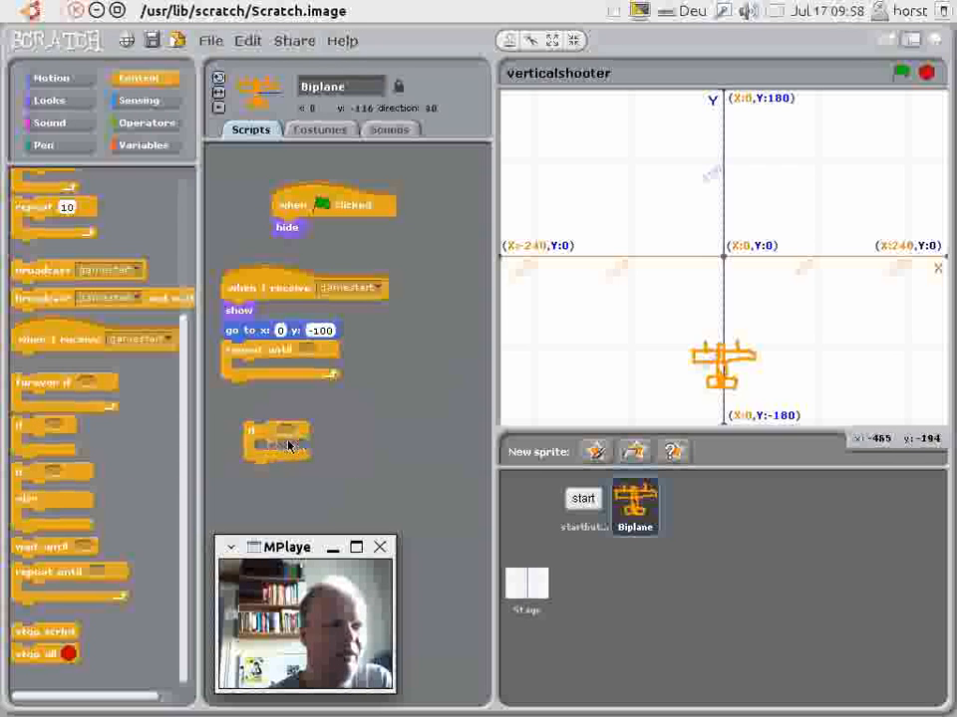
pyautogui.click(140, 100)
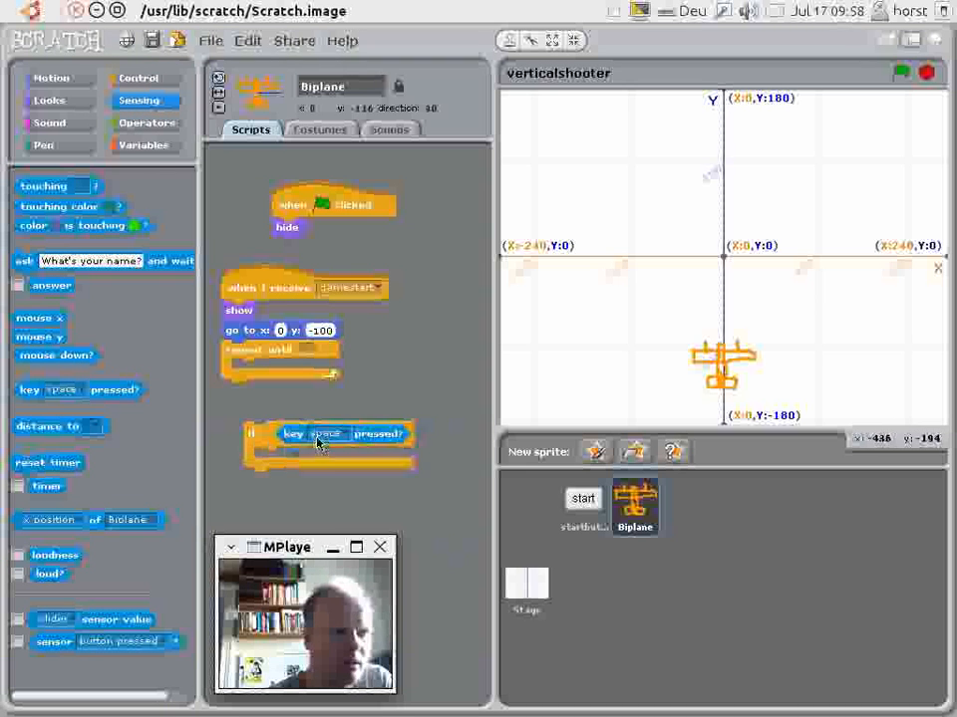
pyautogui.click(319, 434)
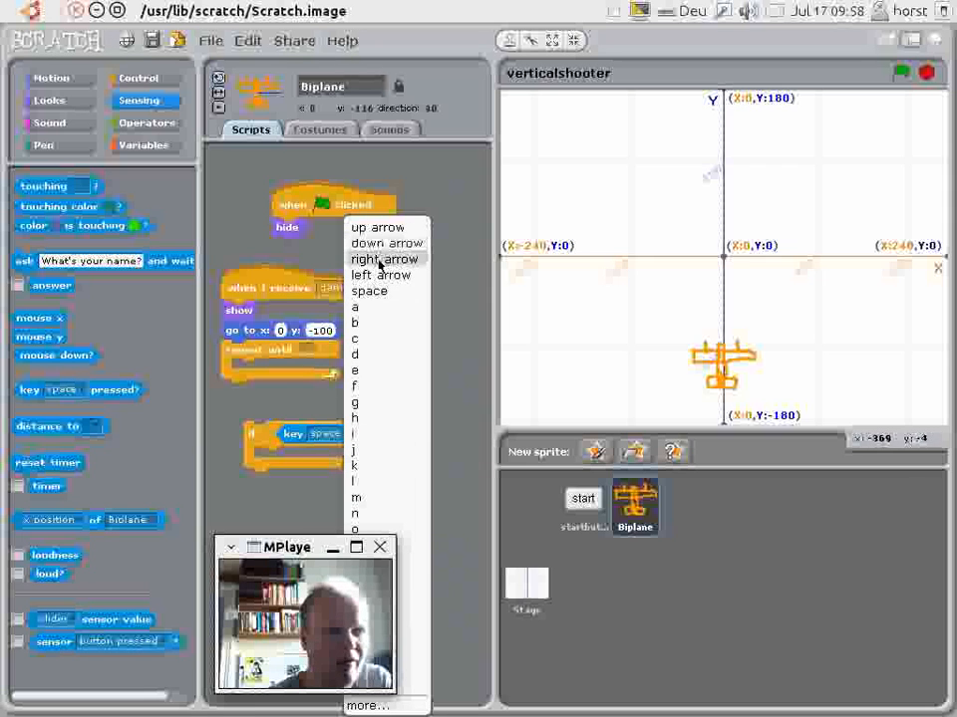
pyautogui.click(383, 259)
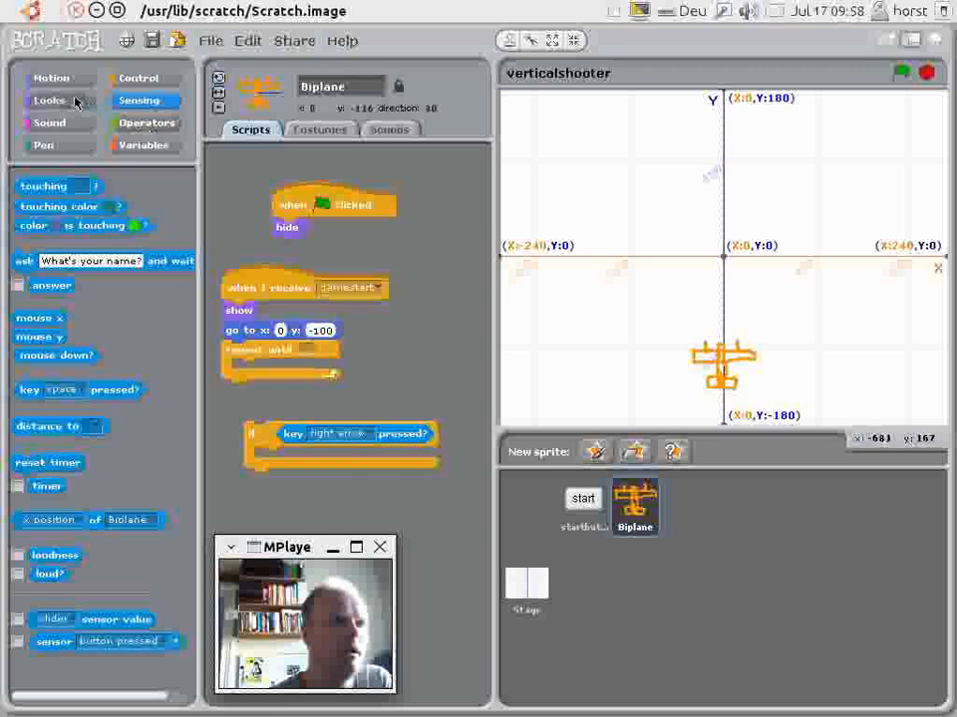
pyautogui.click(52, 78)
pyautogui.write('5')
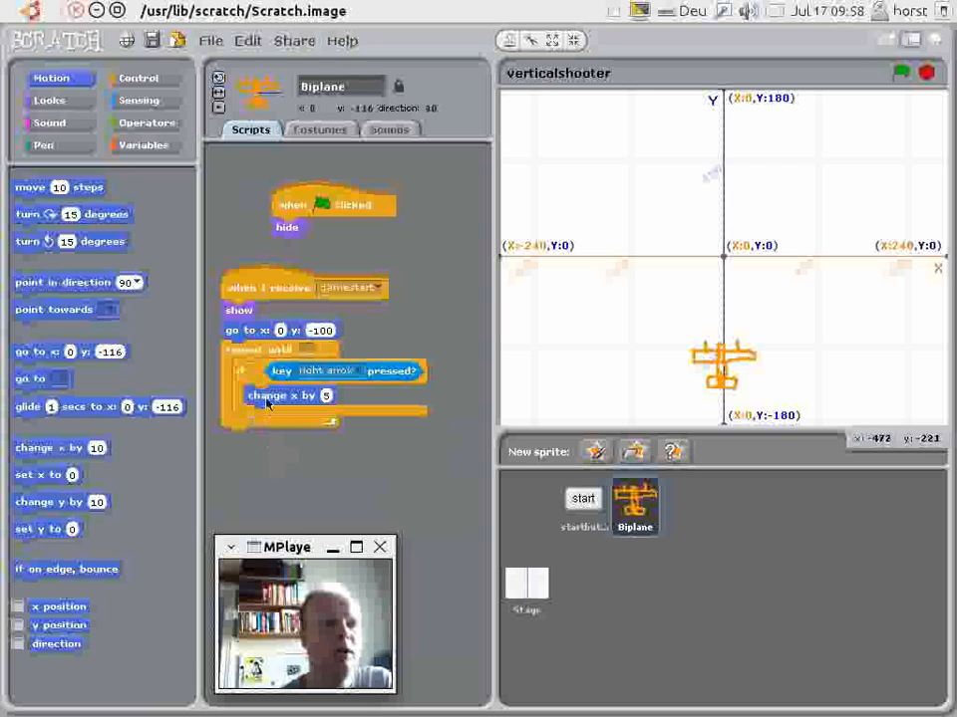
# Duplicate the check for the left arrow key with 'change x by -5'.
pyautogui.rightClick(287, 394)
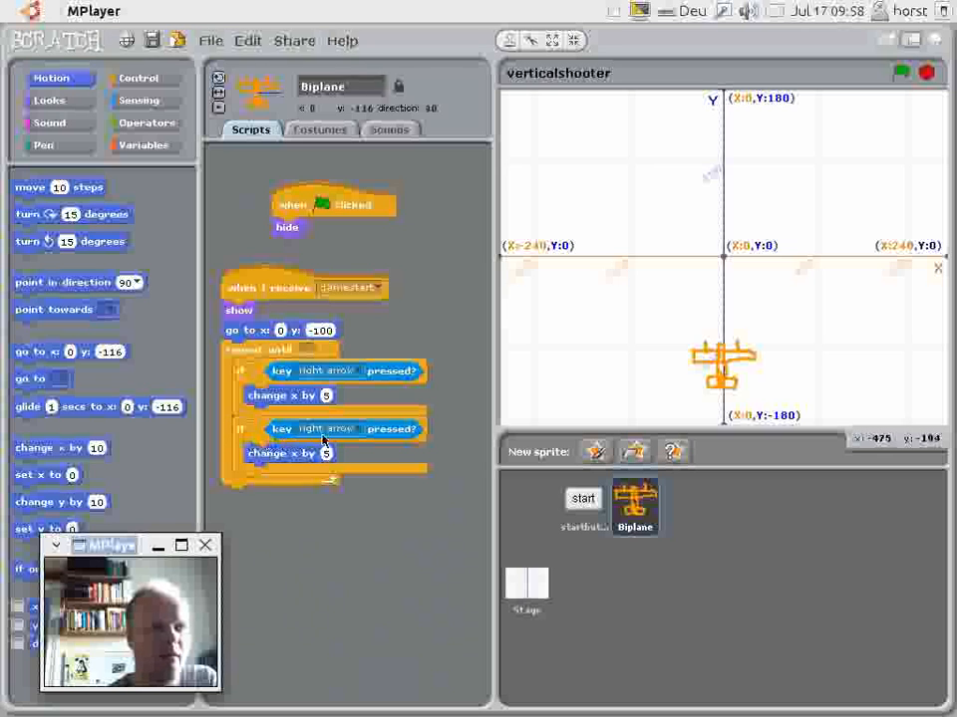
pyautogui.click(350, 370)
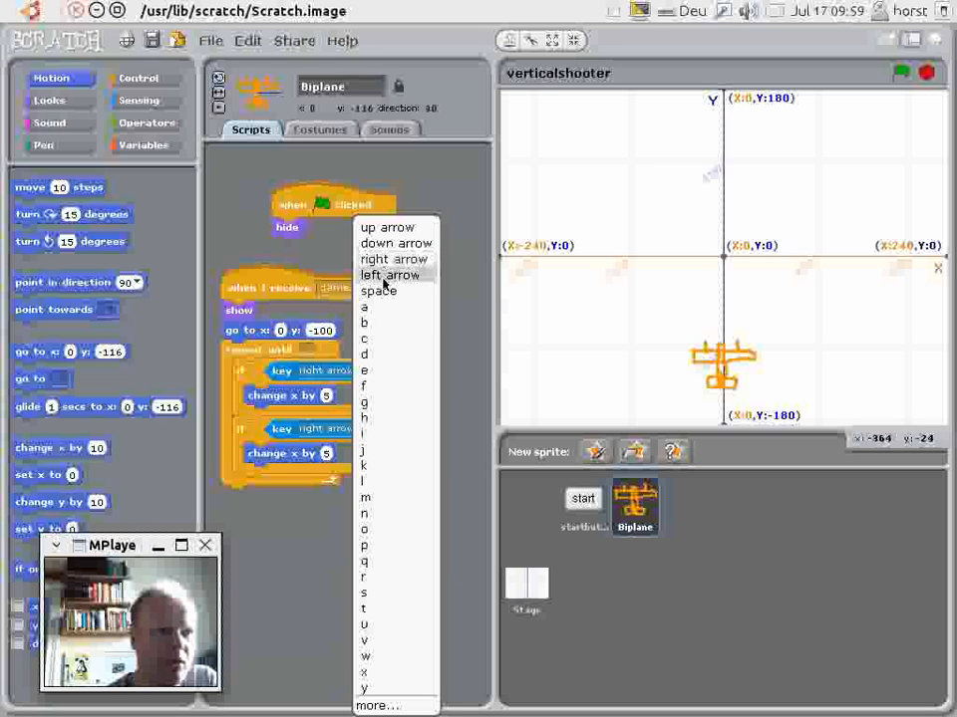
pyautogui.click(388, 275)
pyautogui.write('-5')
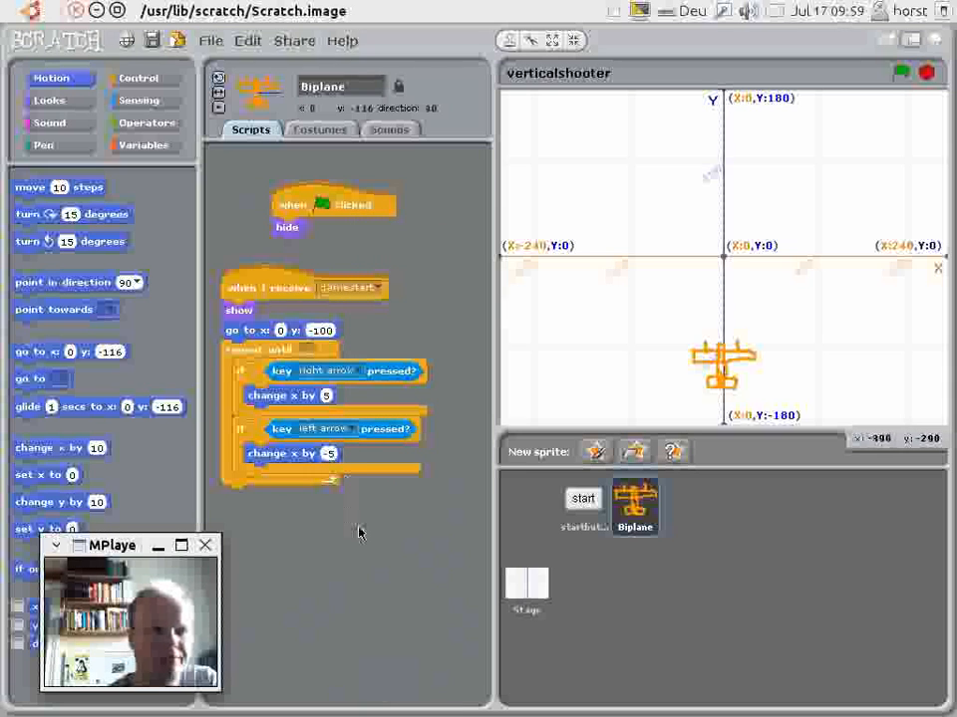
pyautogui.moveTo(695, 219)
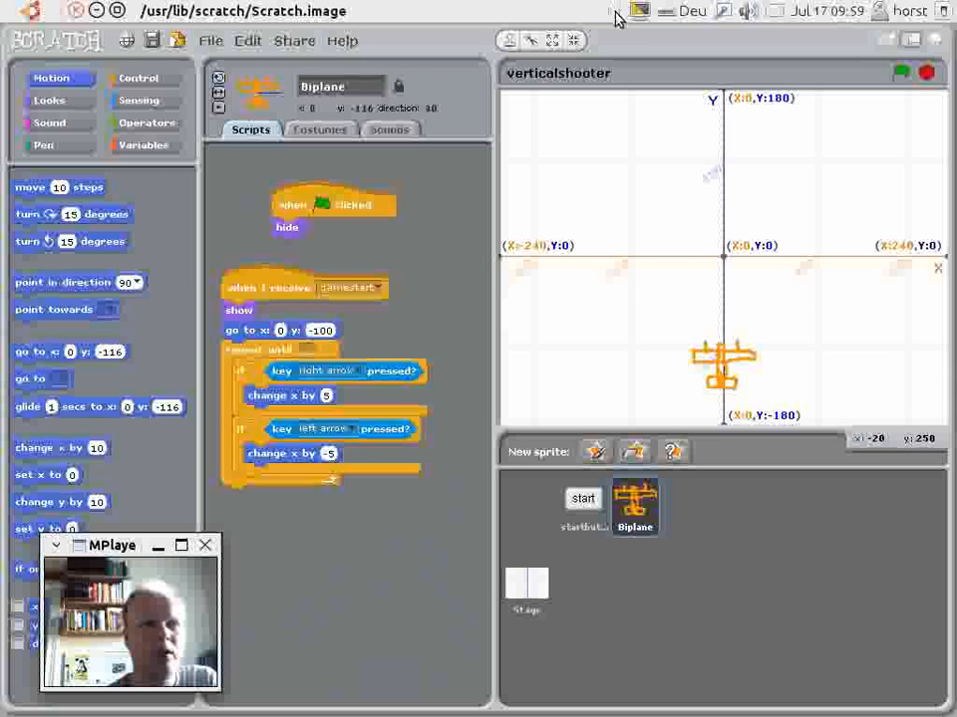
# Add up and down arrow checks changing y by 2 and -2, then run the project.
pyautogui.click(617, 16)
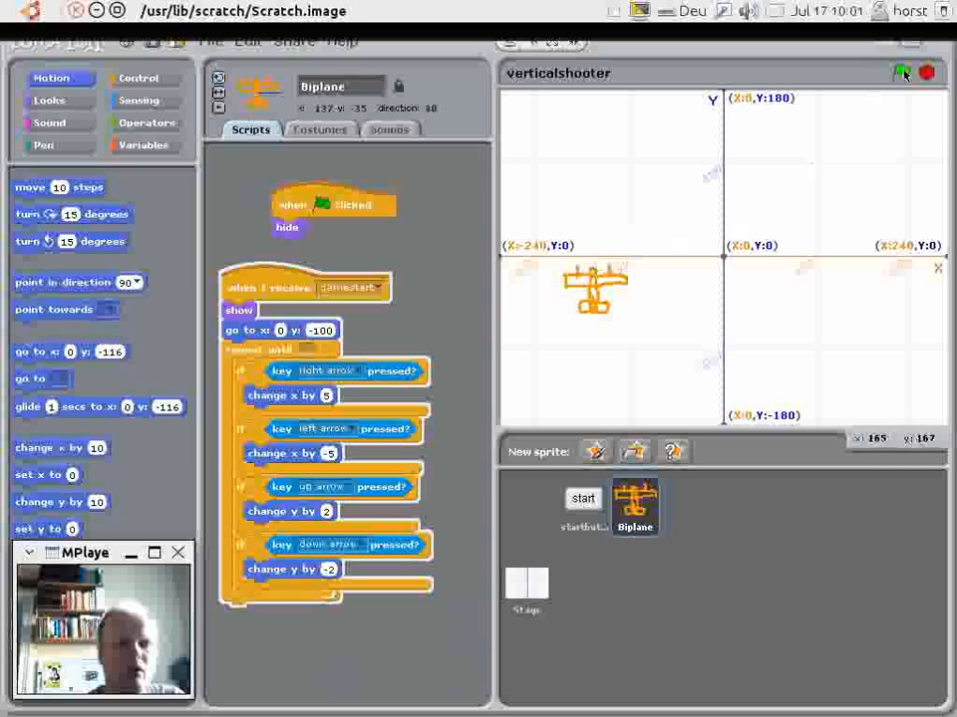
pyautogui.click(901, 72)
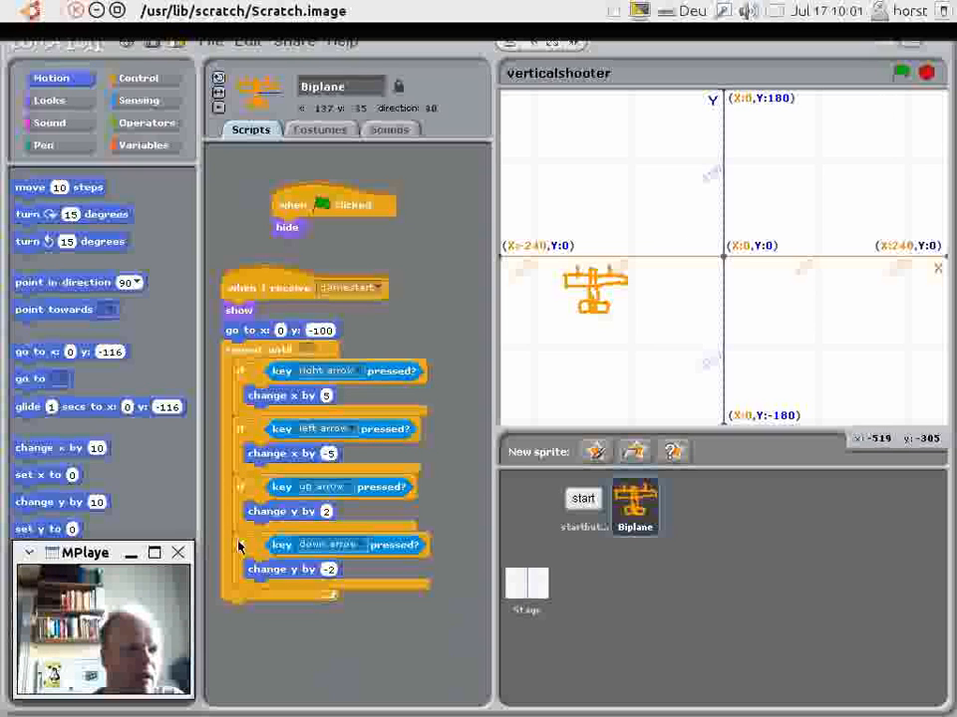
# Duplicate the down-arrow check to start a new y-position check.
pyautogui.rightClick(289, 546)
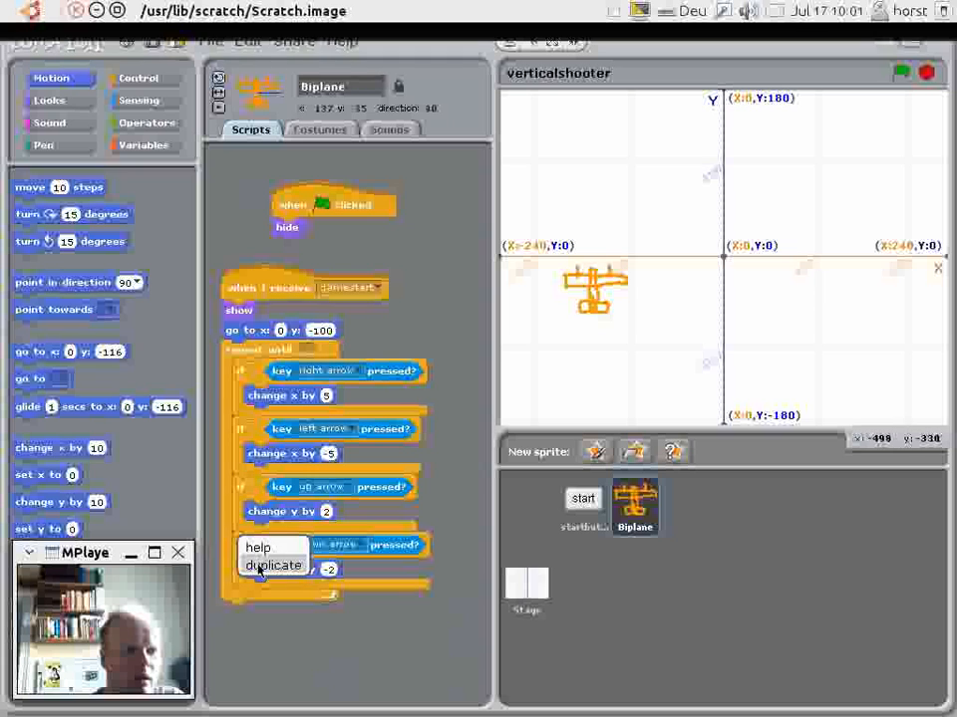
pyautogui.click(271, 566)
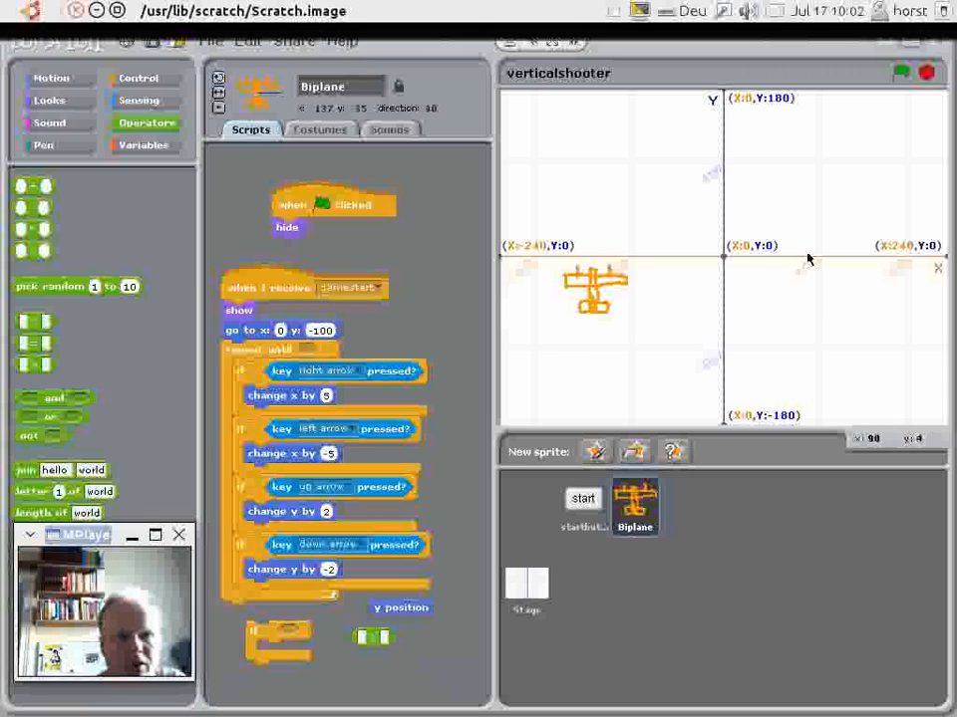
pyautogui.moveTo(741, 112)
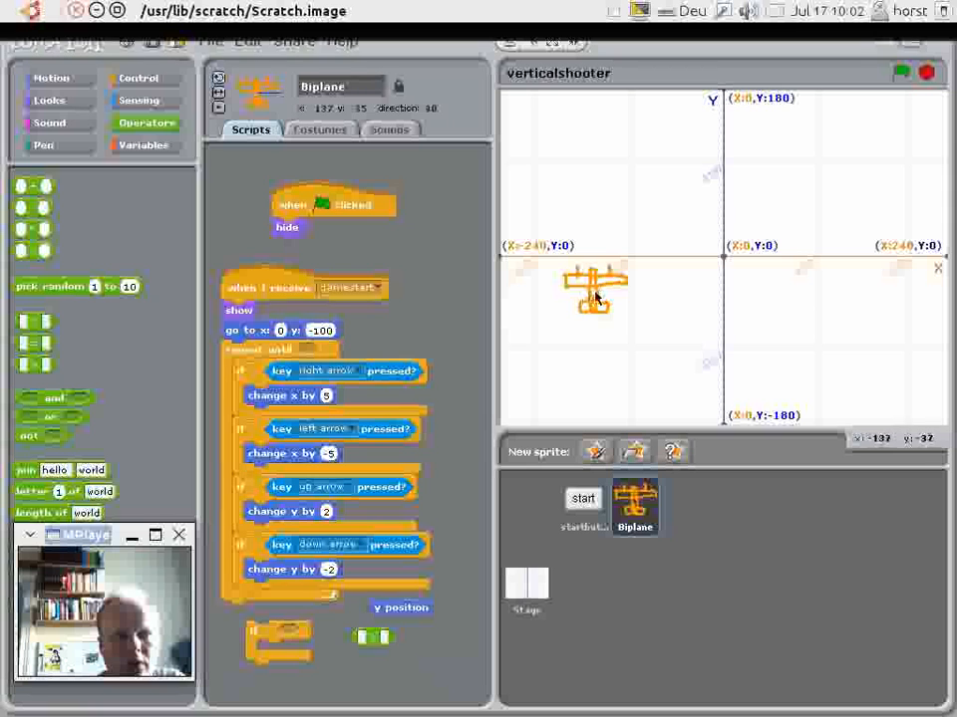
pyautogui.moveTo(595, 289); pyautogui.dragTo(642, 260)
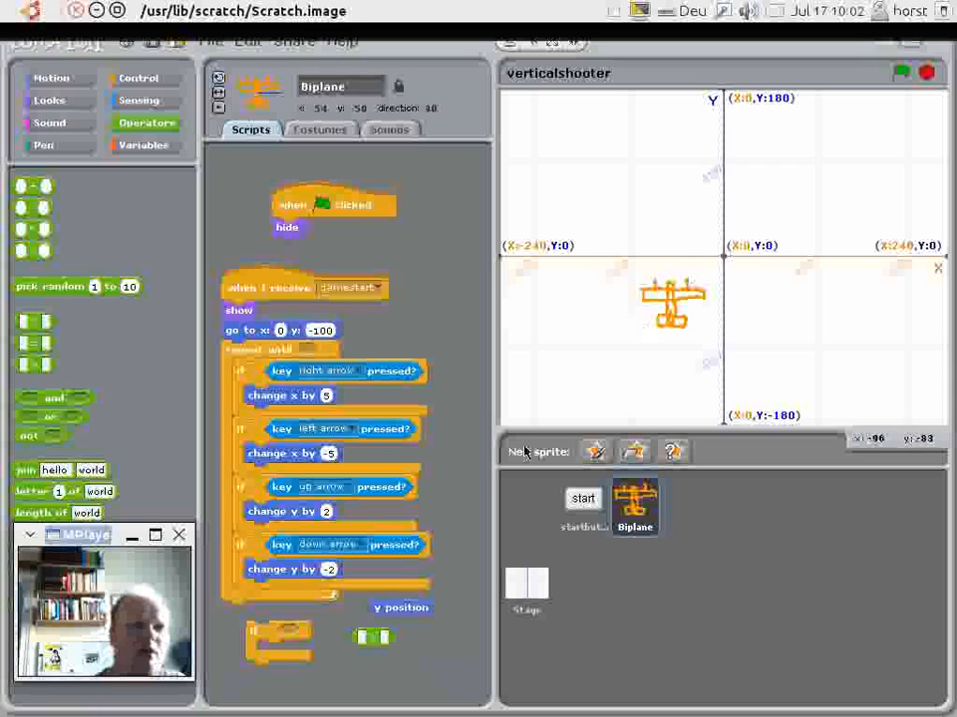
# Insert a comparison of 'y position' with 0 into the new check for a 'set y to 0' block.
pyautogui.moveTo(401, 608); pyautogui.dragTo(387, 623)
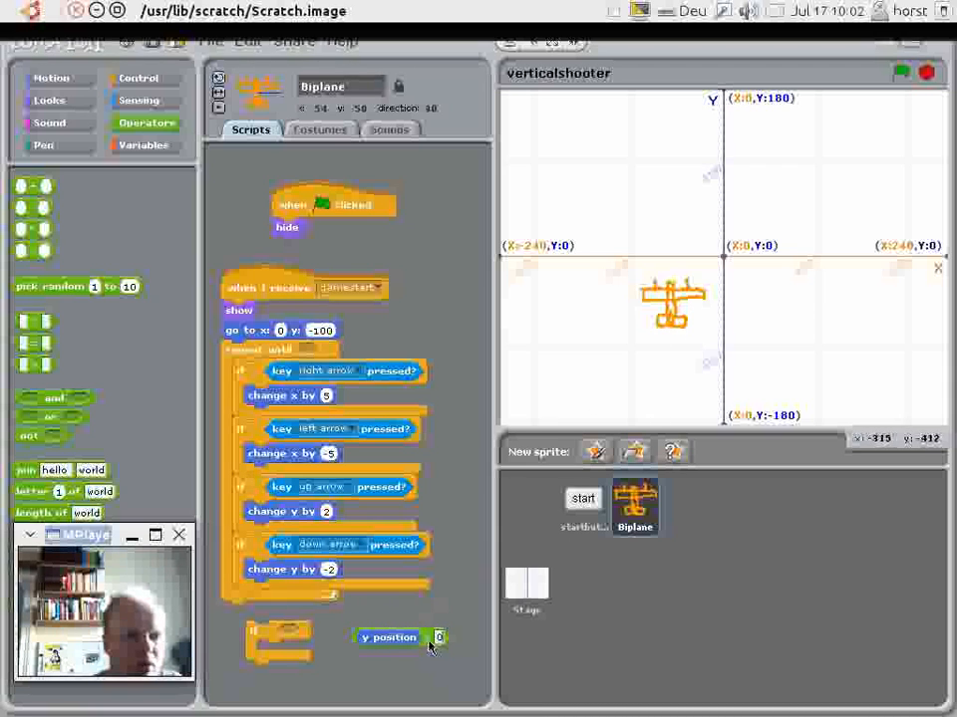
pyautogui.moveTo(389, 638); pyautogui.dragTo(315, 634)
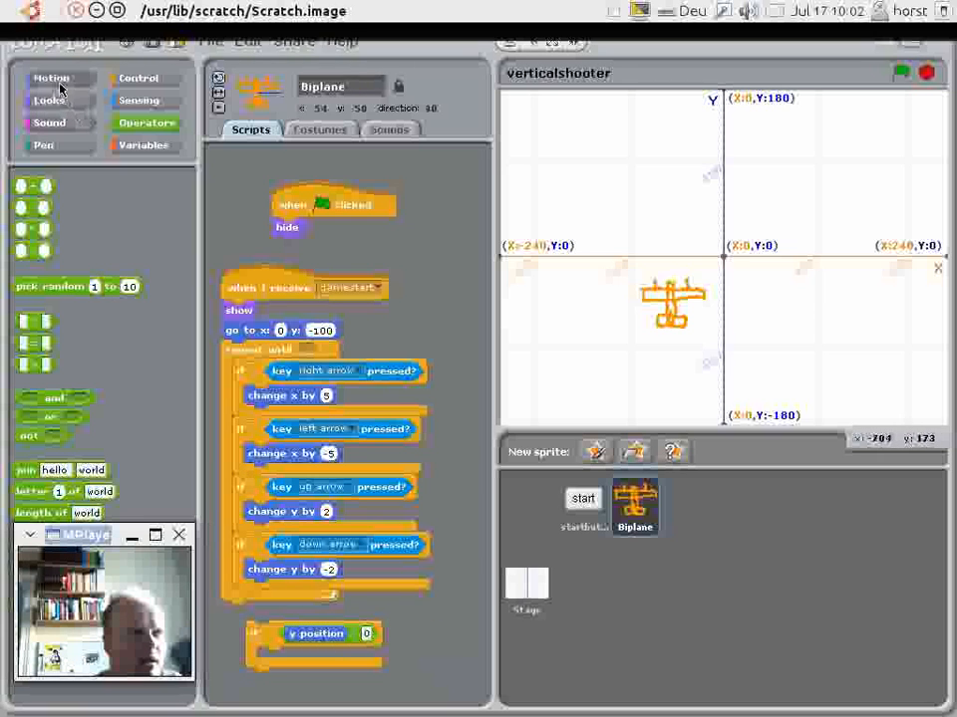
pyautogui.click(52, 78)
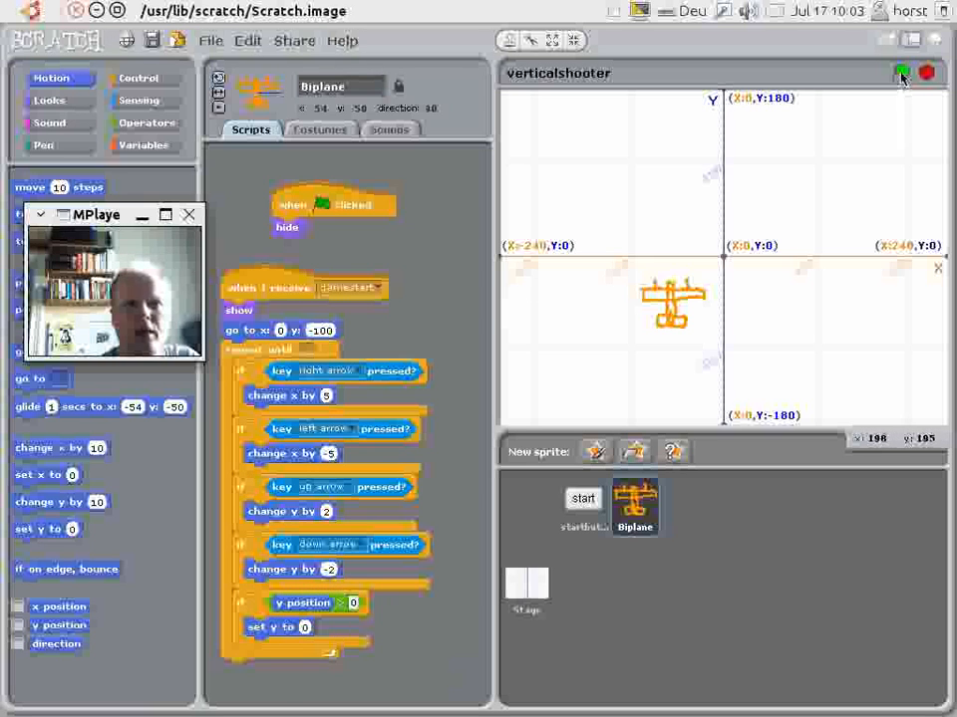
# Run the project and start playing from the Vertical Shooter title screen.
pyautogui.click(901, 72)
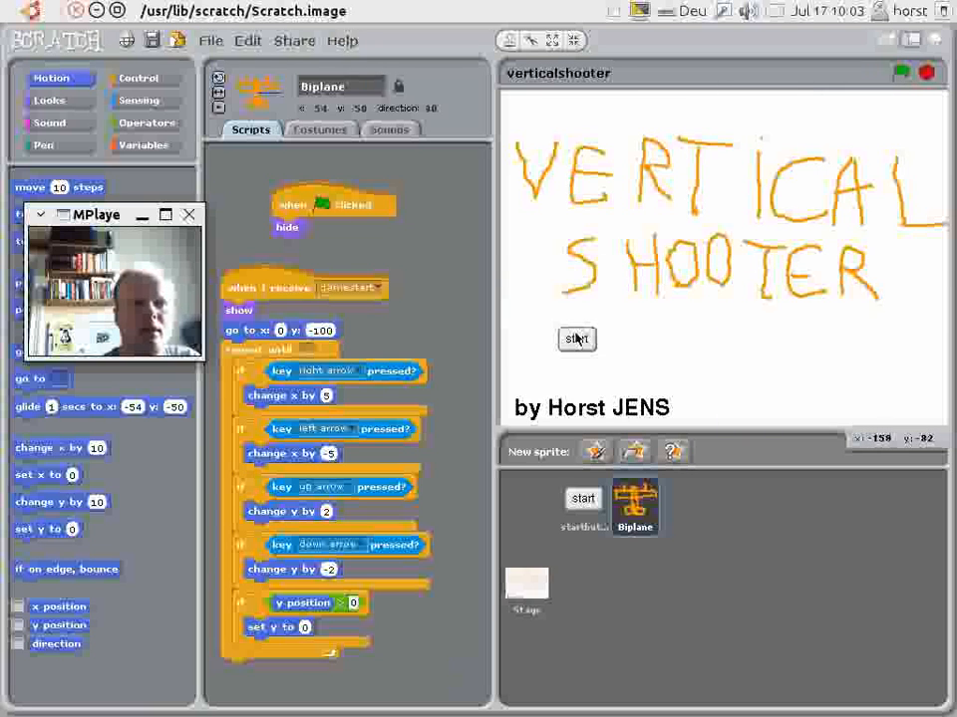
pyautogui.click(576, 339)
pyautogui.write('-10')
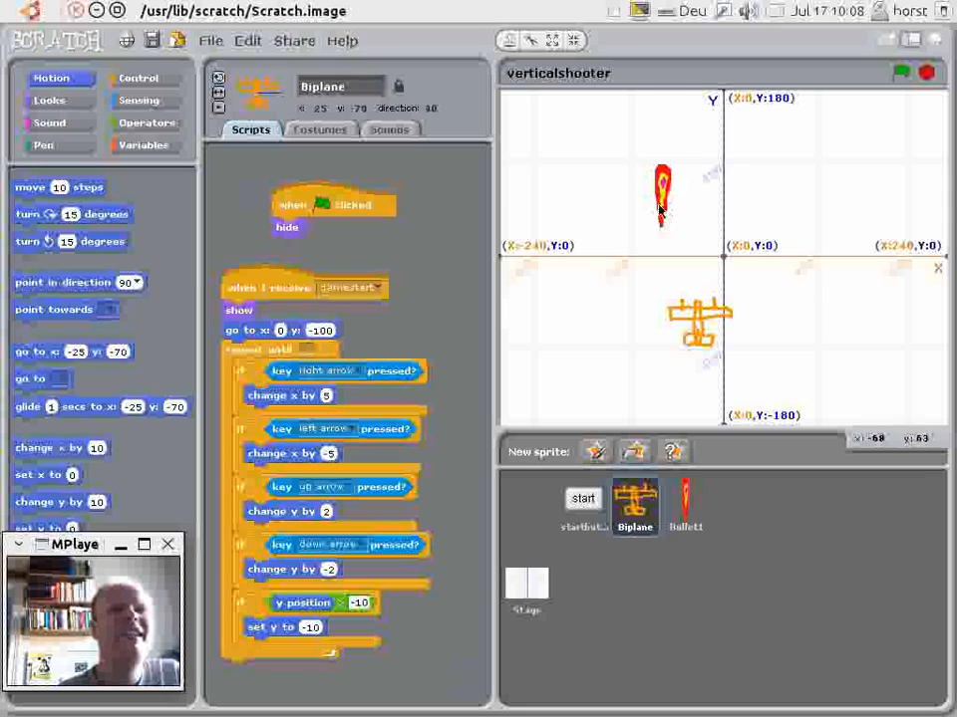
pyautogui.moveTo(574, 39)
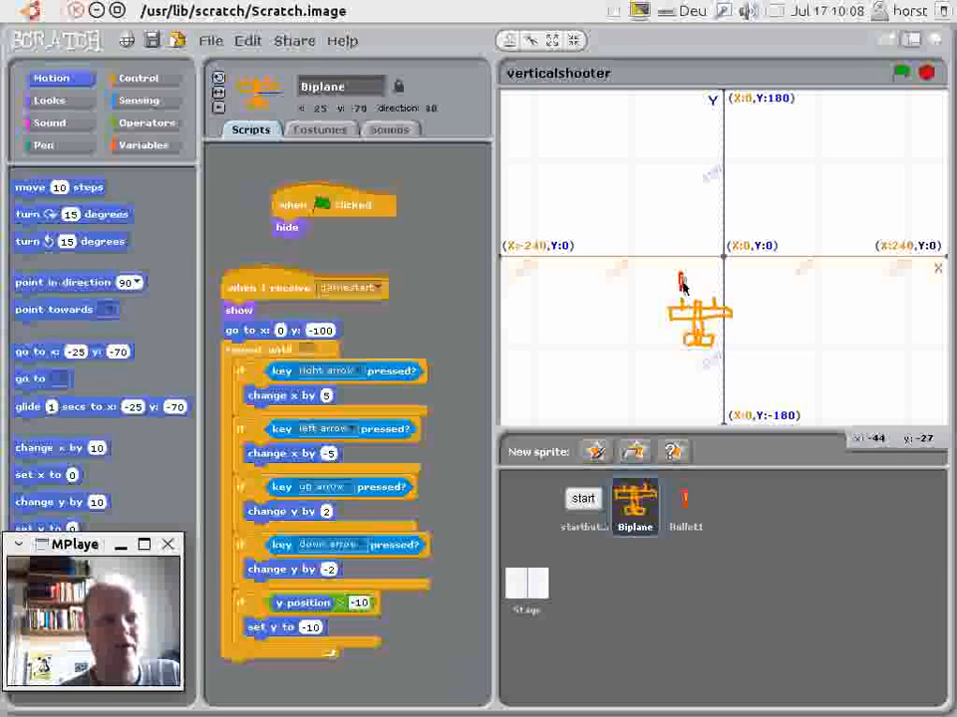
pyautogui.moveTo(685, 227)
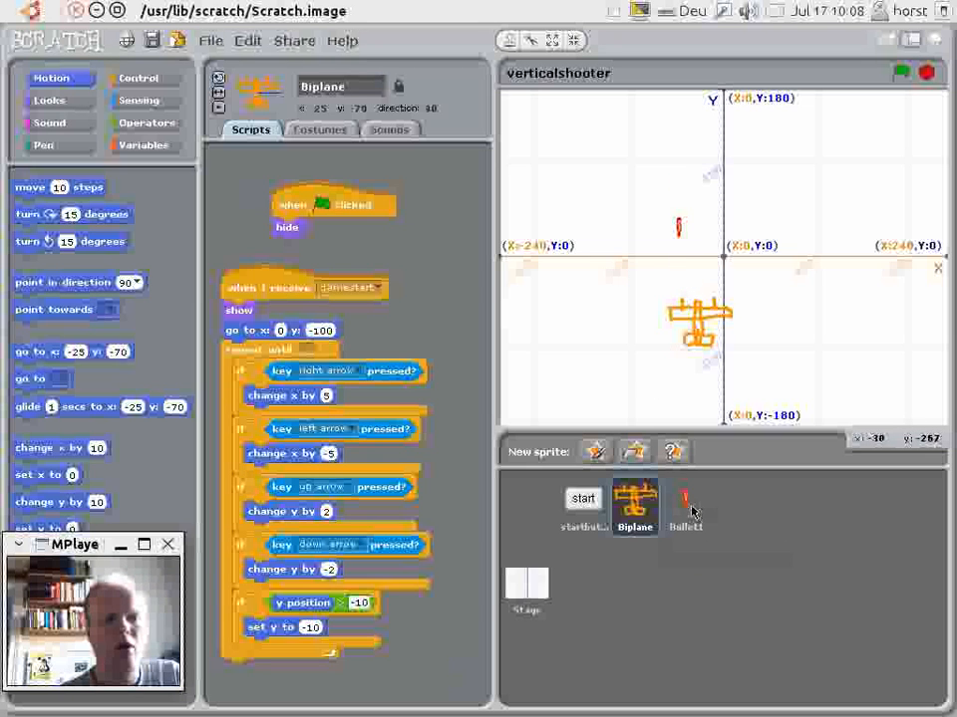
# Give Bullet1 a when-green-flag script and bring up the Looks blocks for its hide block.
pyautogui.click(685, 503)
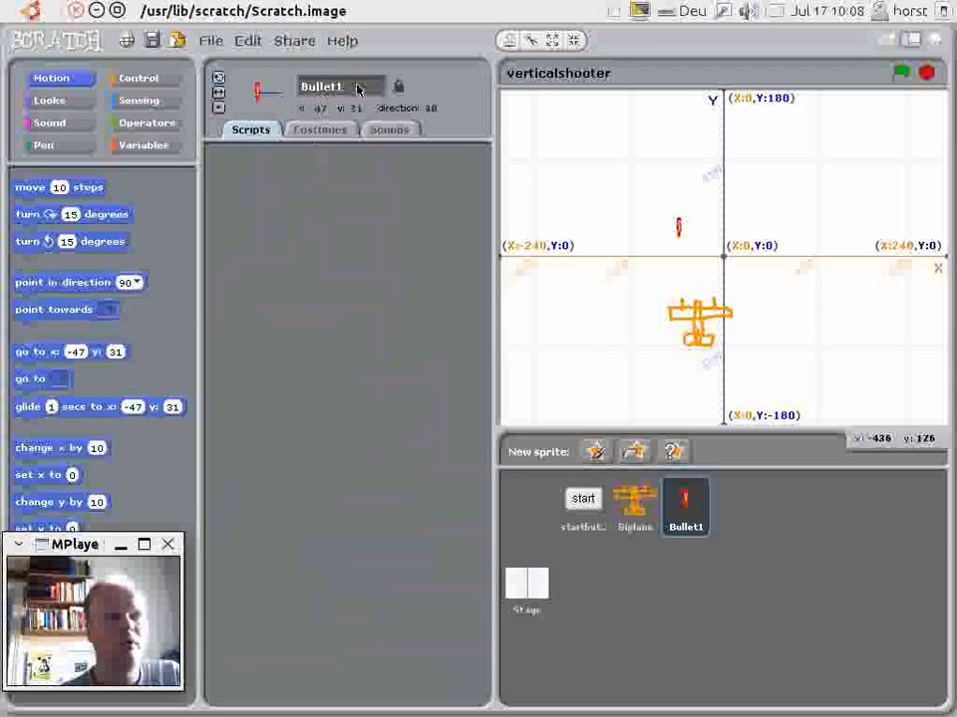
pyautogui.moveTo(662, 299)
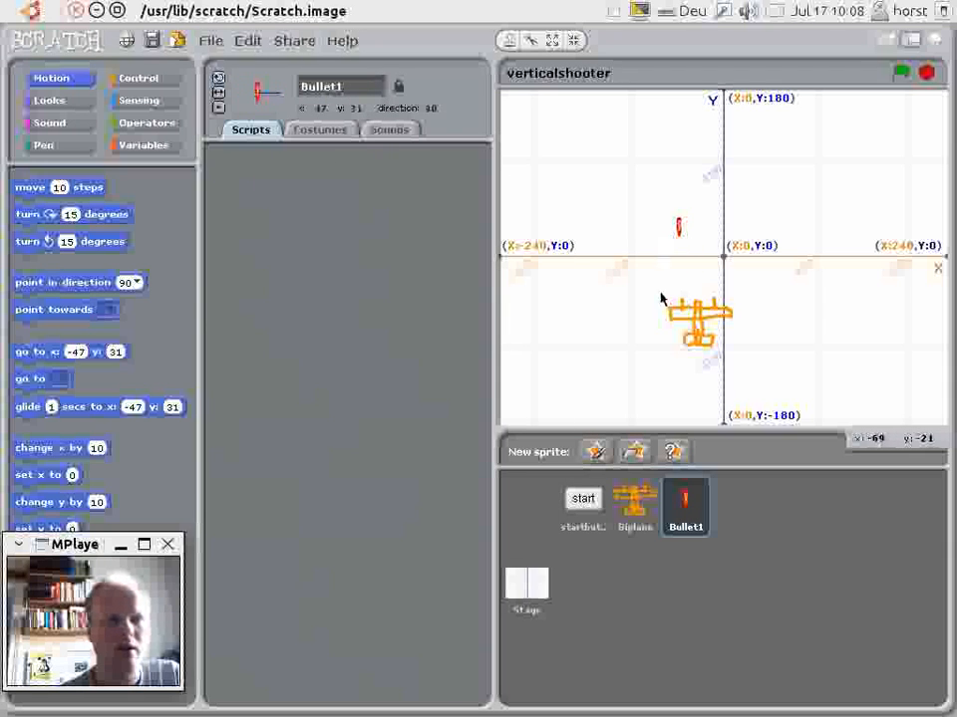
pyautogui.moveTo(689, 237)
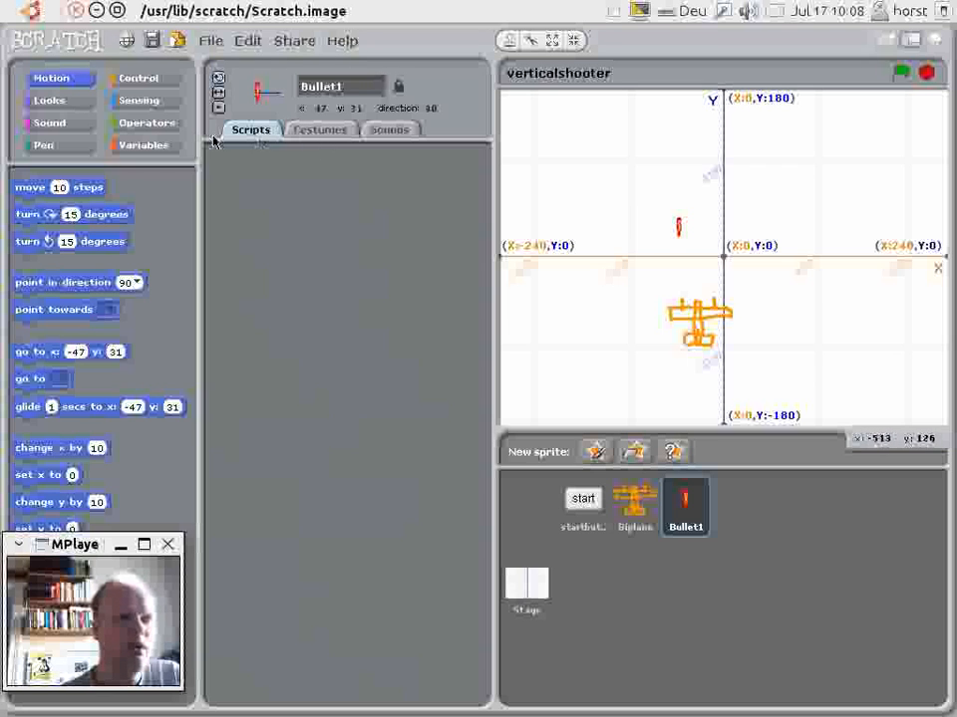
pyautogui.click(140, 77)
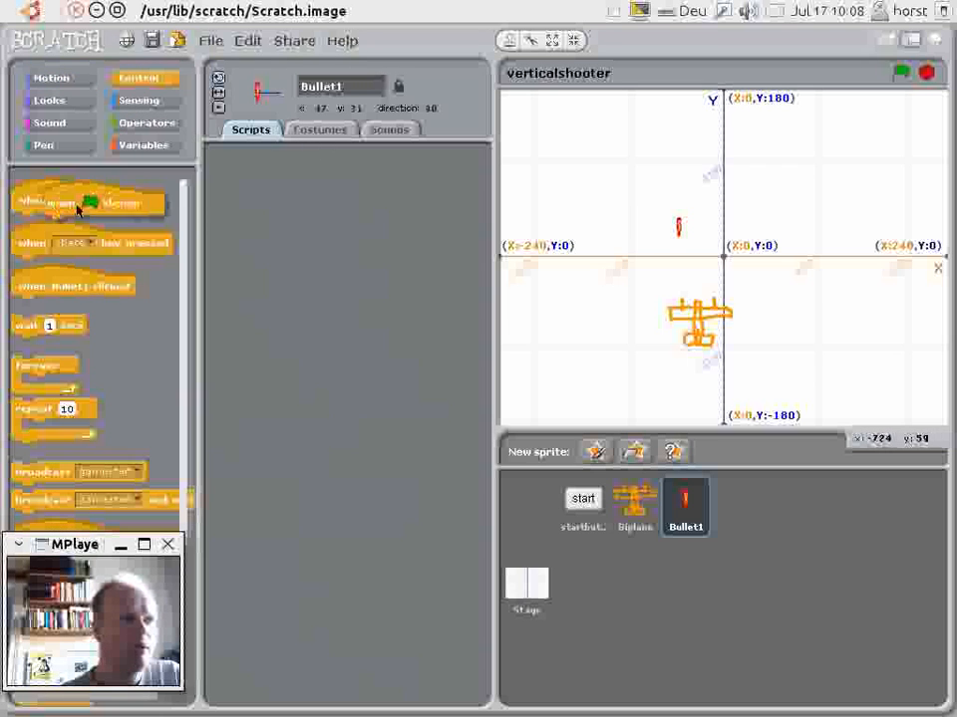
pyautogui.moveTo(90, 199); pyautogui.dragTo(331, 188)
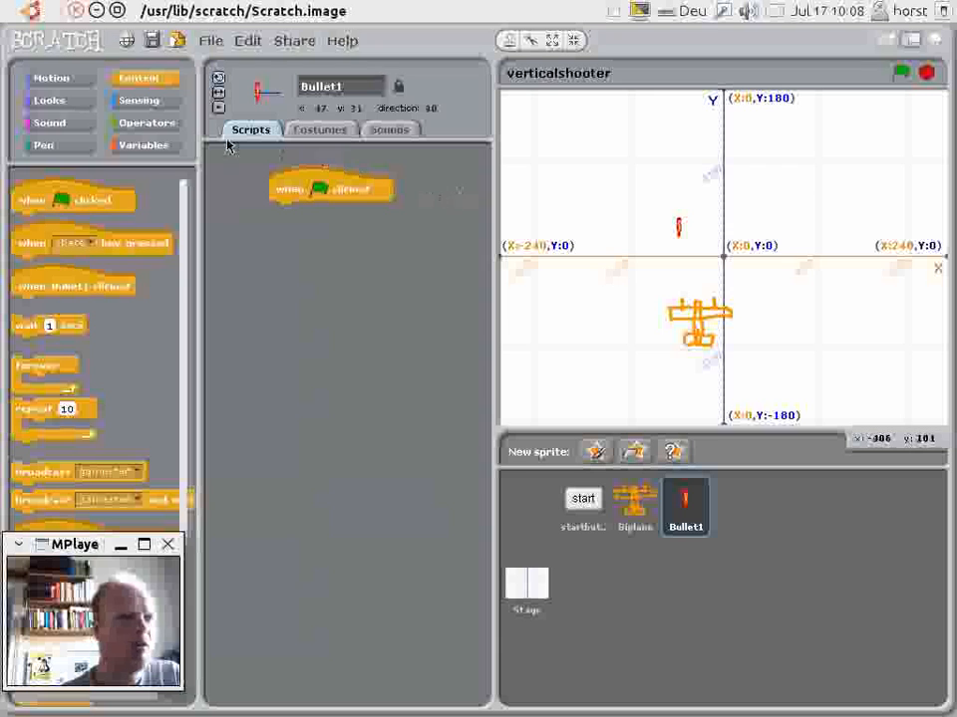
pyautogui.click(48, 124)
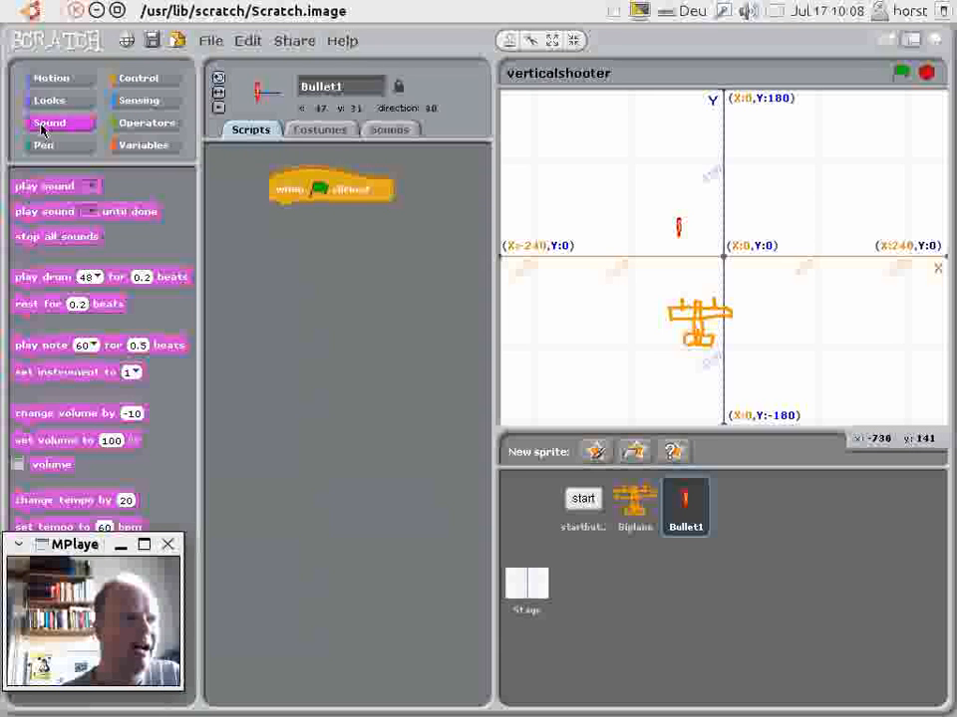
pyautogui.click(48, 99)
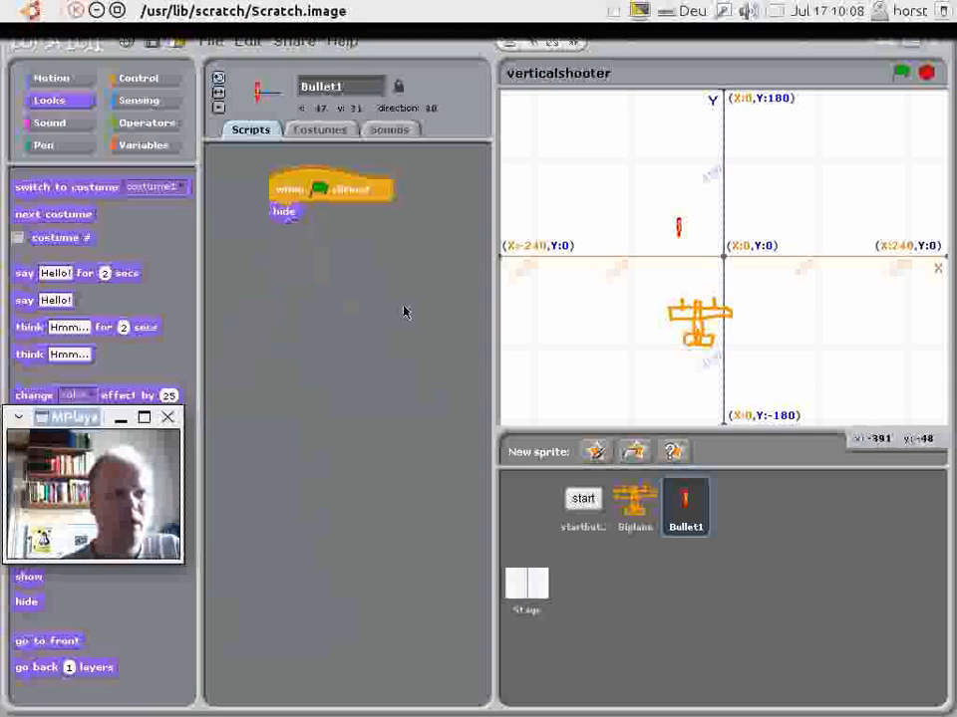
pyautogui.moveTo(682, 251)
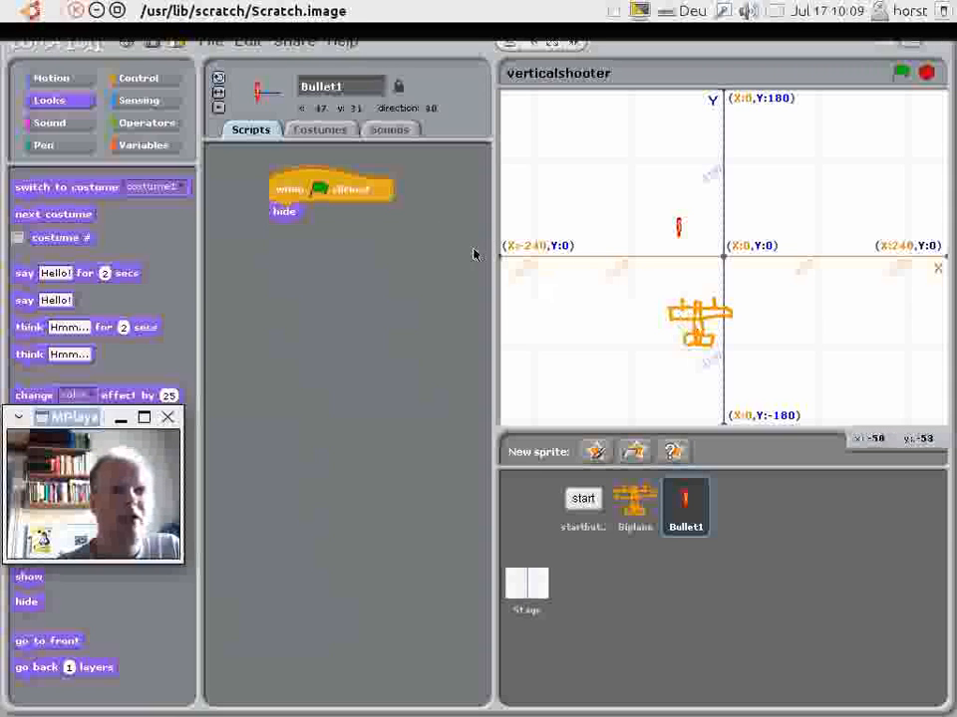
# Select the Biplane and add a key-pressed script with a broadcast block from Control.
pyautogui.click(634, 506)
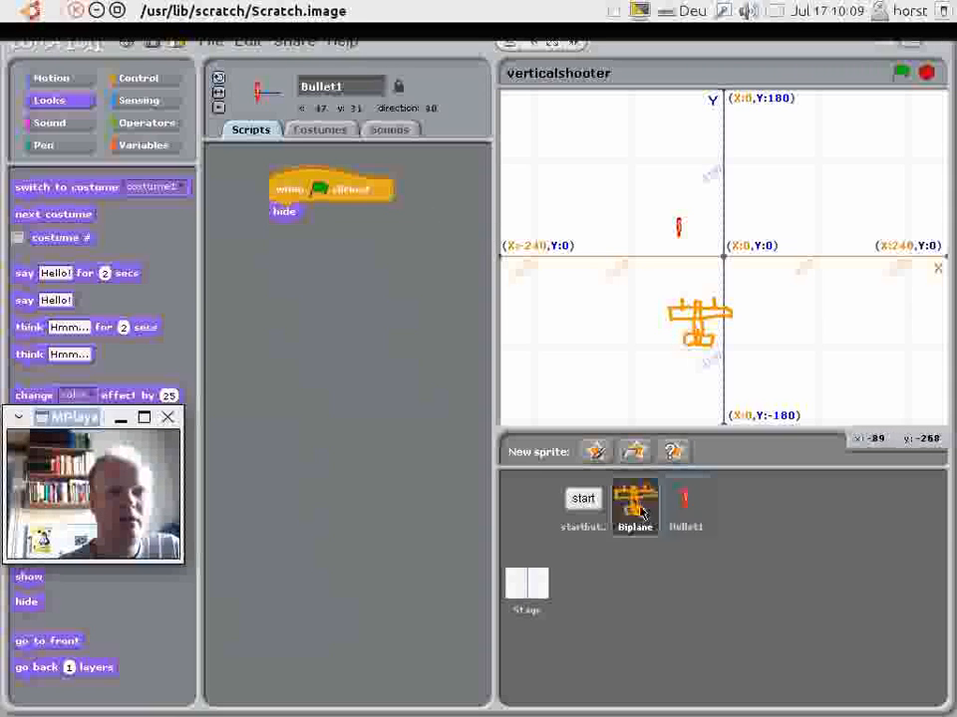
pyautogui.click(634, 506)
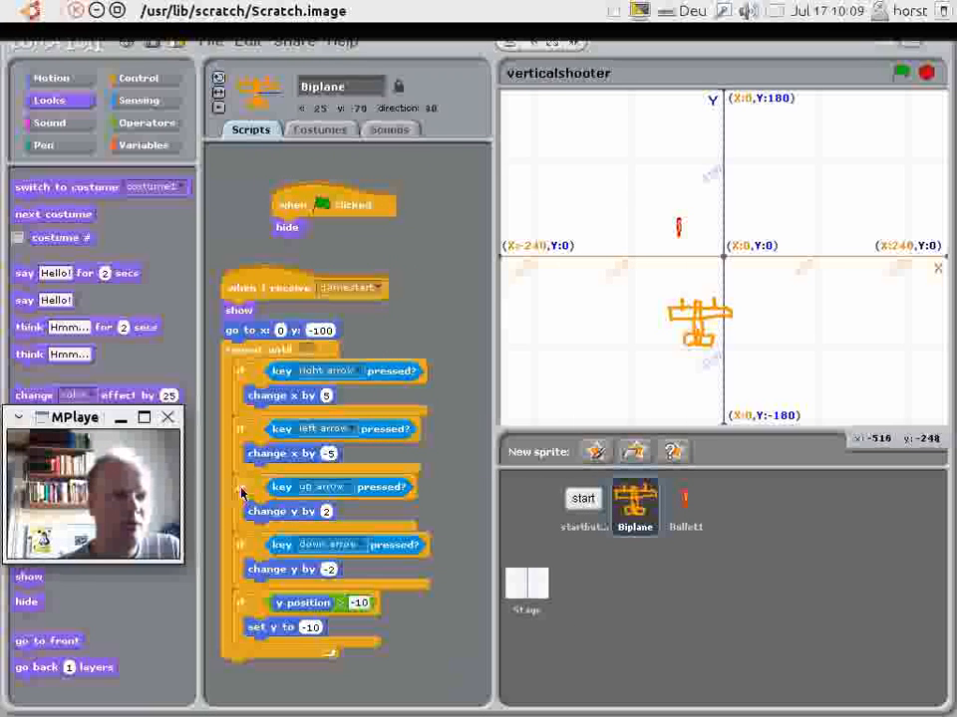
pyautogui.rightClick(338, 486)
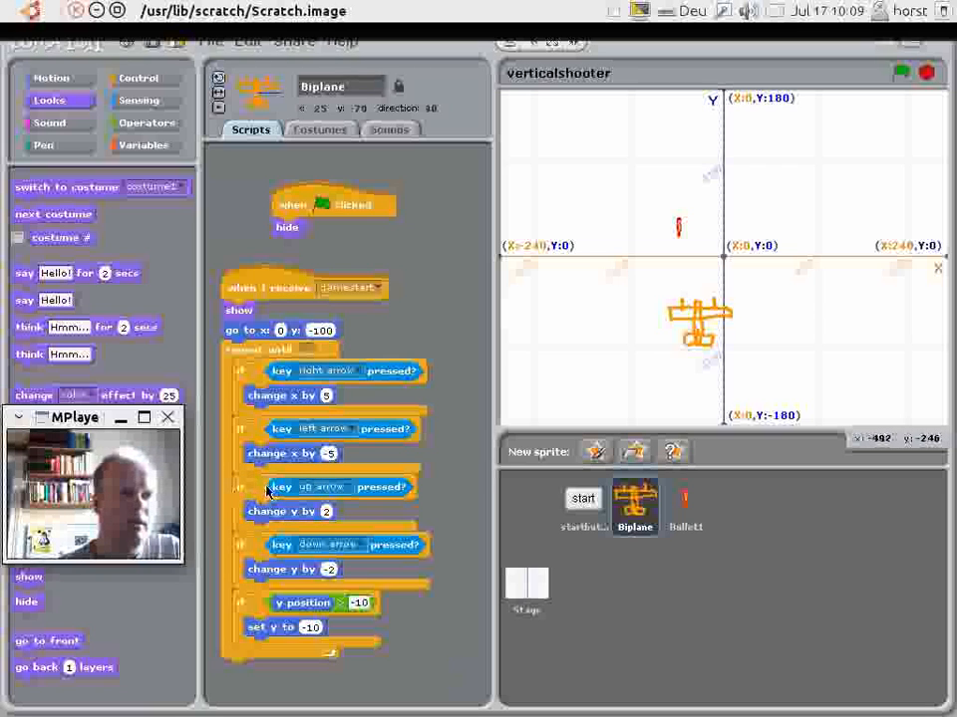
pyautogui.moveTo(462, 506)
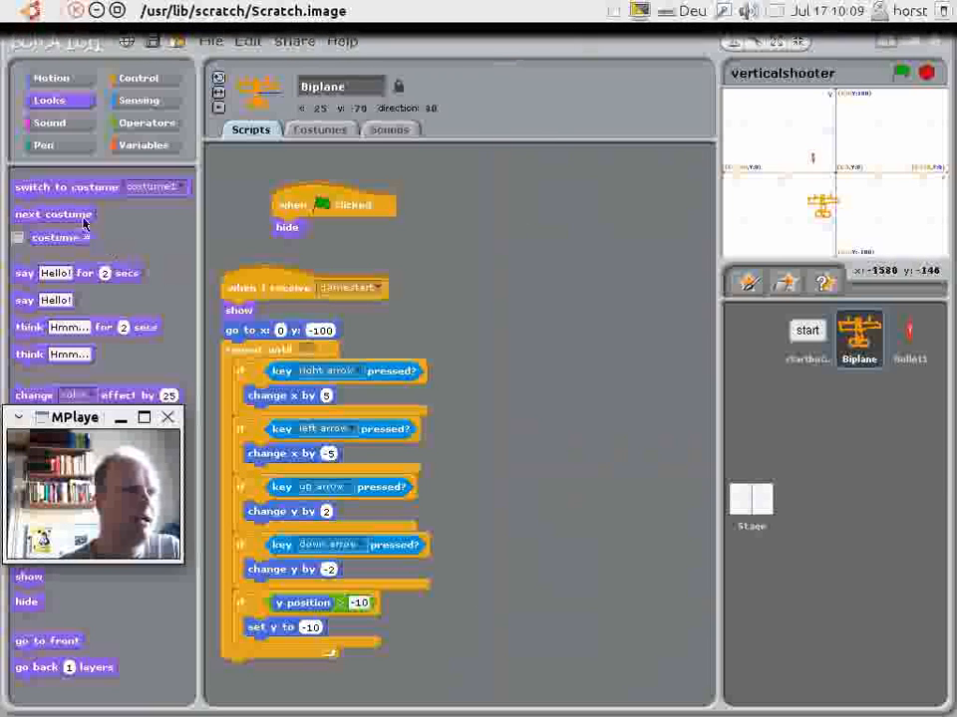
pyautogui.click(139, 78)
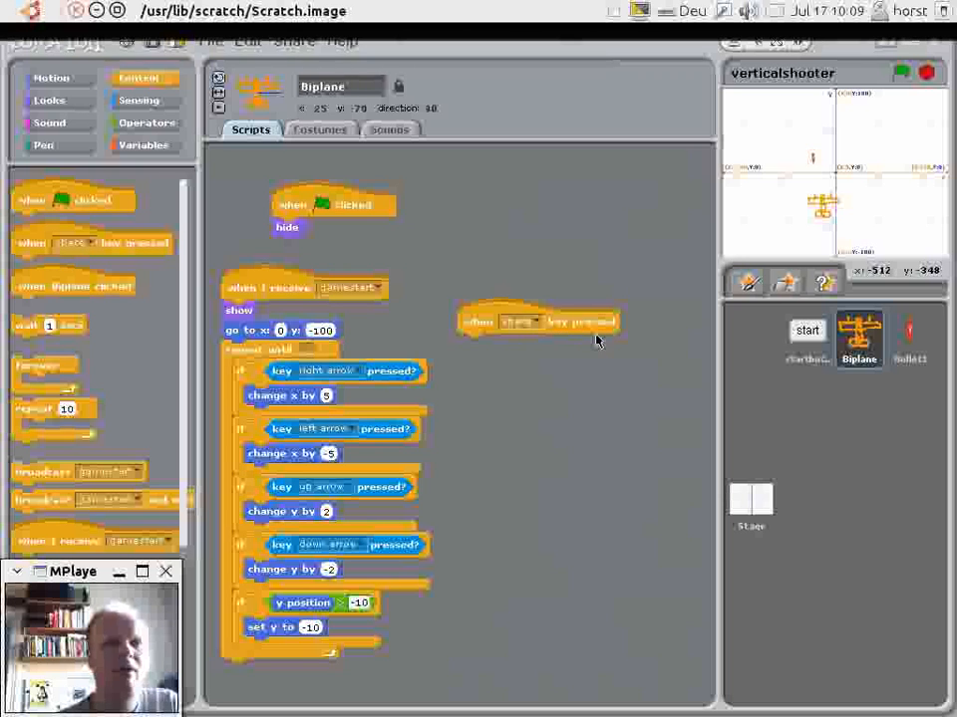
pyautogui.moveTo(554, 339)
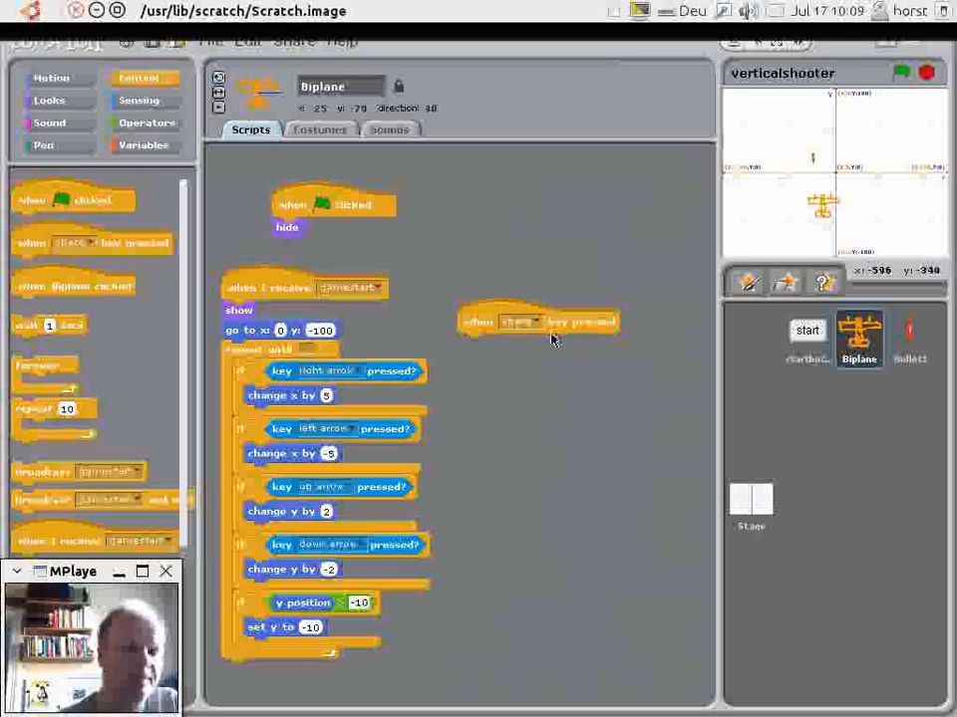
pyautogui.moveTo(522, 342)
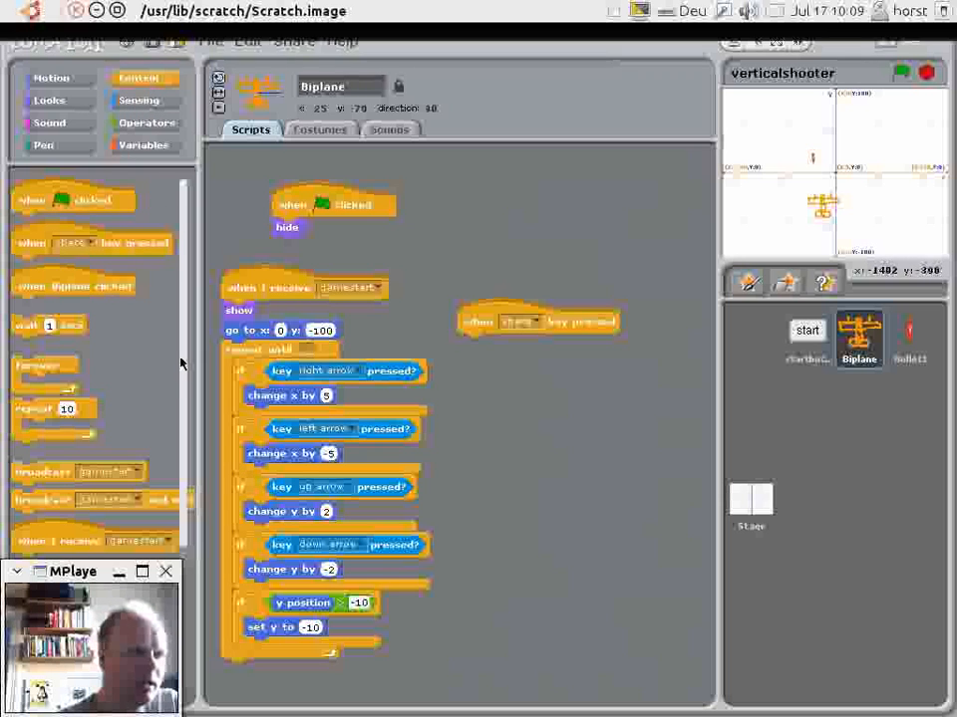
pyautogui.scroll(-3)
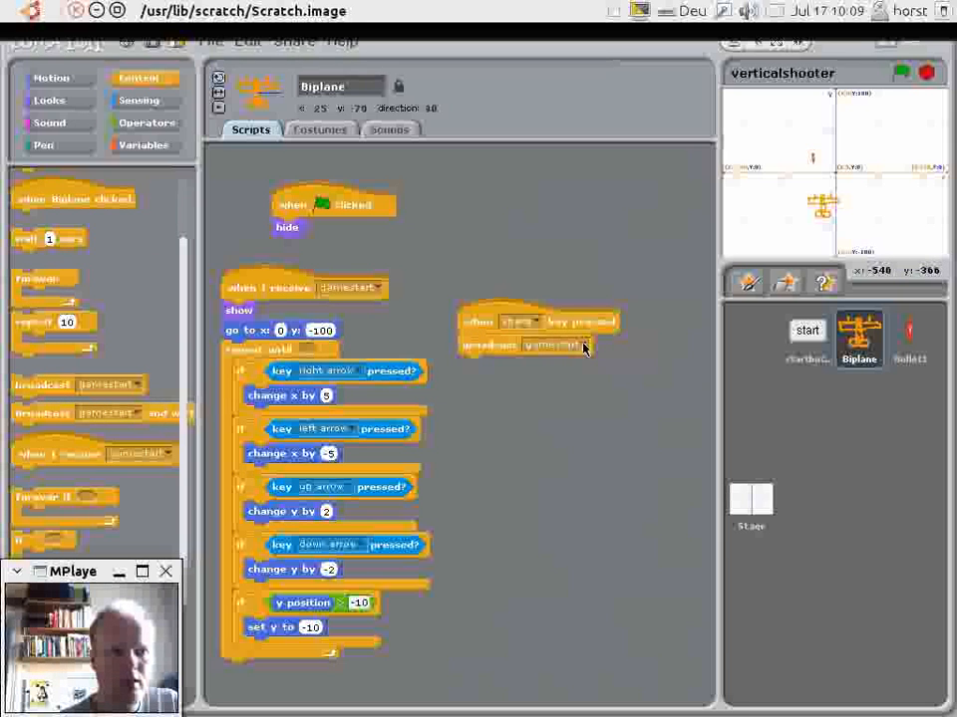
# Create a new broadcast message named fire1 for the Biplane's key-pressed script.
pyautogui.click(554, 346)
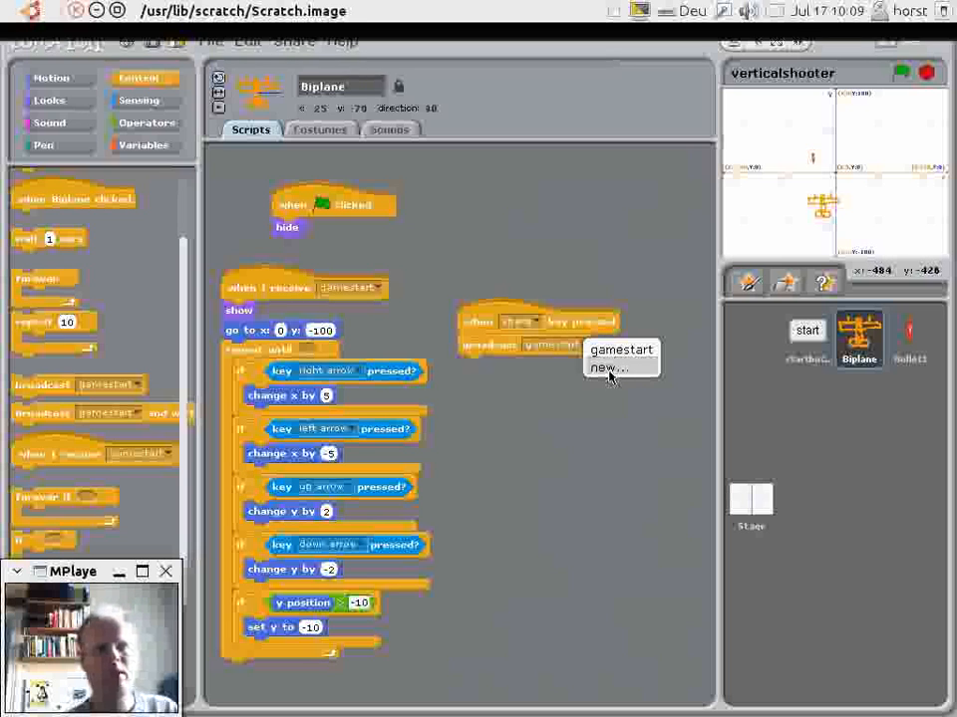
pyautogui.click(602, 367)
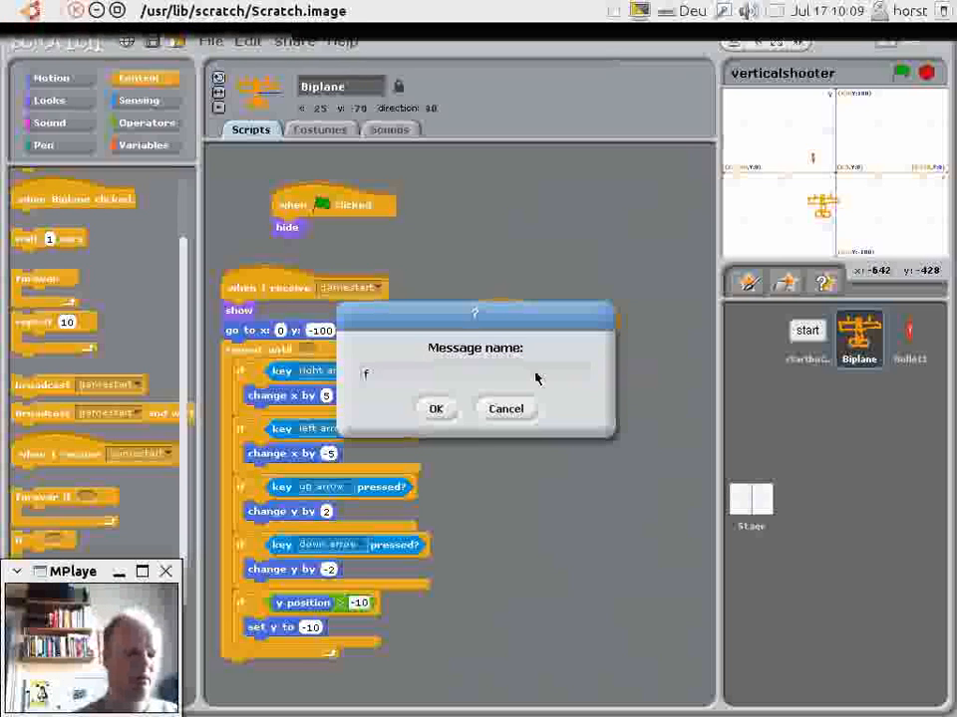
pyautogui.write('ire1')
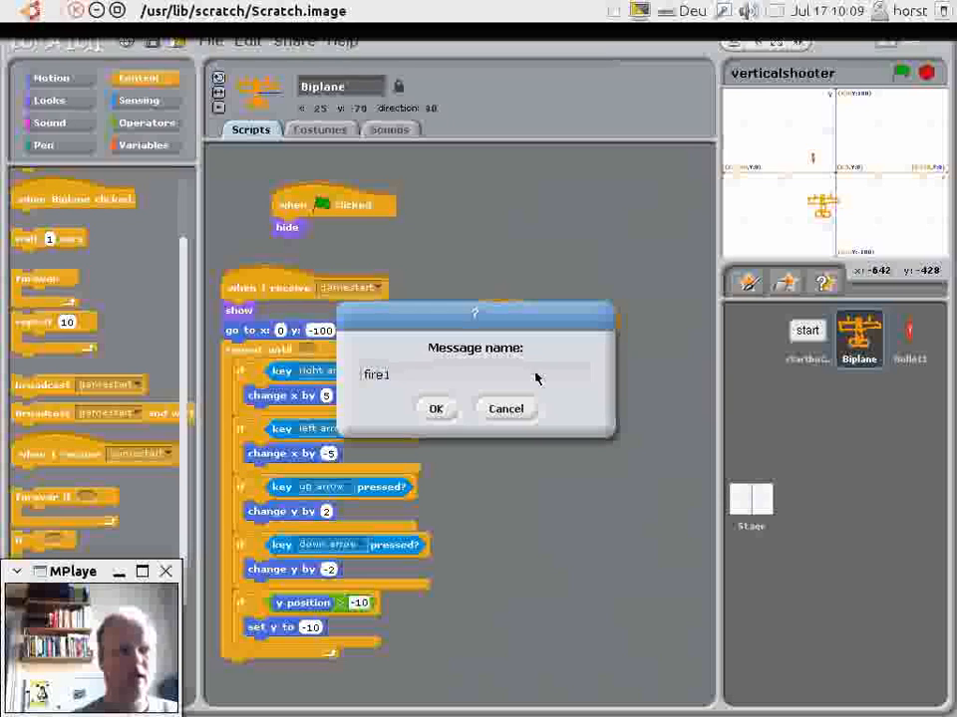
pyautogui.click(435, 408)
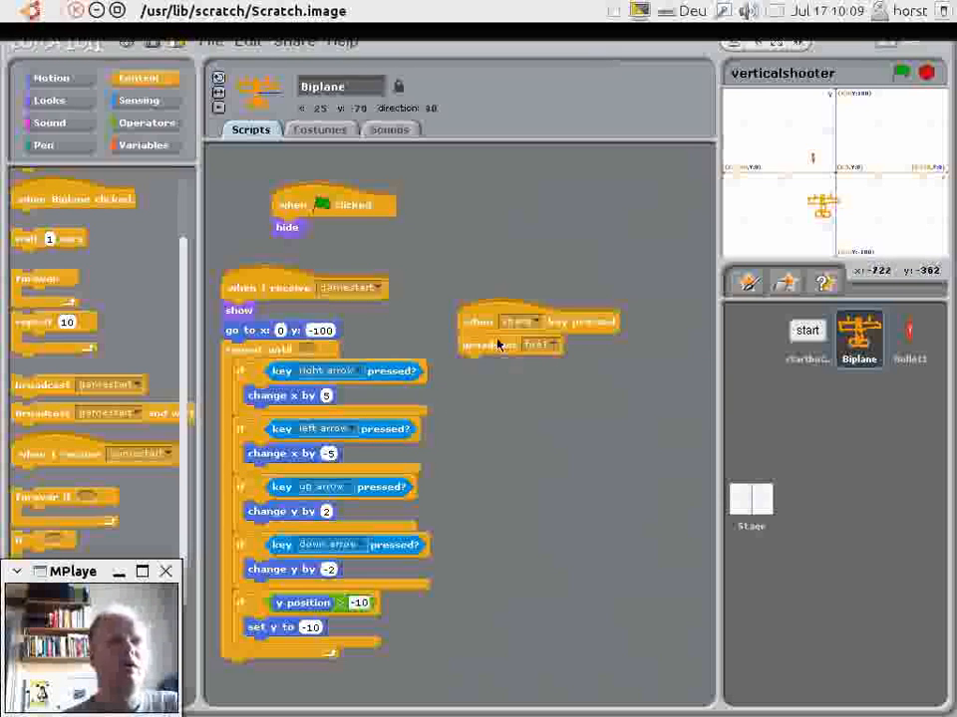
pyautogui.moveTo(909, 334)
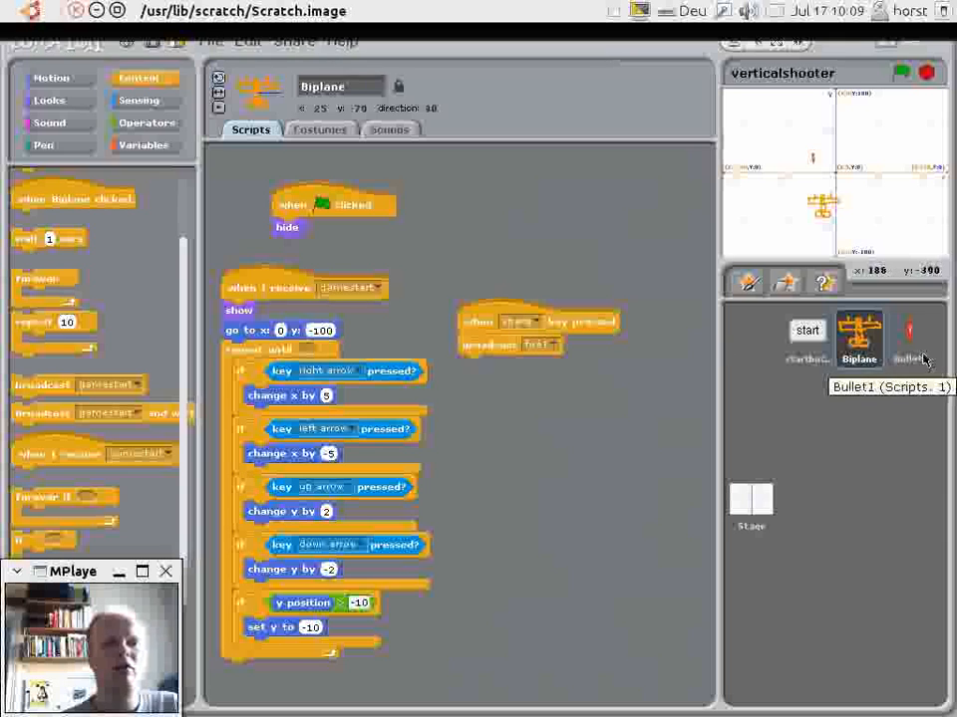
# In Bullet1's fire1 script, show the bullet and make it go to the Biplane.
pyautogui.click(908, 339)
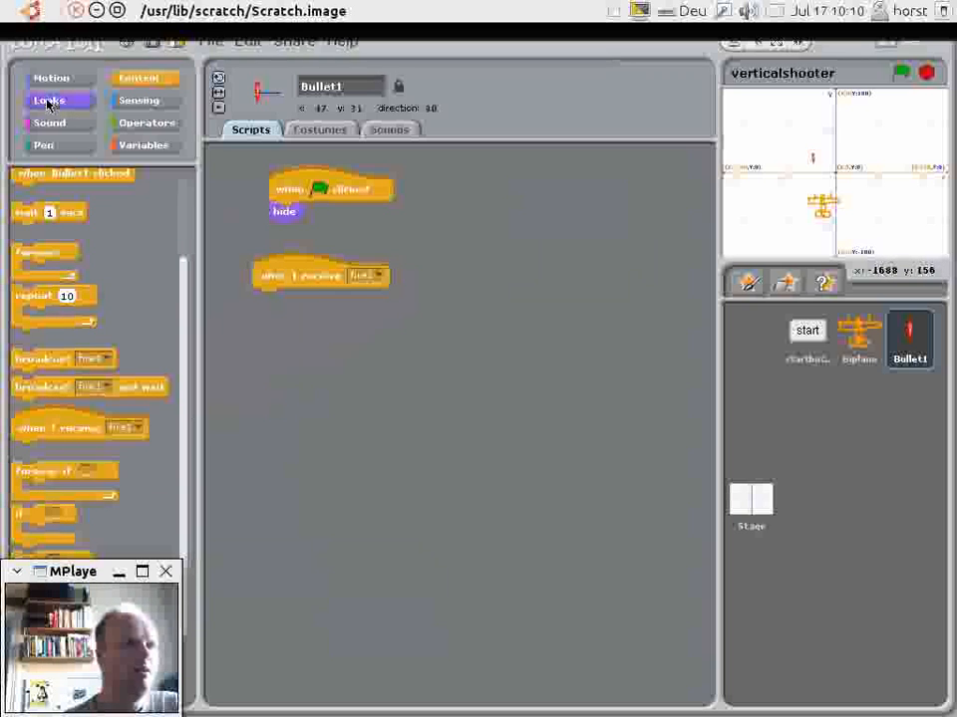
pyautogui.click(48, 100)
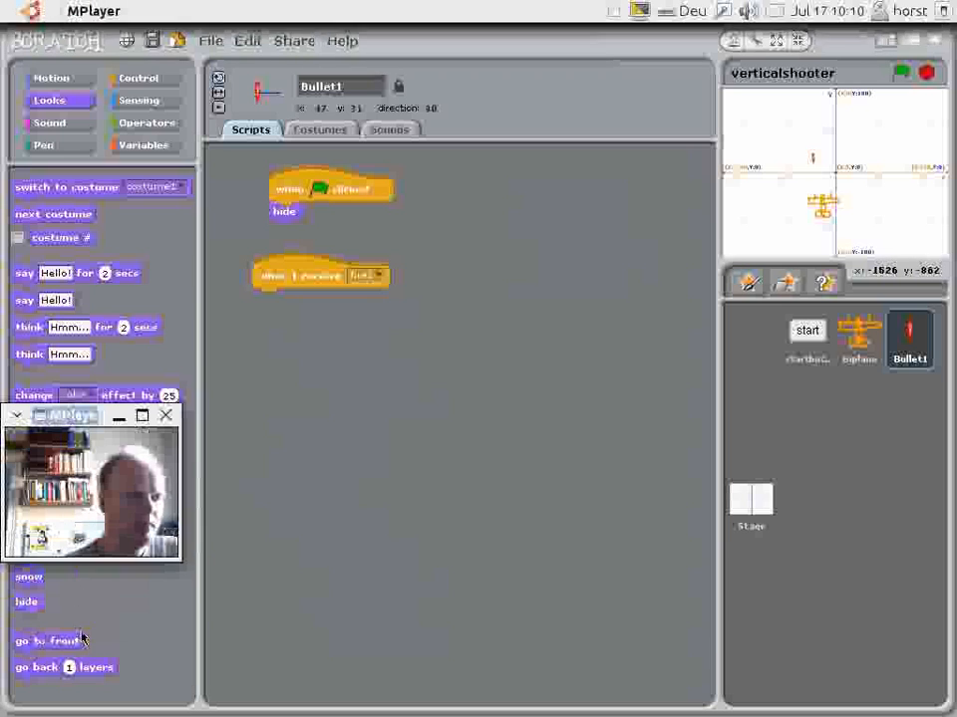
pyautogui.moveTo(28, 576); pyautogui.dragTo(303, 369)
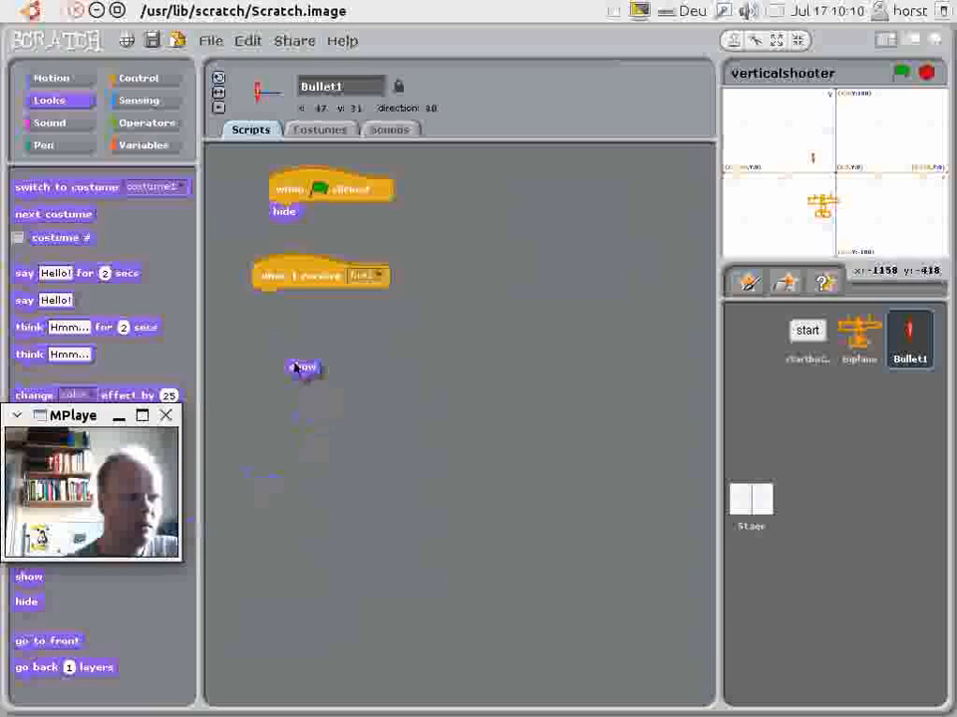
pyautogui.moveTo(303, 367); pyautogui.dragTo(271, 298)
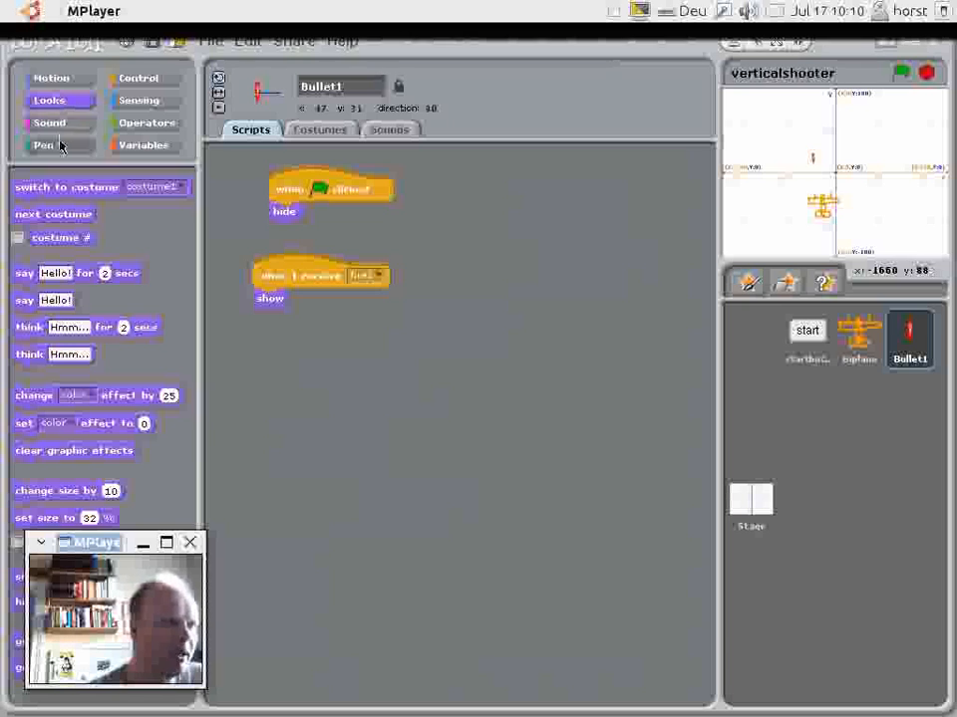
pyautogui.click(52, 77)
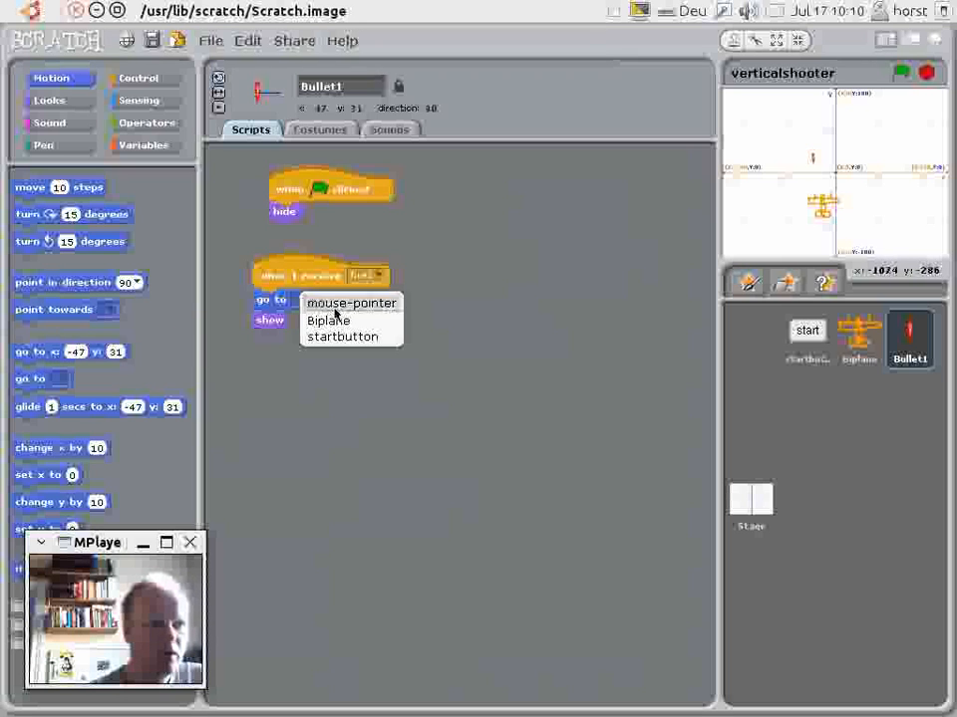
pyautogui.click(327, 319)
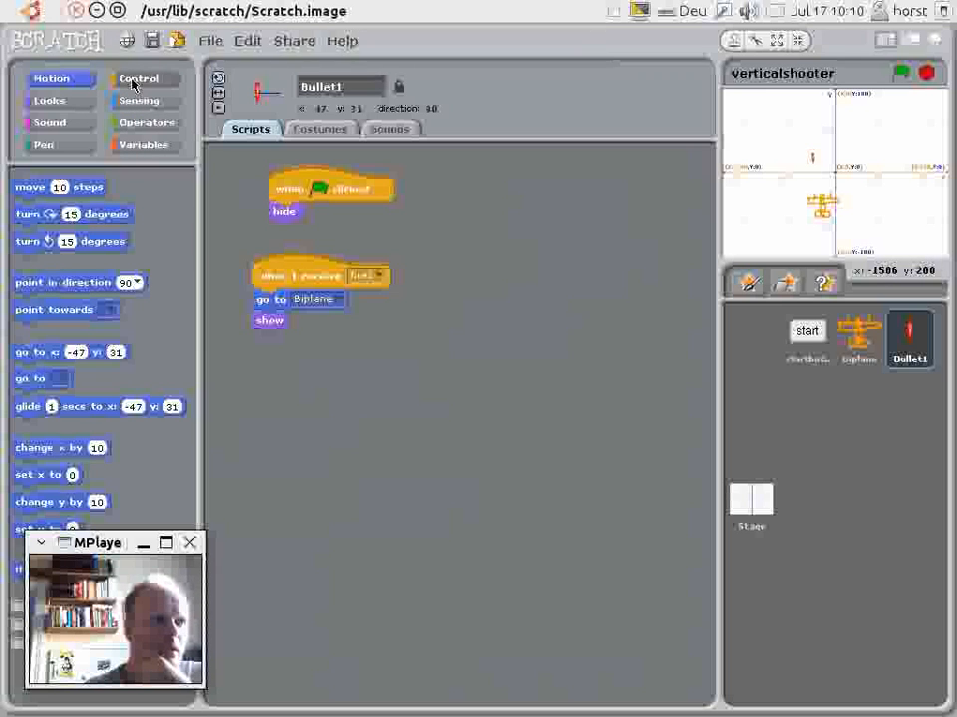
# Fly the bullet upward until touching the edge, then hide it again.
pyautogui.click(138, 78)
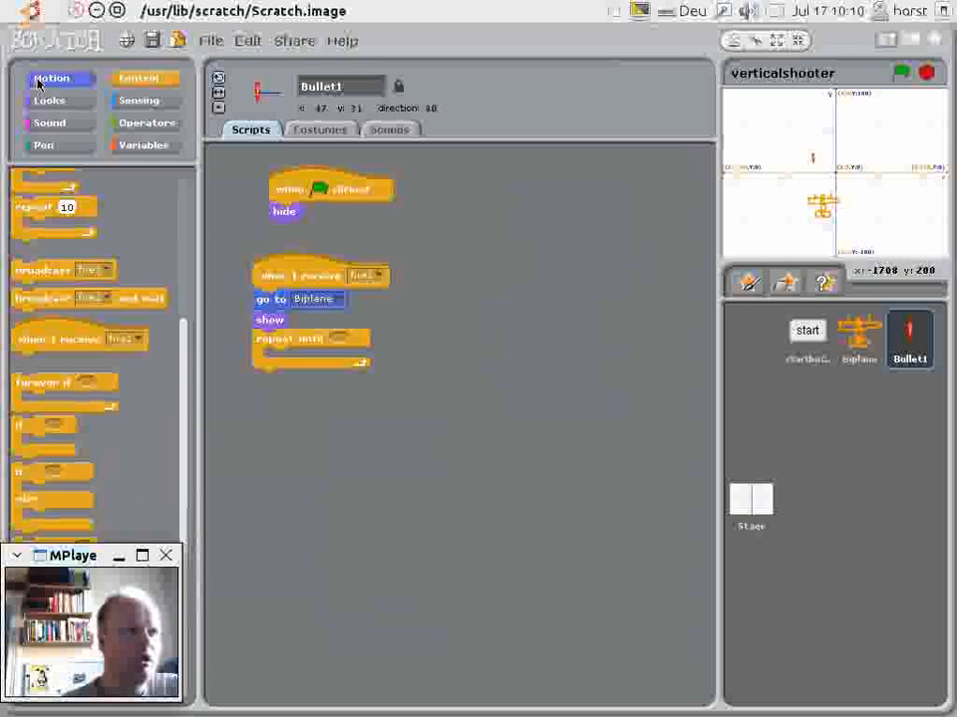
pyautogui.click(52, 78)
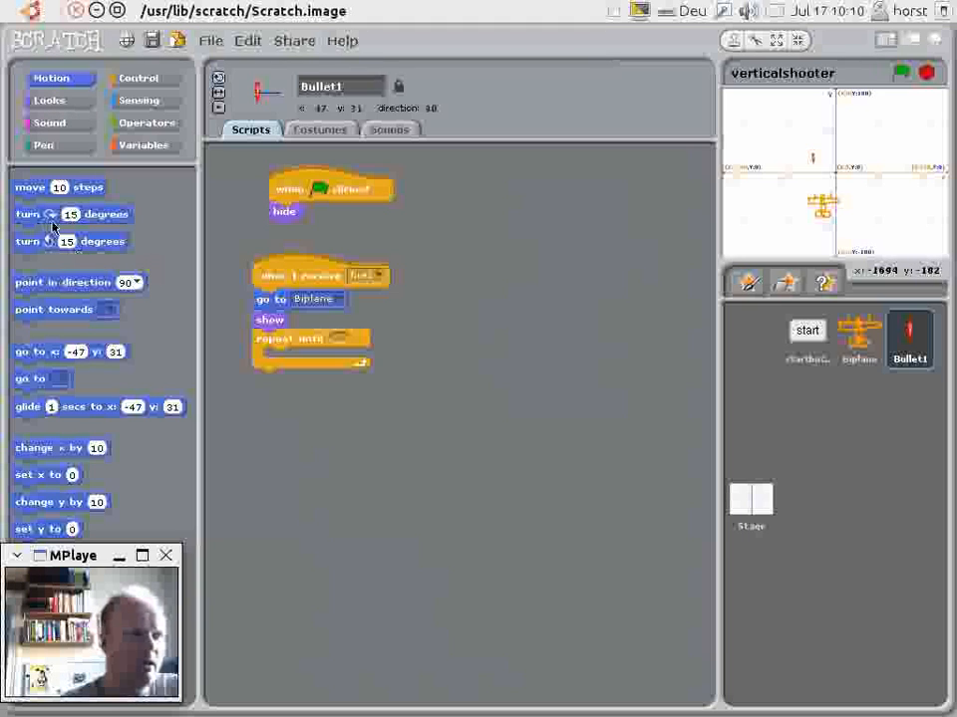
pyautogui.moveTo(95, 192)
pyautogui.write('-10')
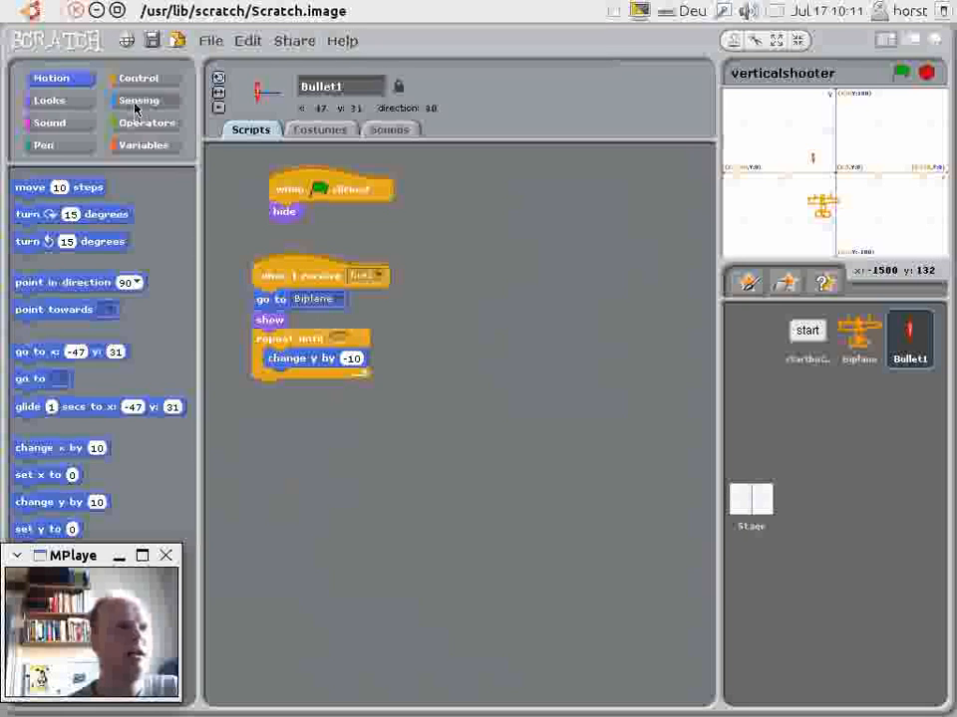
pyautogui.click(140, 99)
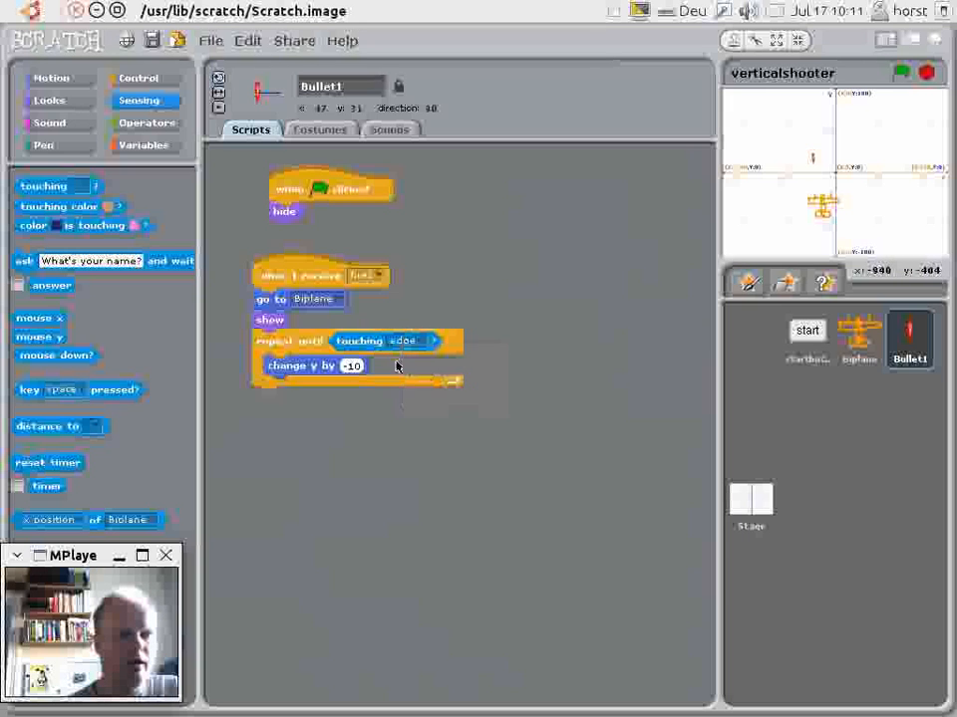
pyautogui.moveTo(371, 388)
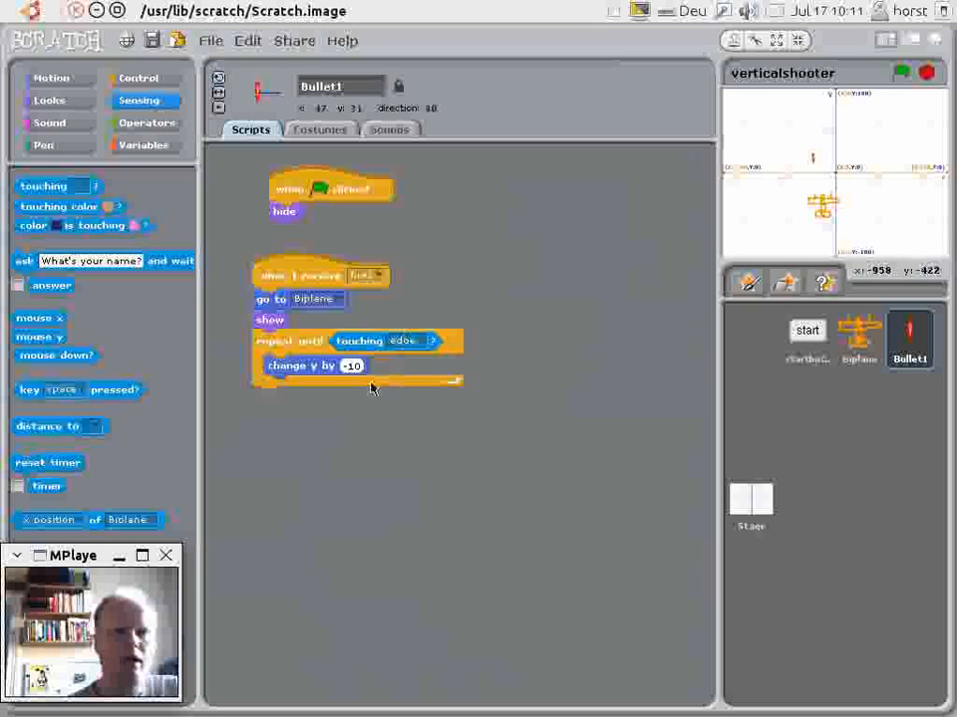
pyautogui.click(48, 122)
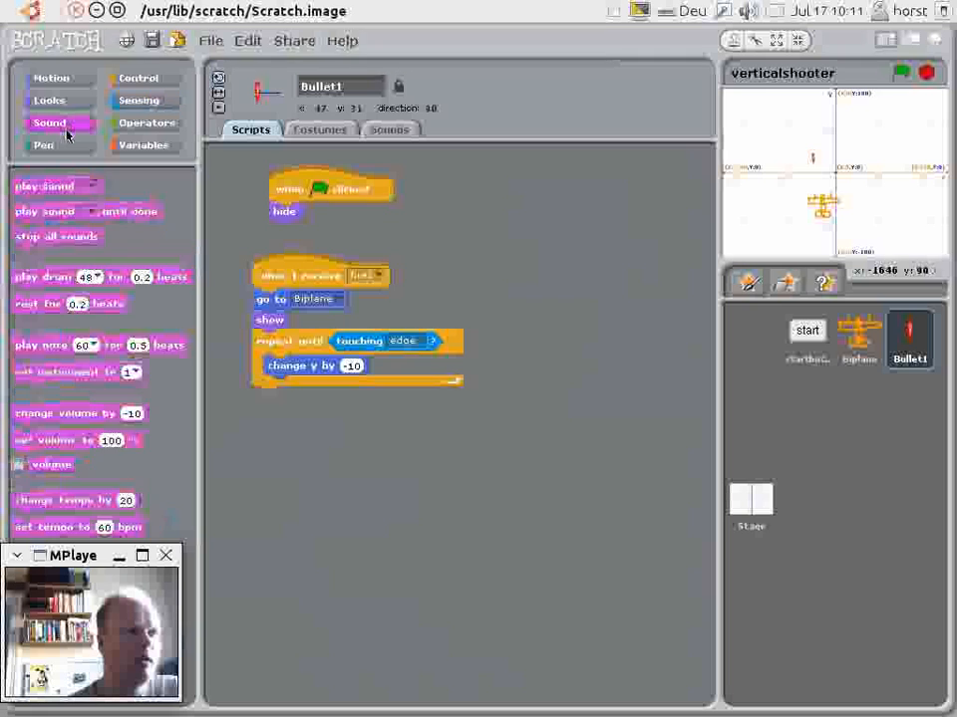
pyautogui.click(48, 99)
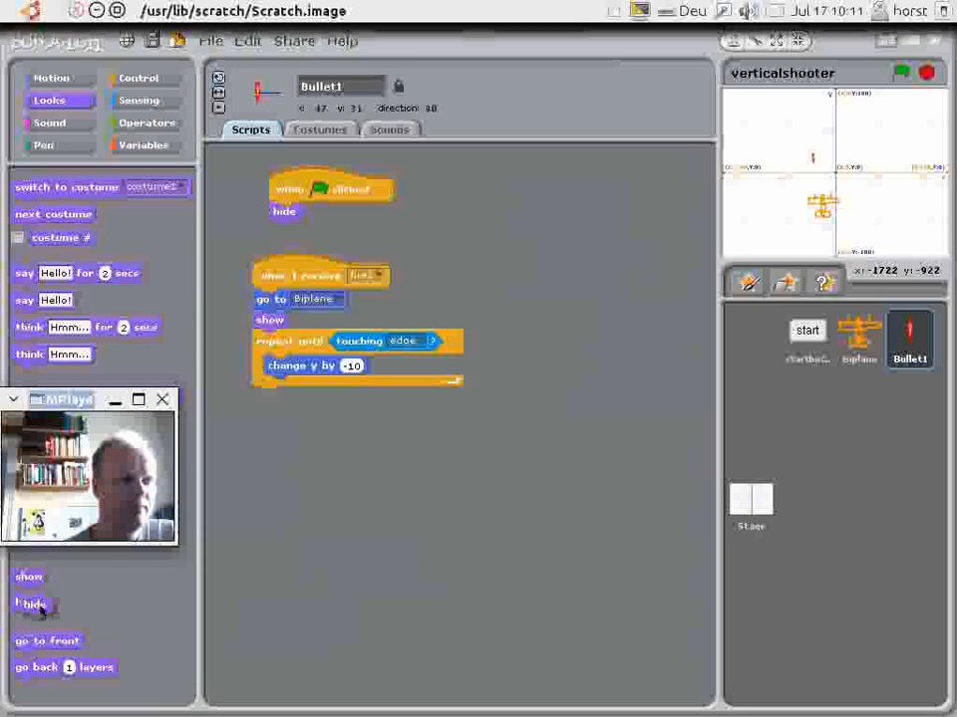
pyautogui.moveTo(26, 601); pyautogui.dragTo(267, 397)
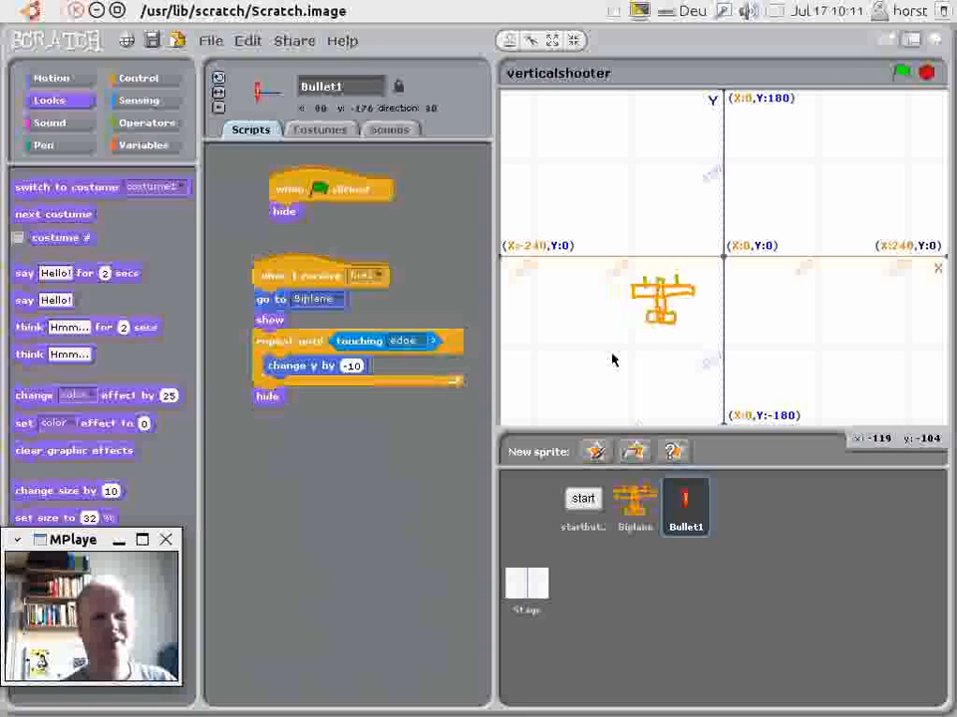
# Set the bullet's vertical step to 10 and run the game past the title screen to test it.
pyautogui.click(901, 72)
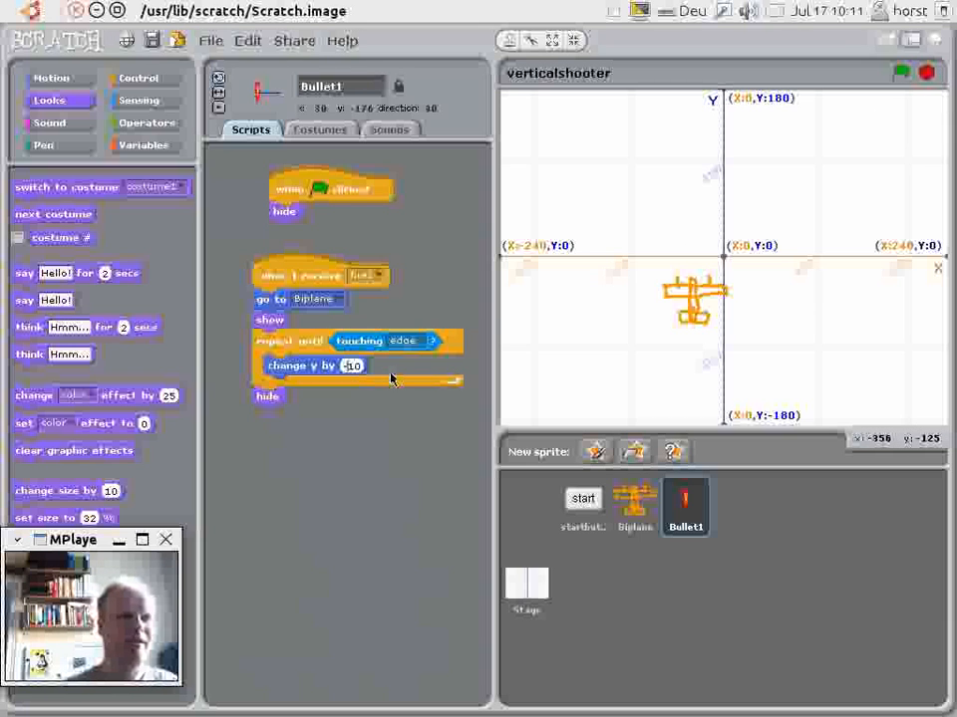
pyautogui.write('0')
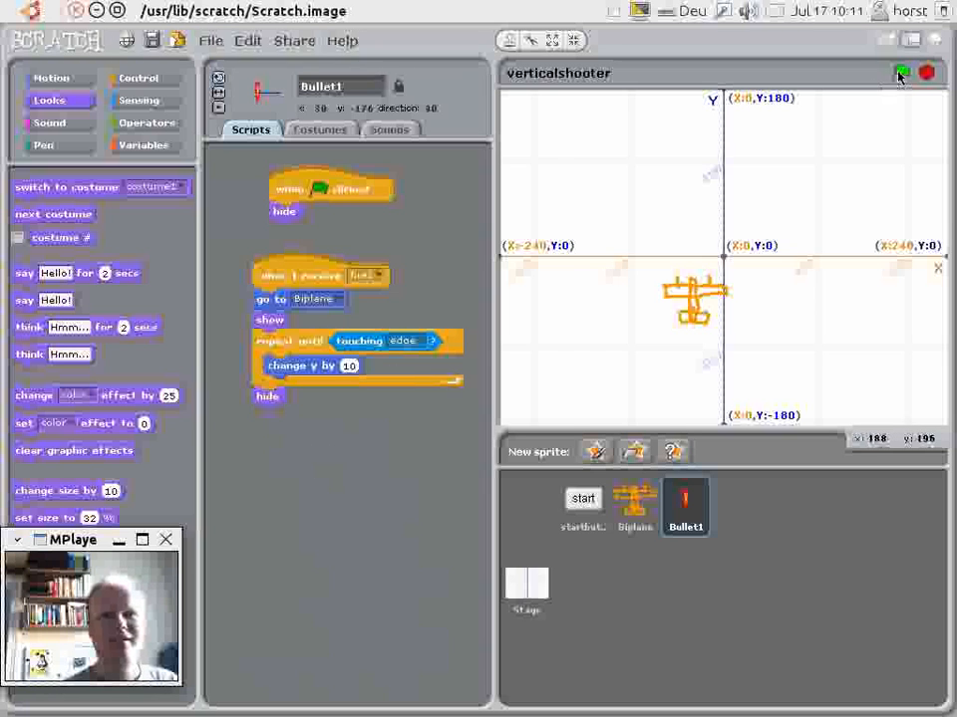
pyautogui.click(901, 71)
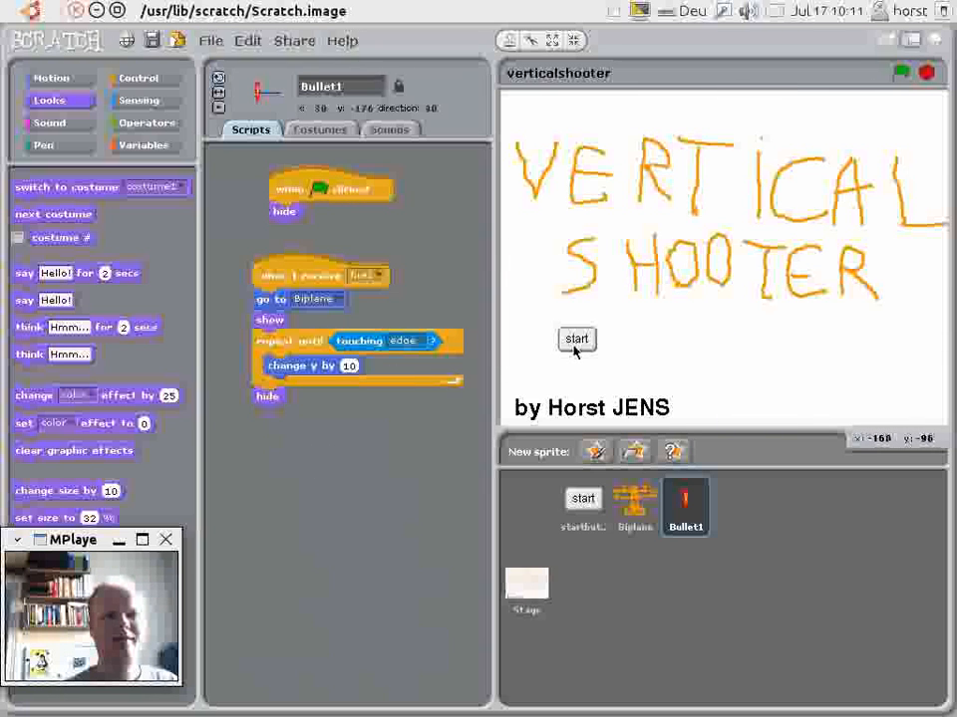
pyautogui.click(575, 339)
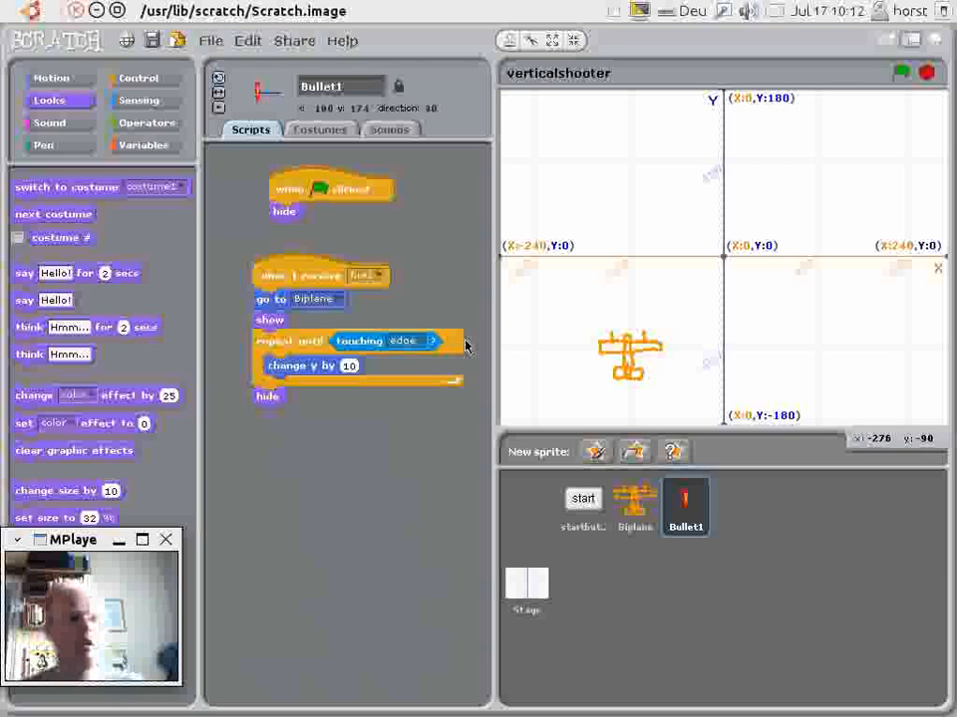
pyautogui.moveTo(546, 267)
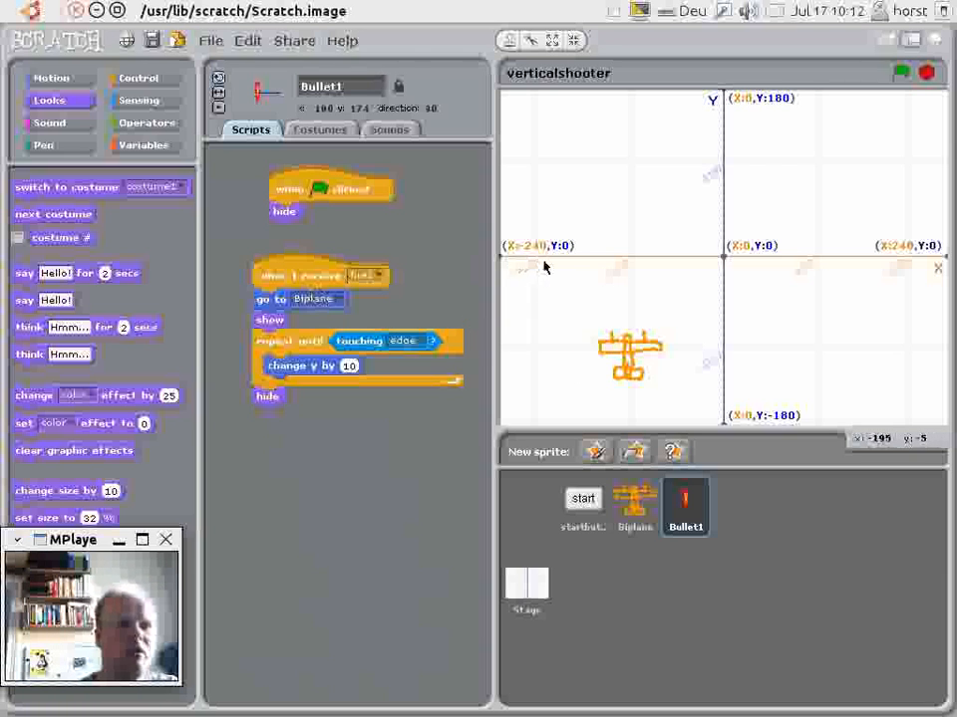
pyautogui.moveTo(889, 42)
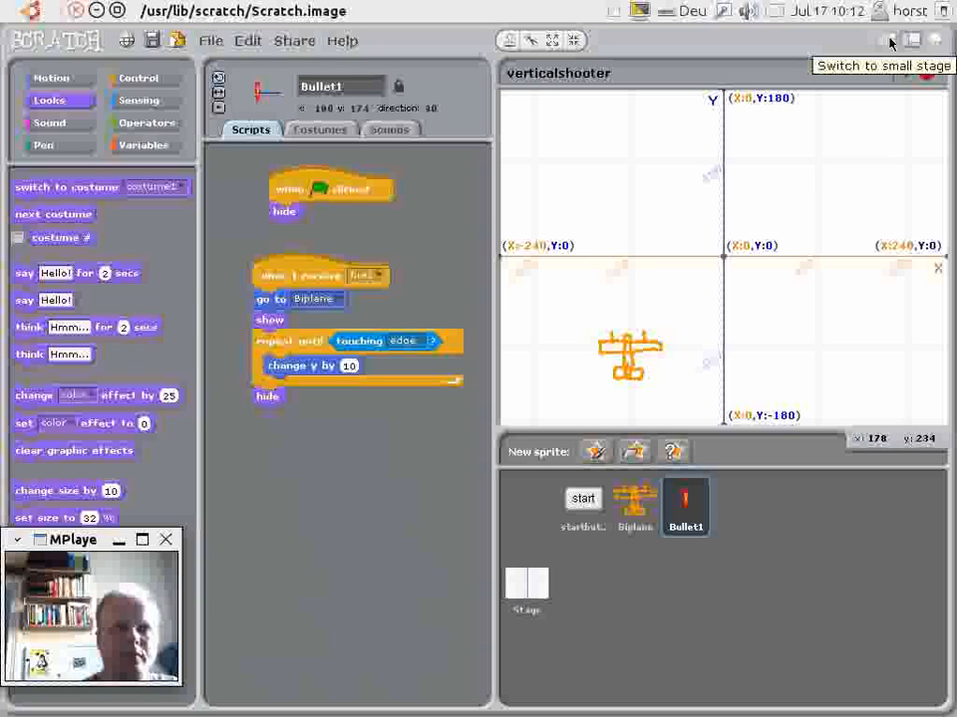
# Create a variable named busy for the Bullet1 sprite only.
pyautogui.click(889, 43)
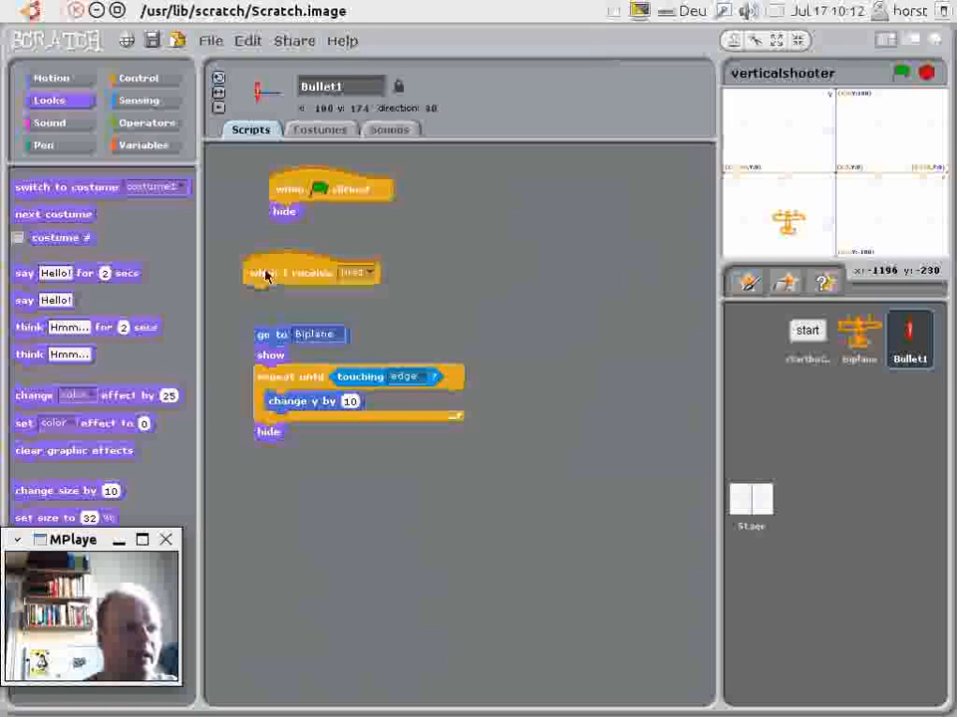
pyautogui.click(143, 146)
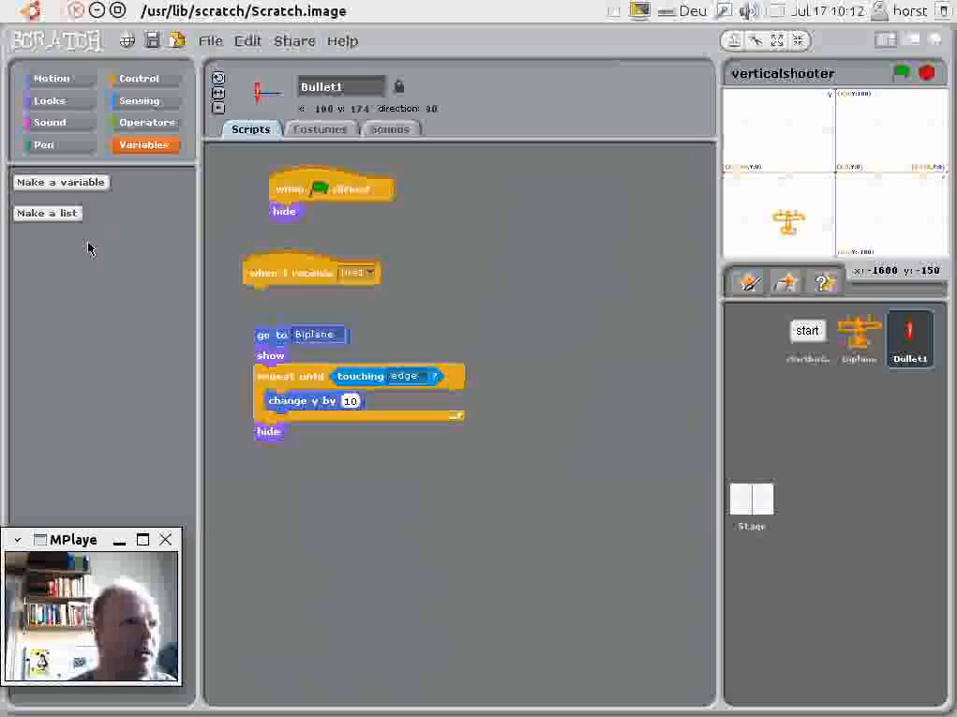
pyautogui.moveTo(30, 227)
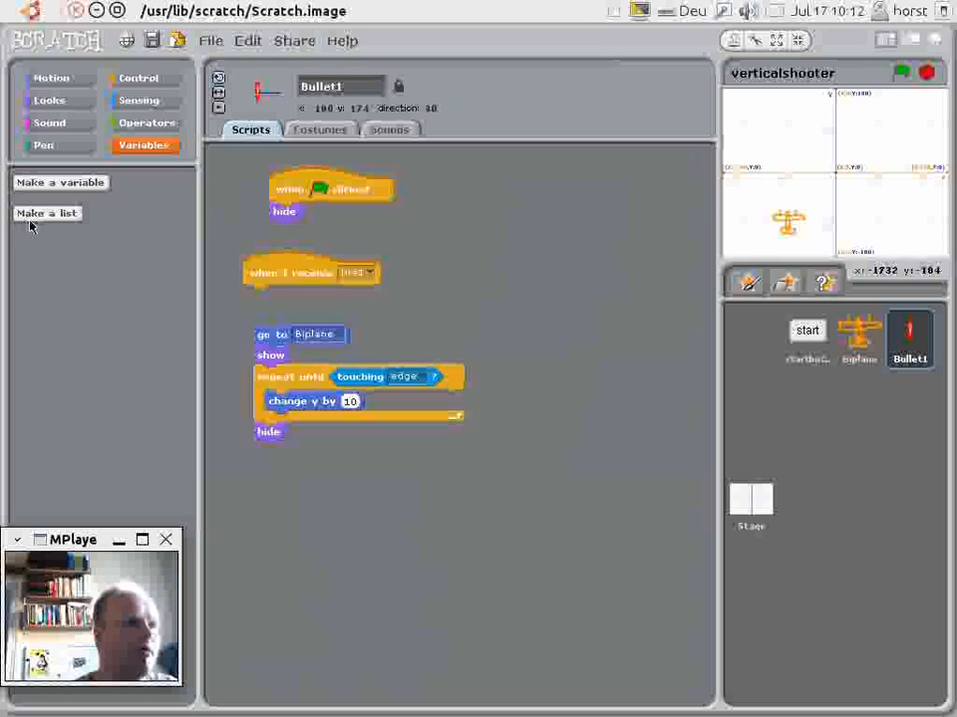
pyautogui.click(60, 183)
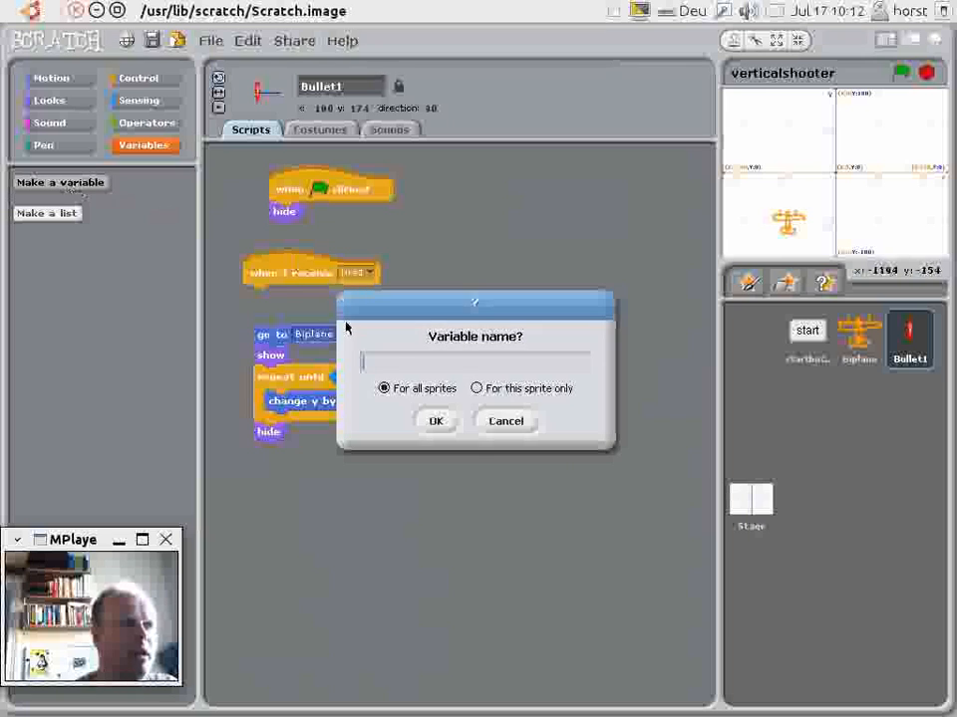
pyautogui.moveTo(475, 303); pyautogui.dragTo(504, 359)
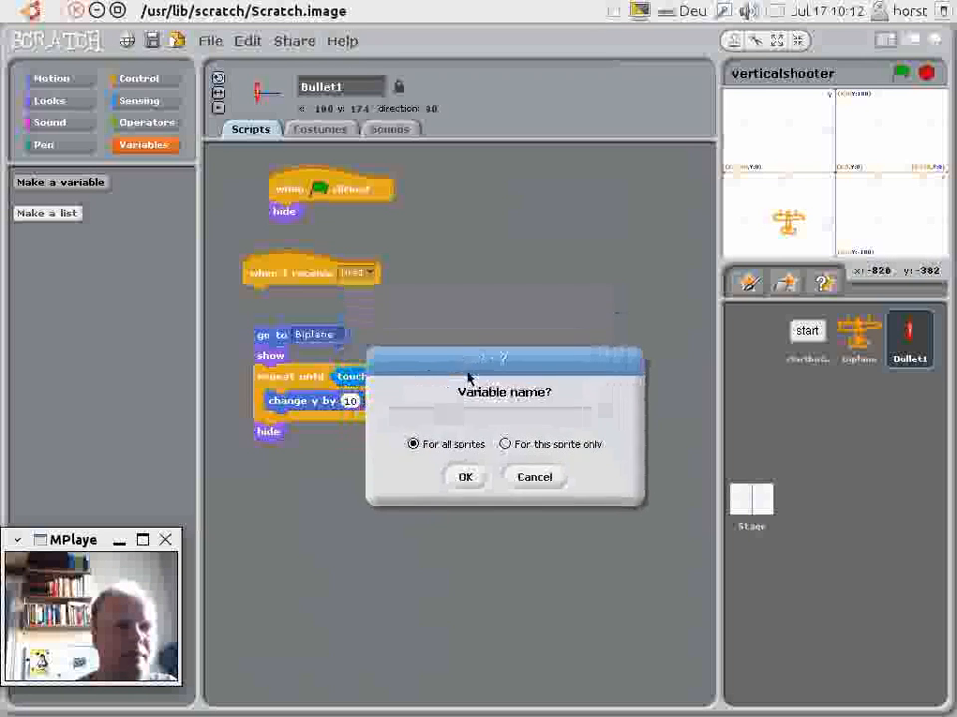
pyautogui.moveTo(502, 359); pyautogui.dragTo(582, 369)
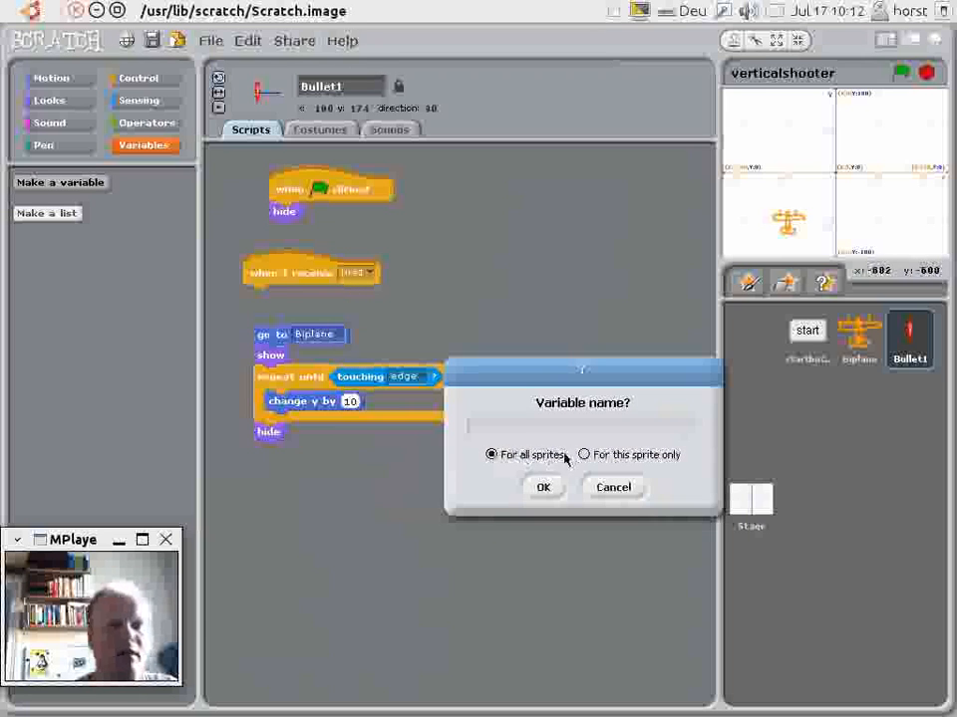
pyautogui.click(584, 454)
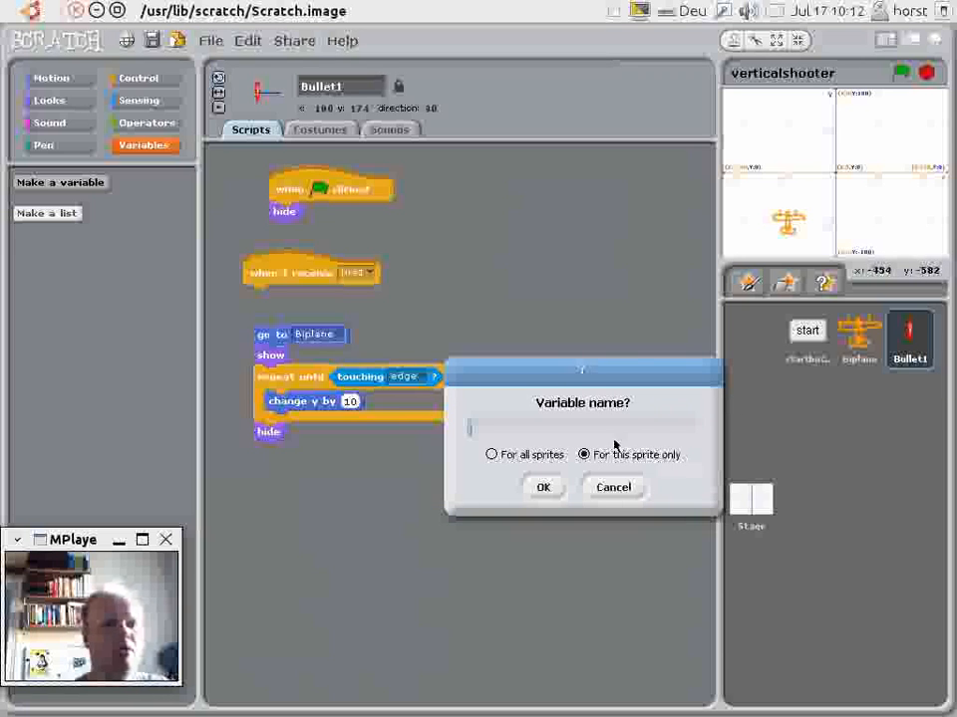
pyautogui.write('busy')
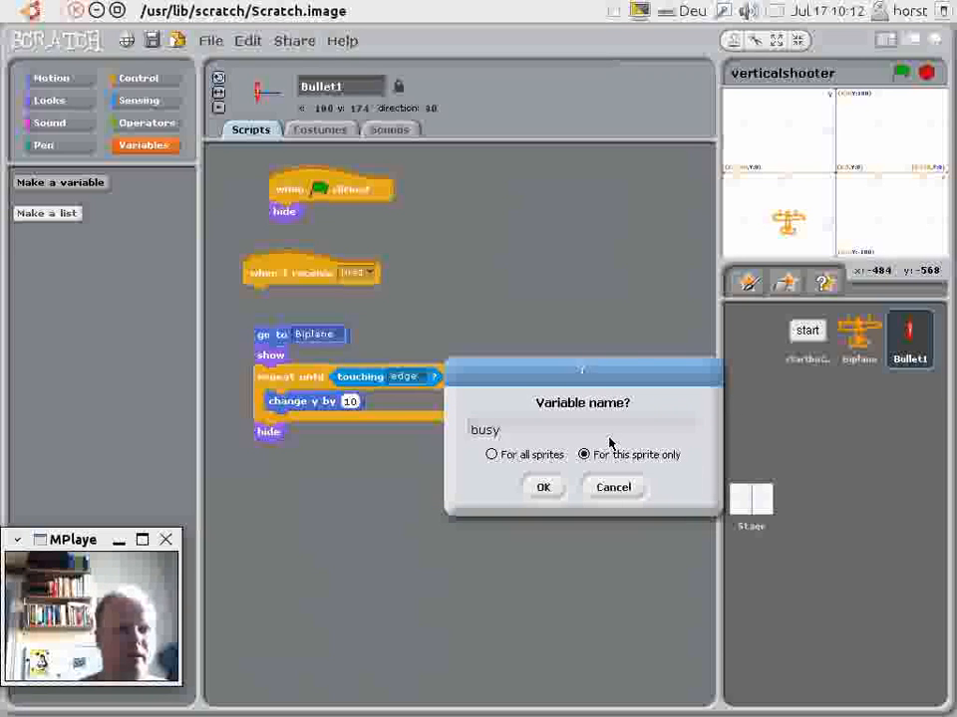
pyautogui.click(542, 487)
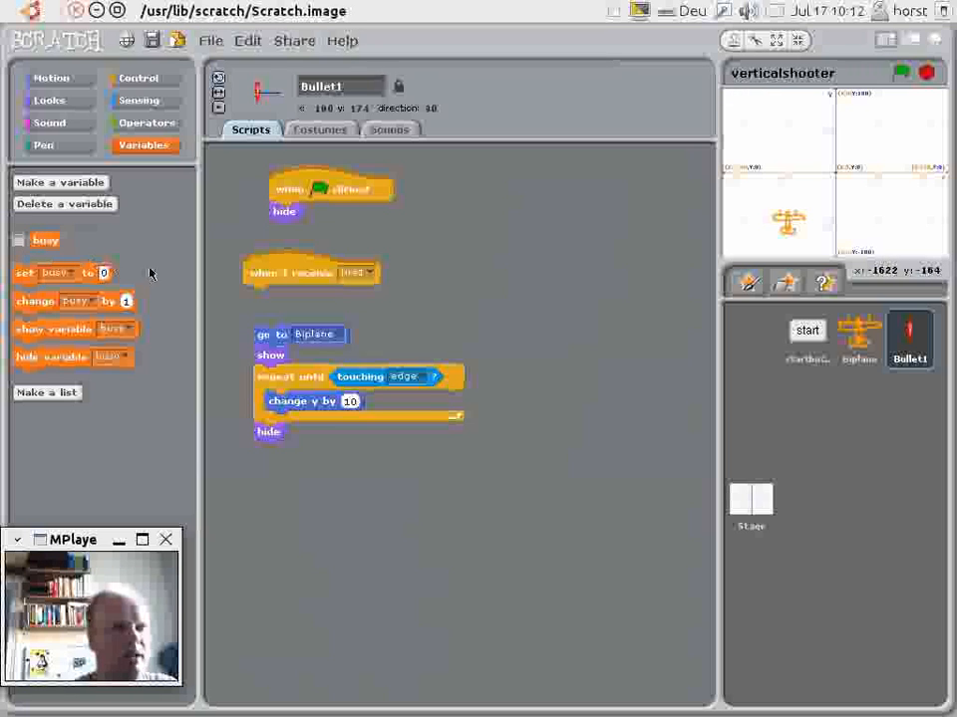
pyautogui.moveTo(199, 205)
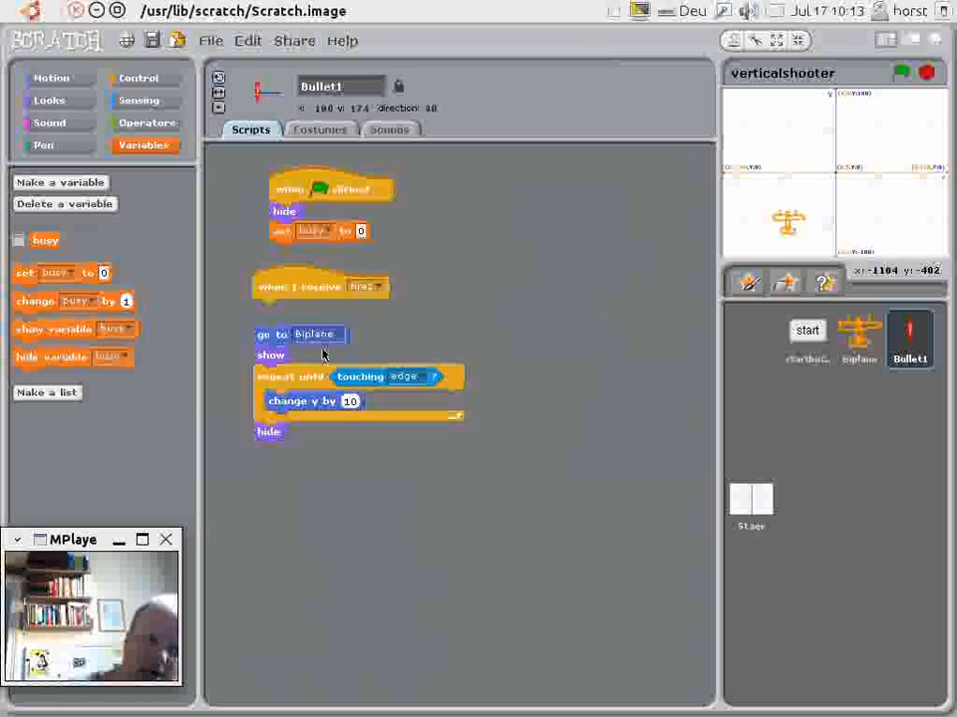
# Set busy to 1 when it is 0 on fire1, and wrap the flight blocks in a forever-if busy = 1 loop.
pyautogui.moveTo(319, 287); pyautogui.dragTo(558, 211)
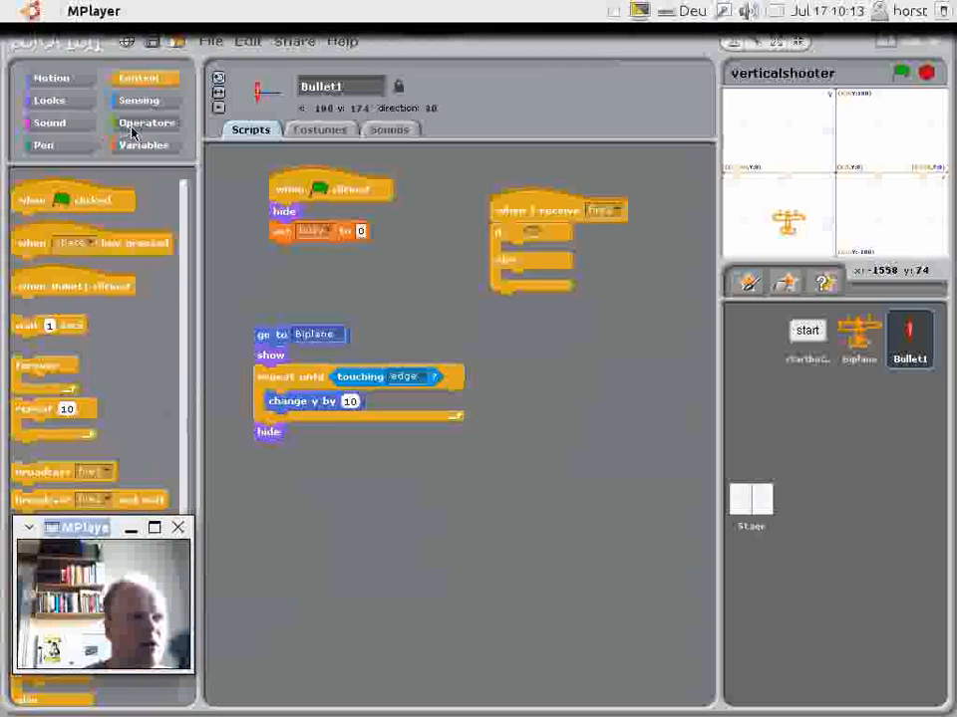
pyautogui.click(147, 124)
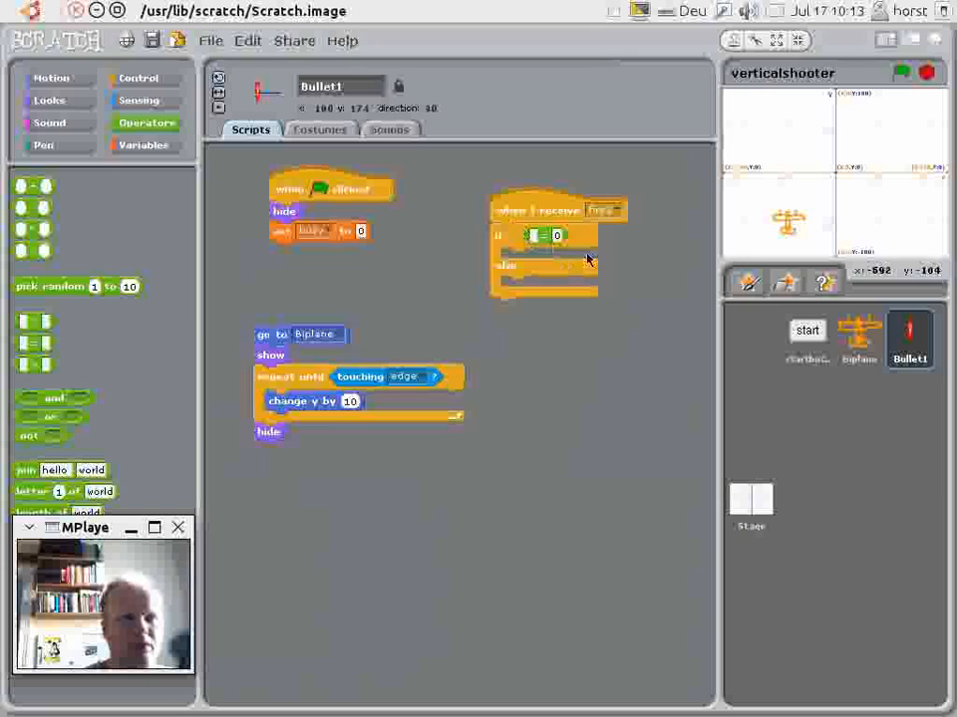
pyautogui.click(143, 144)
pyautogui.write('1')
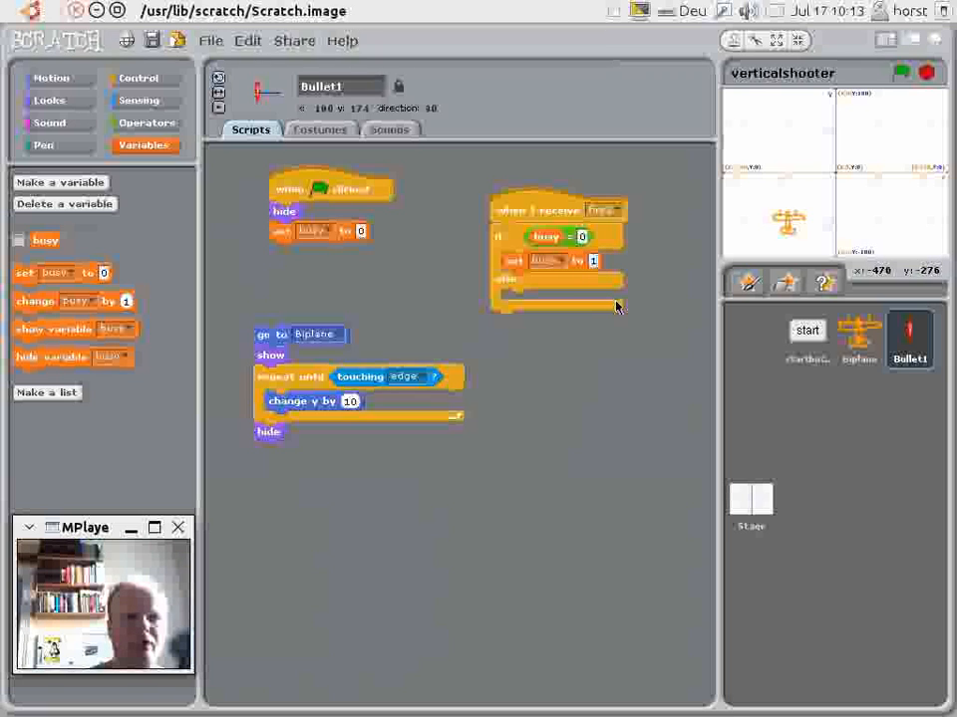
pyautogui.moveTo(468, 319)
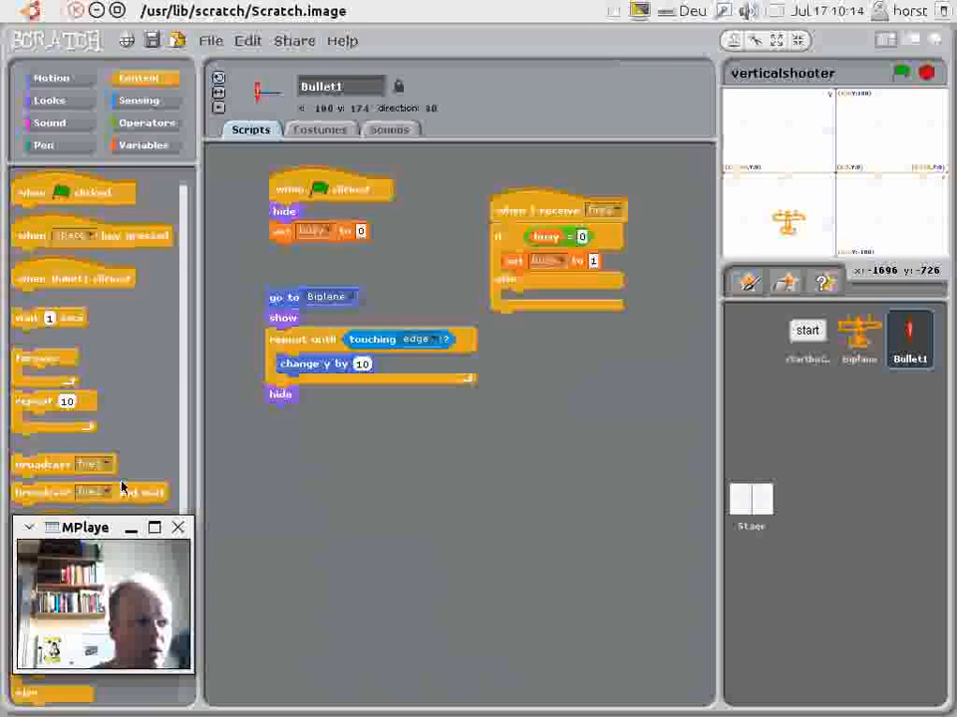
pyautogui.moveTo(84, 526); pyautogui.dragTo(84, 291)
pyautogui.write('1')
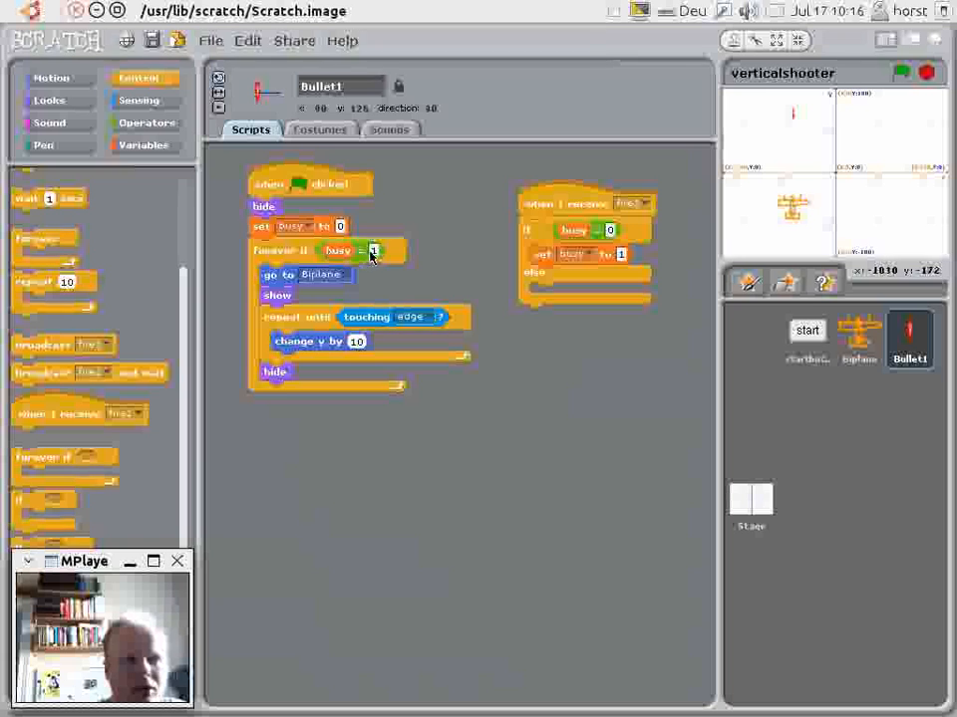
pyautogui.moveTo(775, 219)
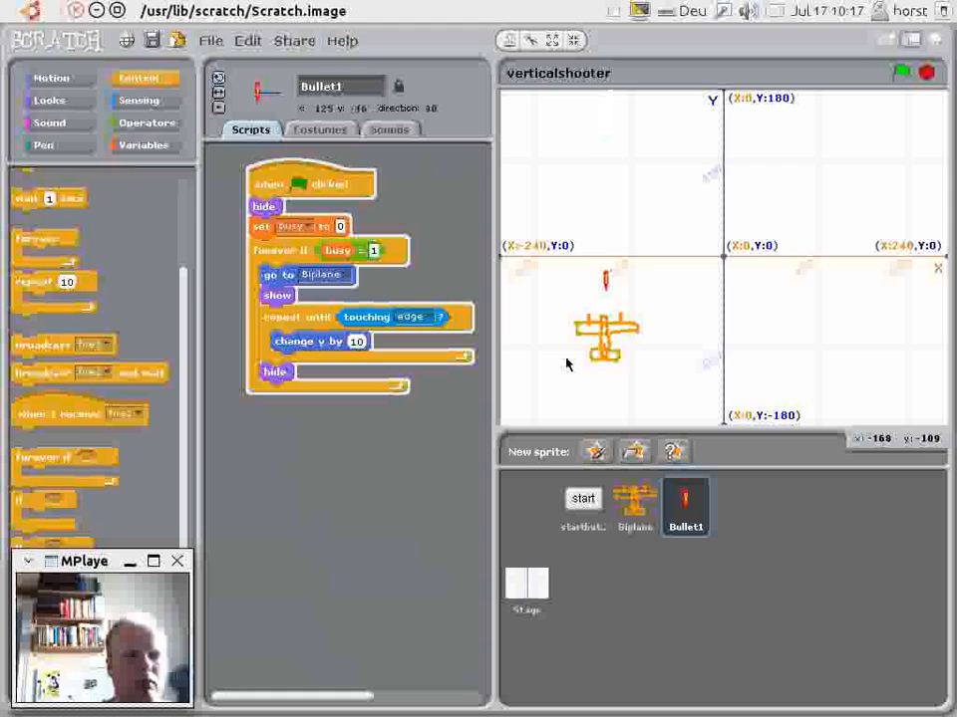
pyautogui.moveTo(727, 269)
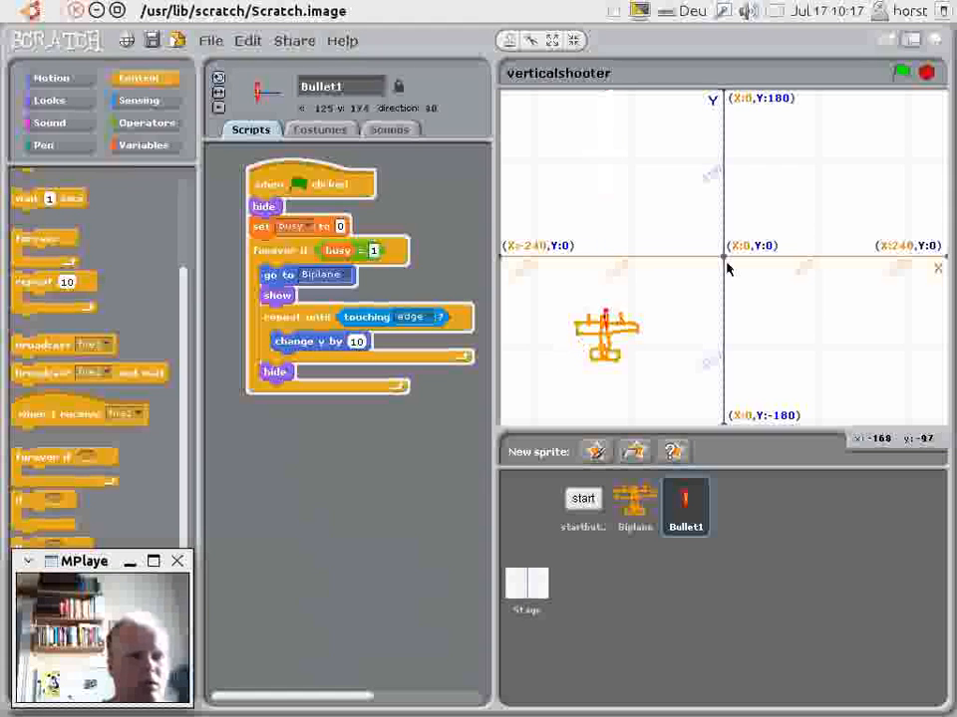
# Stop the running game after the biplane fires a bullet upward.
pyautogui.click(901, 72)
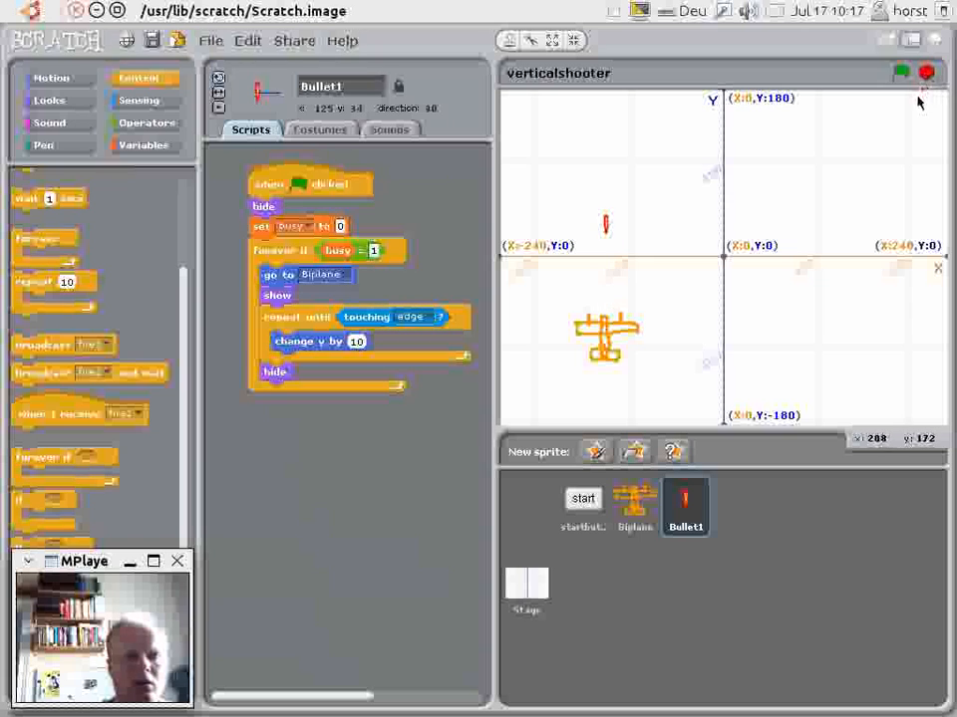
pyautogui.moveTo(925, 76)
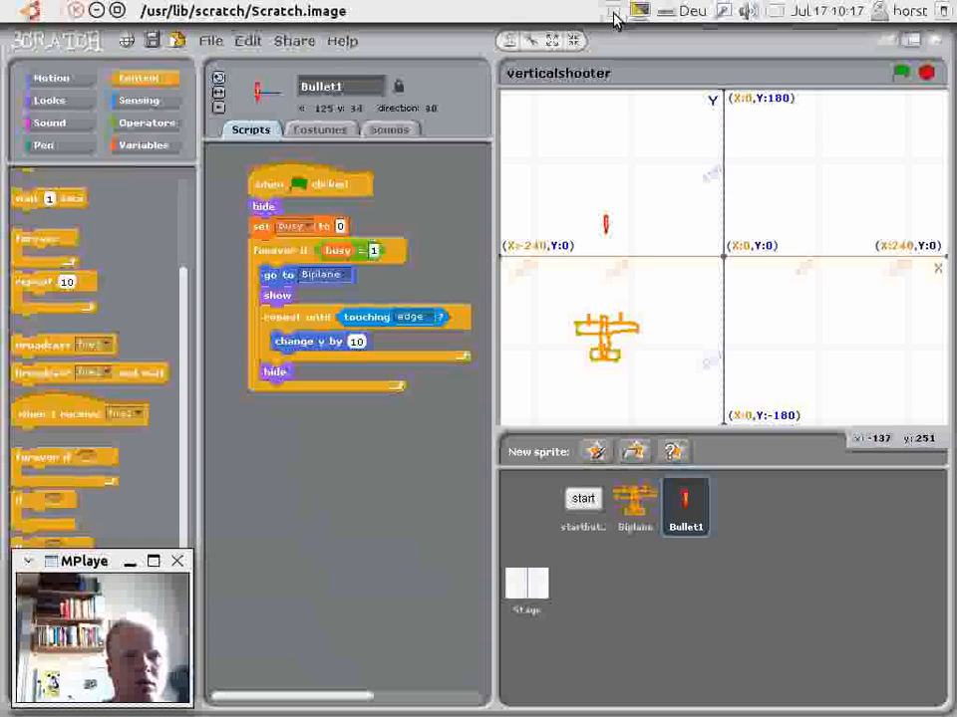
pyautogui.moveTo(634, 357)
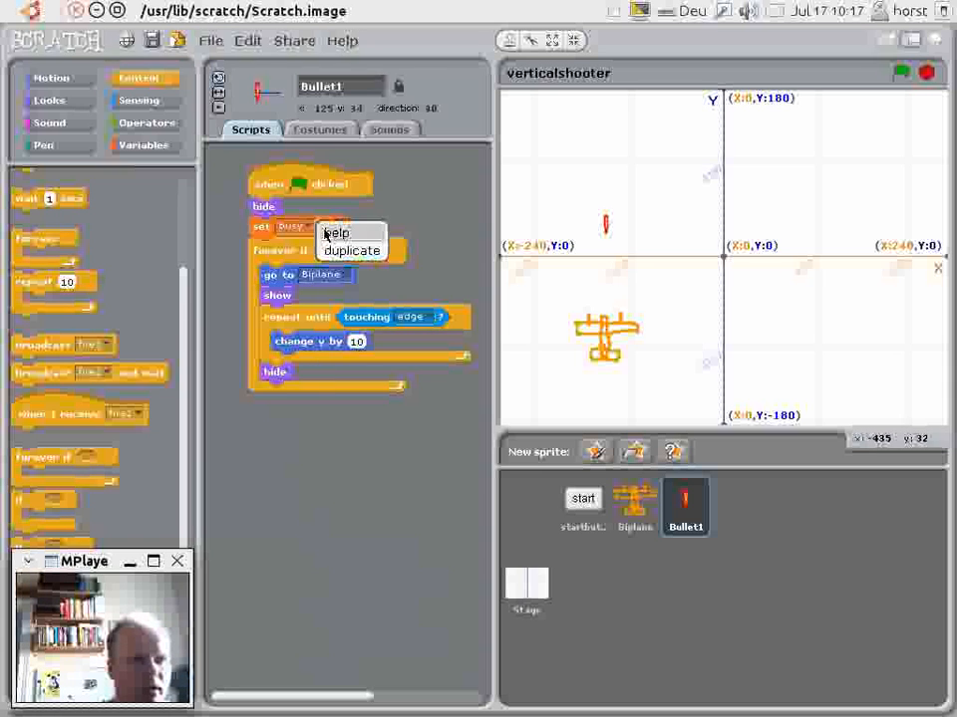
# Duplicate the set-variable block so busy resets to 0 after the bullet hides.
pyautogui.click(350, 251)
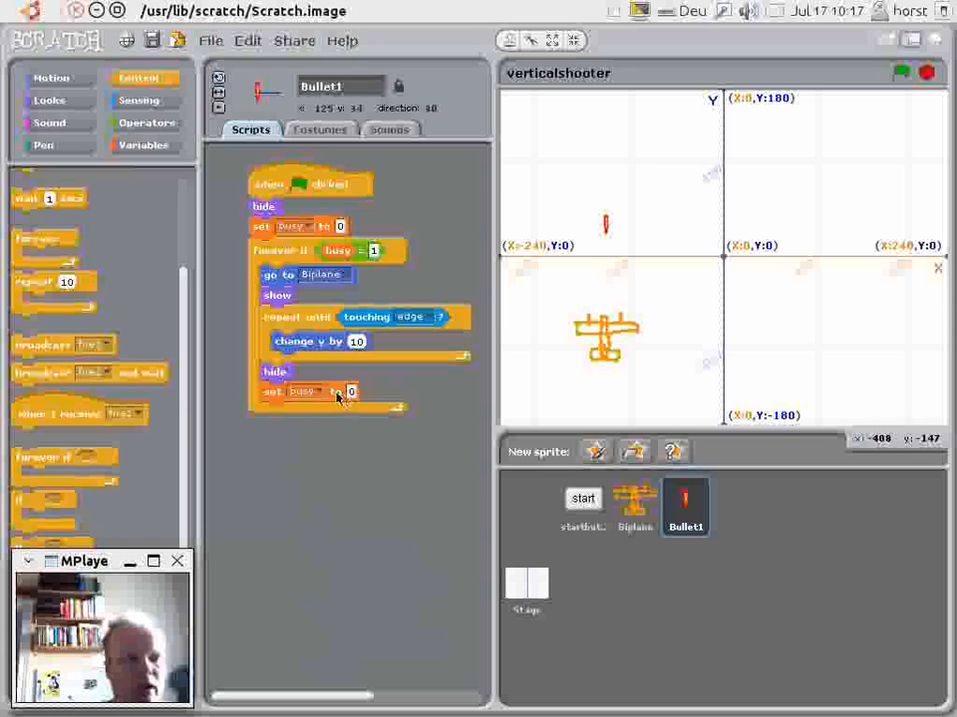
pyautogui.click(901, 72)
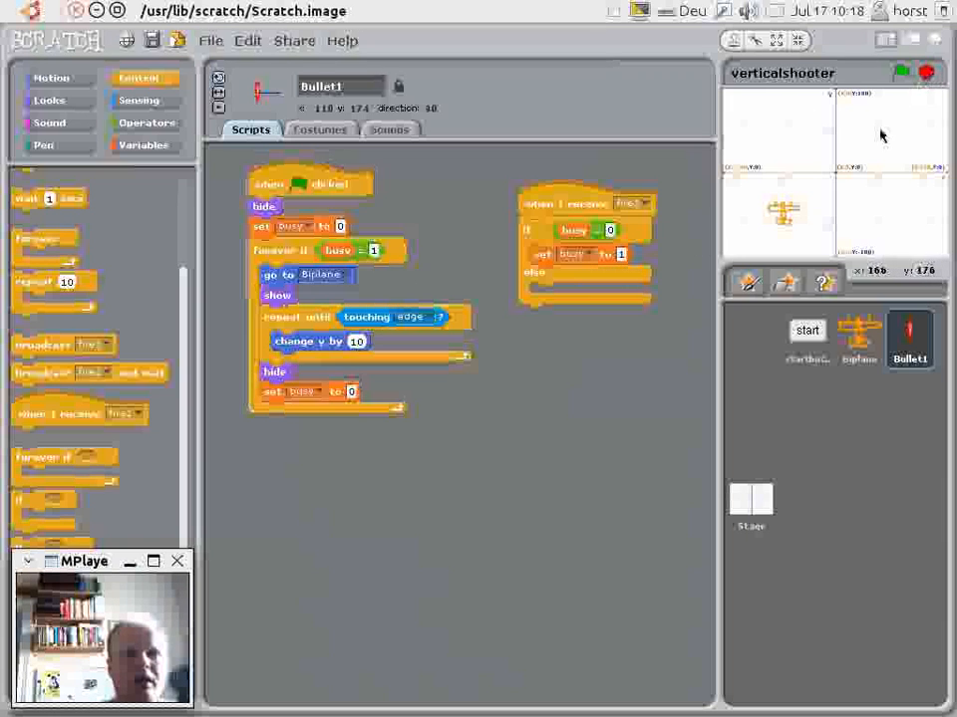
pyautogui.moveTo(602, 329)
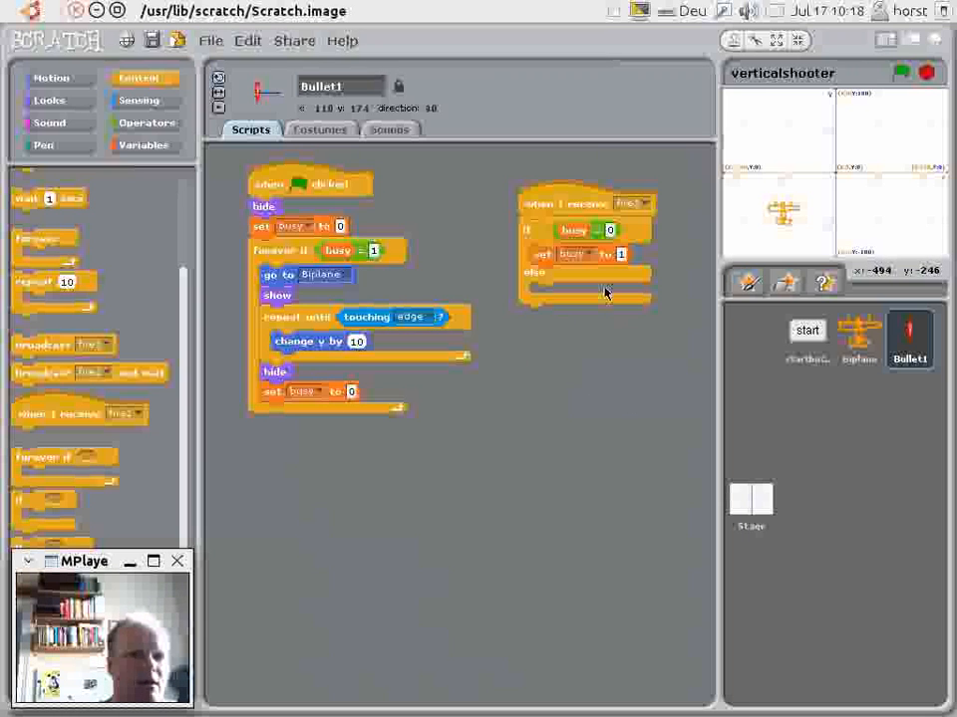
pyautogui.moveTo(590, 309)
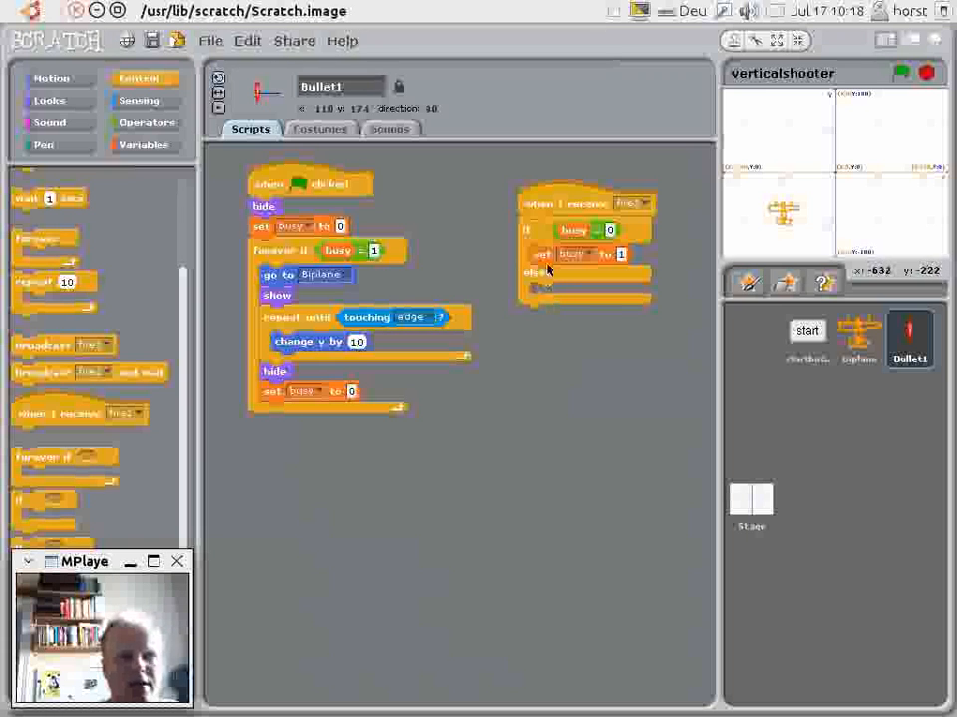
pyautogui.moveTo(542, 291)
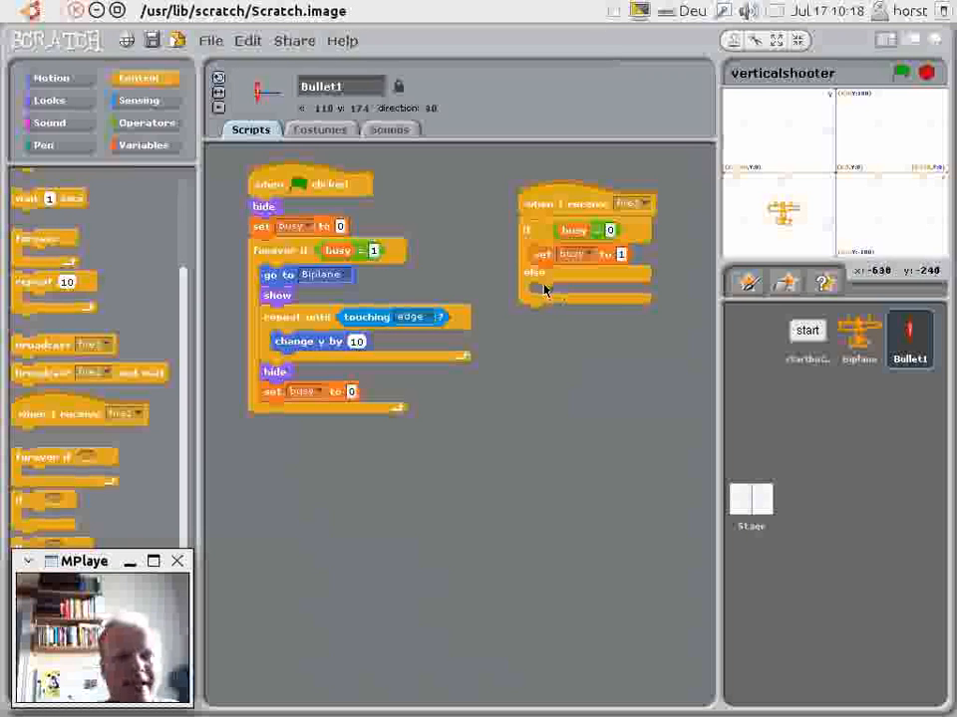
pyautogui.moveTo(548, 295)
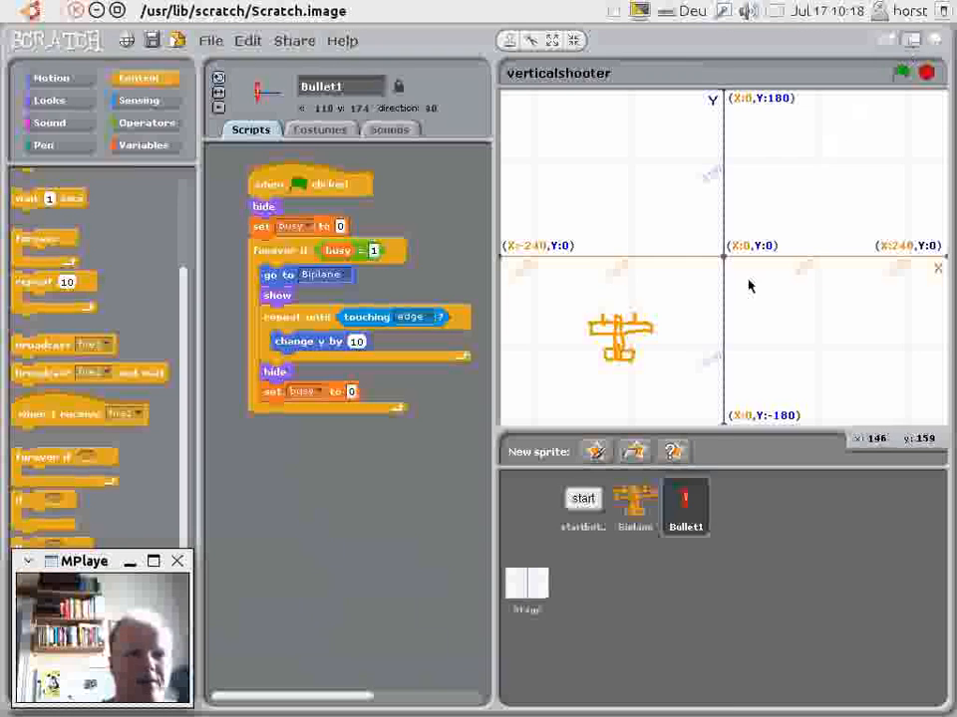
pyautogui.moveTo(634, 451)
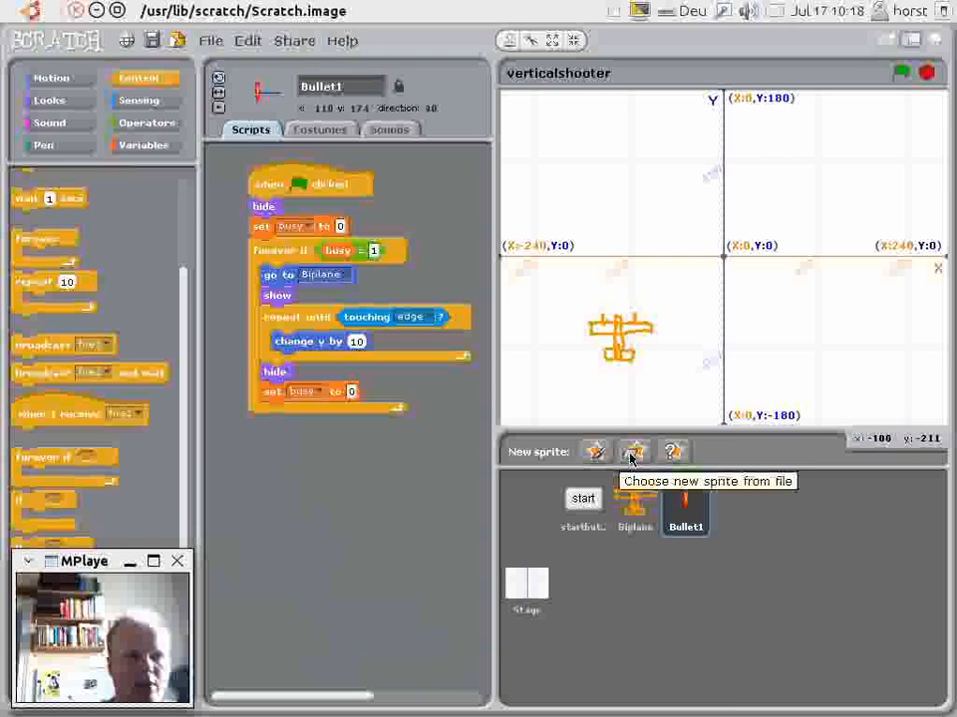
# Add the robot3 picture from the Fantasy folder as a new sprite and move it above the Biplane.
pyautogui.click(634, 451)
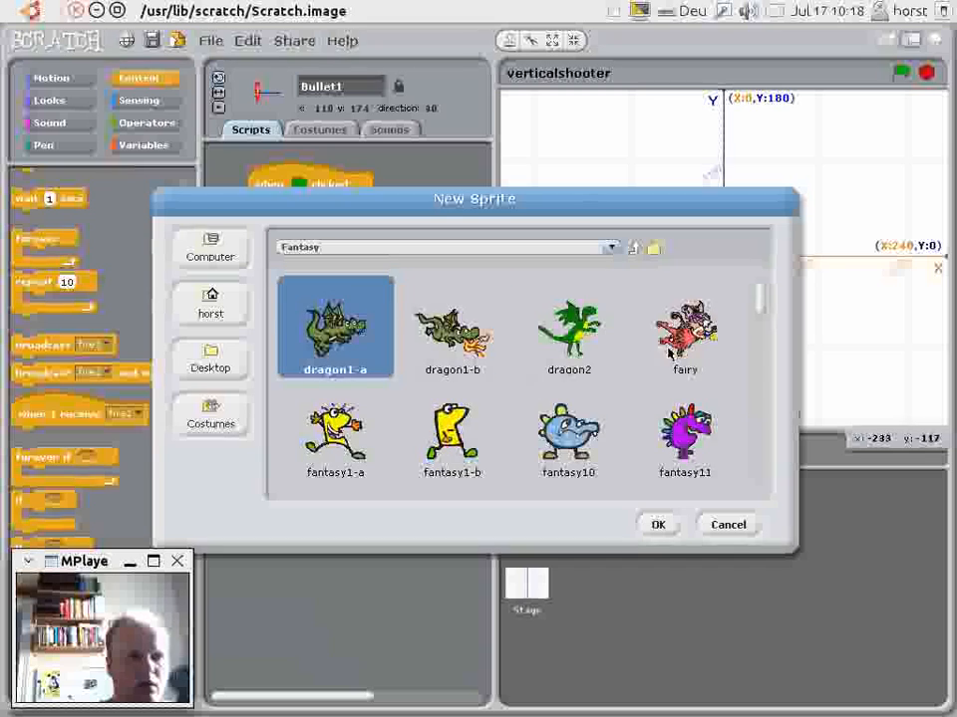
pyautogui.scroll(-3)
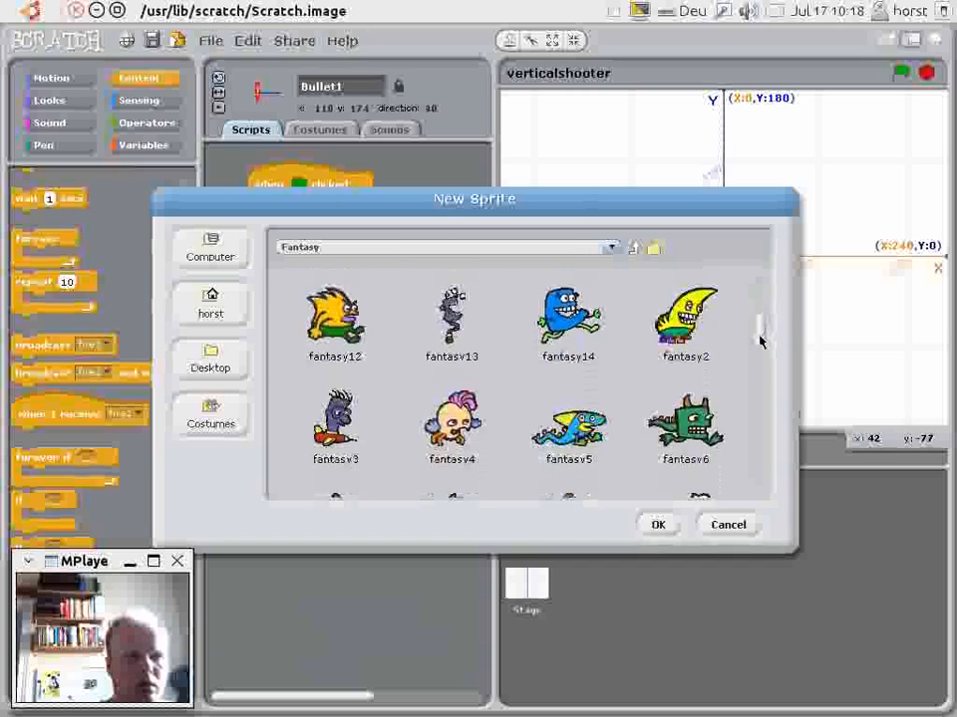
pyautogui.scroll(-3)
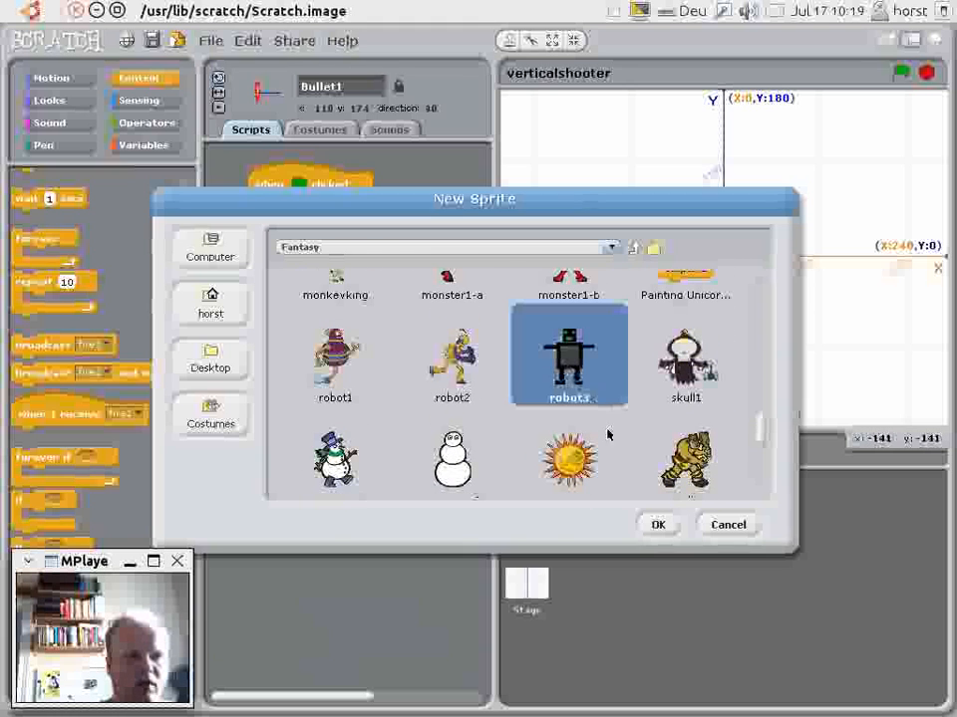
pyautogui.click(657, 524)
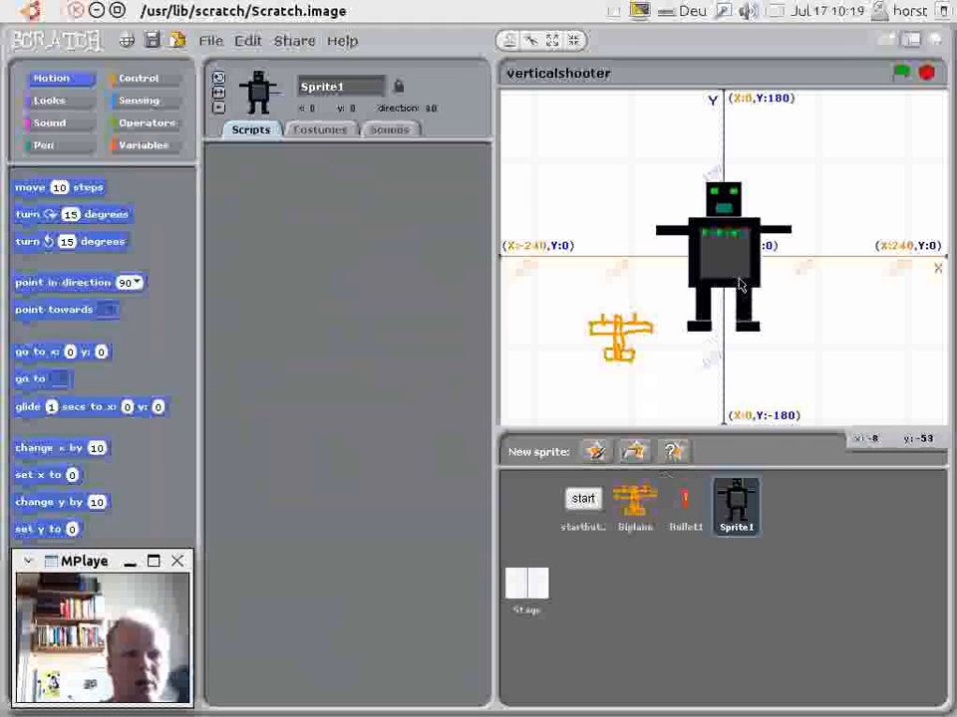
pyautogui.moveTo(725, 249); pyautogui.dragTo(601, 175)
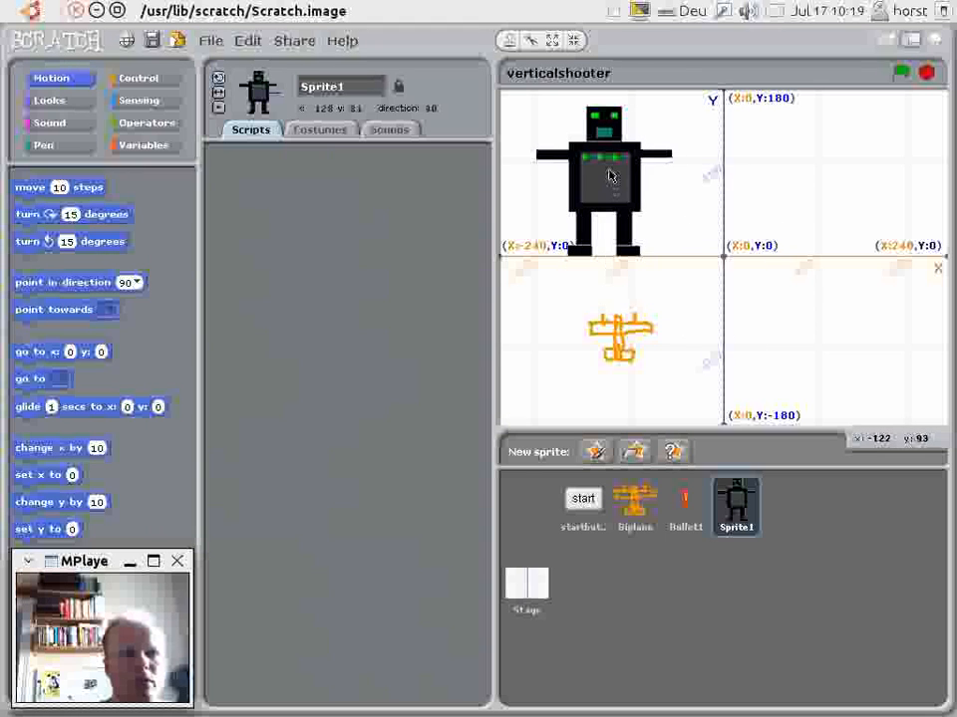
pyautogui.rightClick(610, 176)
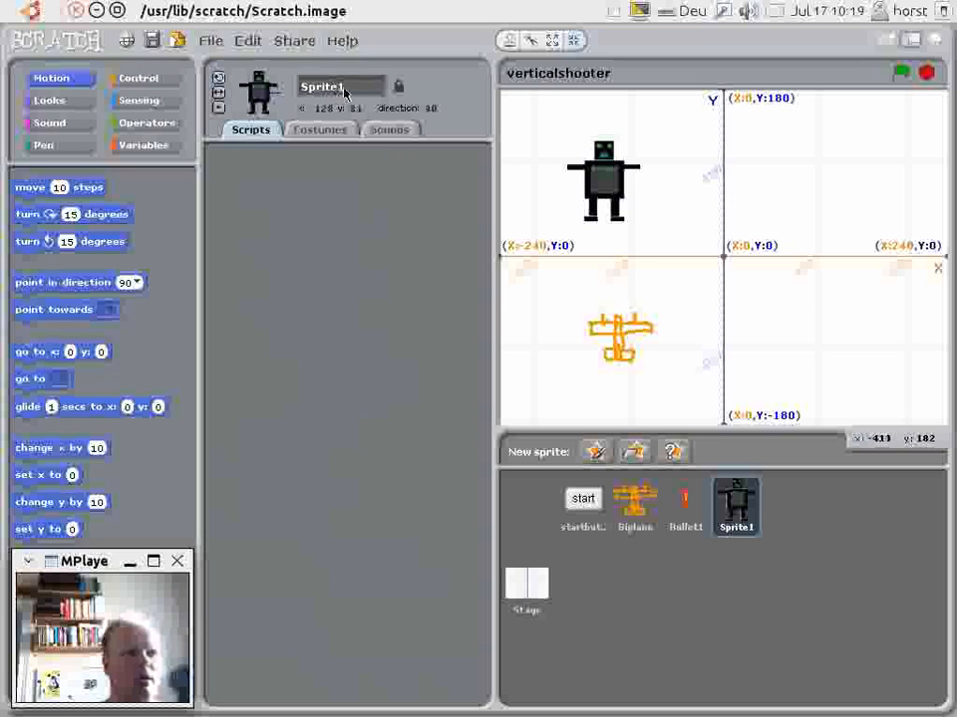
# Rename the sprite to Robot and hide it when the green flag is clicked.
pyautogui.write('Robot')
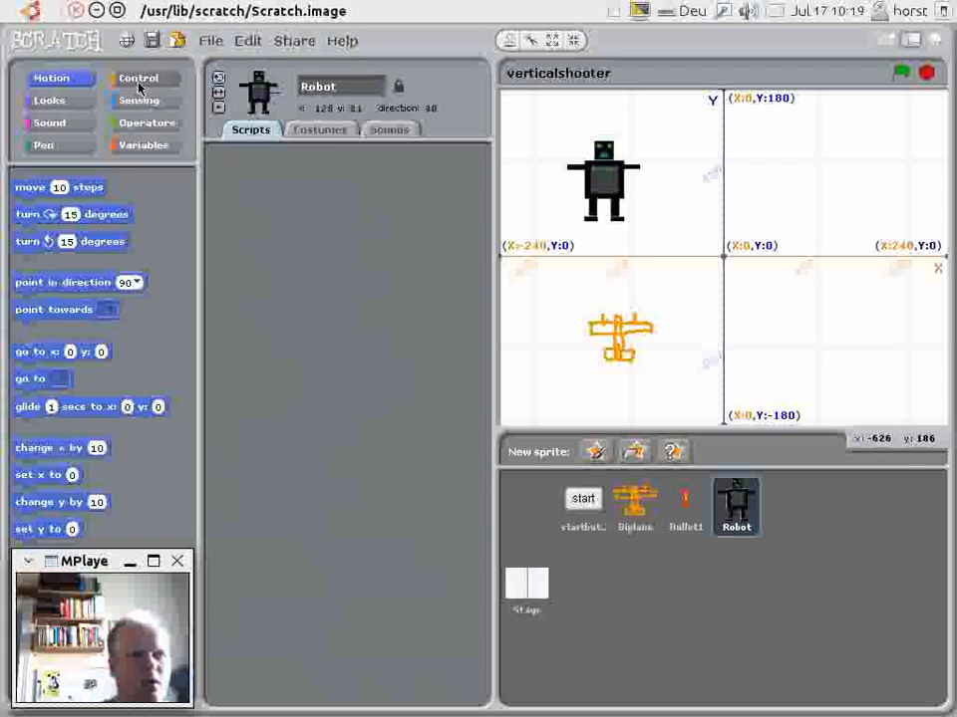
pyautogui.click(140, 77)
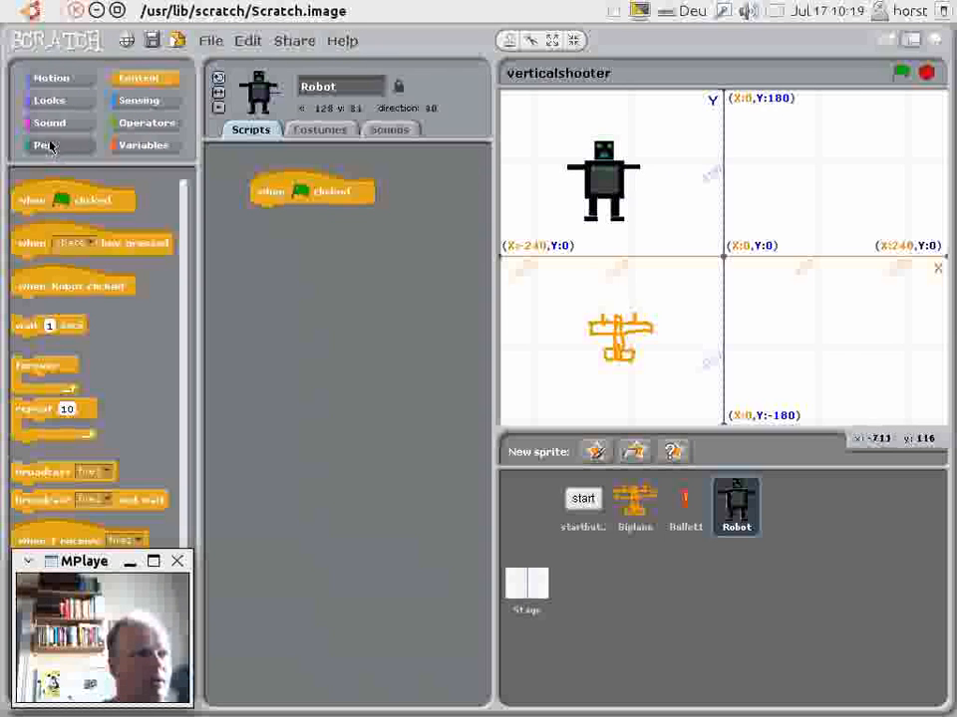
pyautogui.click(47, 100)
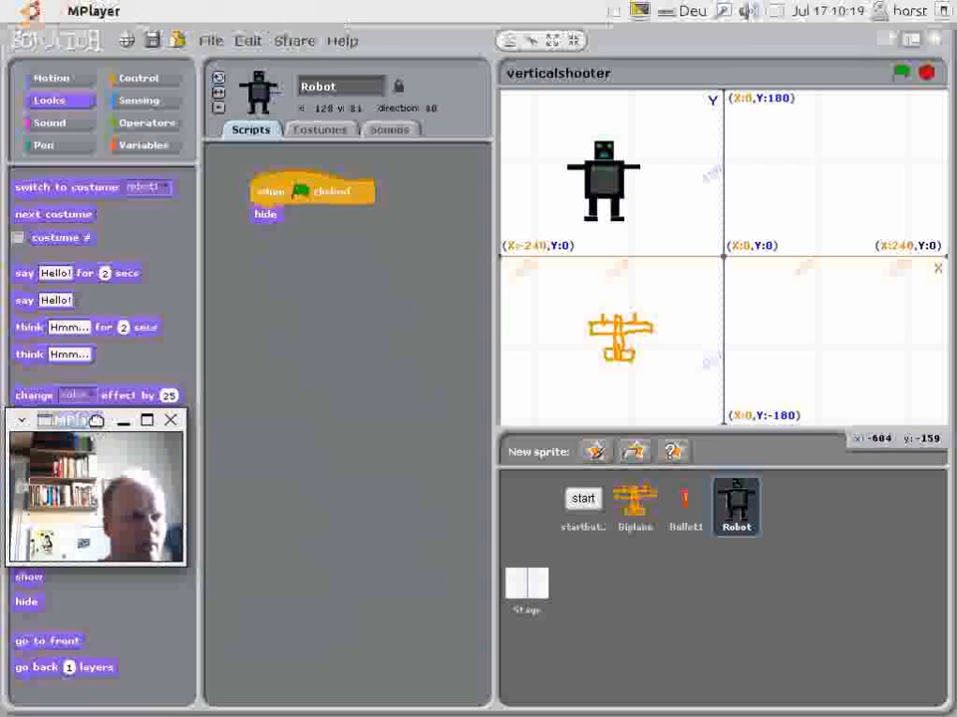
pyautogui.click(140, 78)
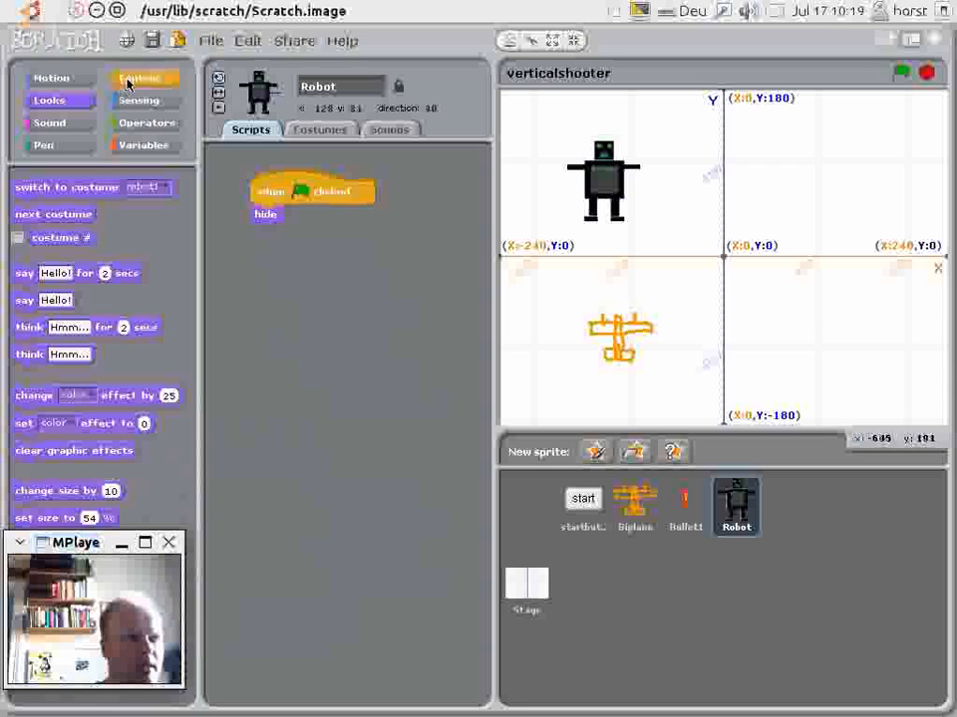
# On the gamestart message, show the Robot and send it to x:-135 y:114.
pyautogui.click(137, 78)
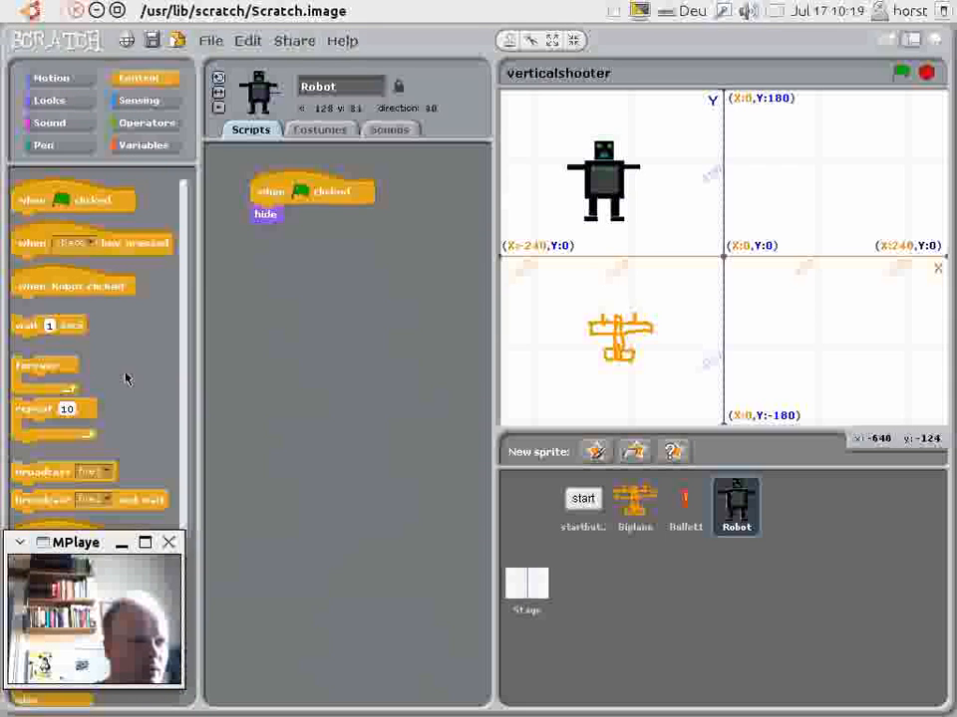
pyautogui.scroll(-3)
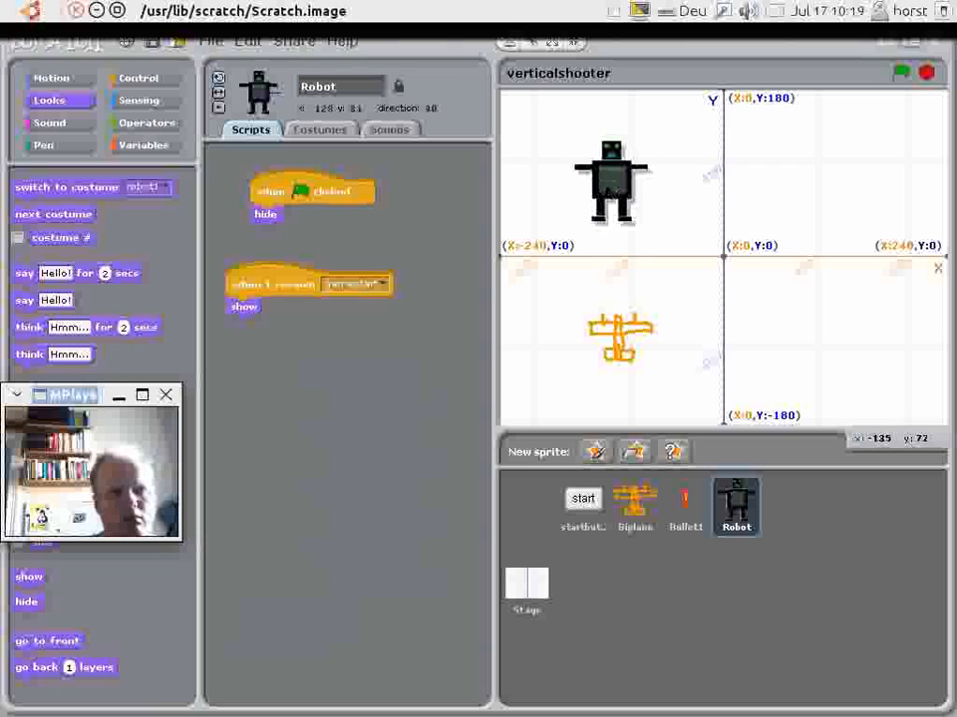
pyautogui.moveTo(614, 179); pyautogui.dragTo(596, 149)
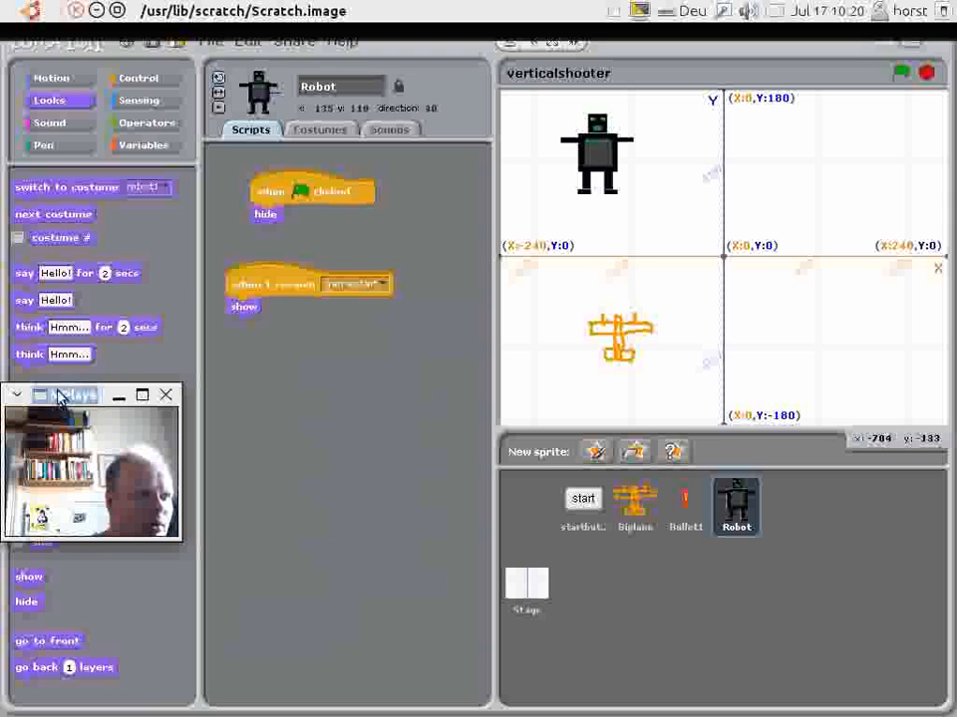
pyautogui.click(52, 78)
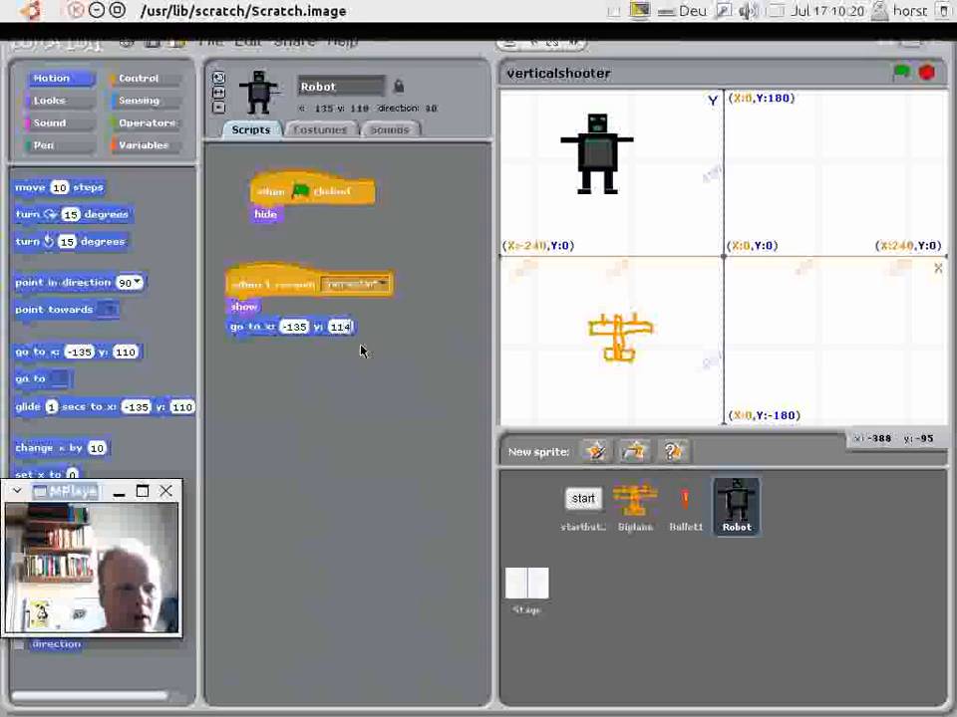
pyautogui.moveTo(343, 370)
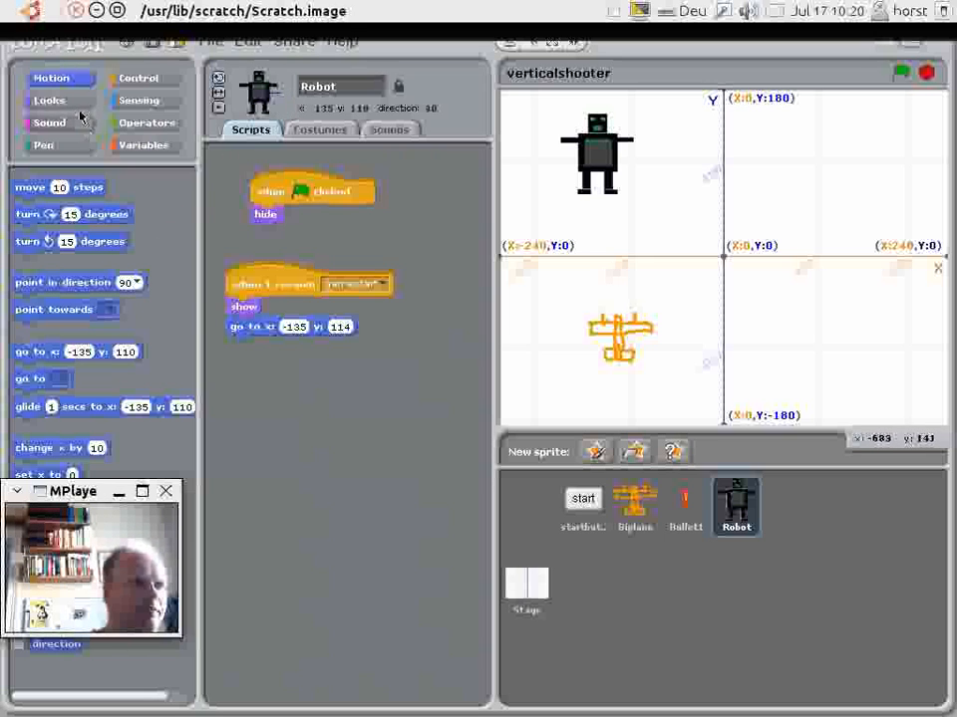
# Loop the Robot moving 10 steps and bouncing when it reaches the edge.
pyautogui.click(138, 78)
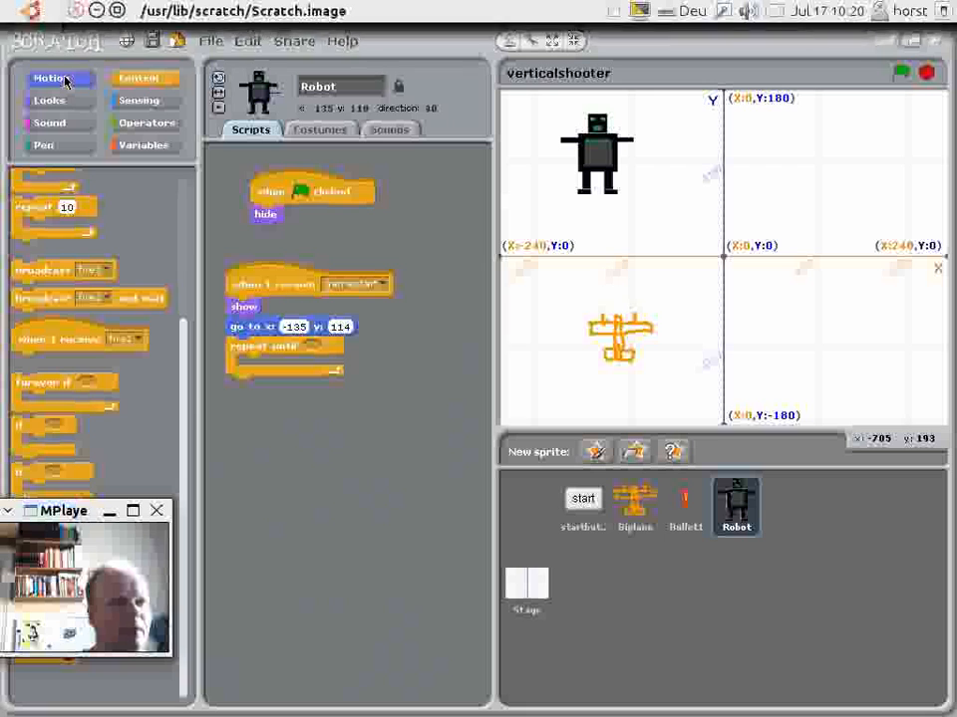
pyautogui.click(52, 77)
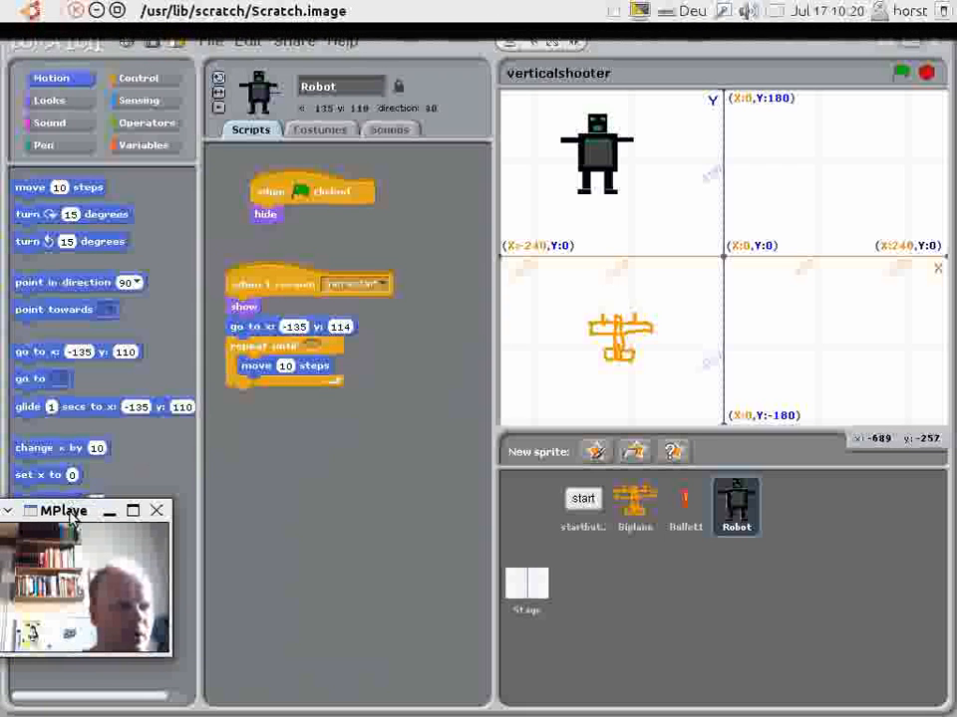
pyautogui.moveTo(64, 510); pyautogui.dragTo(88, 297)
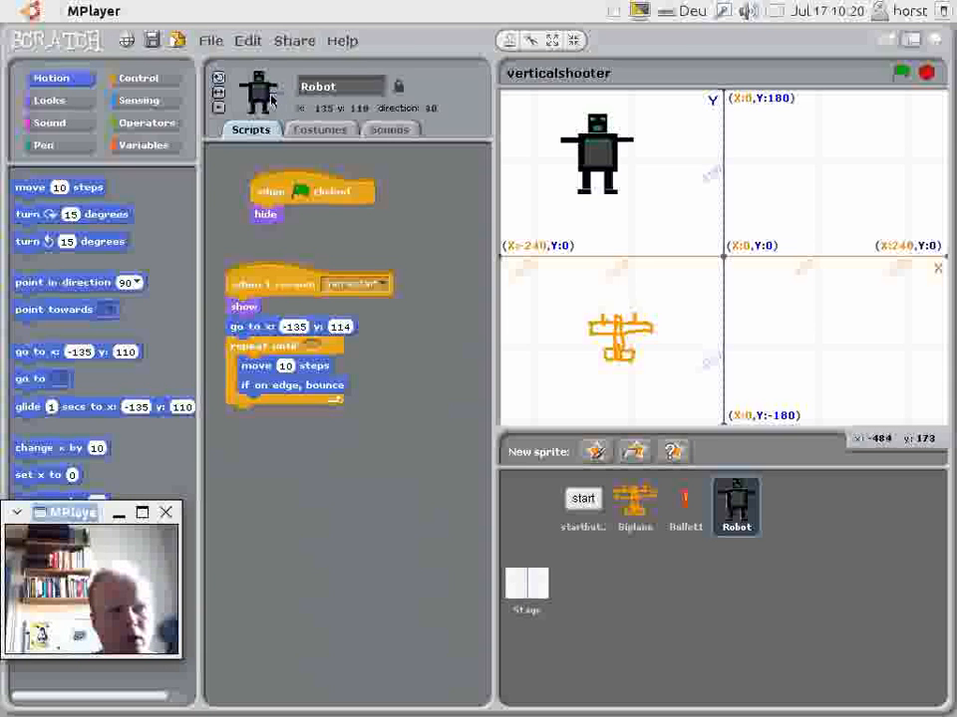
pyautogui.moveTo(867, 47)
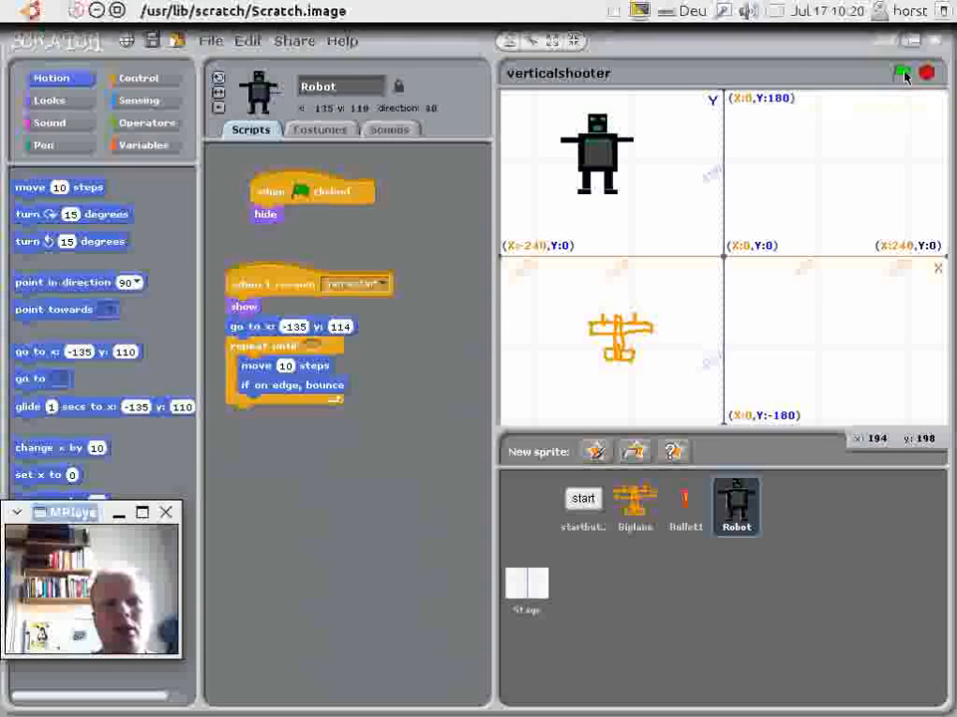
pyautogui.click(900, 71)
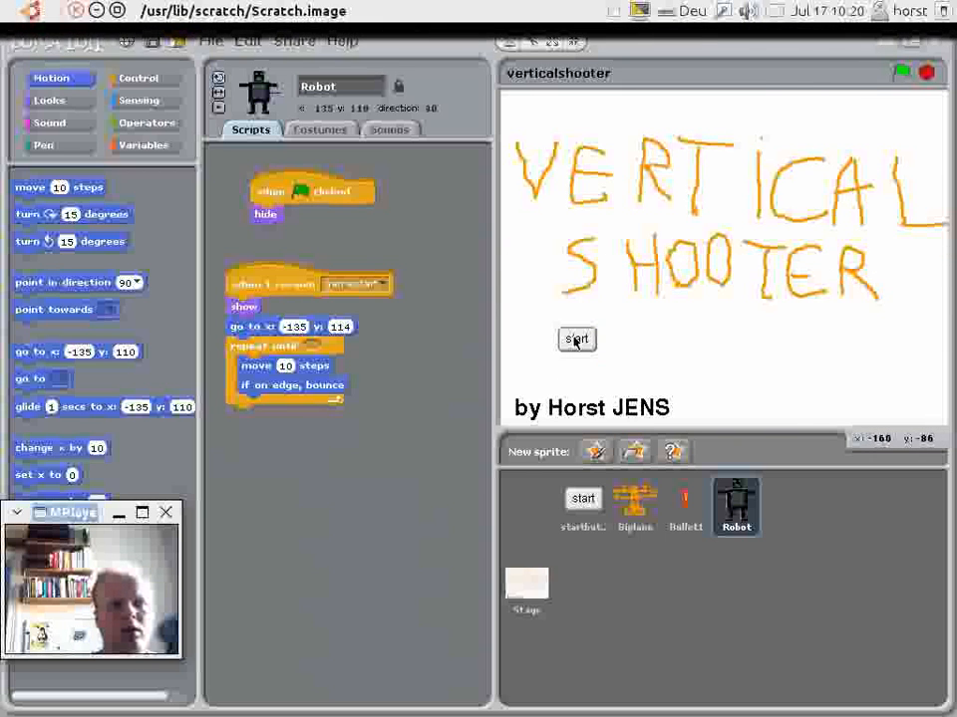
pyautogui.click(575, 339)
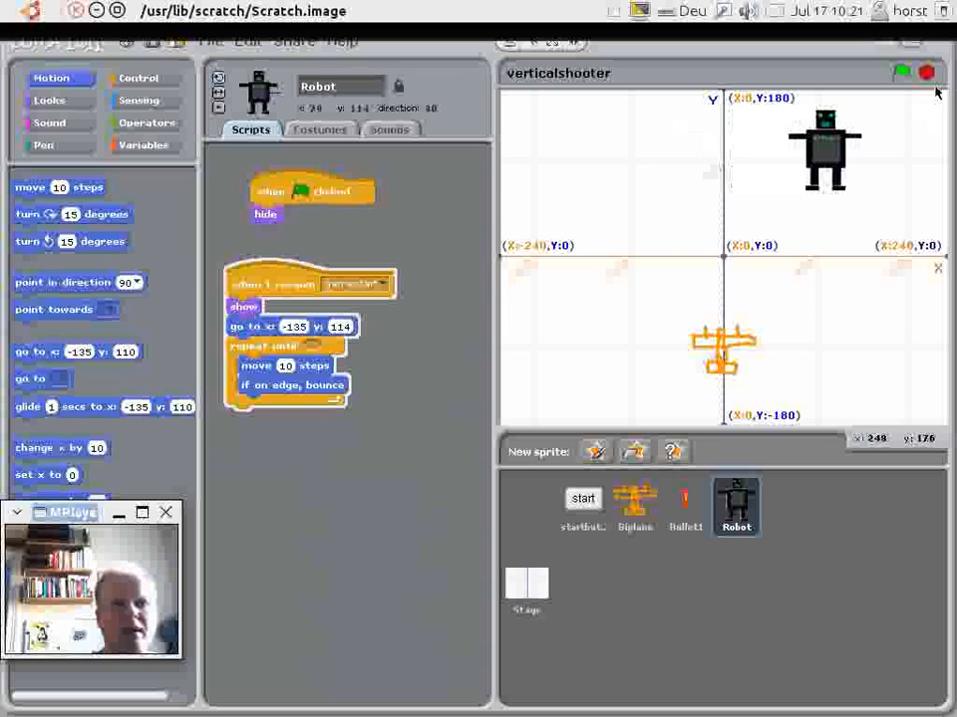
pyautogui.moveTo(825, 147); pyautogui.dragTo(581, 147)
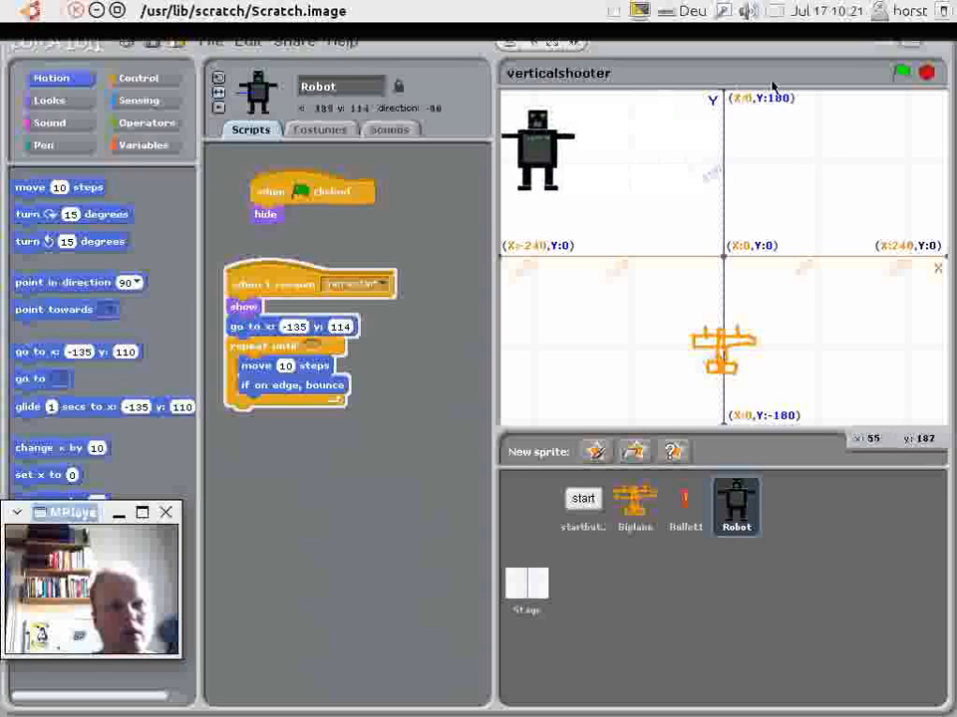
pyautogui.moveTo(536, 147); pyautogui.dragTo(781, 148)
pyautogui.write('3')
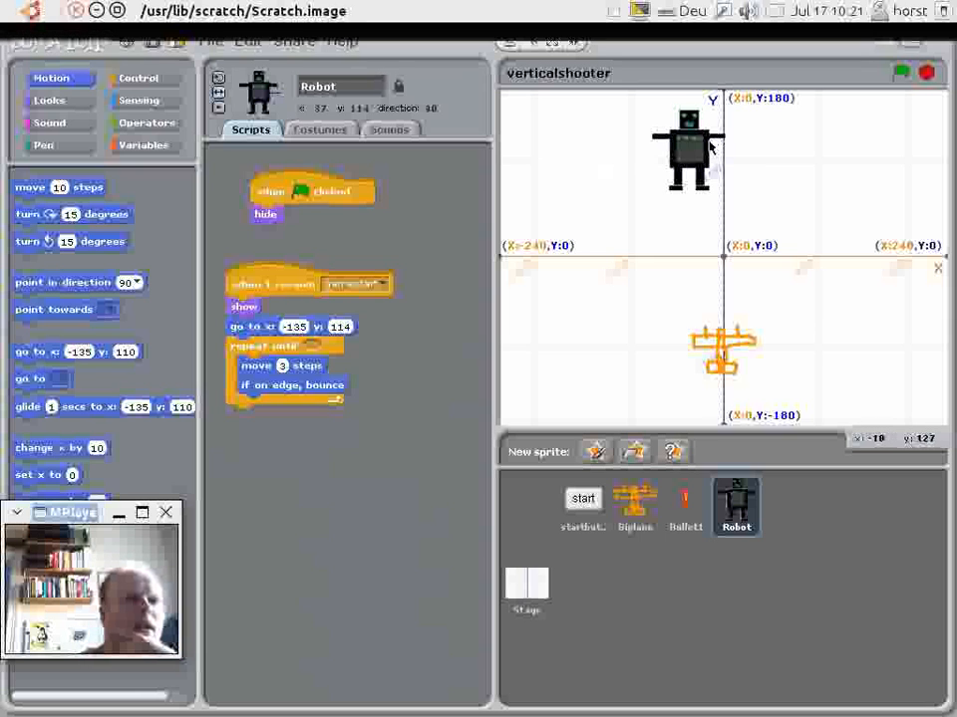
pyautogui.moveTo(688, 148); pyautogui.dragTo(618, 148)
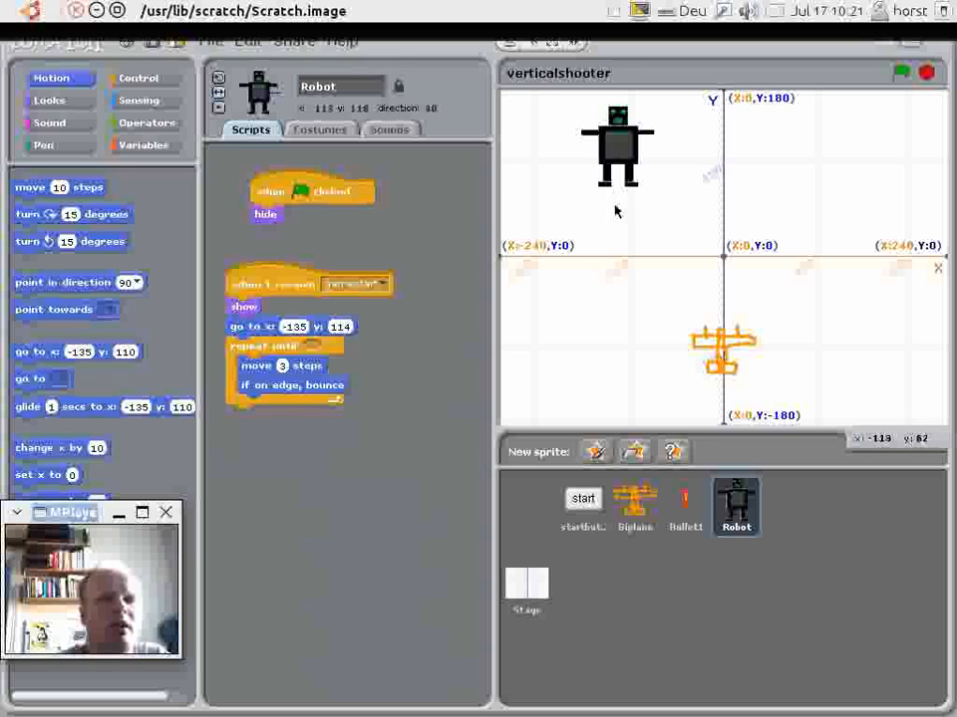
pyautogui.moveTo(620, 299)
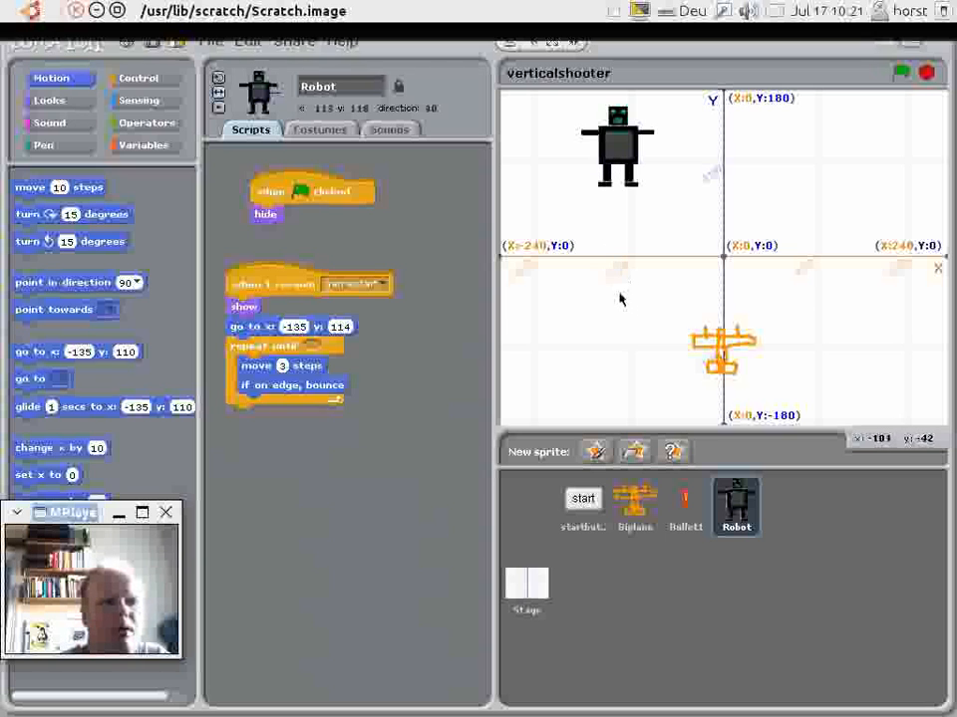
pyautogui.moveTo(619, 289)
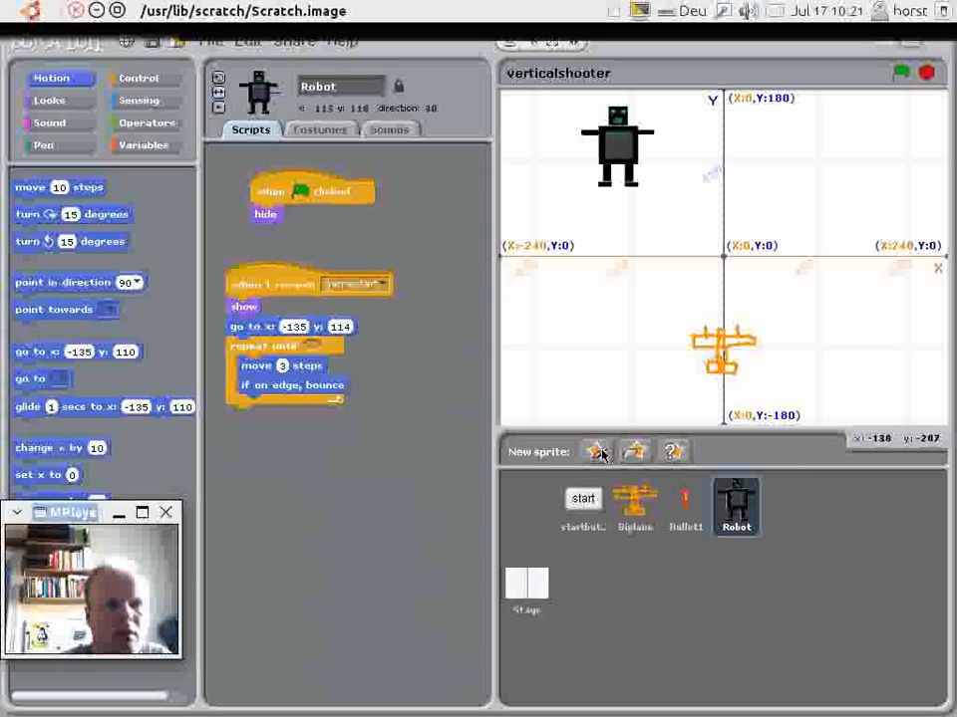
# Paint a new sprite as a filled blue circle and name it bomb.
pyautogui.click(594, 450)
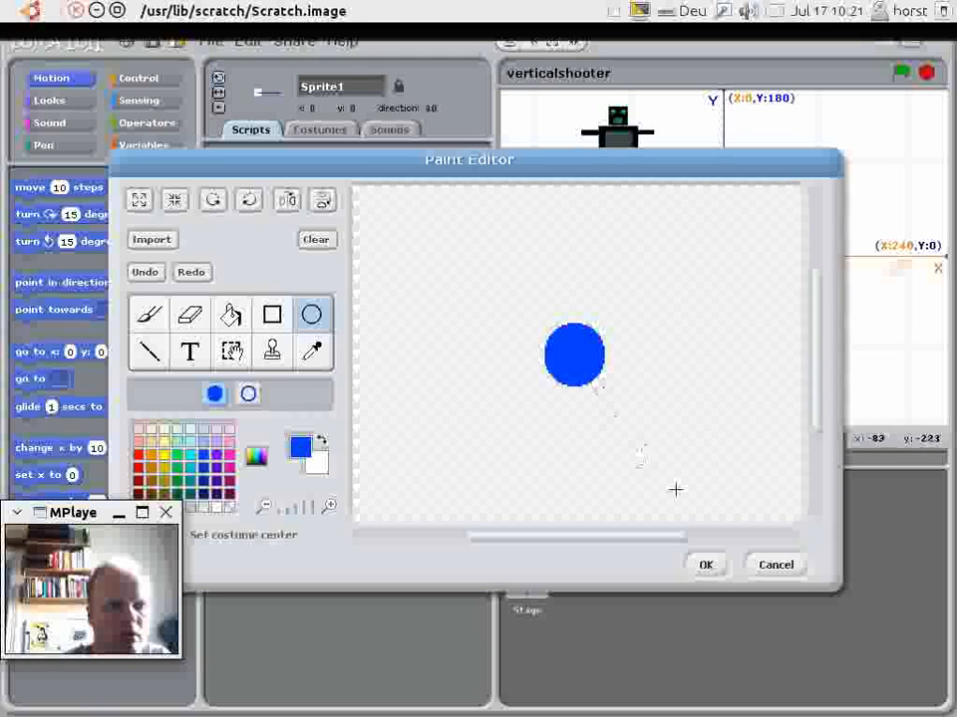
pyautogui.click(706, 566)
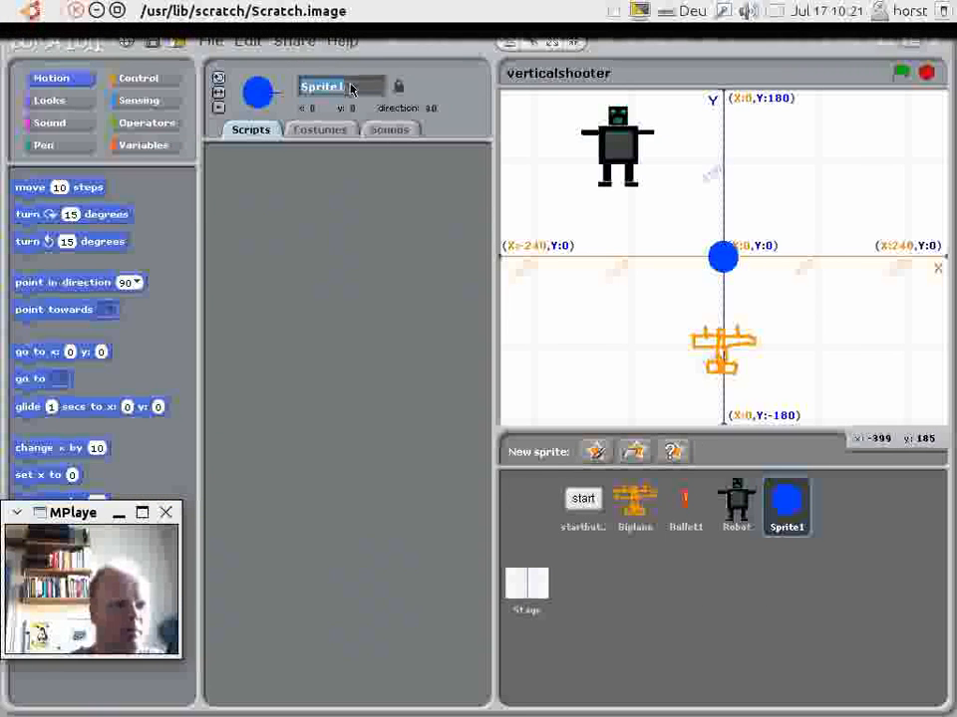
pyautogui.write('bomb1')
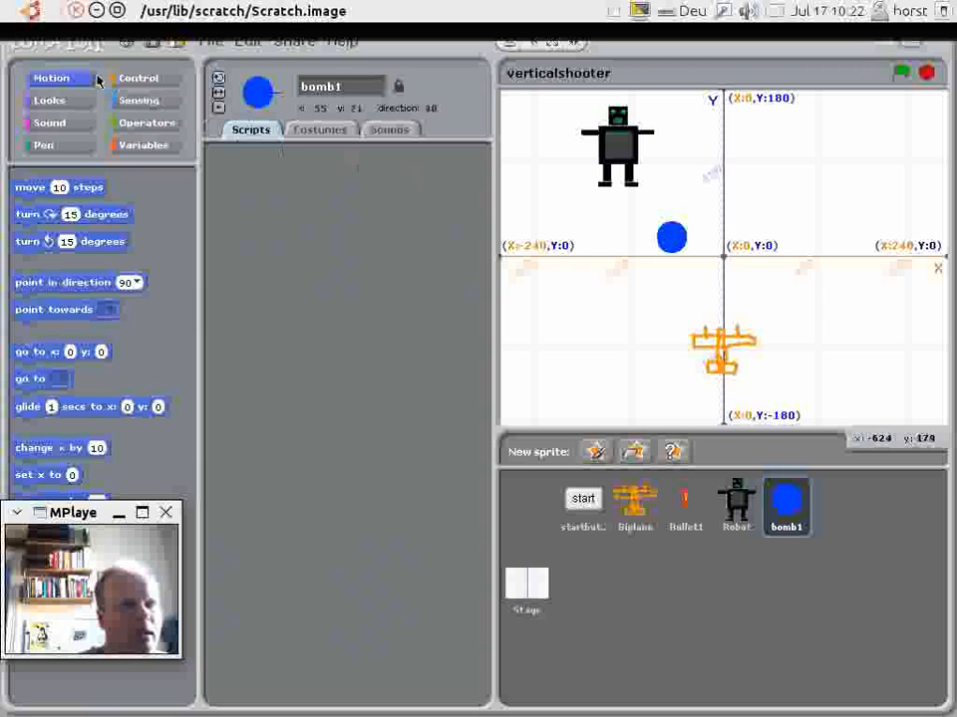
pyautogui.moveTo(576, 41)
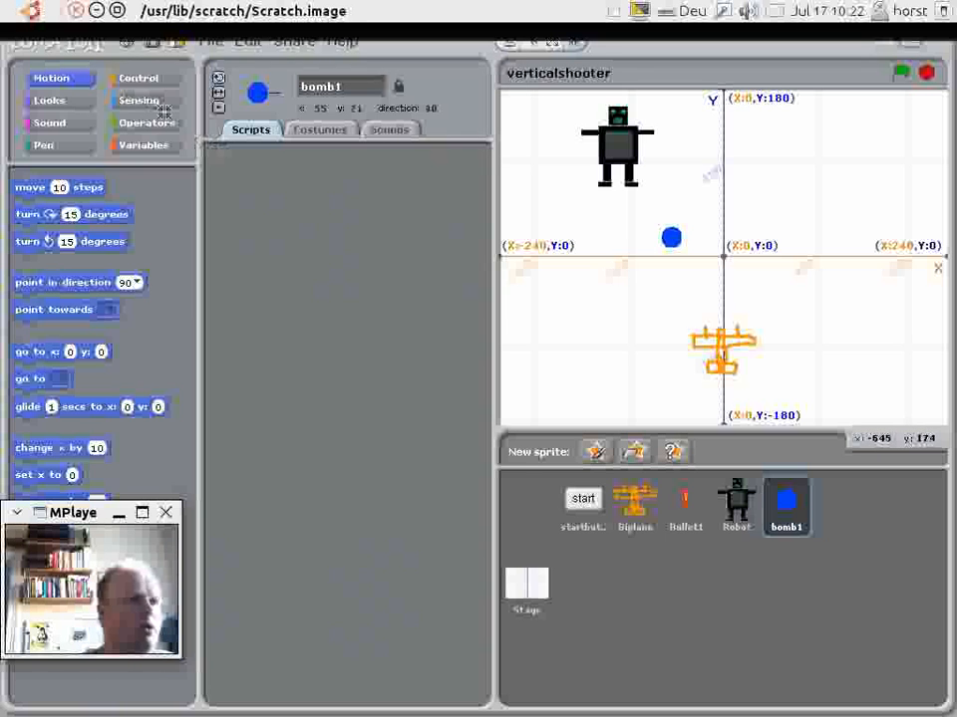
pyautogui.moveTo(735, 502)
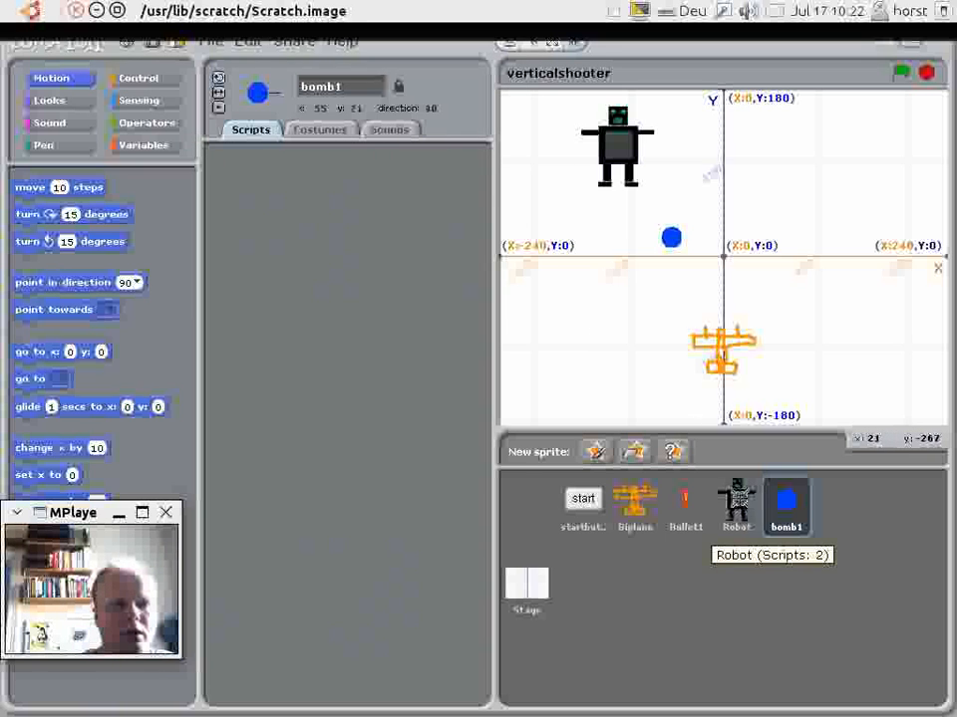
# Select the Robot sprite and look through the operator and sensing blocks.
pyautogui.click(736, 502)
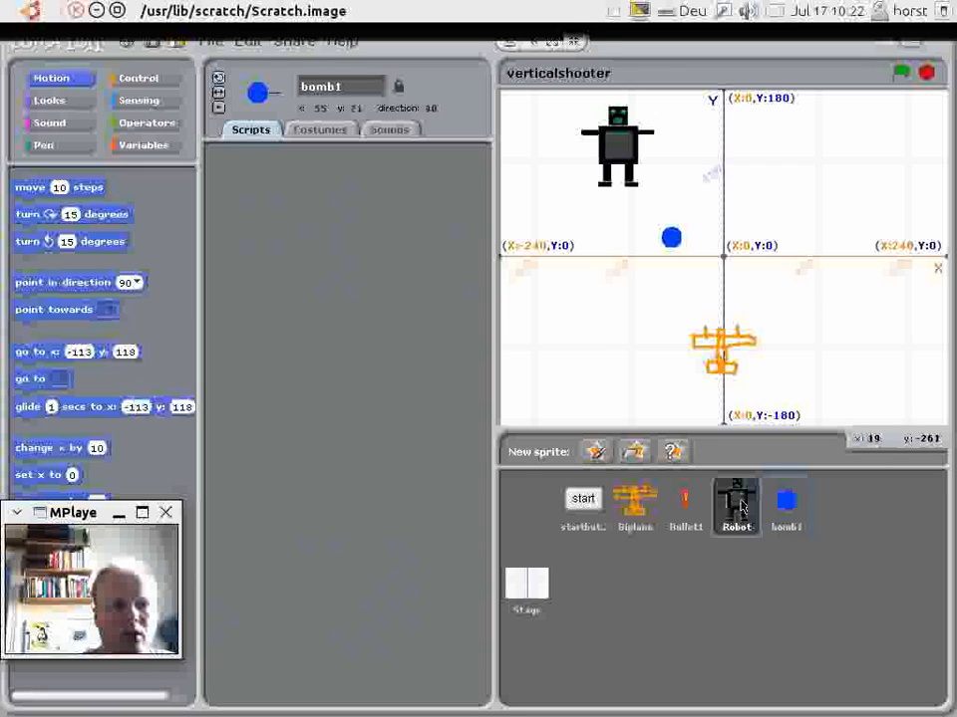
pyautogui.click(735, 506)
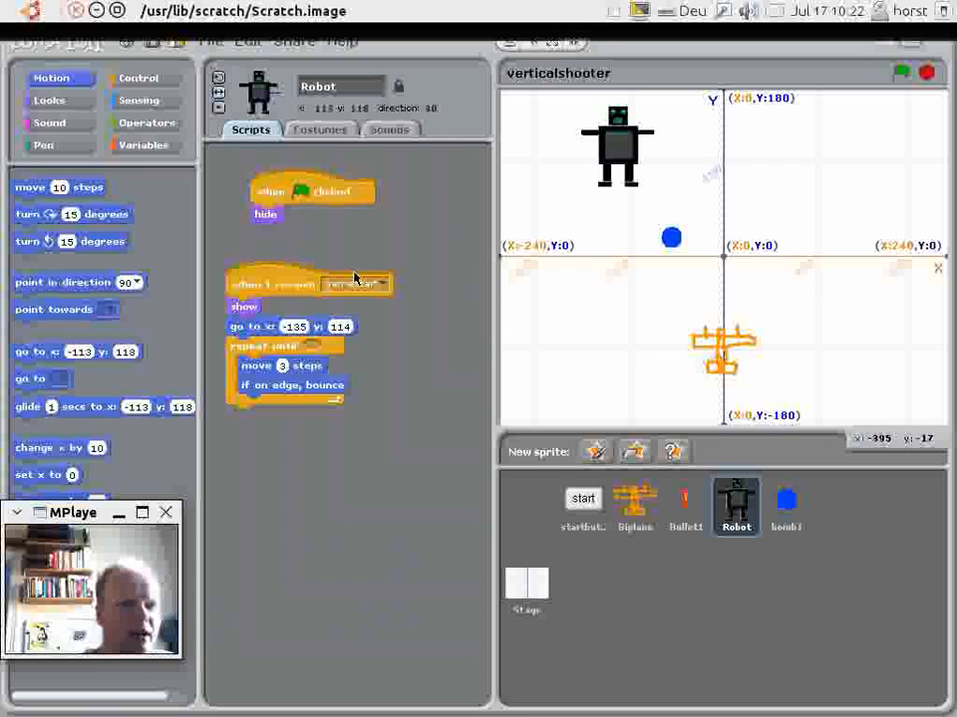
pyautogui.click(147, 124)
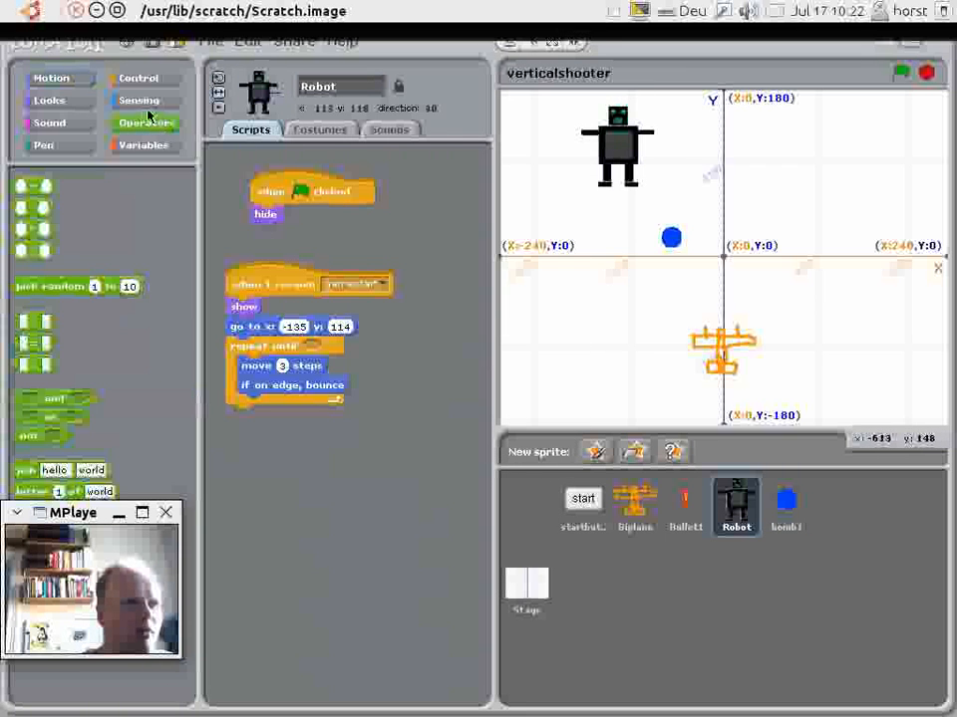
pyautogui.click(139, 100)
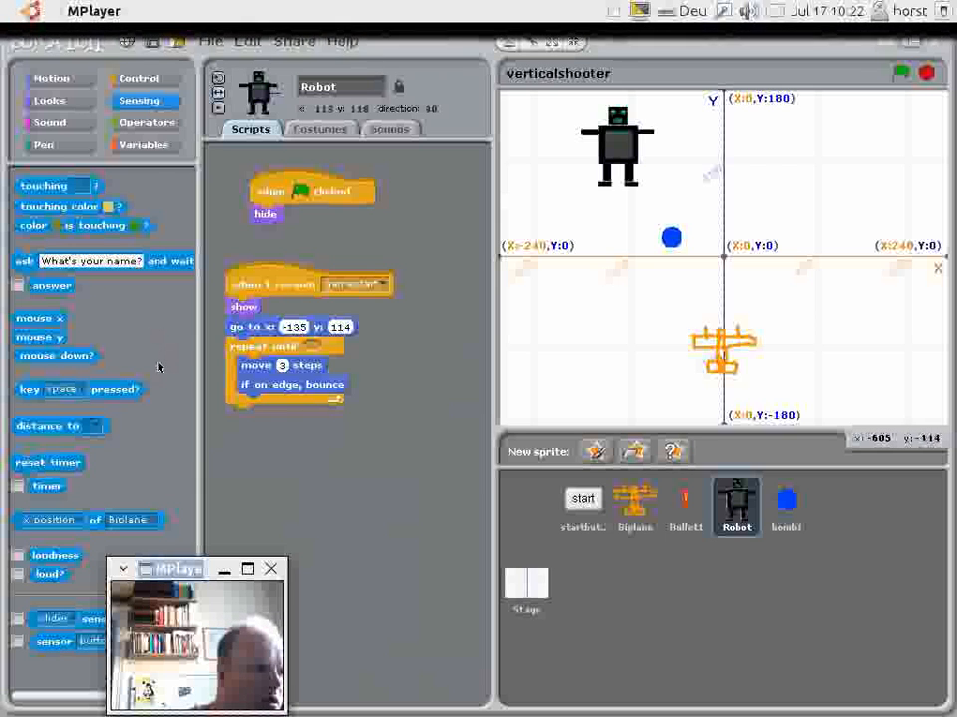
# Build a 'pick random 1 to 6 = 1' condition in Robot's scripts for an if check.
pyautogui.click(148, 124)
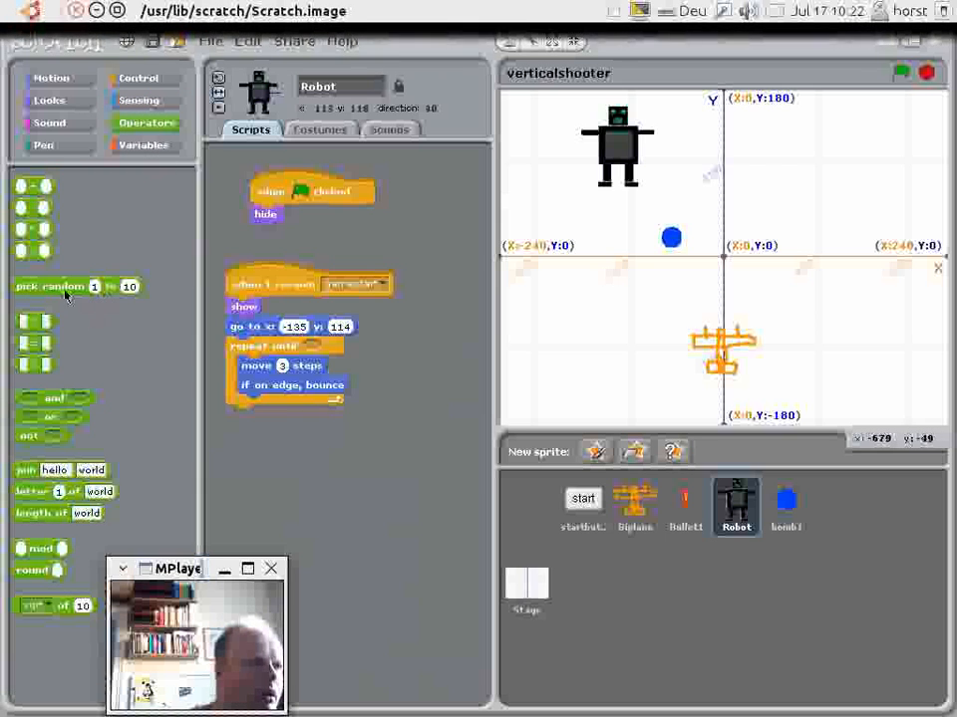
pyautogui.moveTo(76, 287); pyautogui.dragTo(338, 462)
pyautogui.write('6')
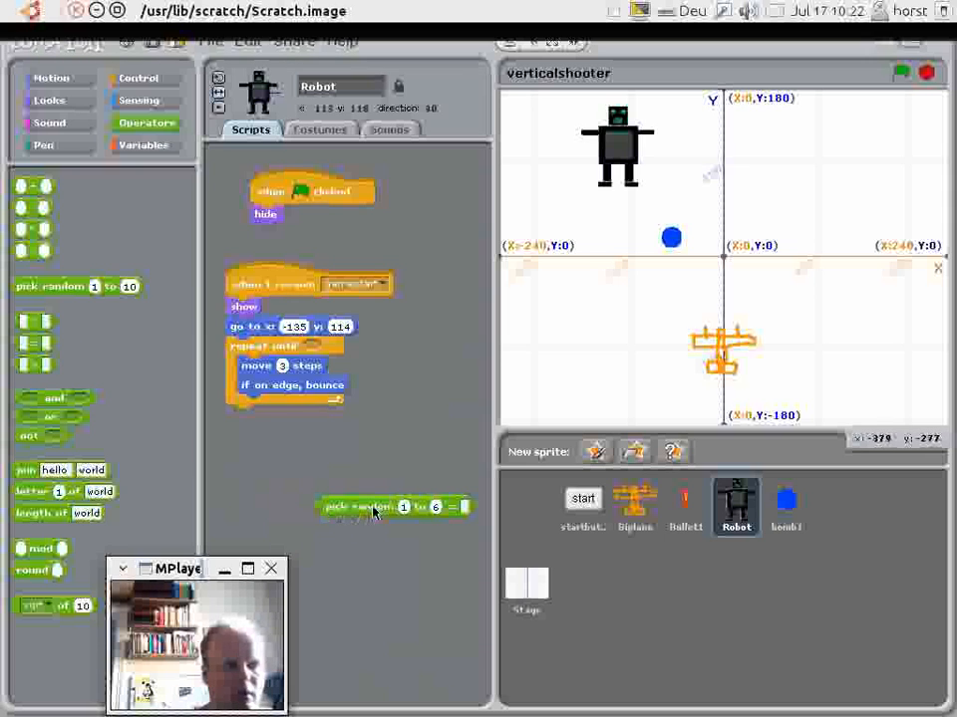
pyautogui.moveTo(389, 506); pyautogui.dragTo(319, 474)
pyautogui.write('1')
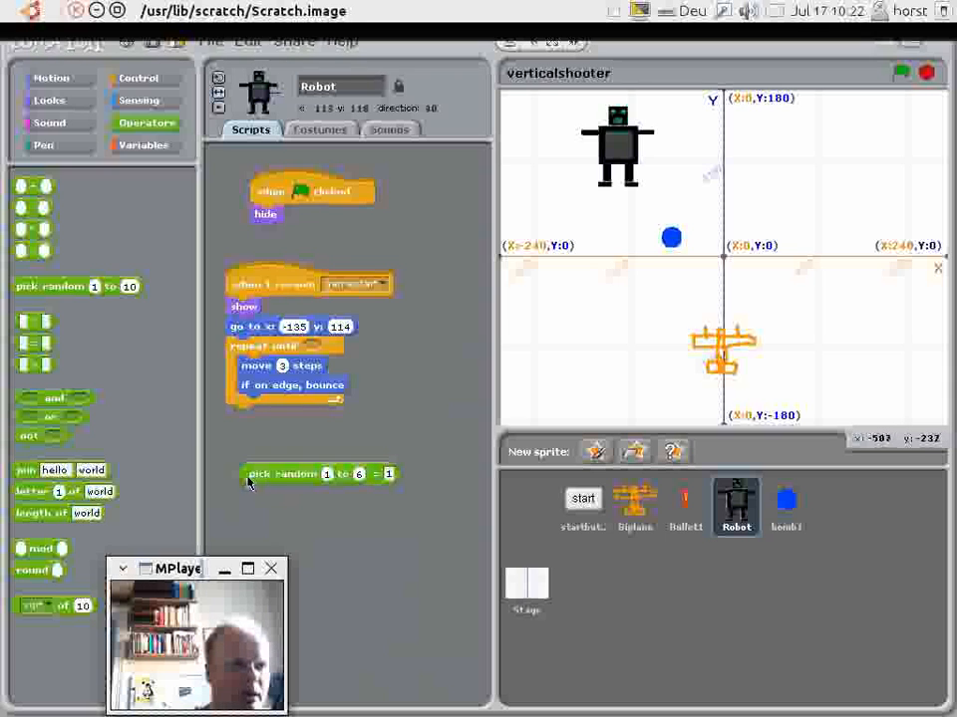
pyautogui.click(139, 78)
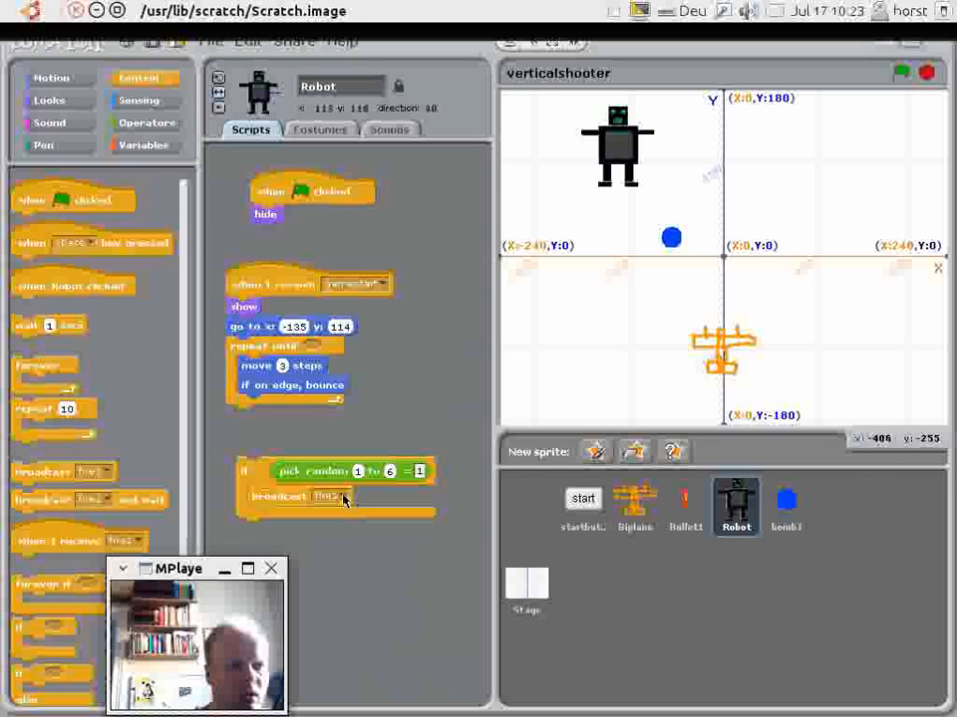
# Make the if block broadcast a new message named bomb1 inside Robot's loop.
pyautogui.click(338, 498)
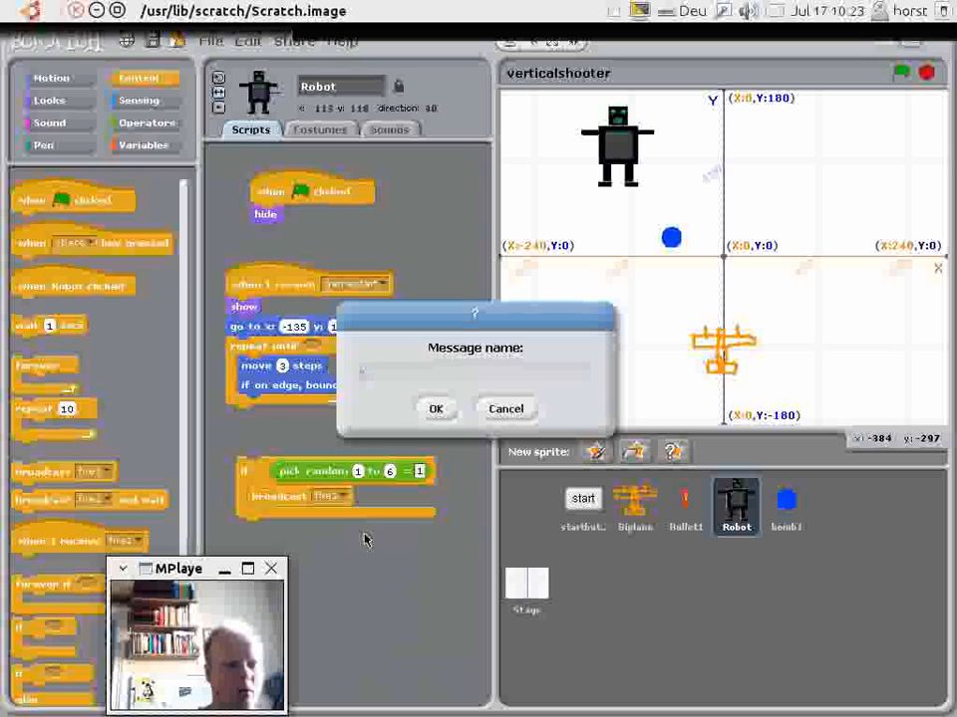
pyautogui.write('bomb1')
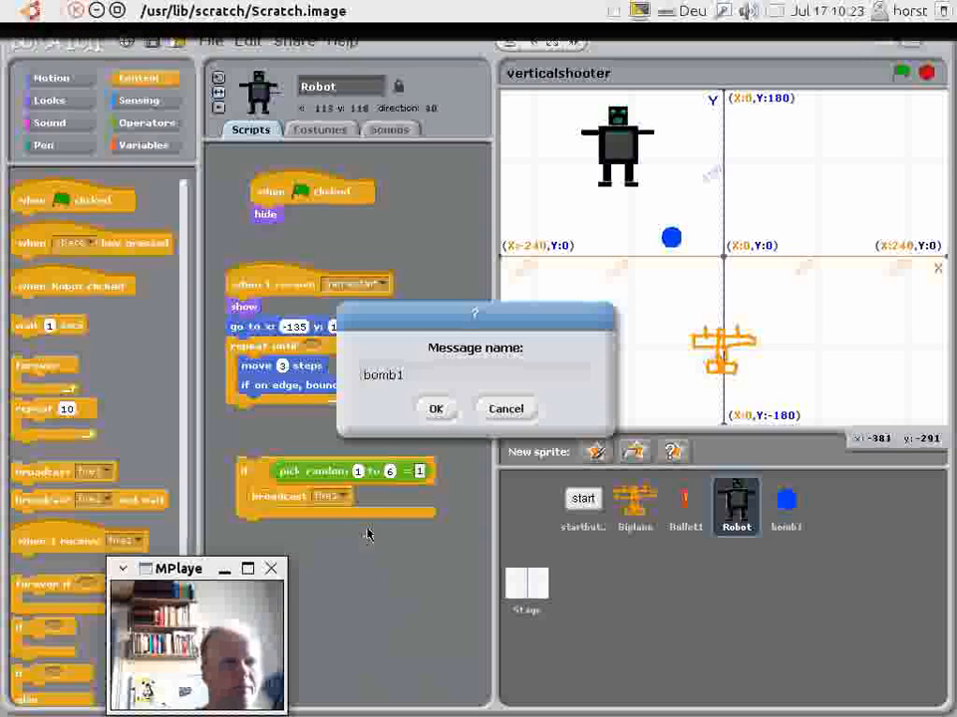
pyautogui.click(434, 409)
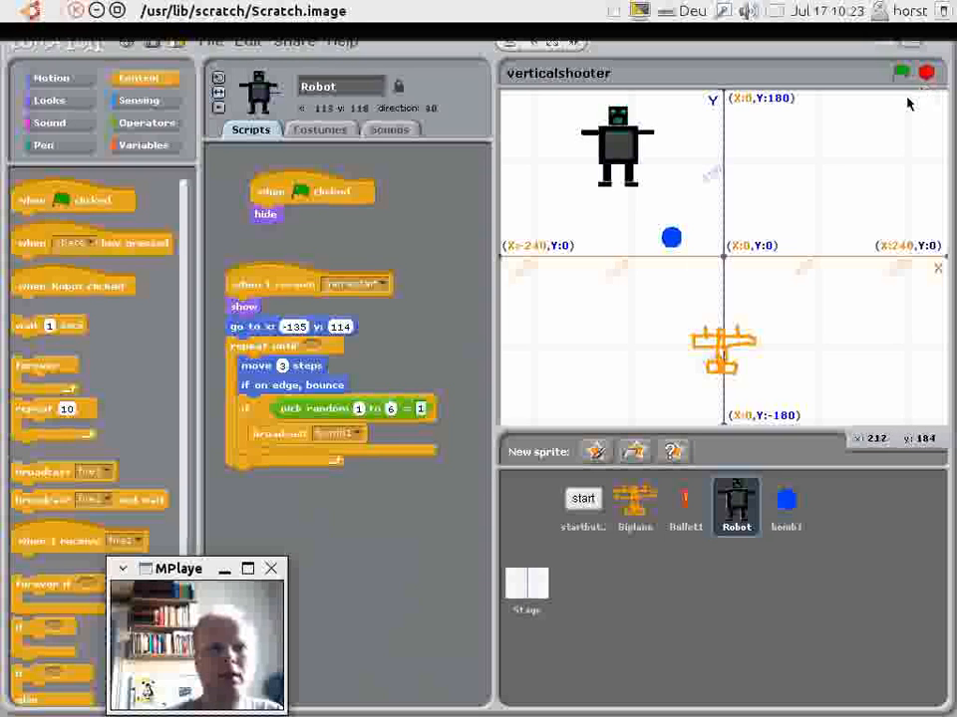
# Give bomb1 a green-flag script that hides it at game start.
pyautogui.click(786, 506)
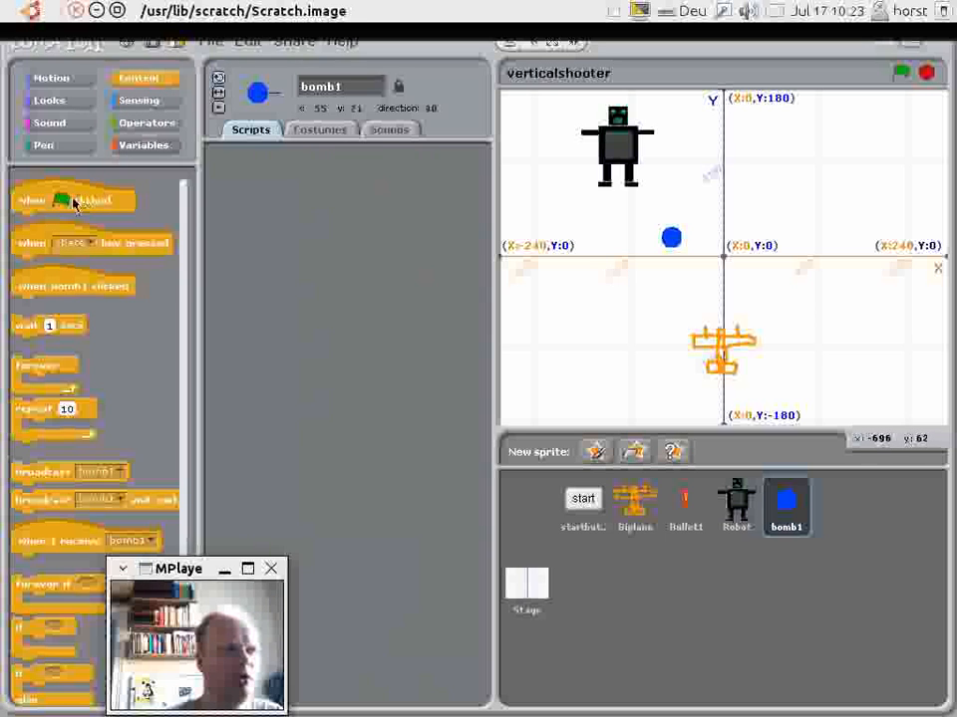
pyautogui.moveTo(72, 199); pyautogui.dragTo(307, 188)
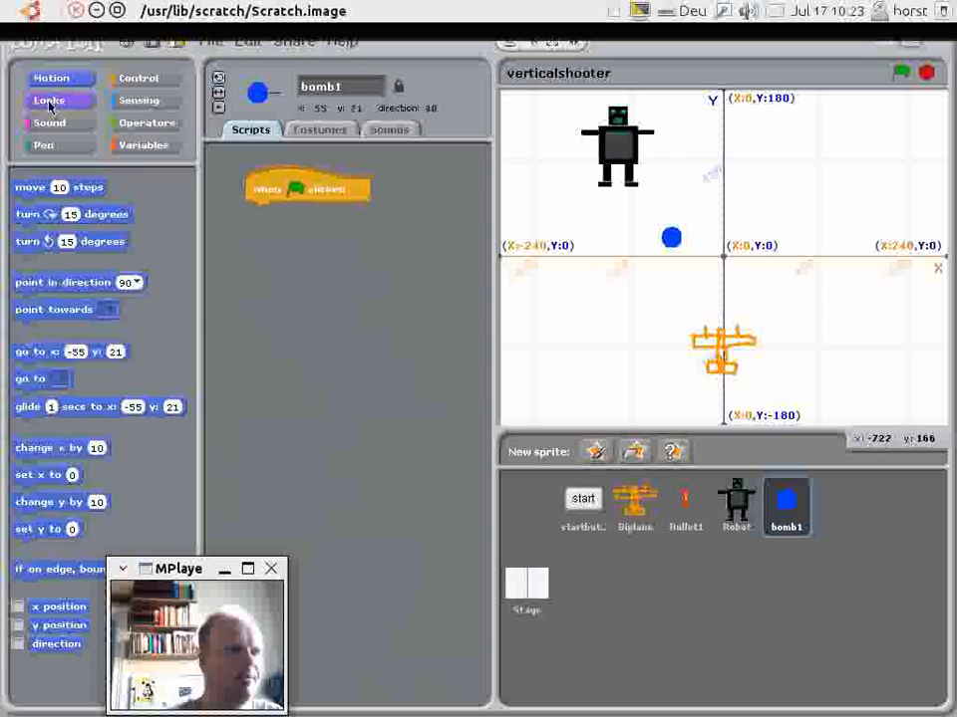
pyautogui.click(48, 100)
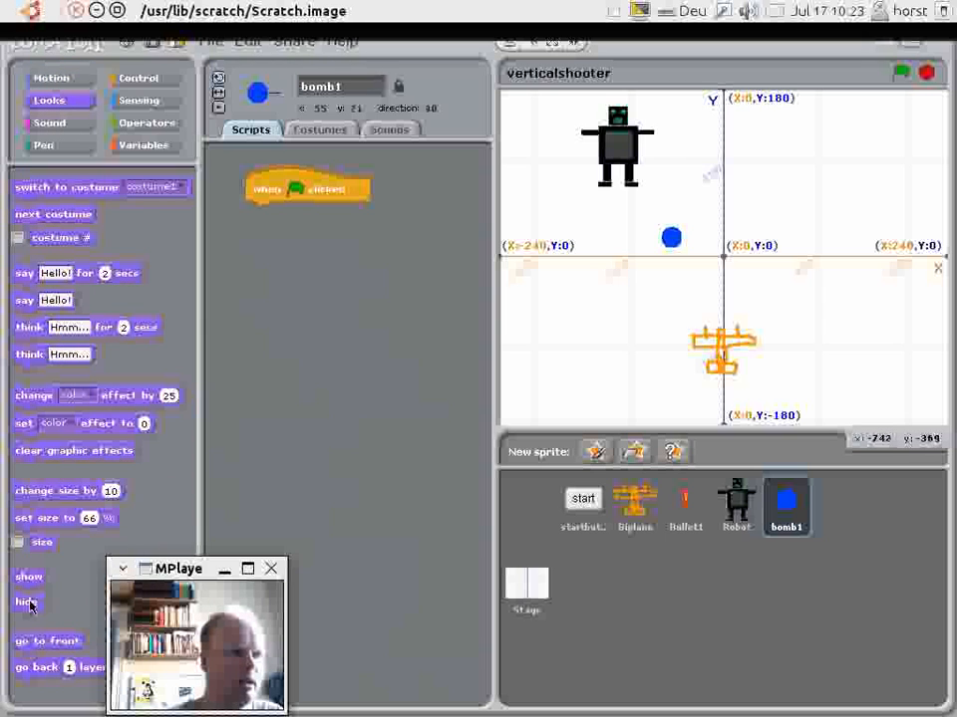
pyautogui.moveTo(25, 602); pyautogui.dragTo(261, 211)
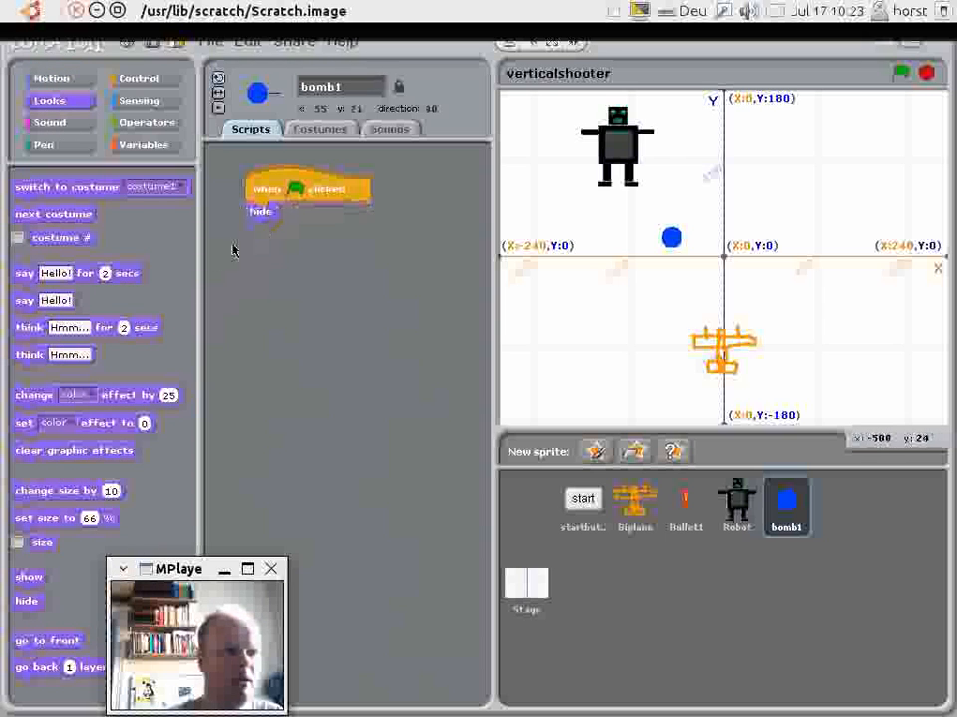
# Add a 'when I receive bomb1' hat to bomb1, then select Bullet1.
pyautogui.click(140, 78)
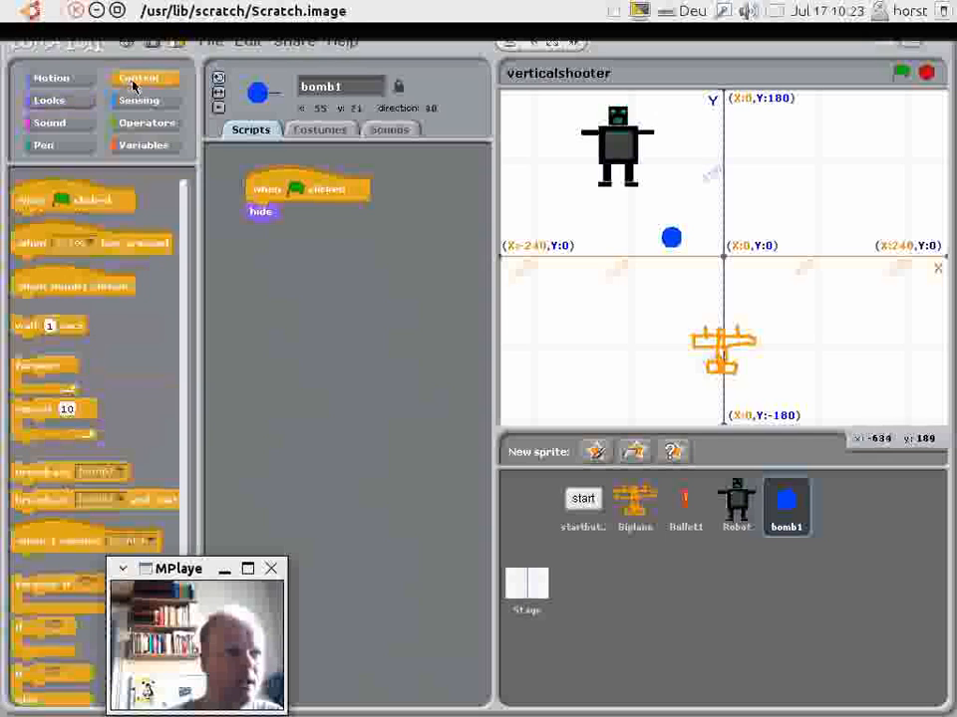
pyautogui.click(140, 78)
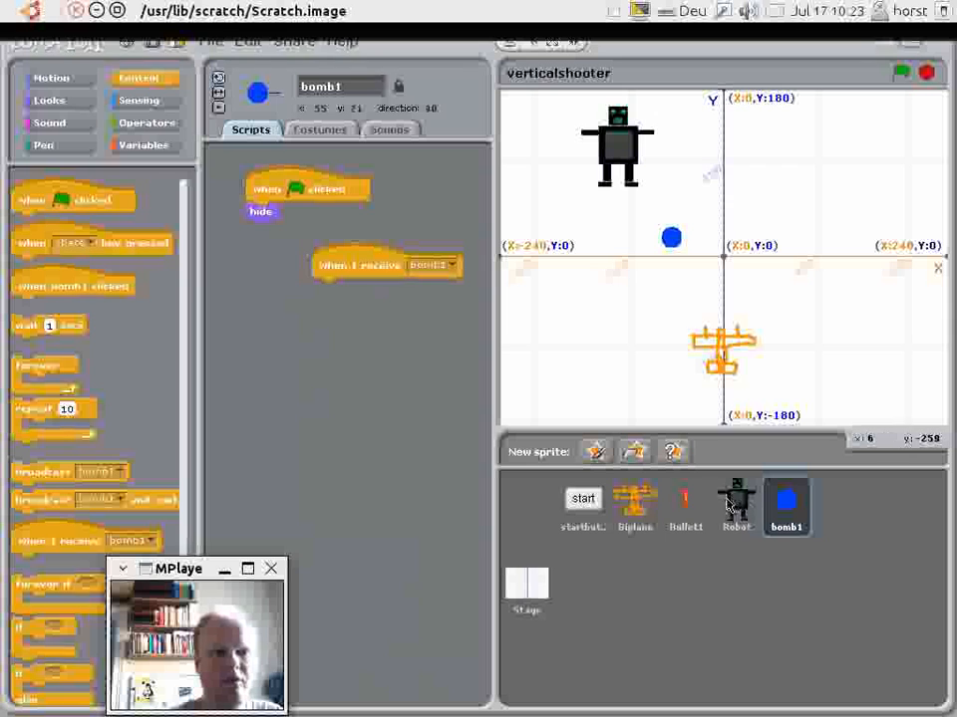
pyautogui.click(686, 506)
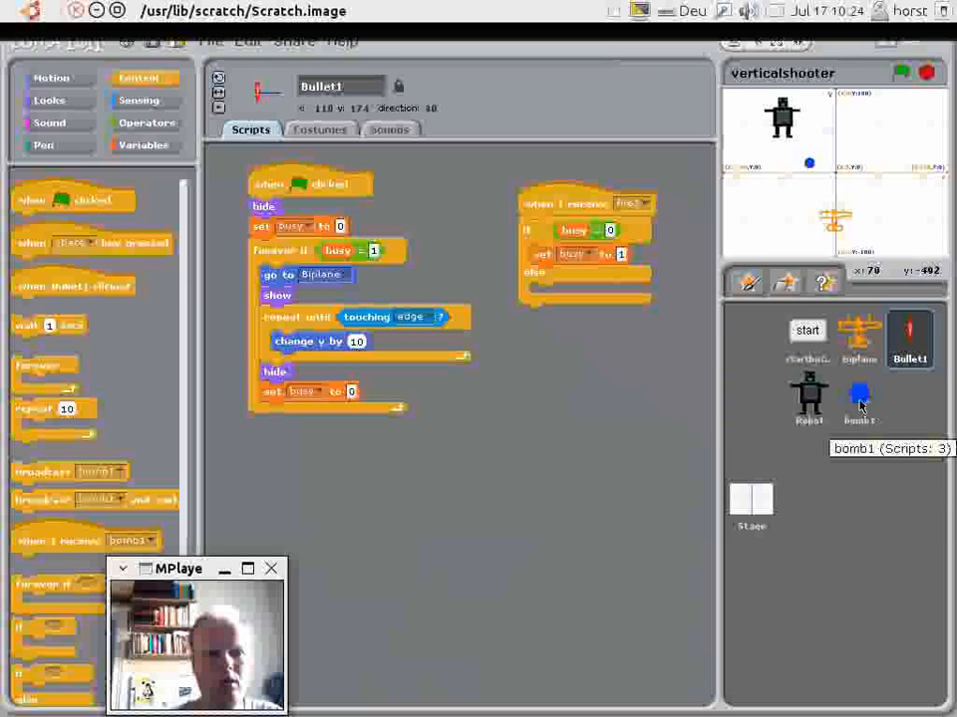
# Copy Bullet1's flight scripts onto bomb1 so it can start at the Robot and fall by -5.
pyautogui.click(857, 398)
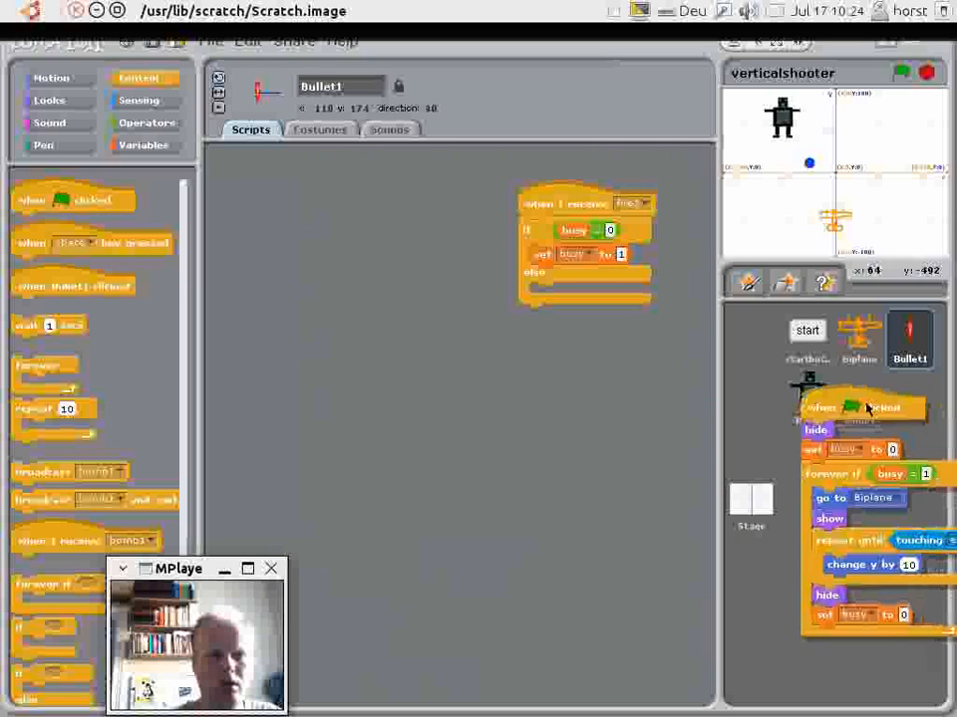
pyautogui.click(859, 399)
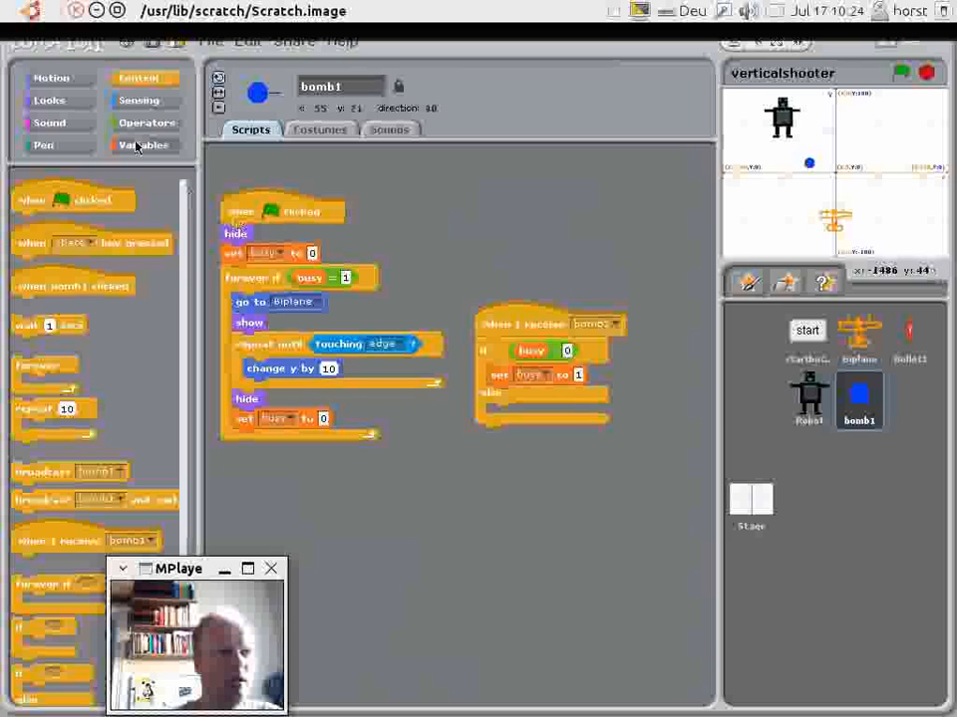
pyautogui.click(143, 143)
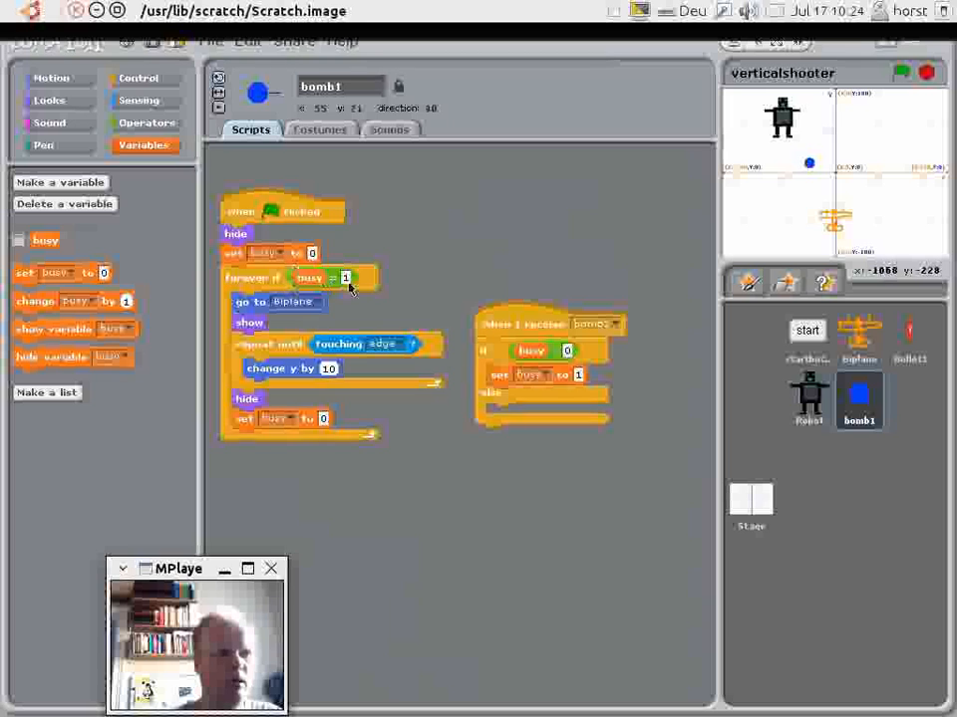
pyautogui.moveTo(347, 317)
pyautogui.write('-5')
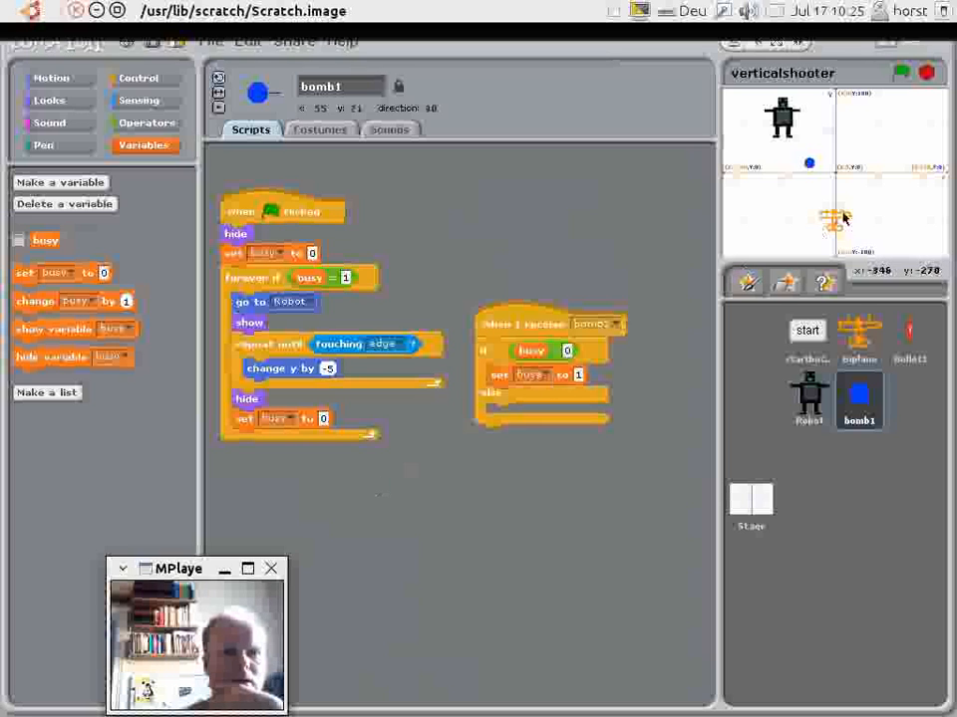
# Run the game at full-size stage to test the falling bomb, then select Bullet1.
pyautogui.click(900, 72)
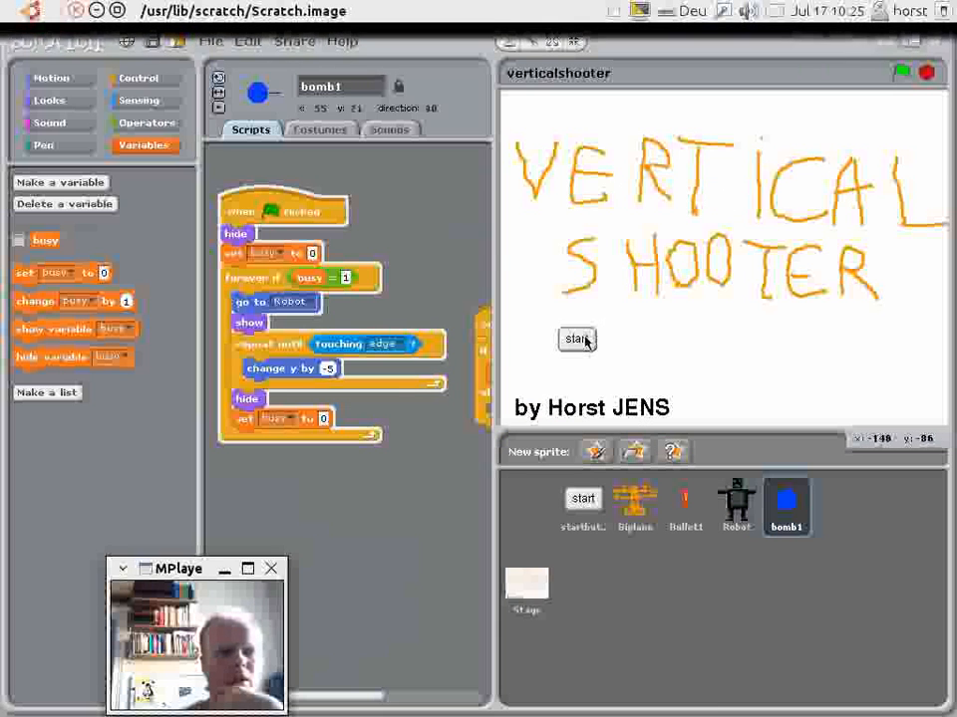
pyautogui.click(576, 339)
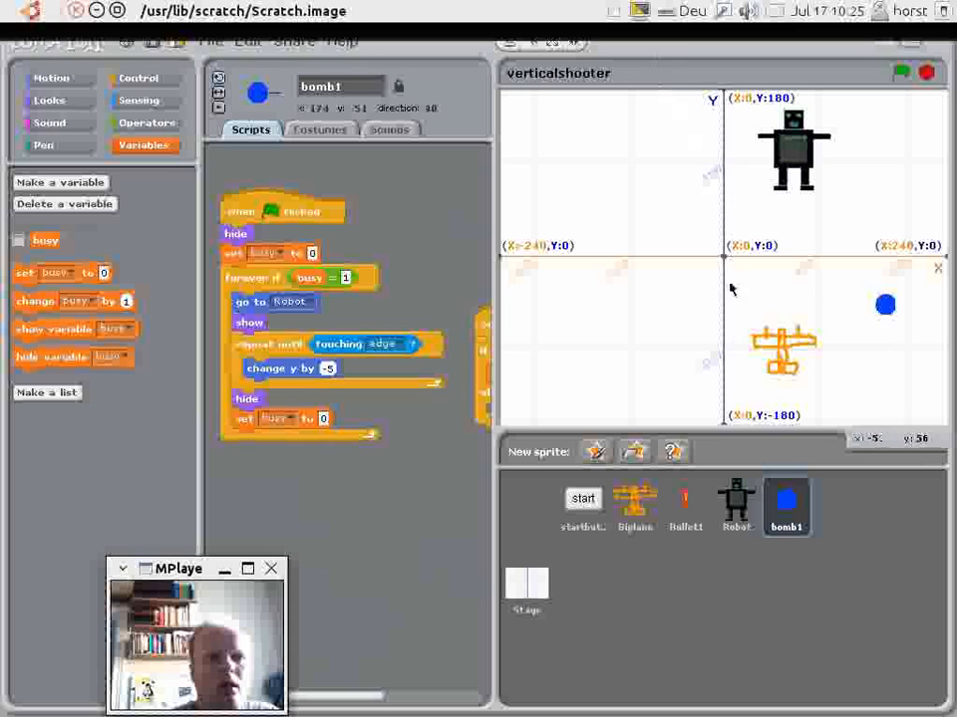
pyautogui.click(686, 506)
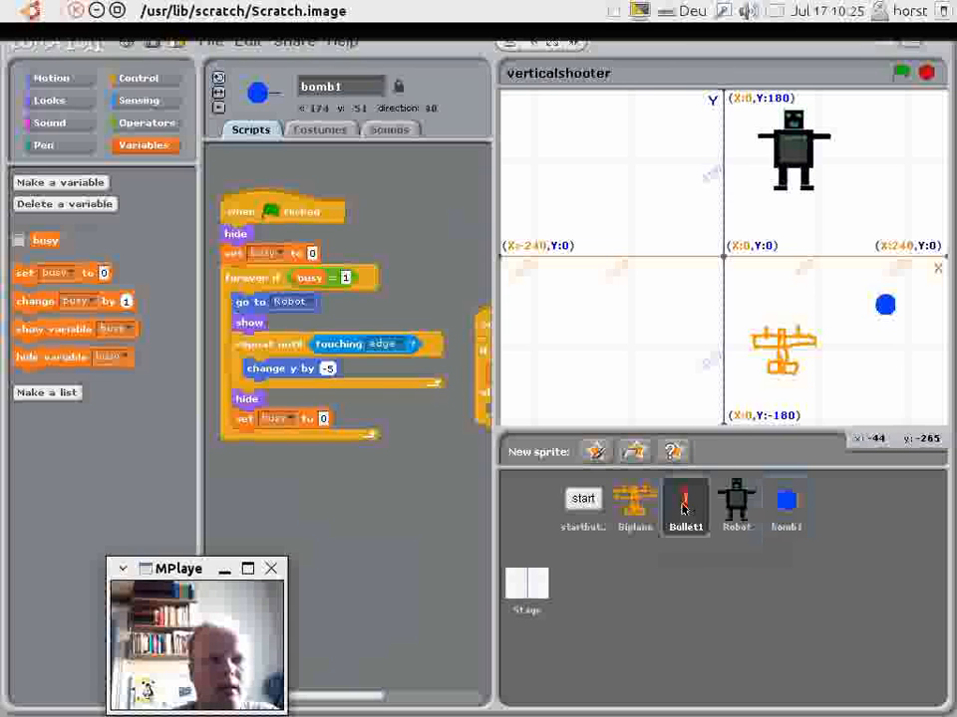
# Make Bullet1's flight repeat until touching the edge or touching the Robot.
pyautogui.click(685, 508)
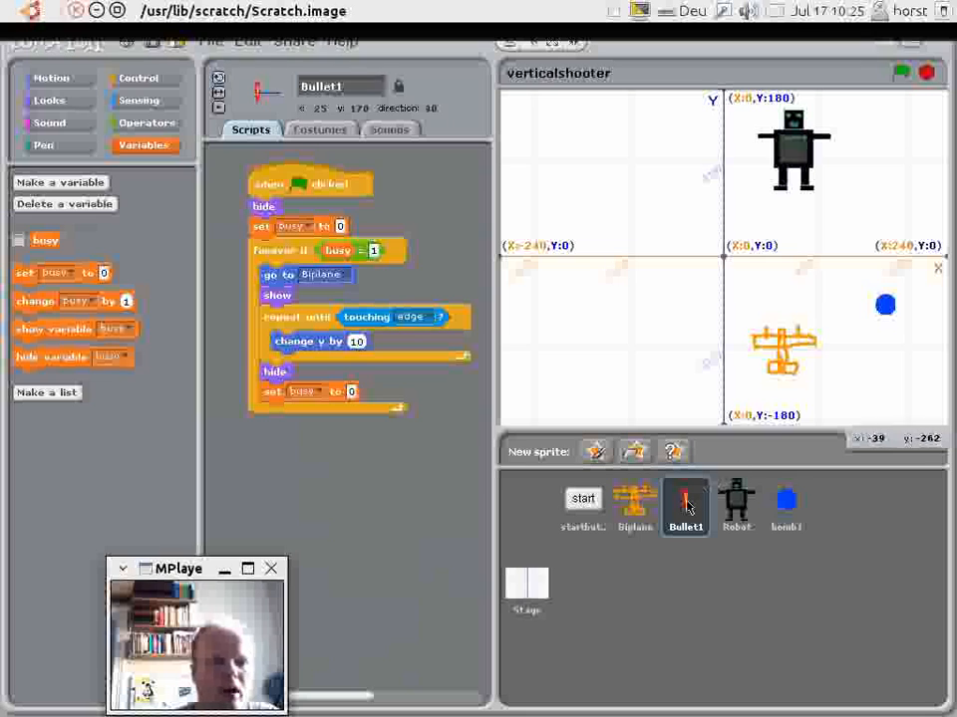
pyautogui.moveTo(685, 494)
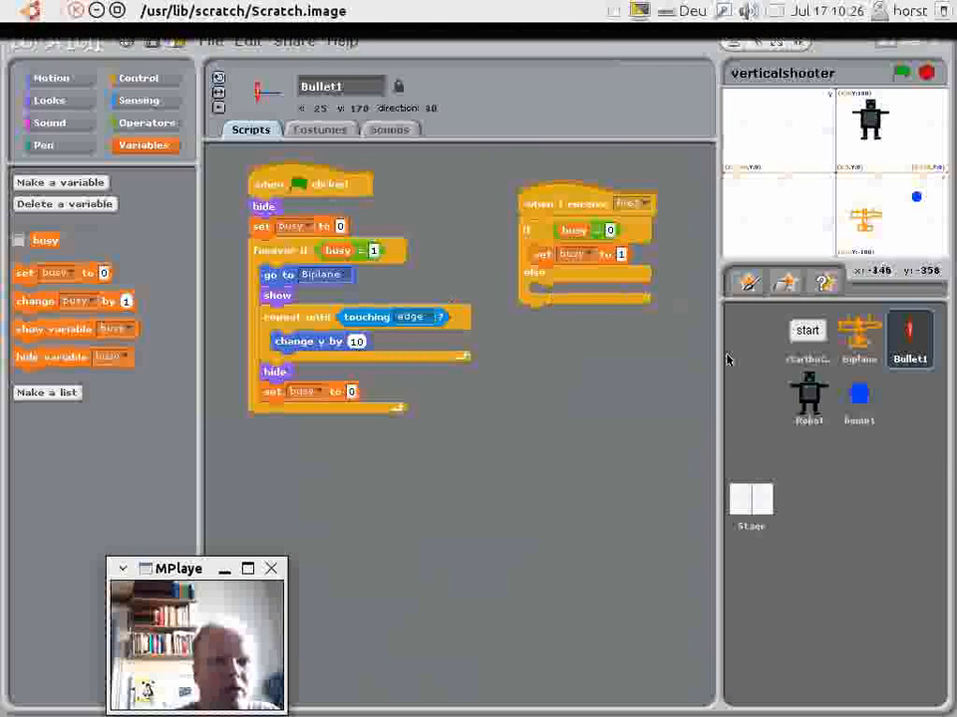
pyautogui.moveTo(861, 184)
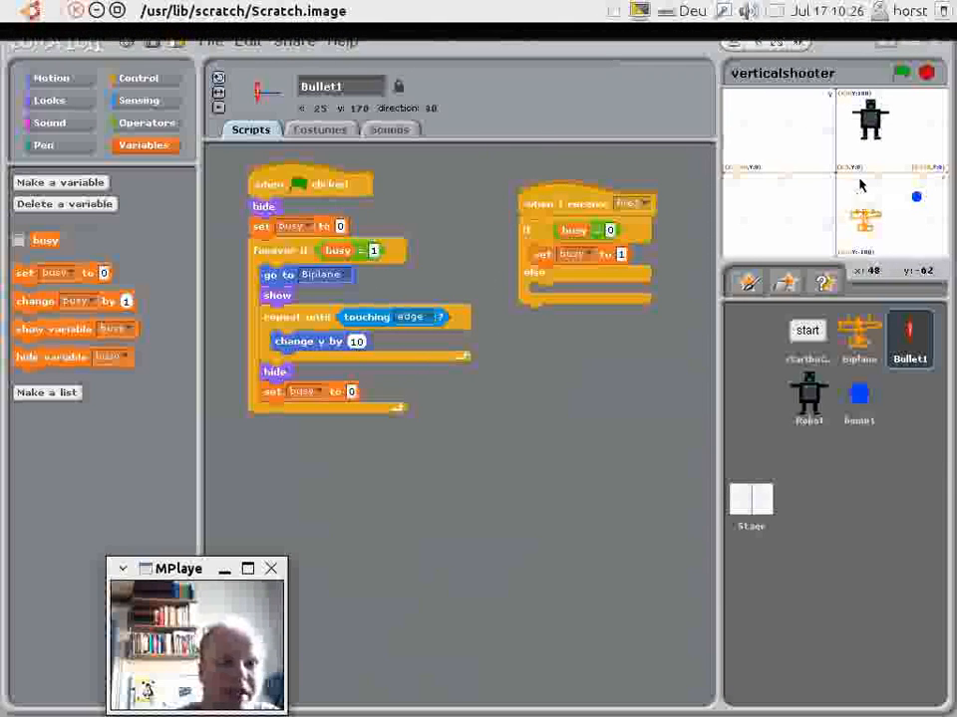
pyautogui.moveTo(718, 195)
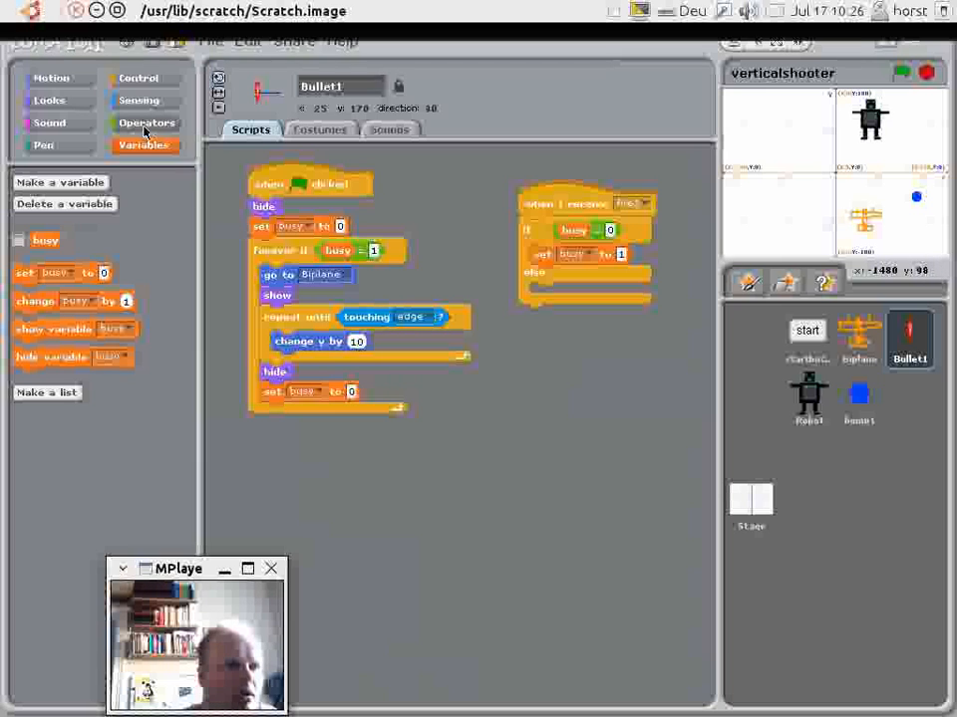
pyautogui.click(148, 124)
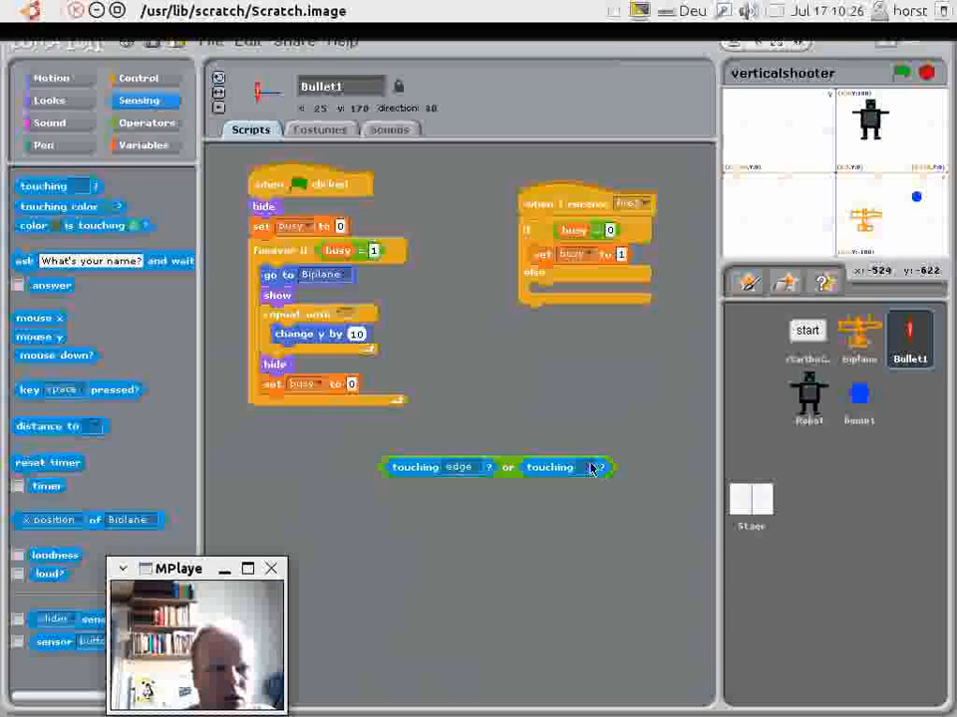
pyautogui.click(598, 466)
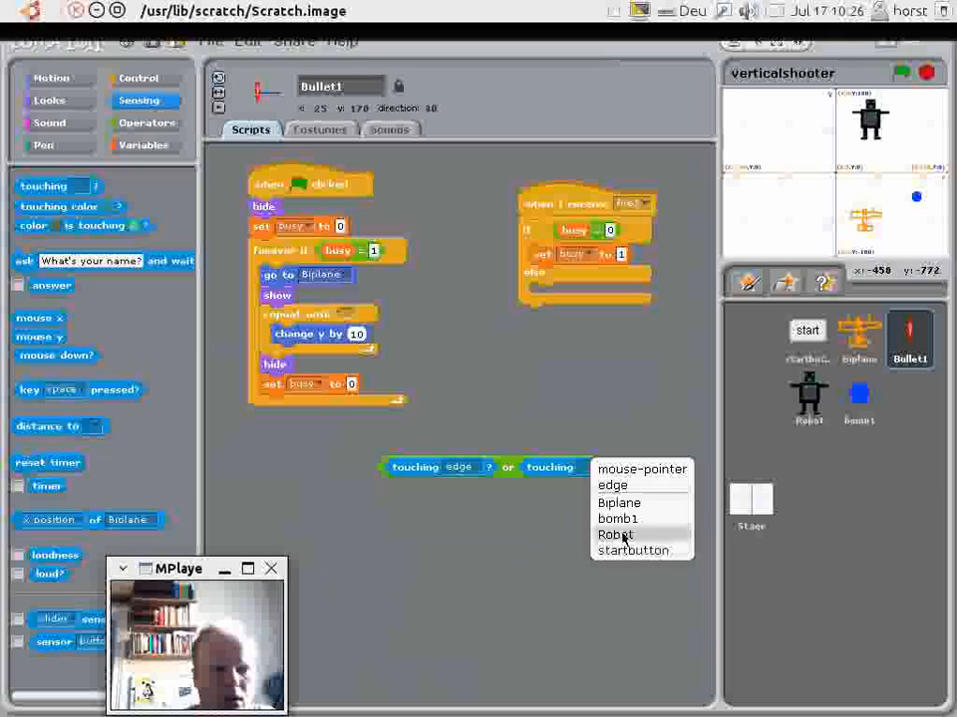
pyautogui.click(614, 534)
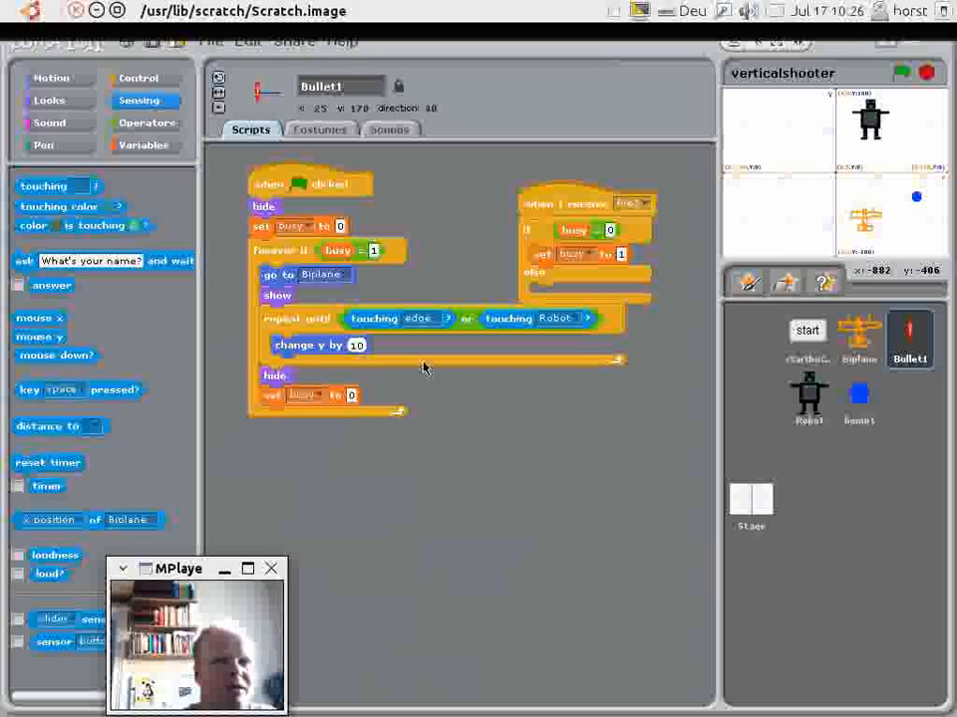
# Add an if check after the flight using a duplicated touching-Robot condition.
pyautogui.click(140, 78)
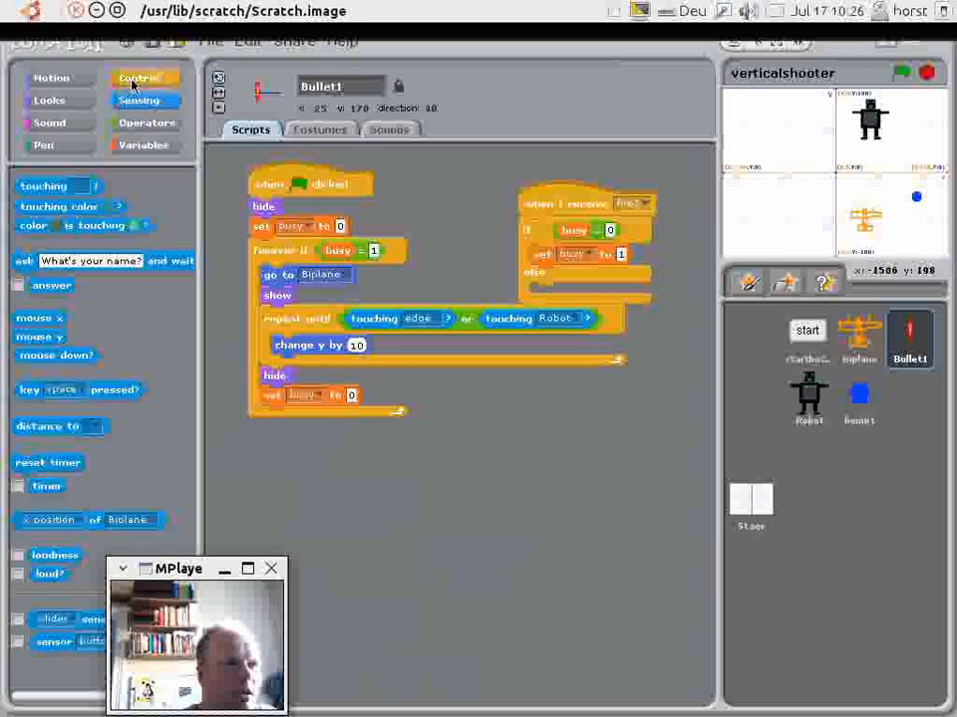
pyautogui.click(139, 78)
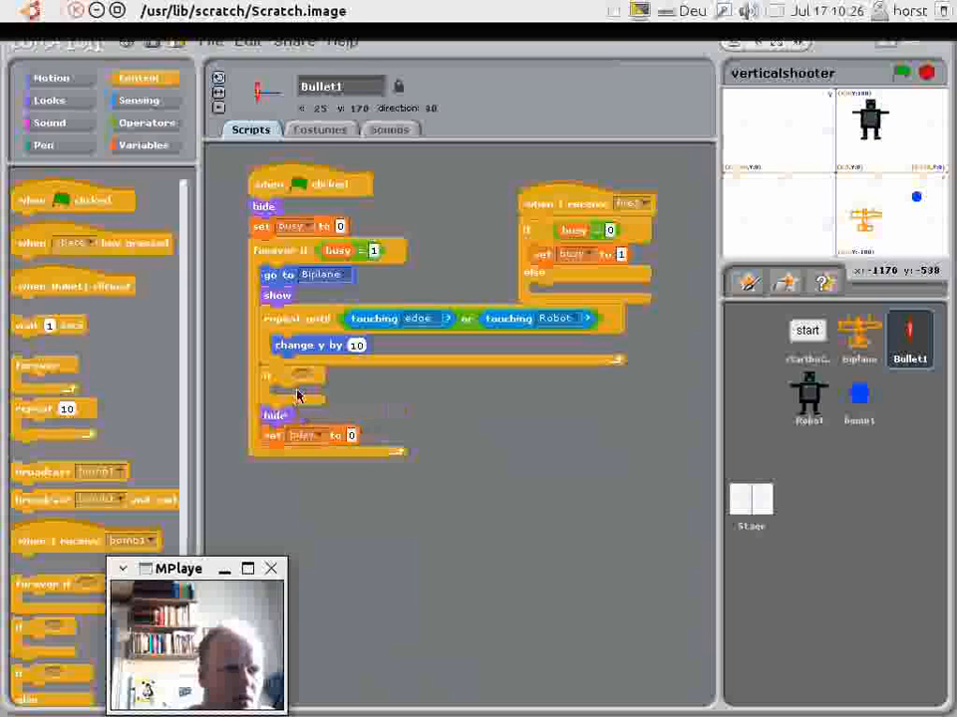
pyautogui.rightClick(554, 319)
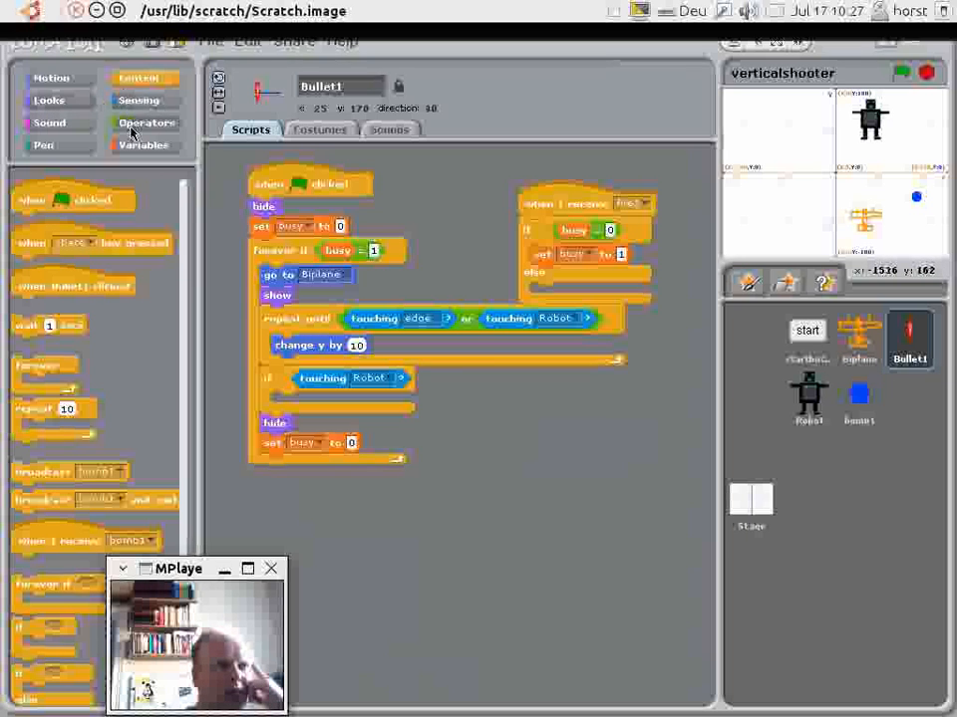
# Create a Score variable for all sprites and change it by 1 when Bullet1 hits the Robot.
pyautogui.click(144, 145)
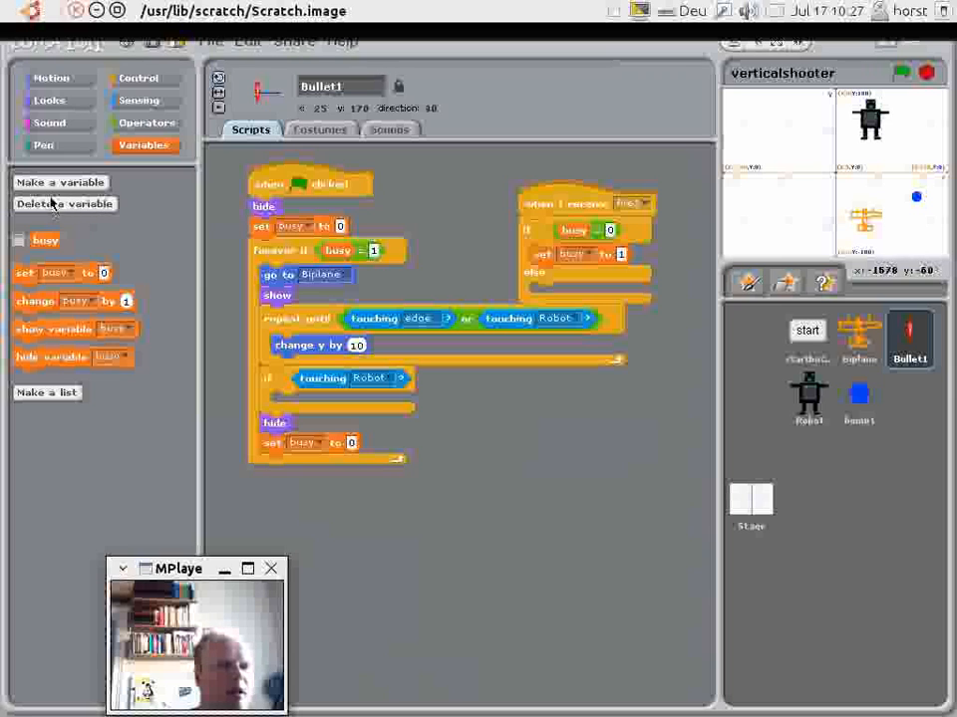
pyautogui.click(60, 183)
pyautogui.write('Score')
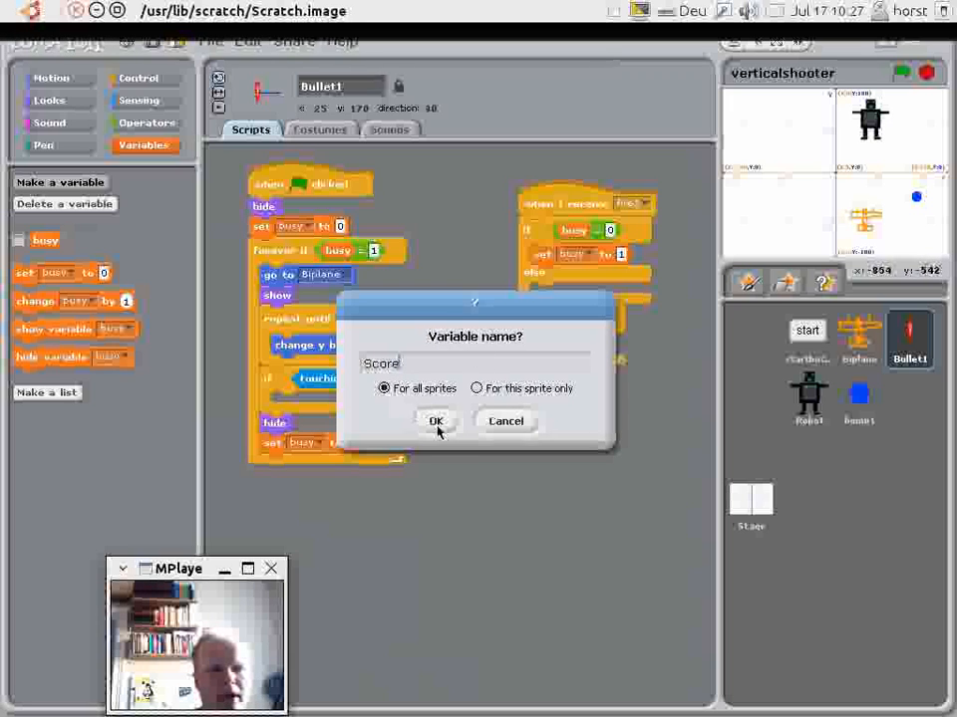
pyautogui.click(436, 420)
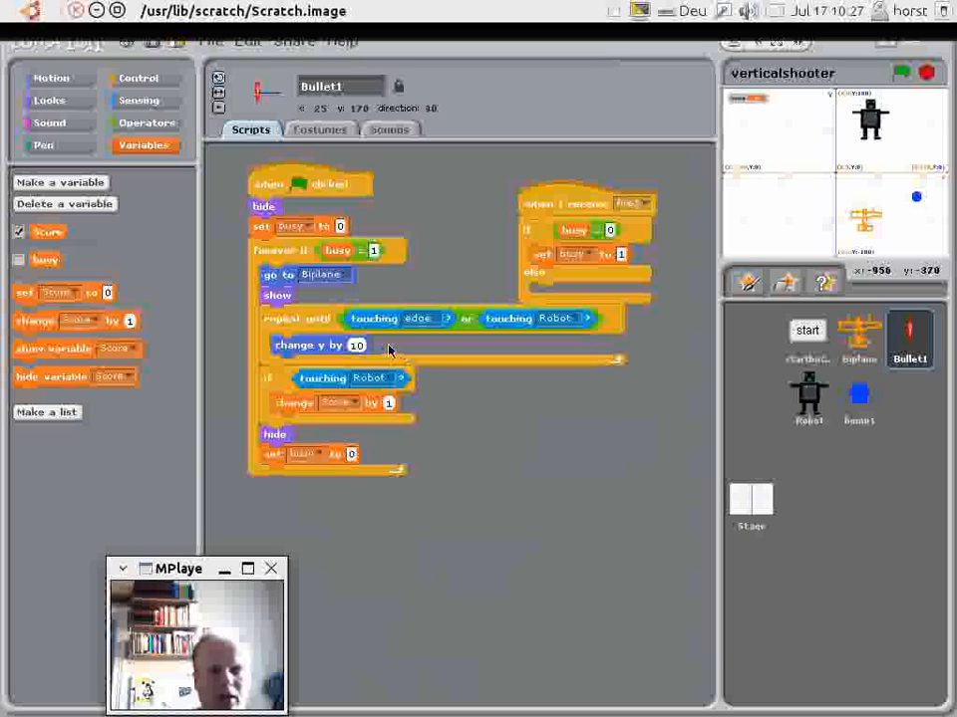
pyautogui.moveTo(859, 339)
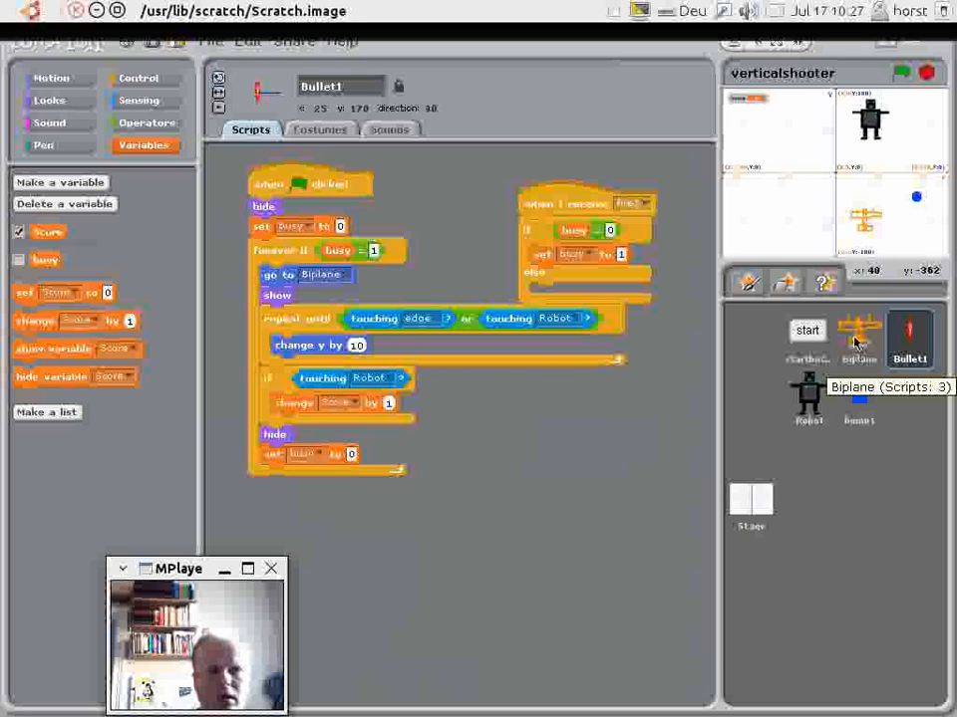
pyautogui.moveTo(807, 331)
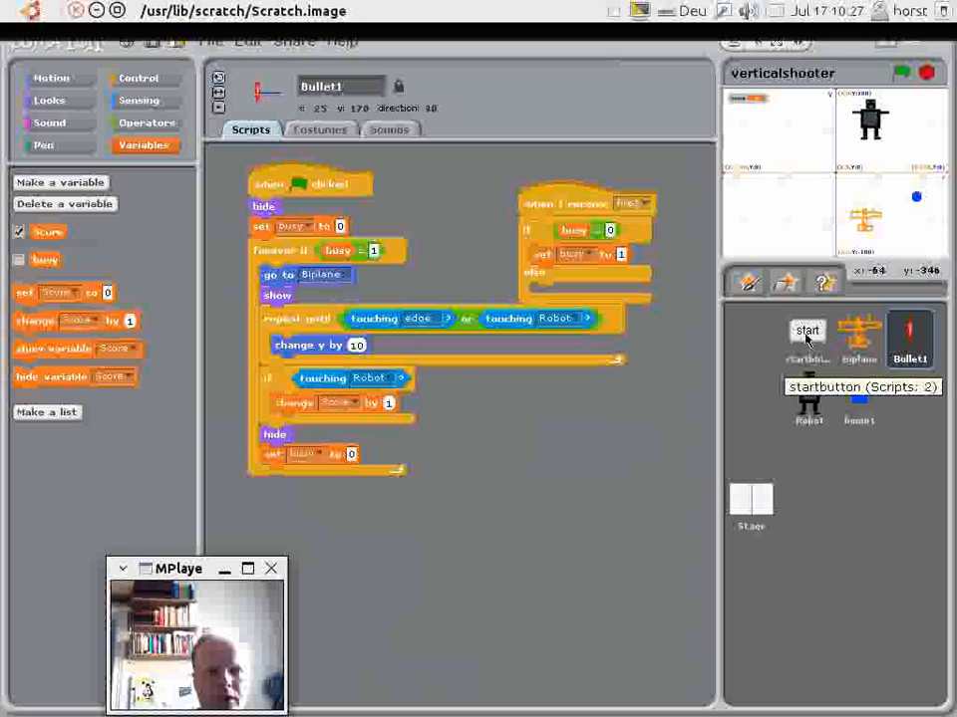
# Set Score to 0 in startbutton's green-flag script, then select bomb1.
pyautogui.click(809, 339)
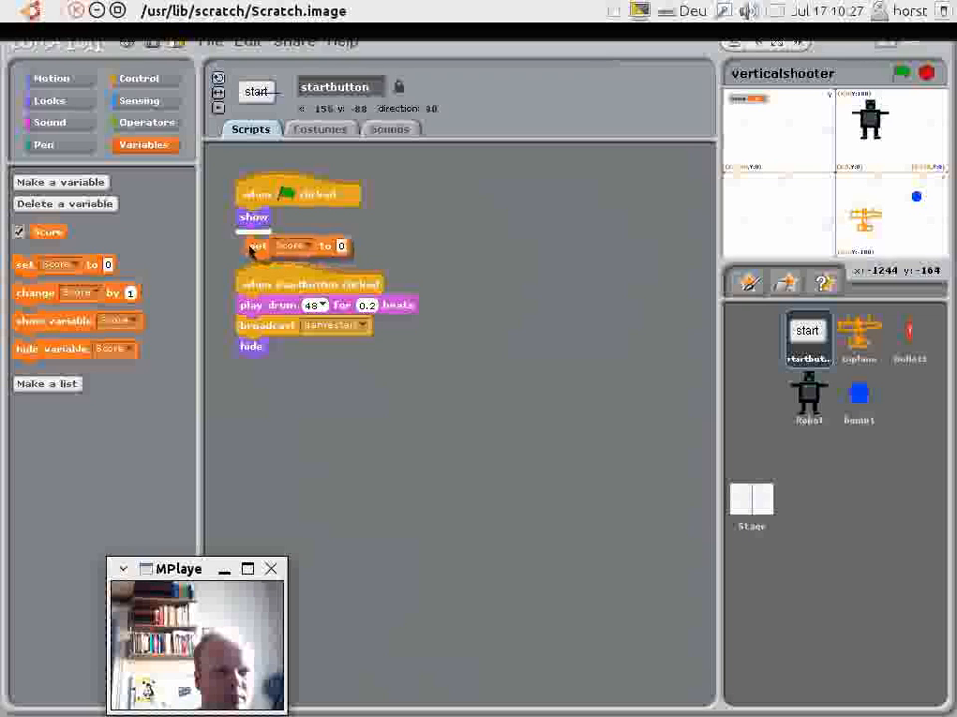
pyautogui.moveTo(859, 335)
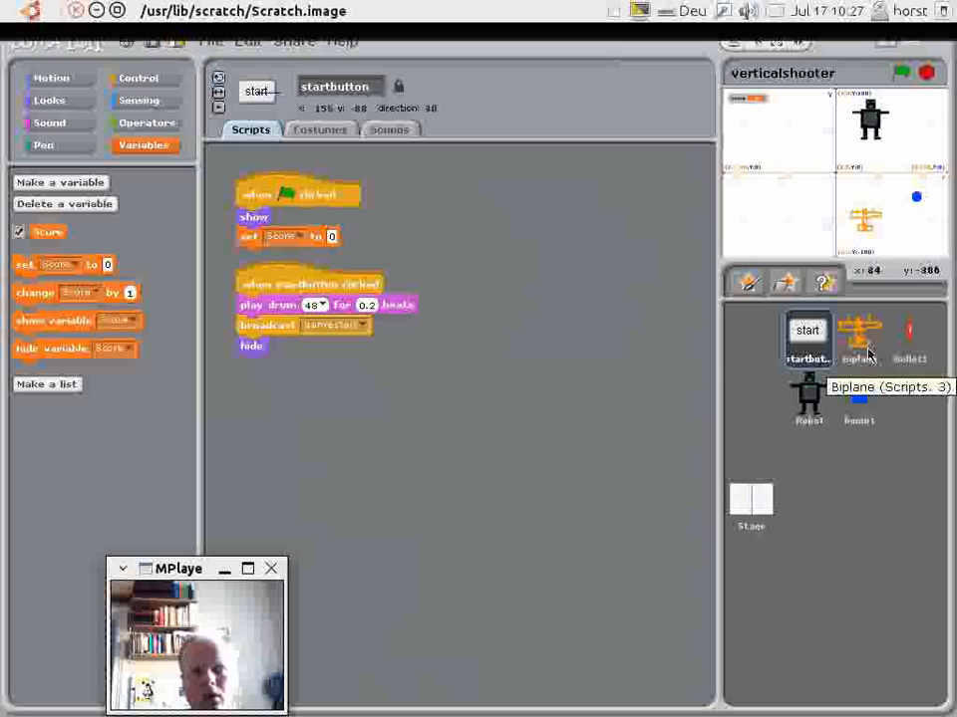
pyautogui.click(909, 339)
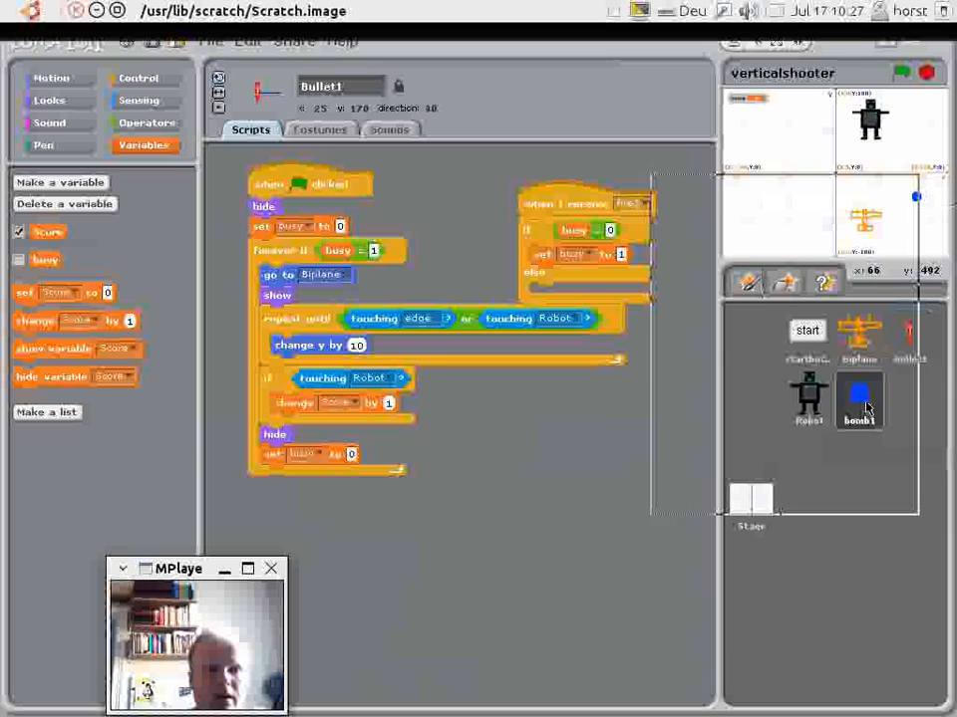
pyautogui.click(857, 399)
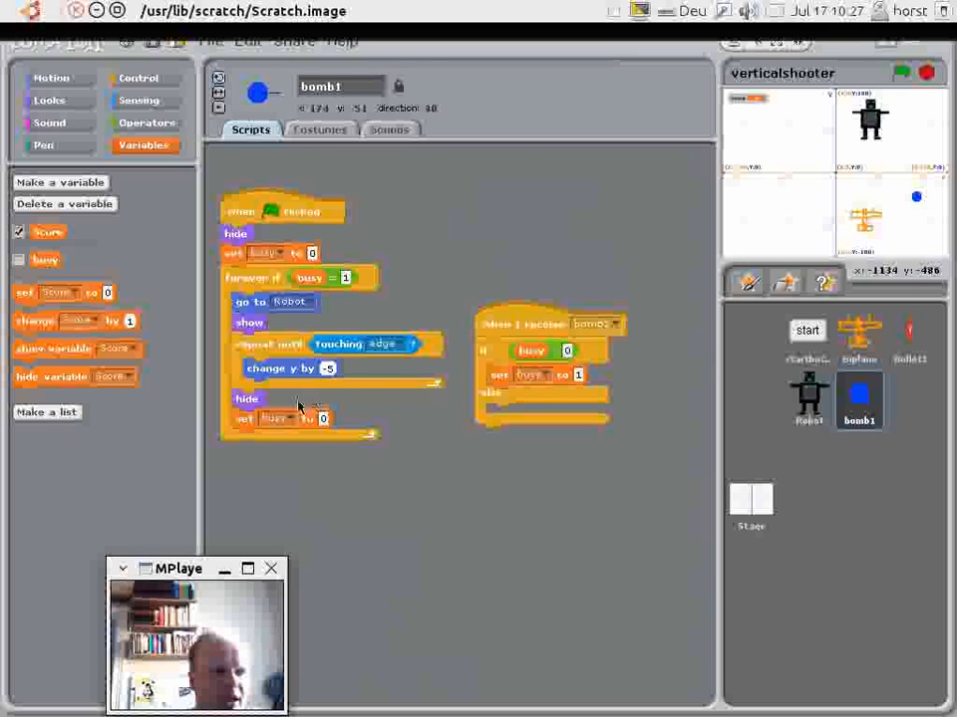
pyautogui.moveTo(366, 314)
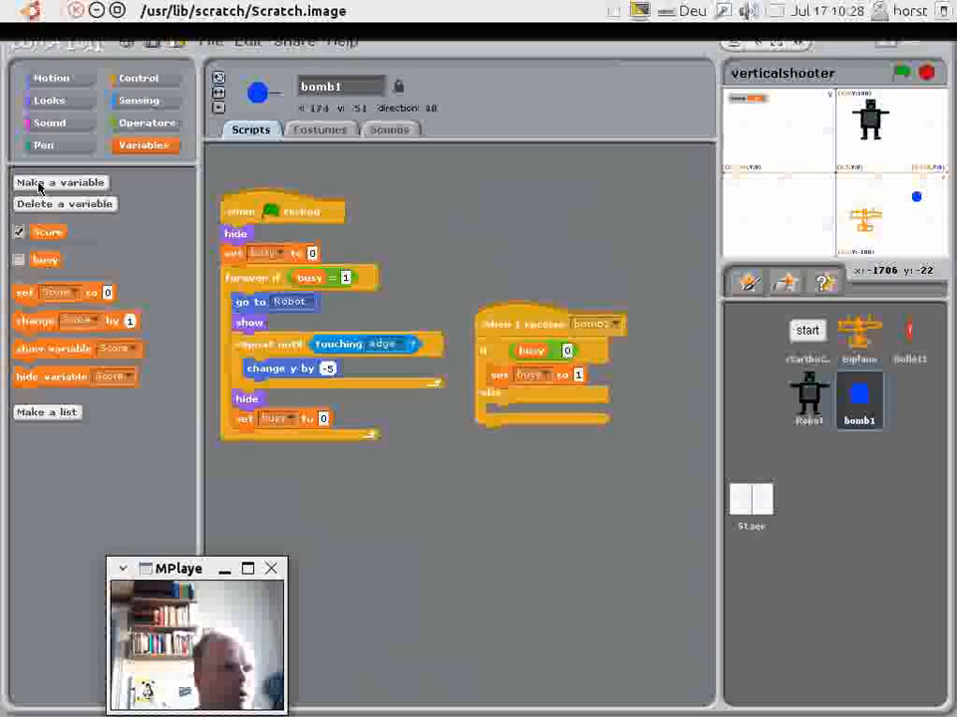
# Make a global Lives variable and have startbutton's green-flag script set Lives to 3.
pyautogui.click(60, 183)
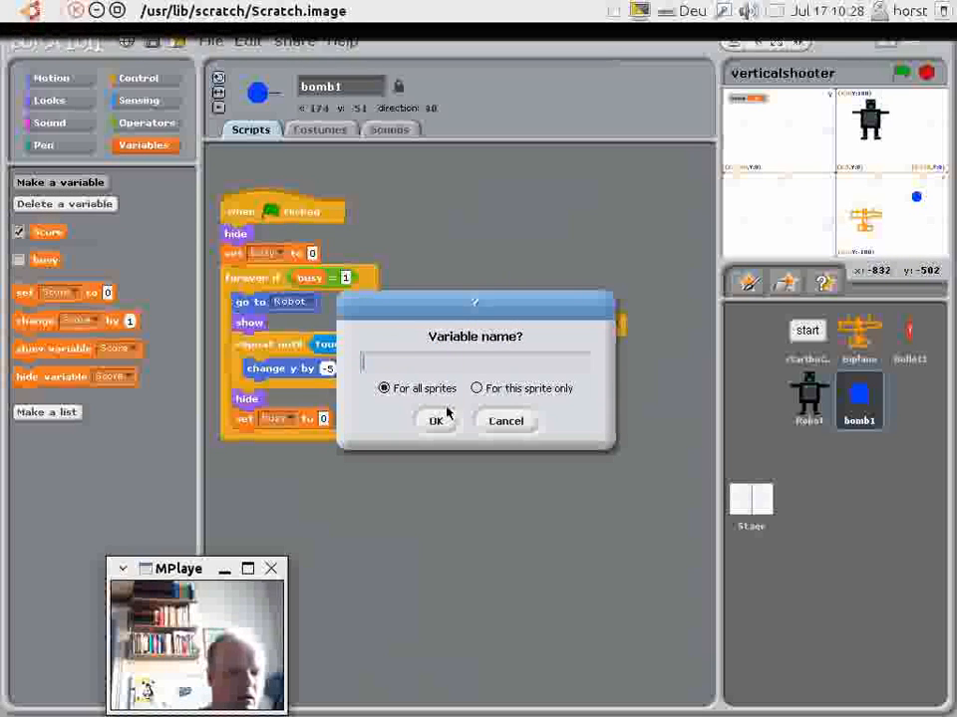
pyautogui.write('Lives')
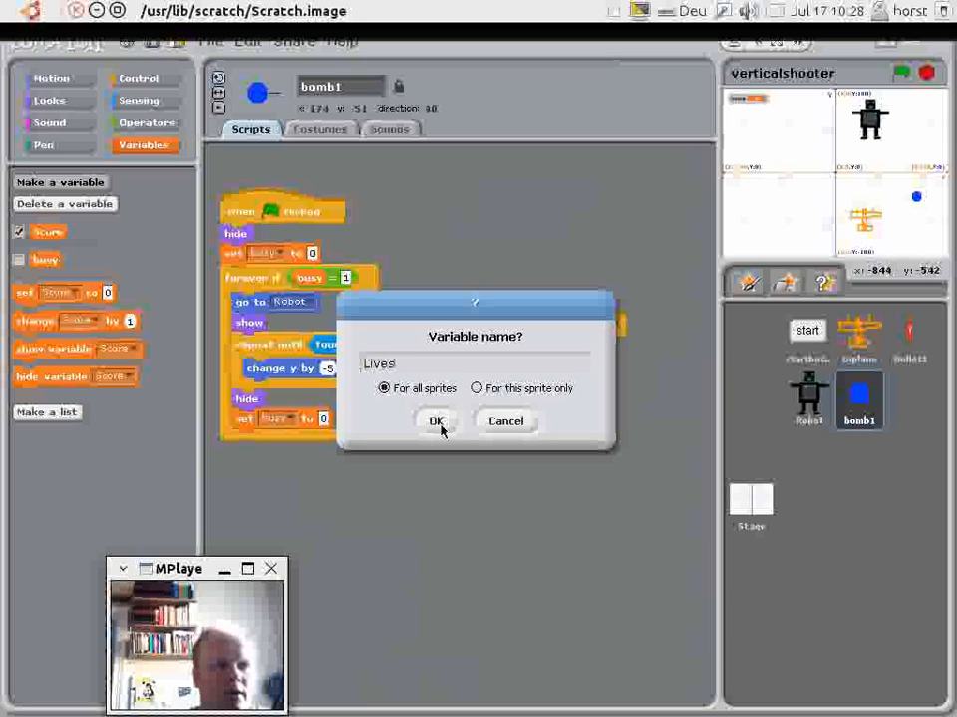
pyautogui.click(435, 420)
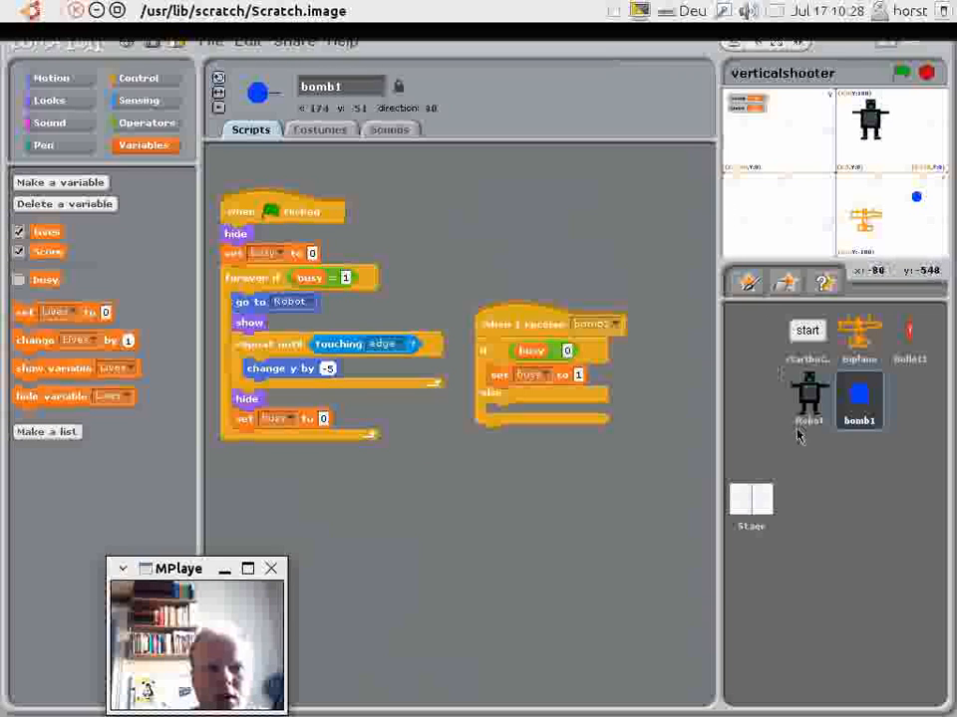
pyautogui.click(749, 507)
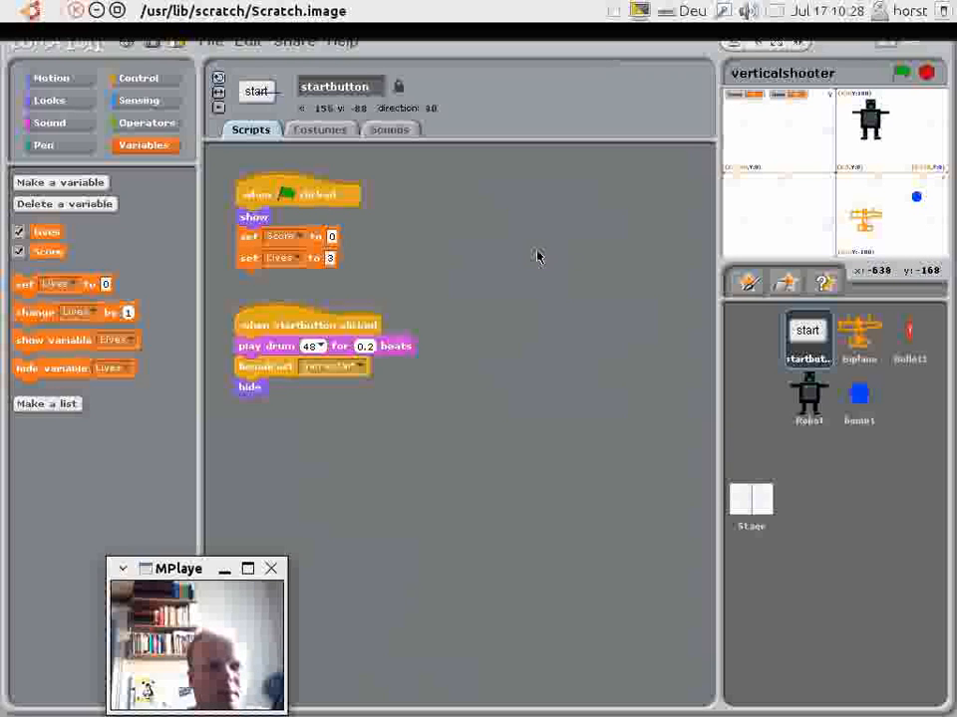
# In bomb1's falling loop, adjust the touching condition in the repeat-until test.
pyautogui.click(857, 399)
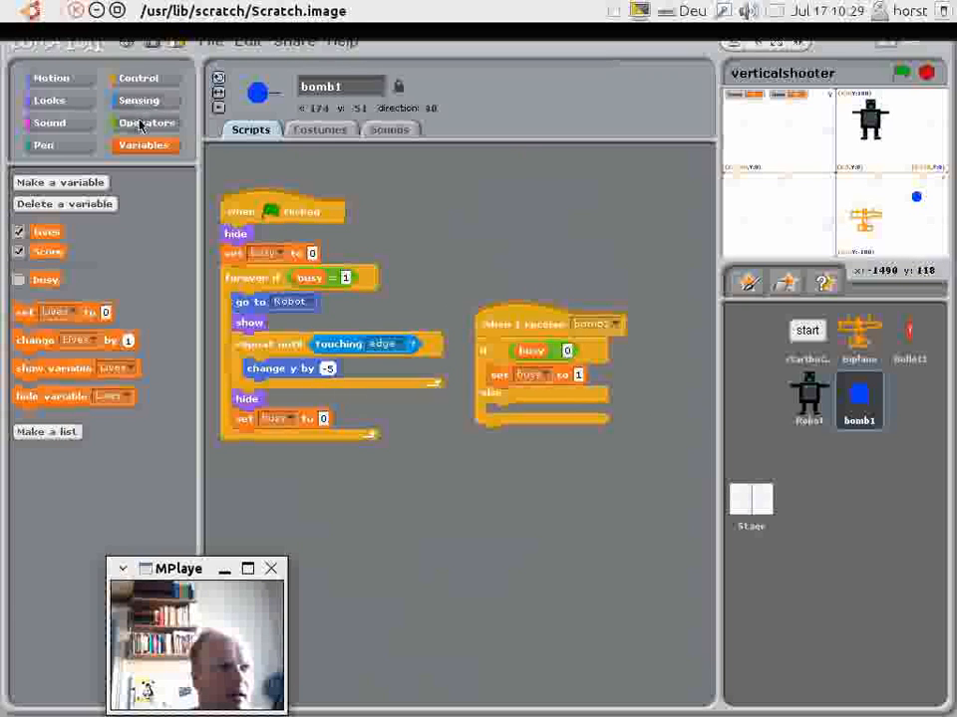
pyautogui.click(147, 124)
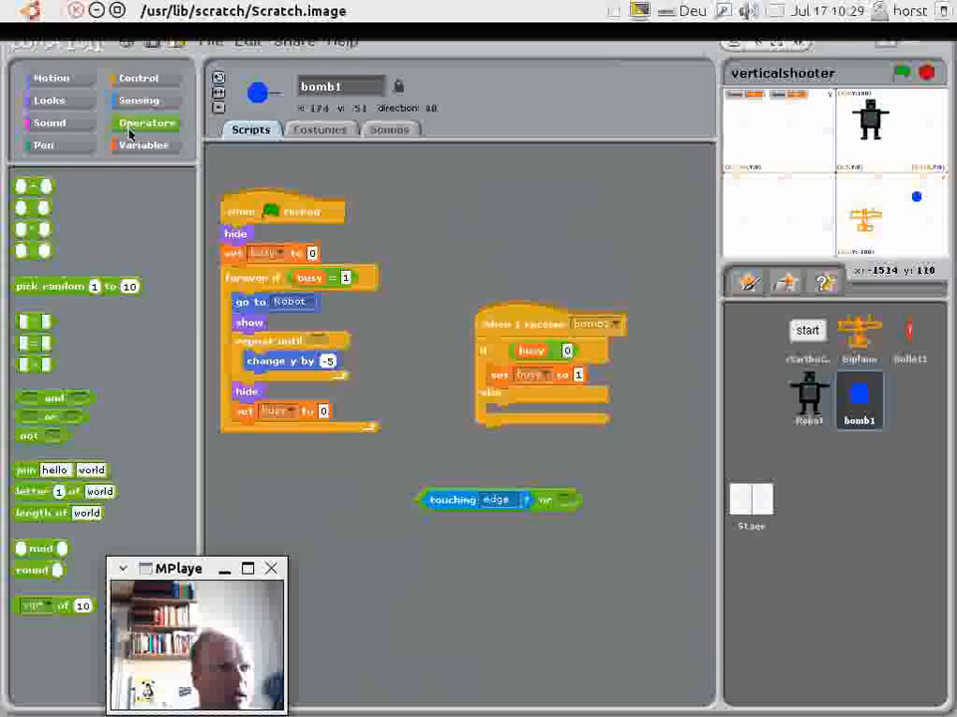
pyautogui.click(140, 100)
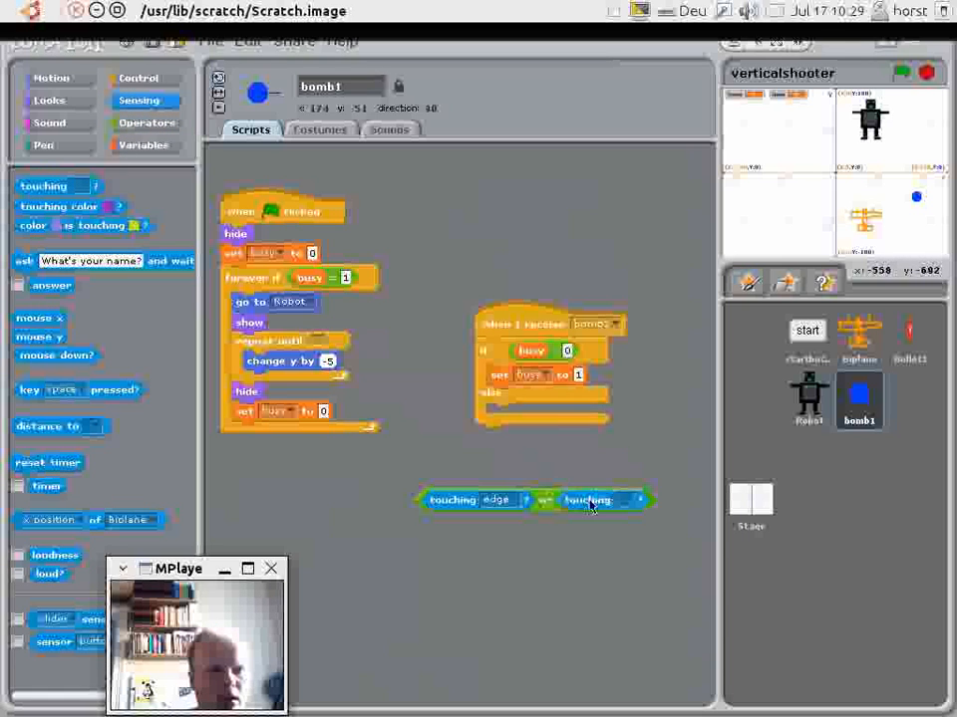
pyautogui.click(588, 498)
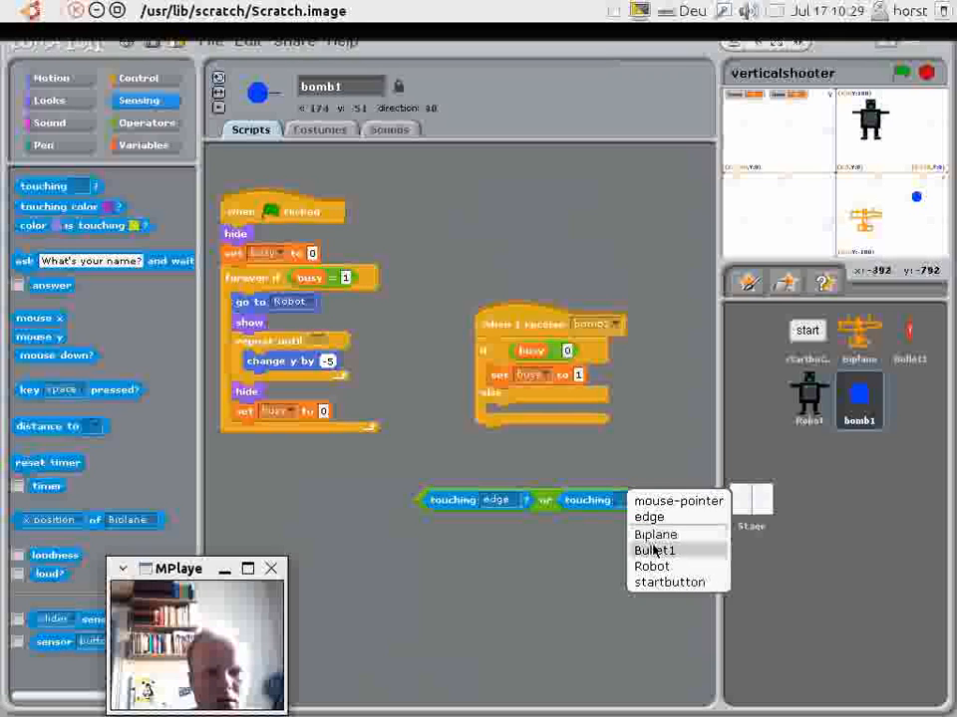
pyautogui.click(655, 534)
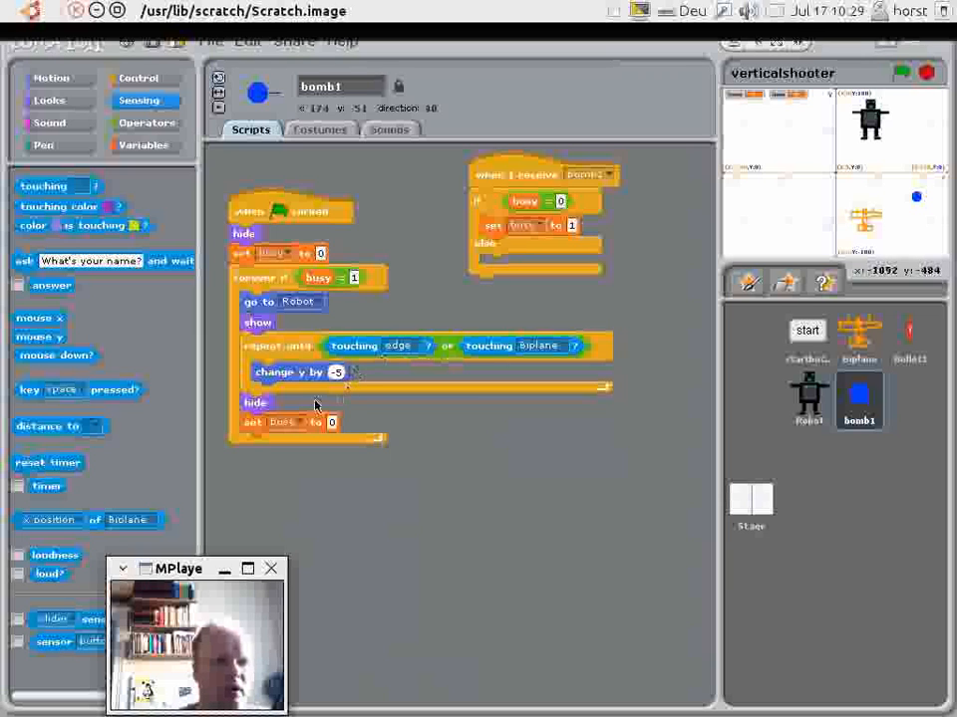
pyautogui.moveTo(435, 383)
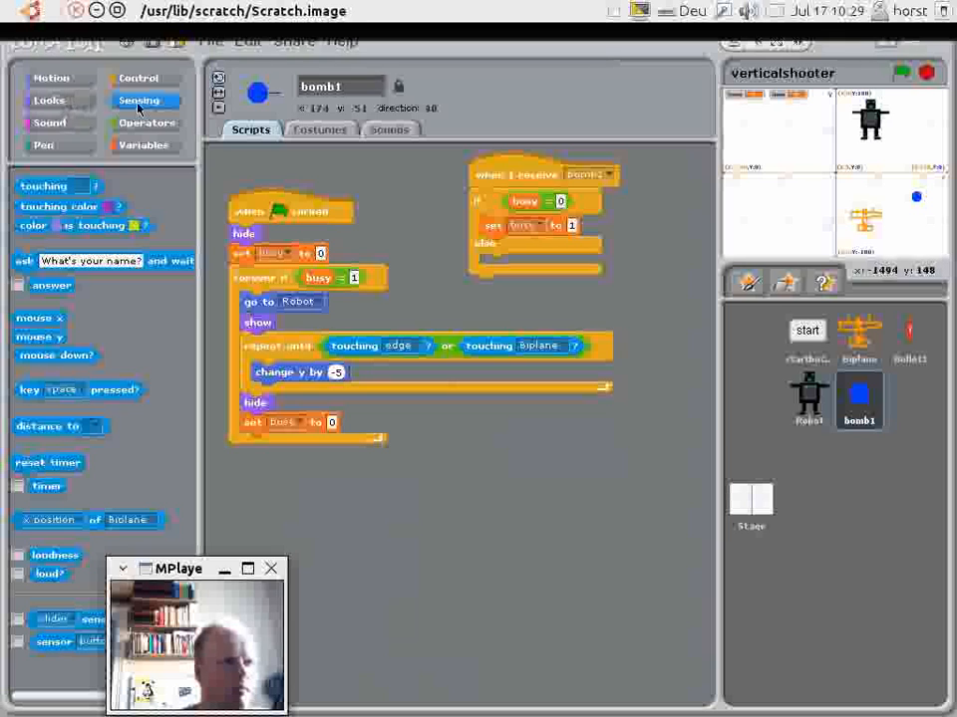
# Add an empty if block from Control below bomb1's repeat-until loop.
pyautogui.click(144, 143)
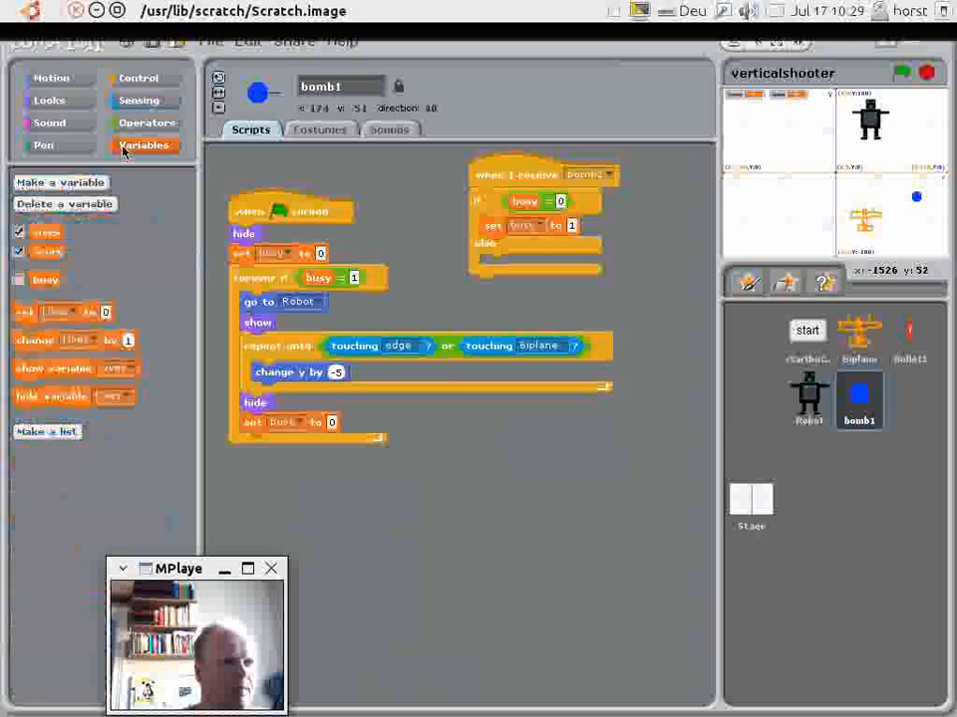
pyautogui.click(139, 78)
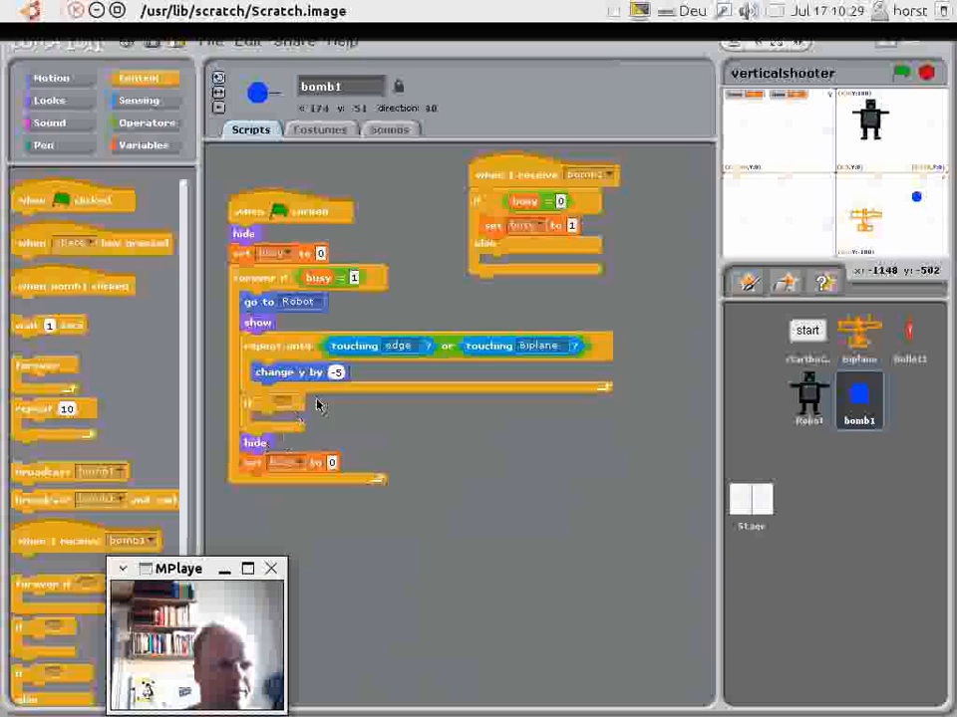
# Fill the if with 'touching Biplane?' and 'change Lives by -1', then select the Biplane sprite.
pyautogui.rightClick(538, 359)
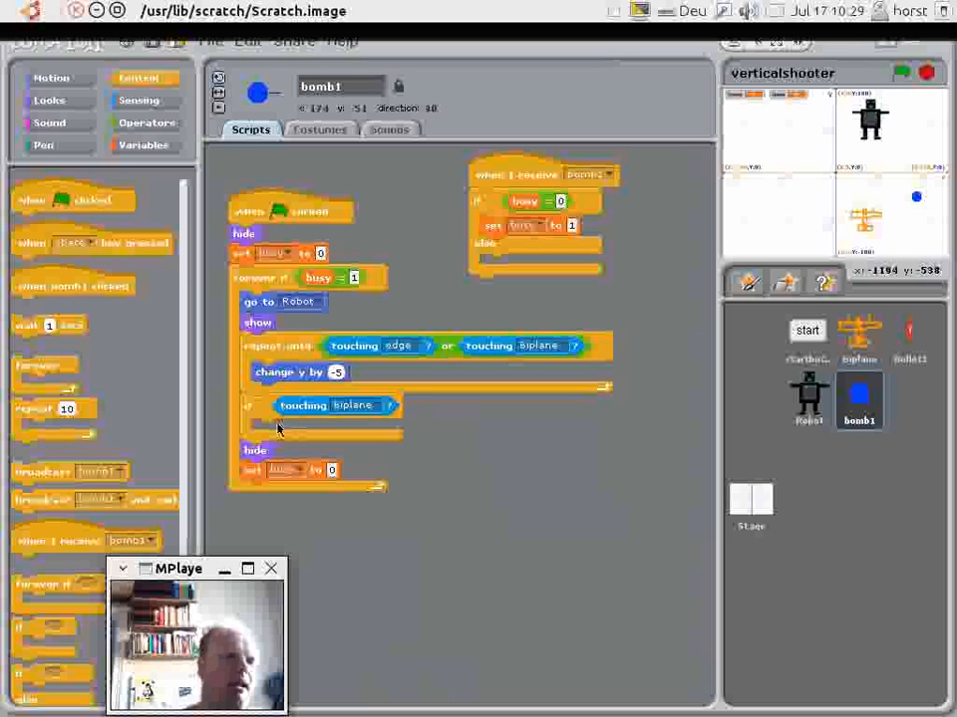
pyautogui.click(141, 144)
pyautogui.write('-1')
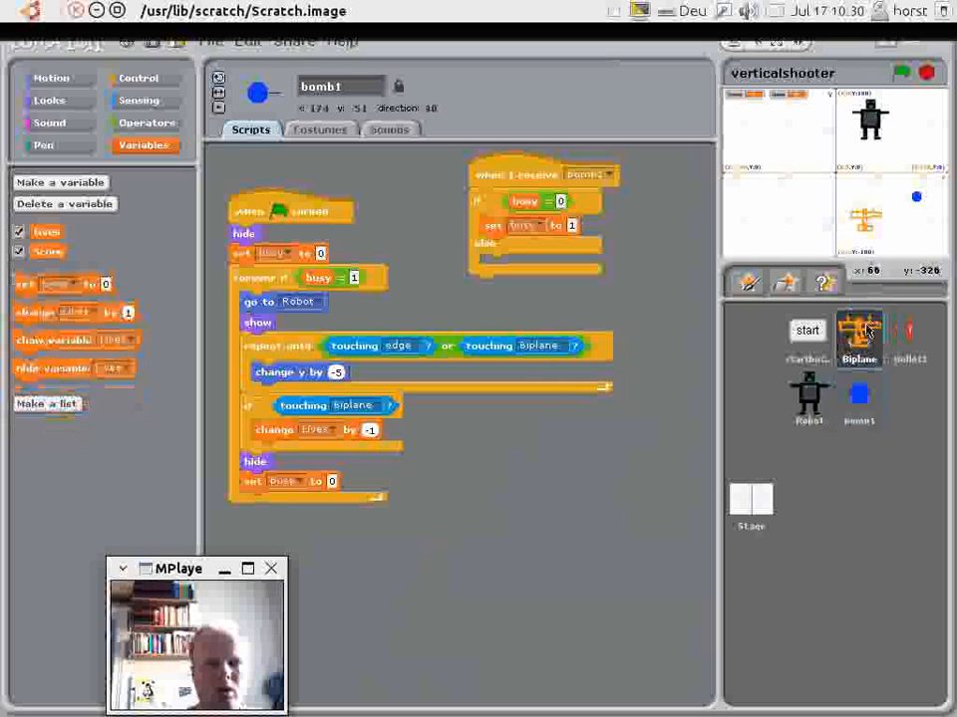
pyautogui.click(857, 339)
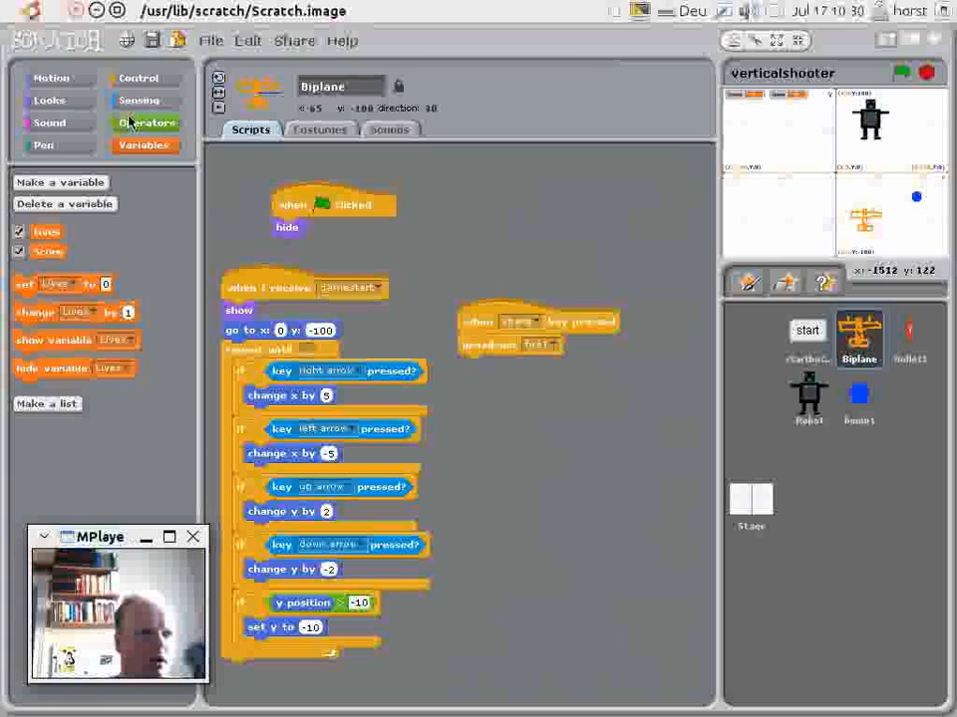
# Replace Biplane's forever loop with 'repeat until Lives < 1'.
pyautogui.click(147, 124)
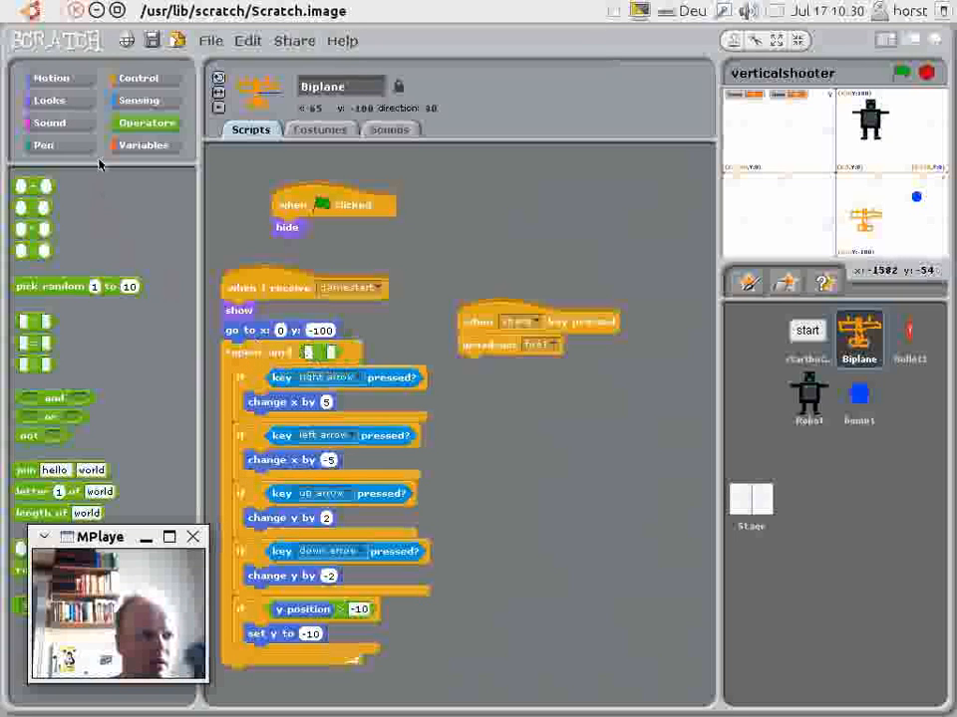
pyautogui.click(144, 144)
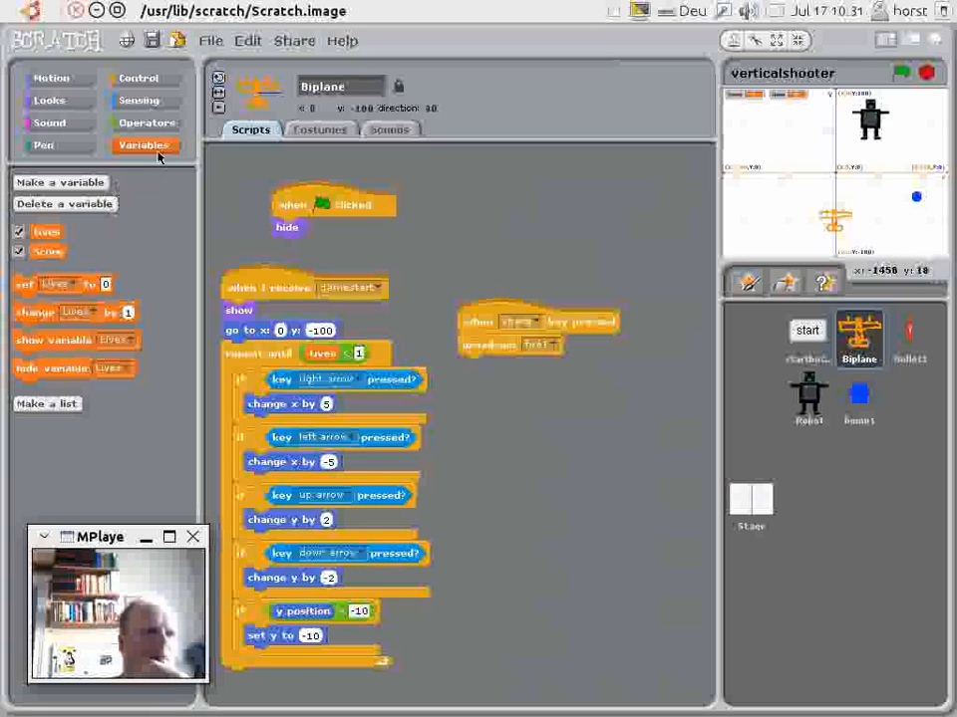
# Append a Looks block 'think Game Over for 2 secs' after the loop.
pyautogui.click(51, 78)
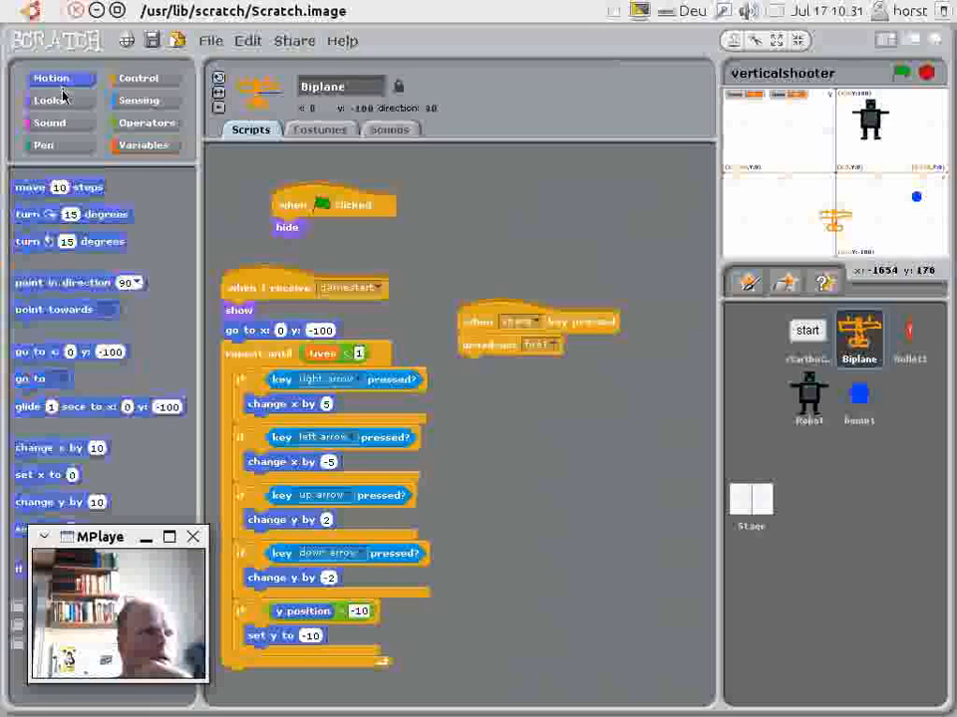
pyautogui.click(48, 99)
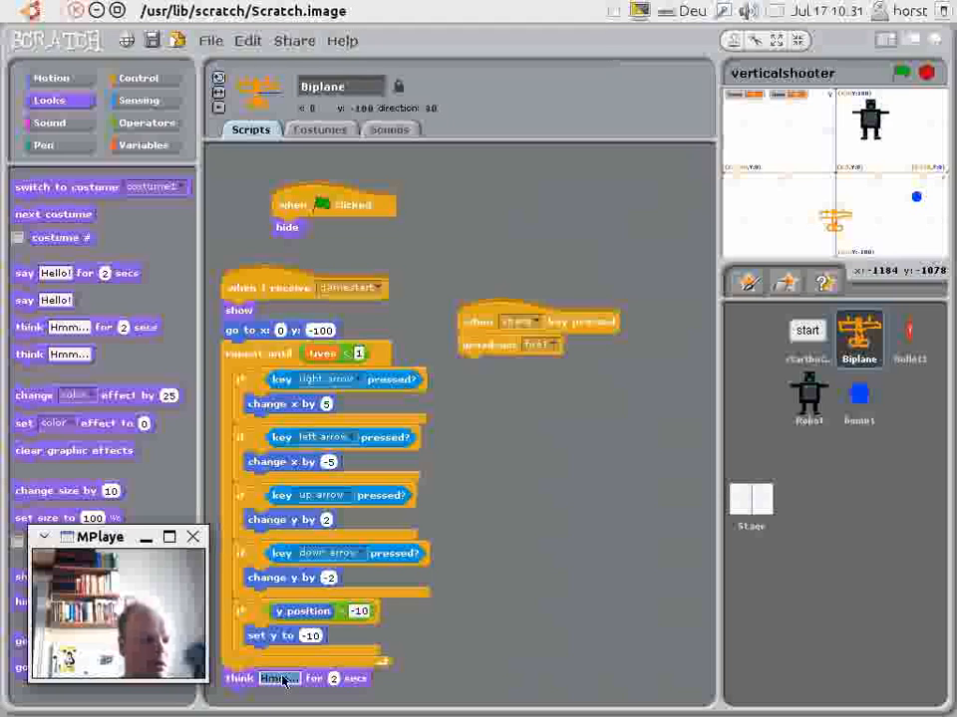
pyautogui.write('Game Over')
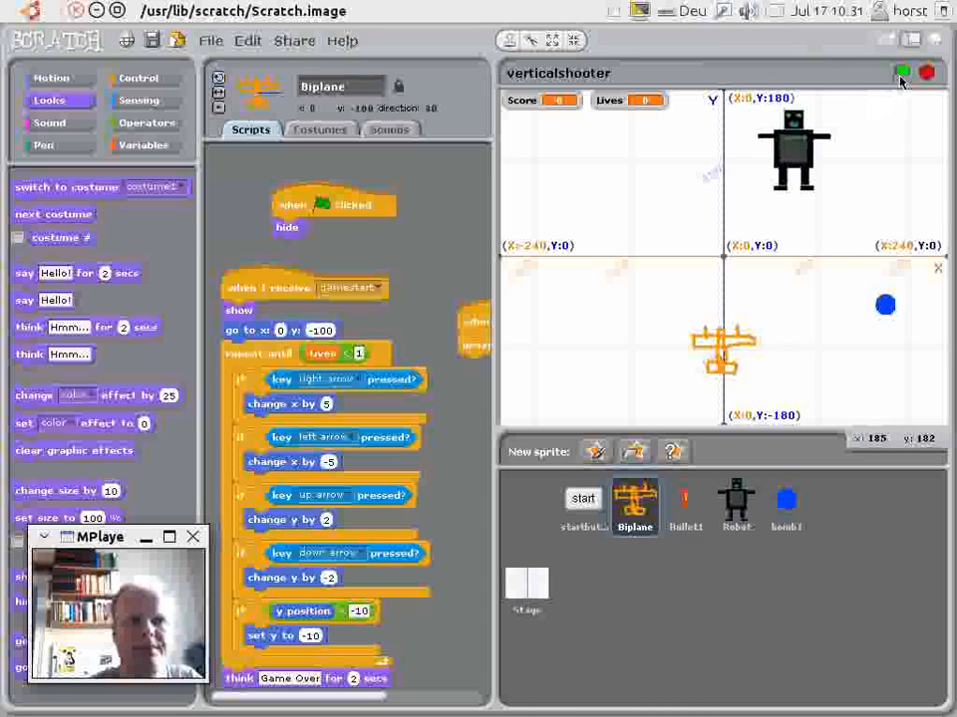
# Run the game with the green flag and press start on the Vertical Shooter title screen.
pyautogui.click(900, 71)
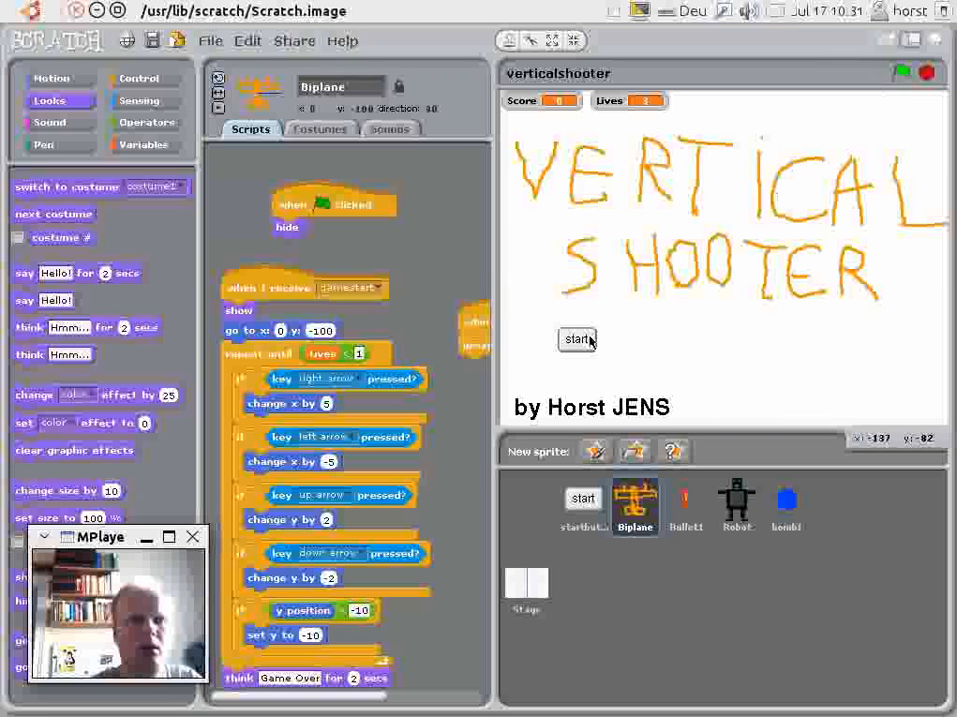
pyautogui.click(578, 338)
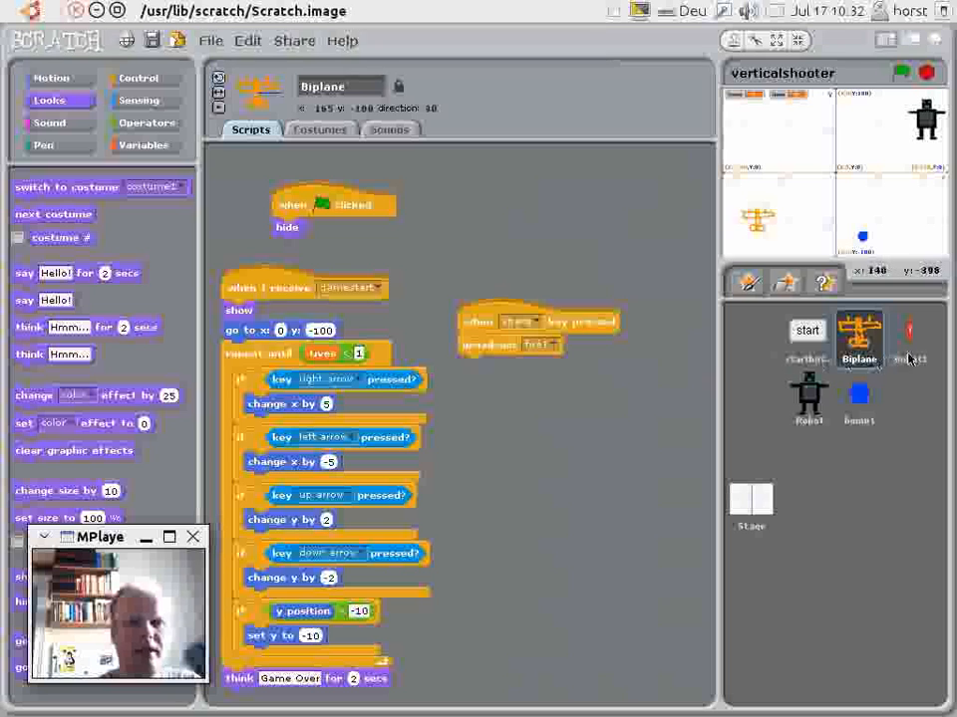
# Set Bullet2's 'when I receive' message and drop a broadcast block into the fire script's else branch.
pyautogui.click(909, 338)
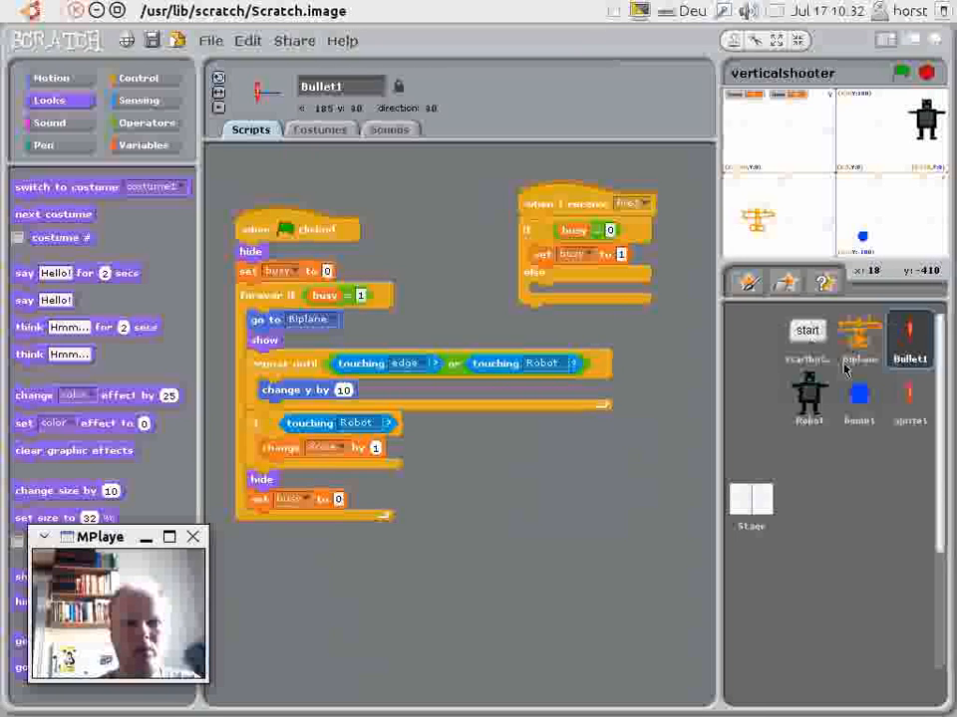
pyautogui.click(909, 402)
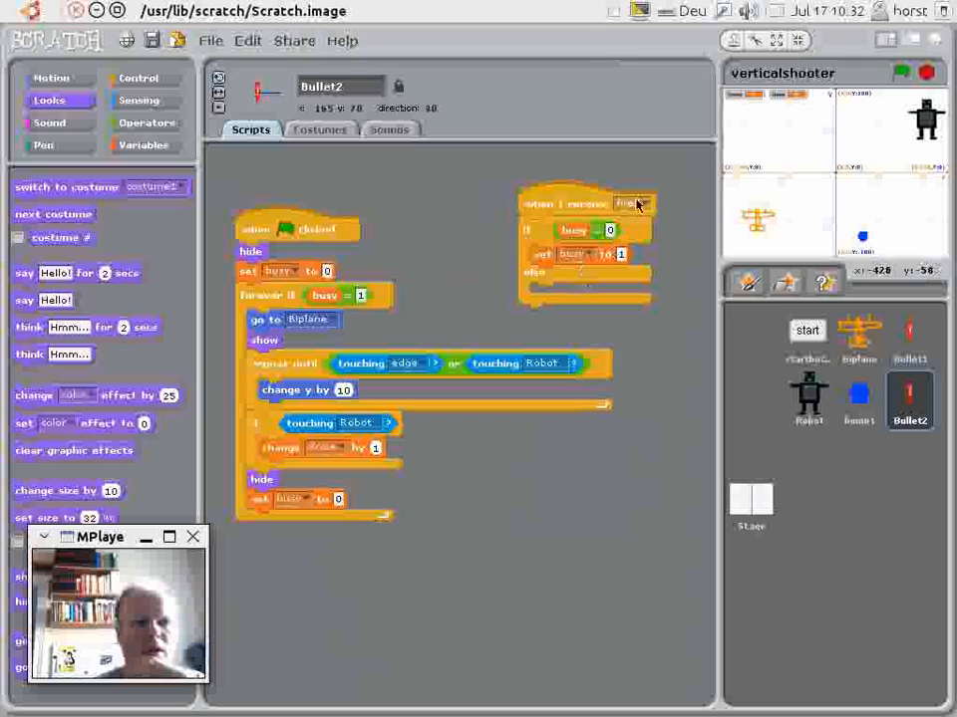
pyautogui.click(630, 203)
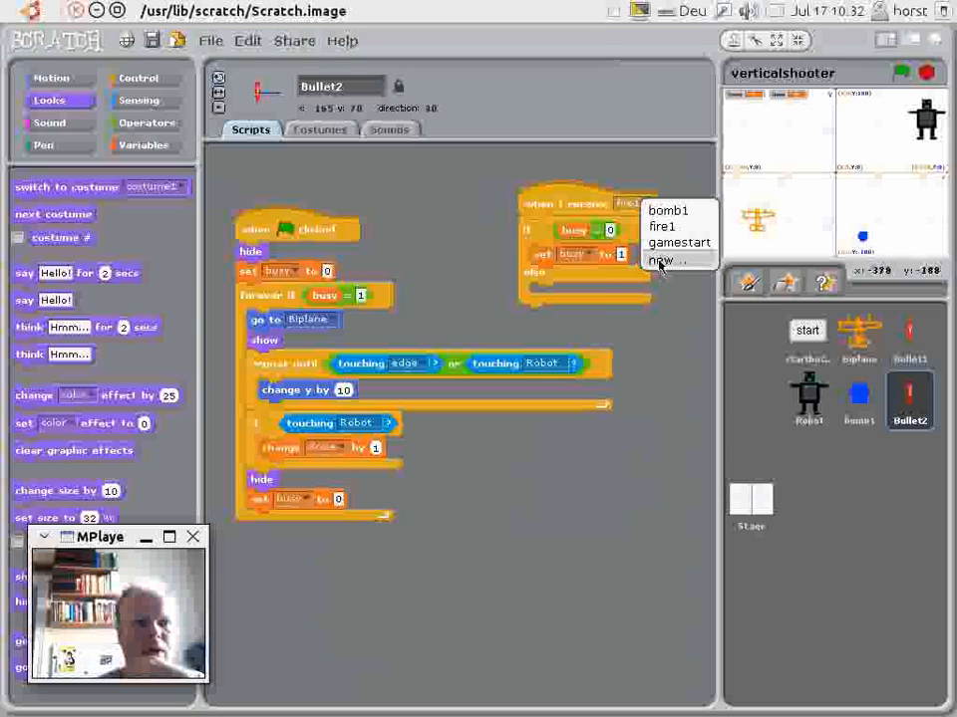
pyautogui.click(666, 259)
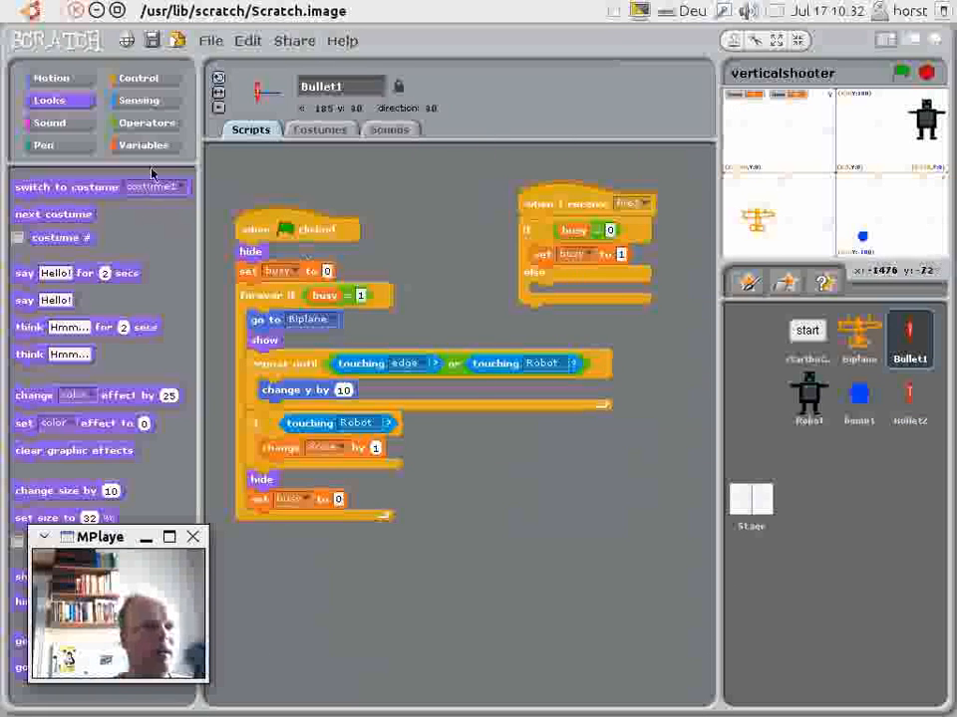
pyautogui.click(139, 78)
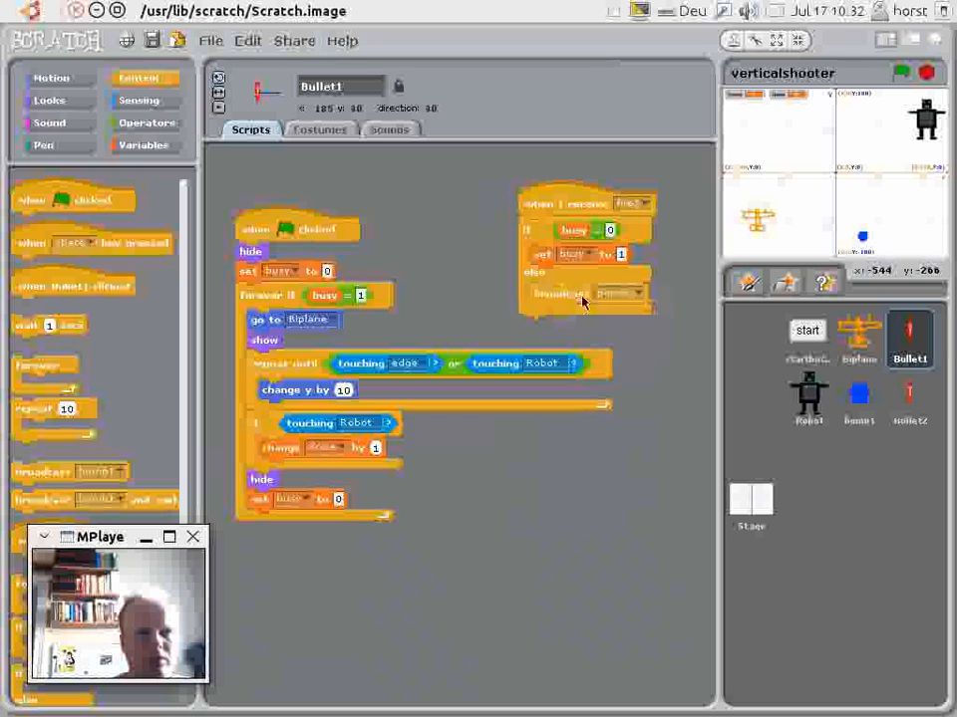
pyautogui.click(618, 293)
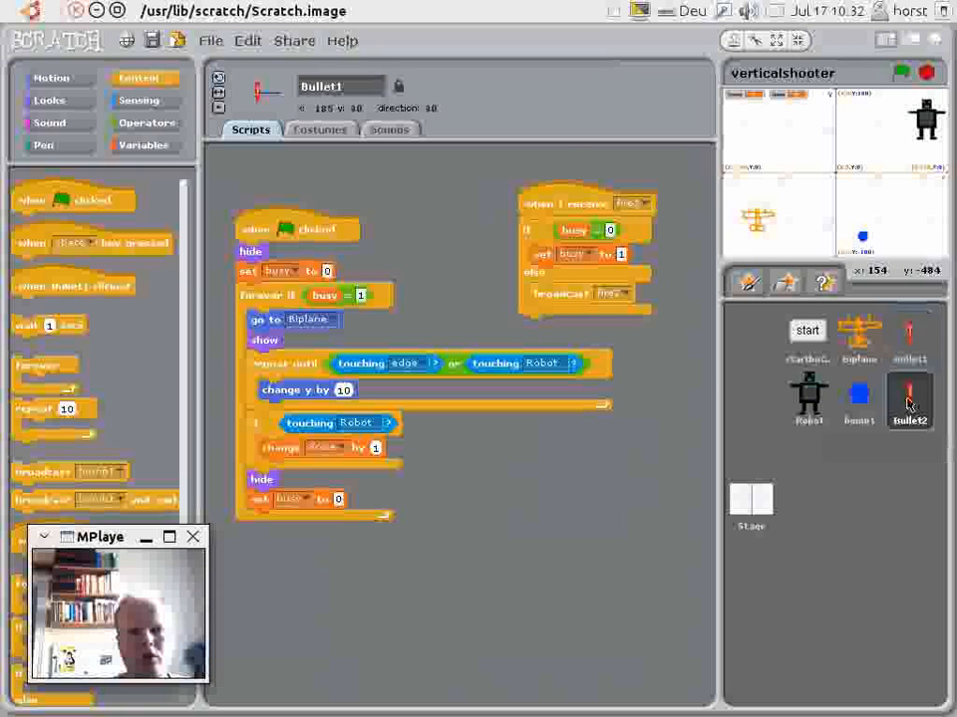
# In Bullet2's broadcast block, create and confirm a new fire message for the next bullet.
pyautogui.click(909, 400)
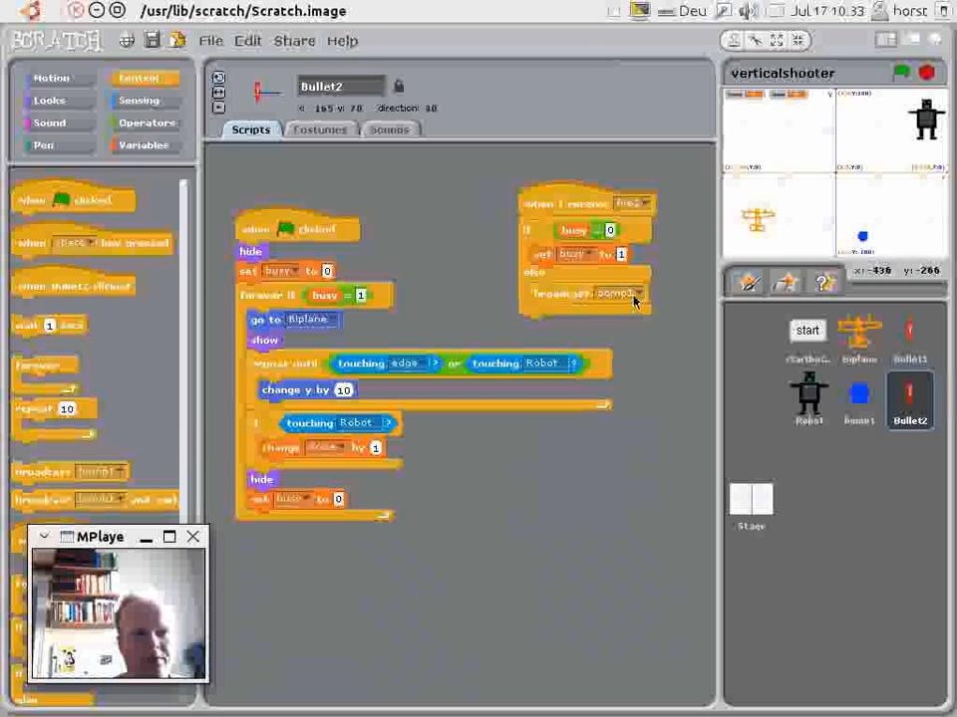
pyautogui.click(614, 293)
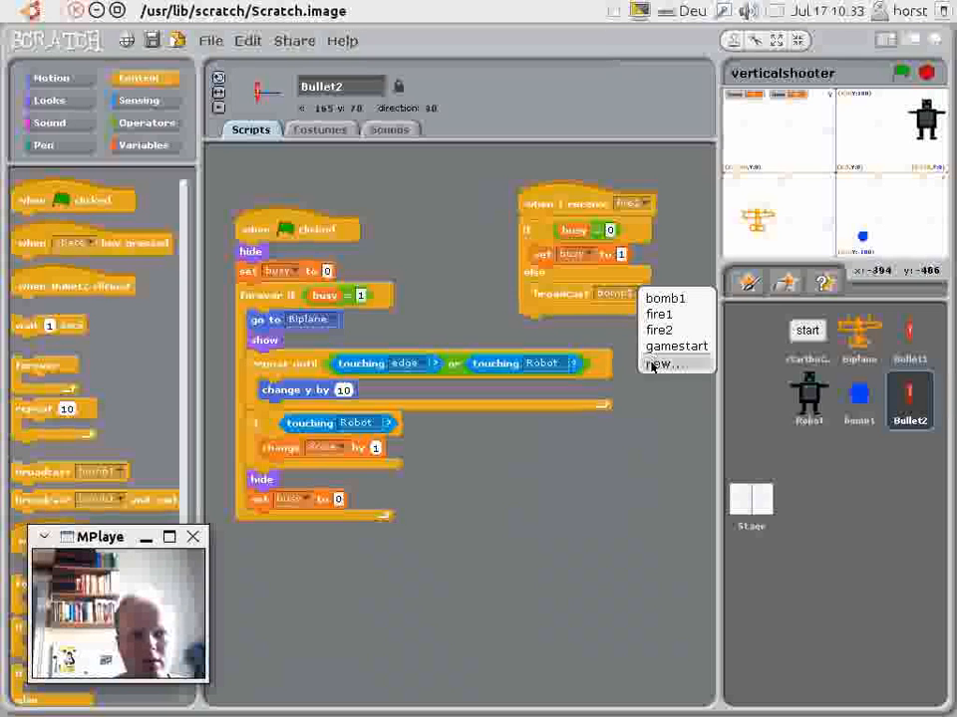
pyautogui.click(662, 364)
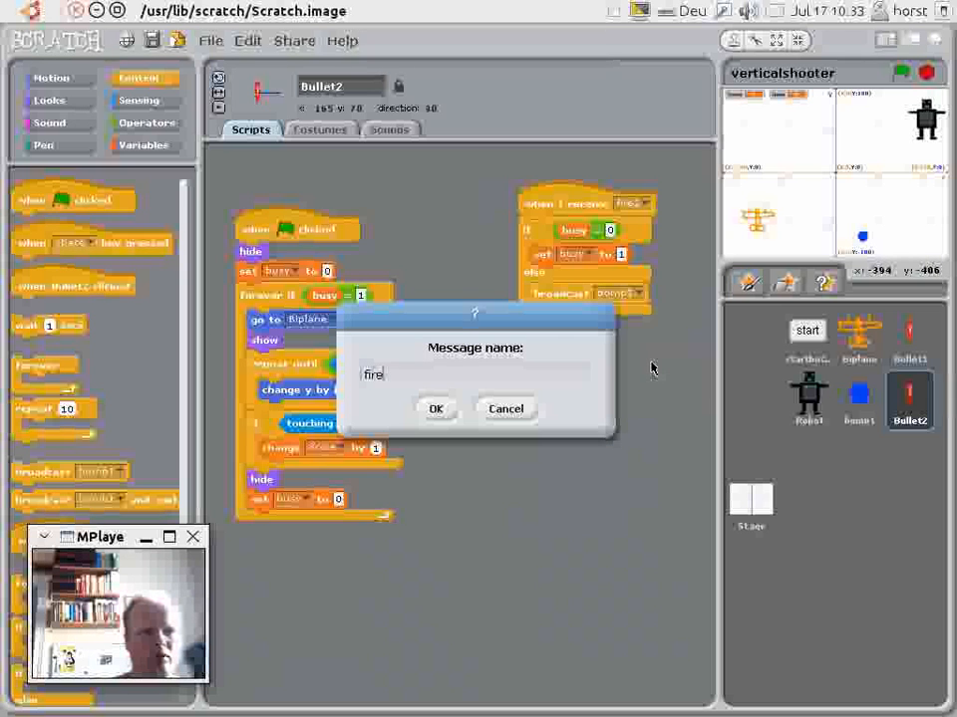
pyautogui.click(434, 409)
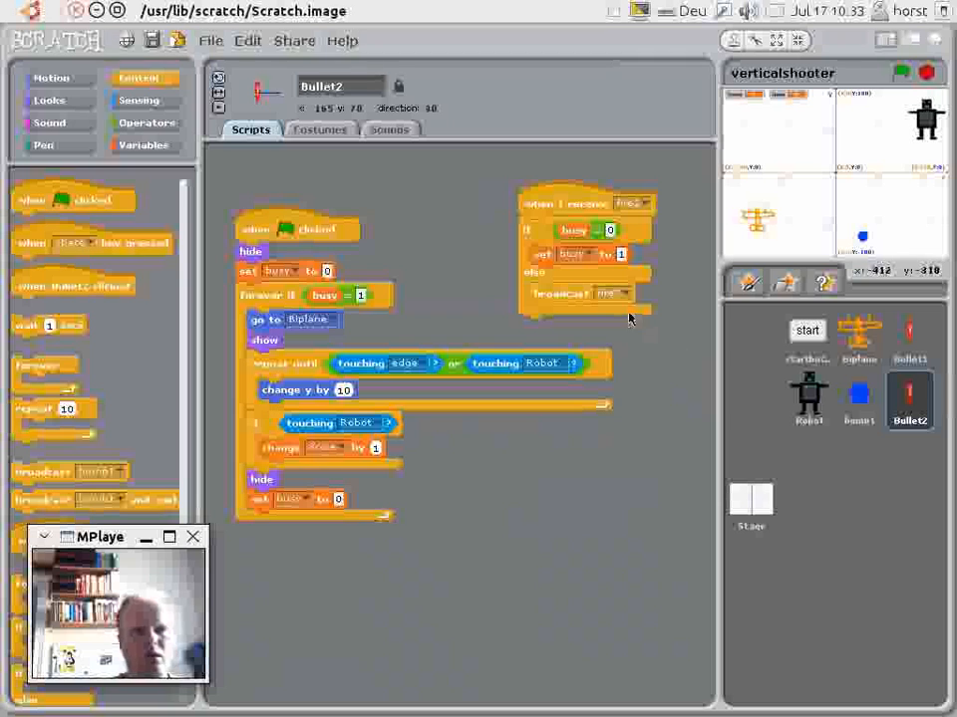
# Duplicate Bullet2 into a Bullet3 sprite and start the game with the green flag.
pyautogui.rightClick(909, 398)
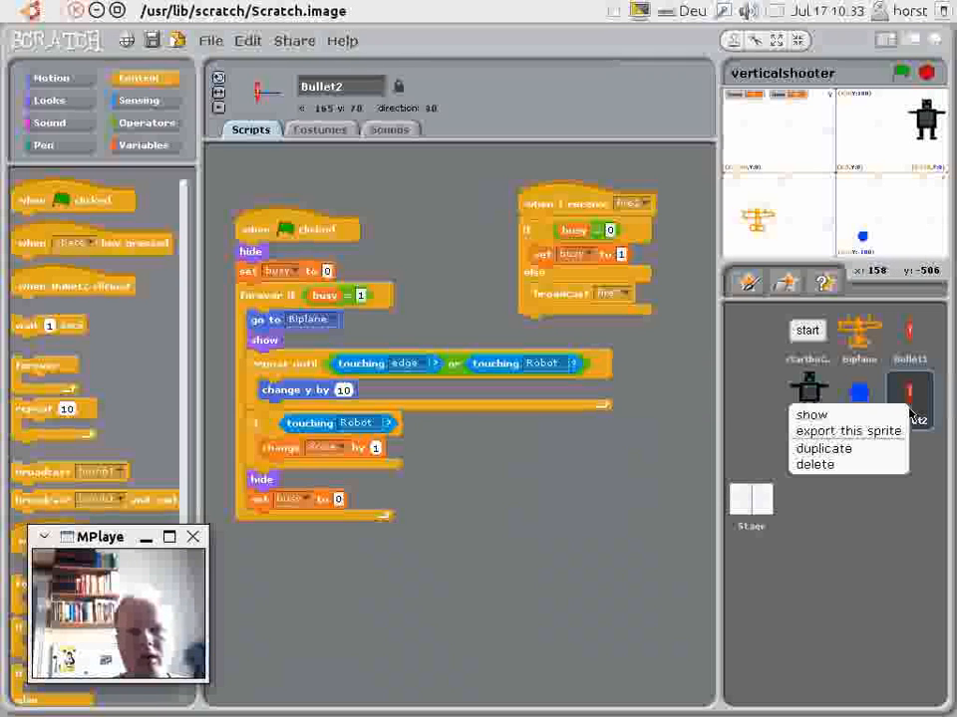
pyautogui.moveTo(841, 454)
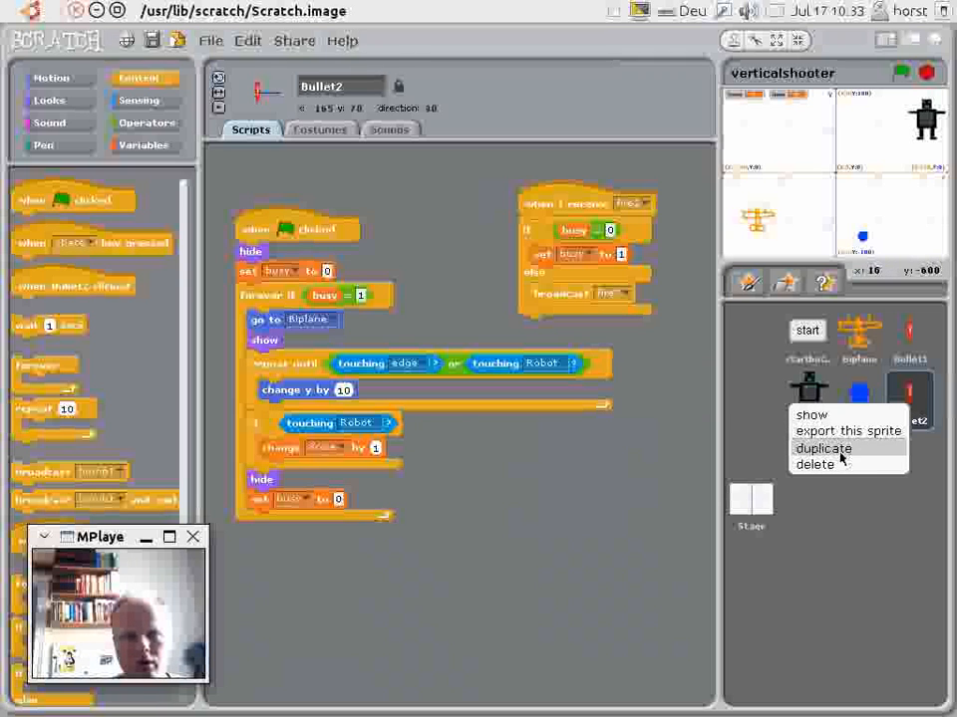
pyautogui.click(823, 446)
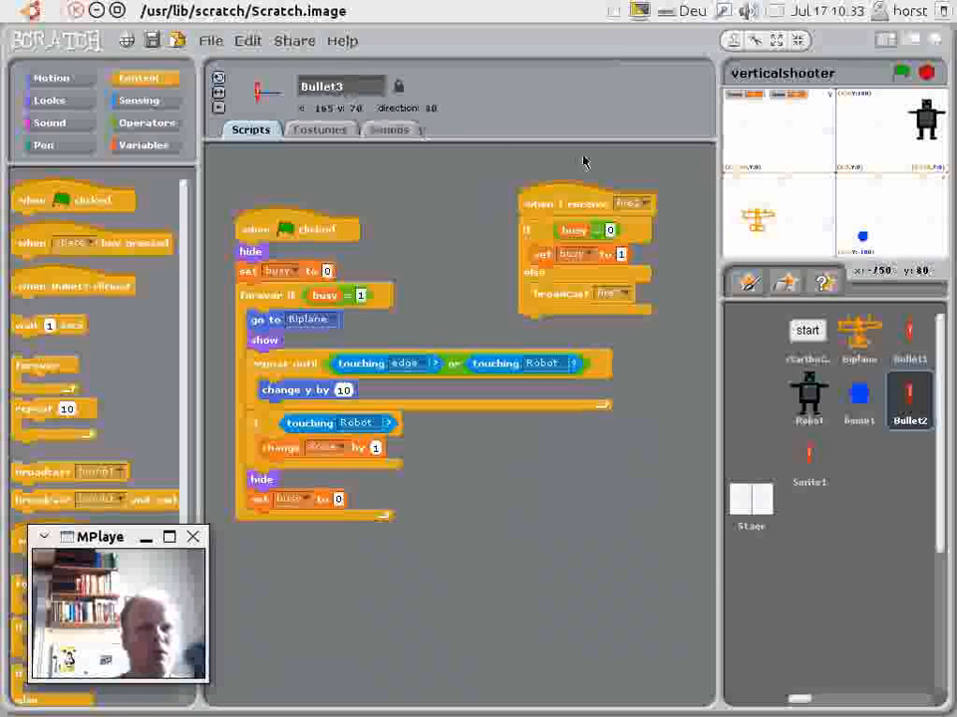
pyautogui.click(630, 203)
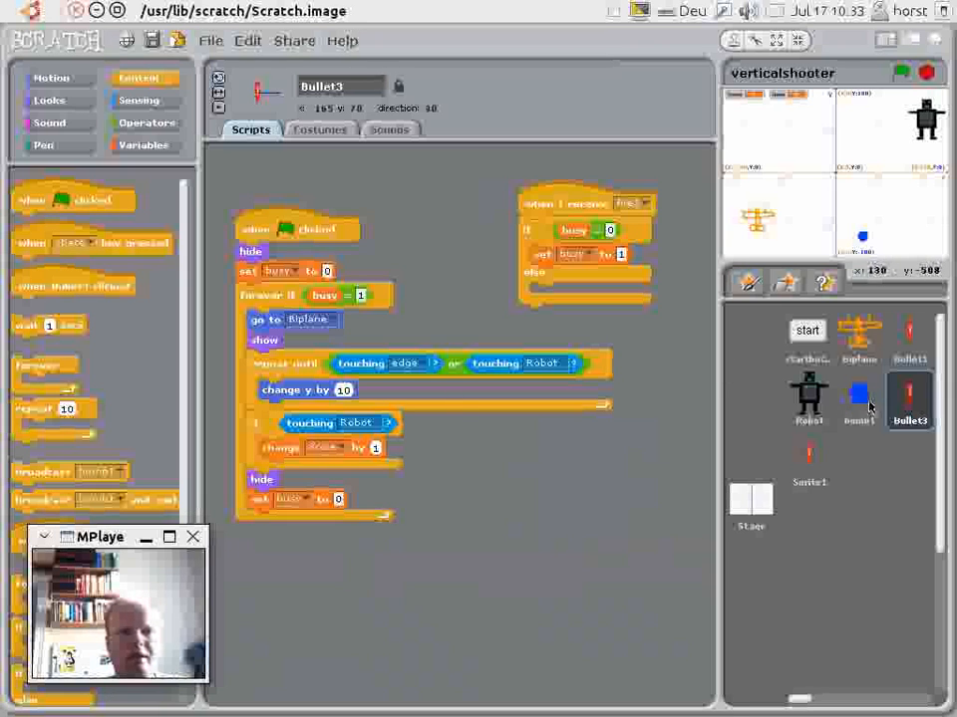
pyautogui.click(901, 72)
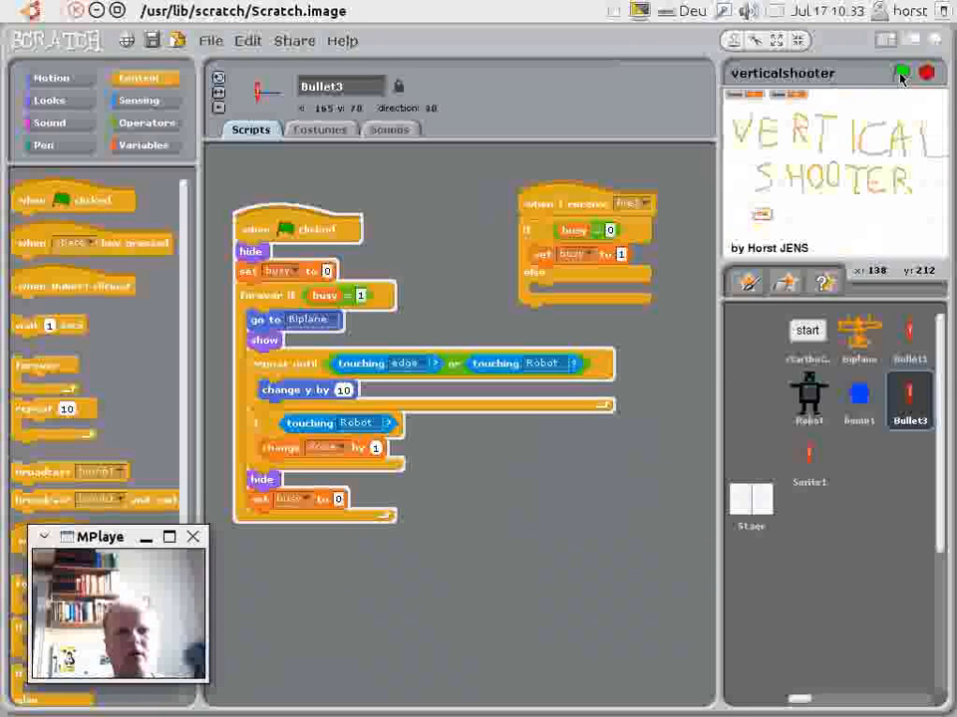